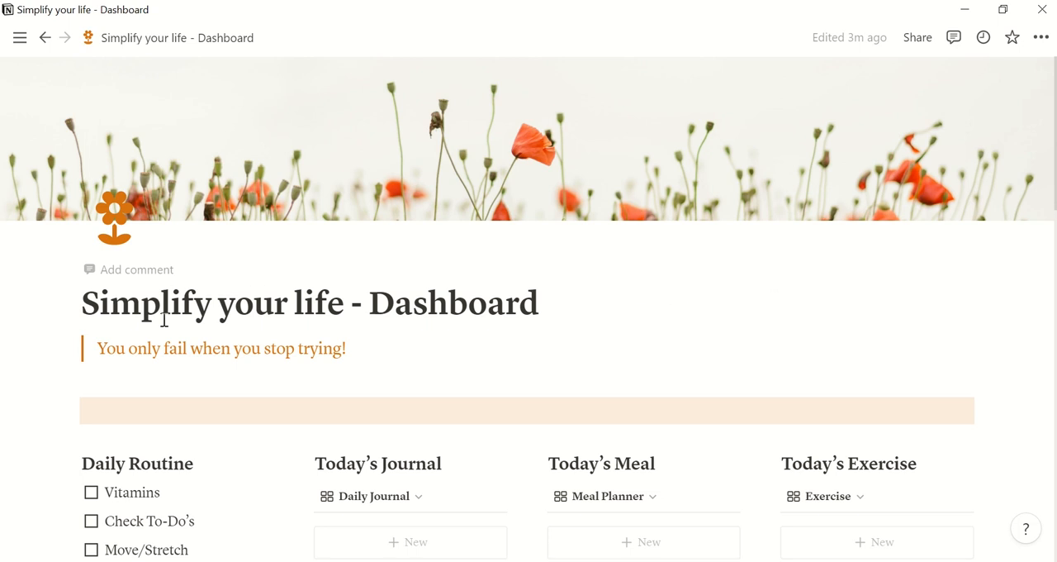
mouse_move(361, 306)
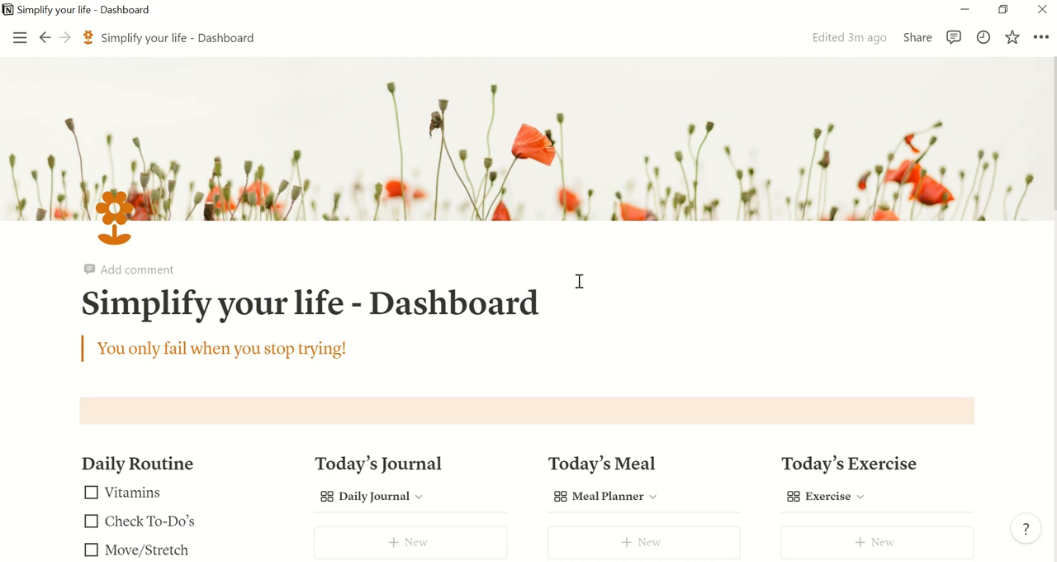
mouse_move(589, 278)
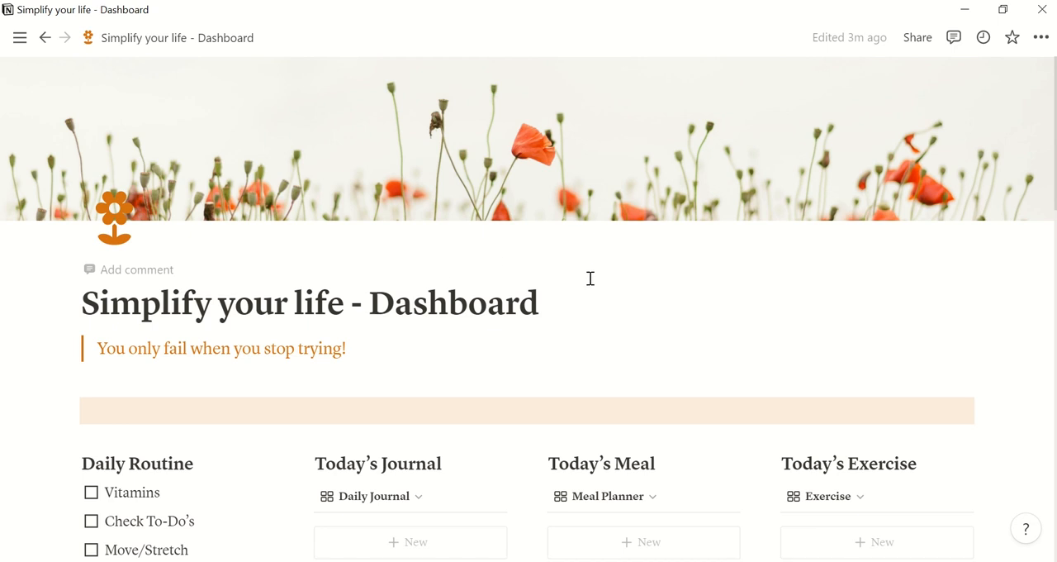
Step: Check off Vitamins, Check To-Do's, Move/Stretch and Journaling under Daily Routine
scroll("down", 3)
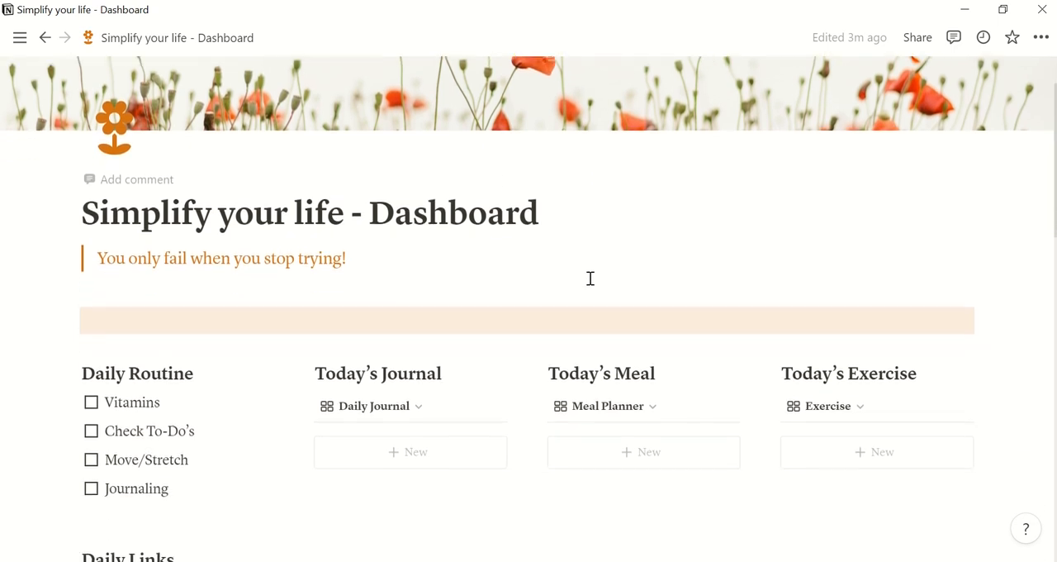
scroll("down", 3)
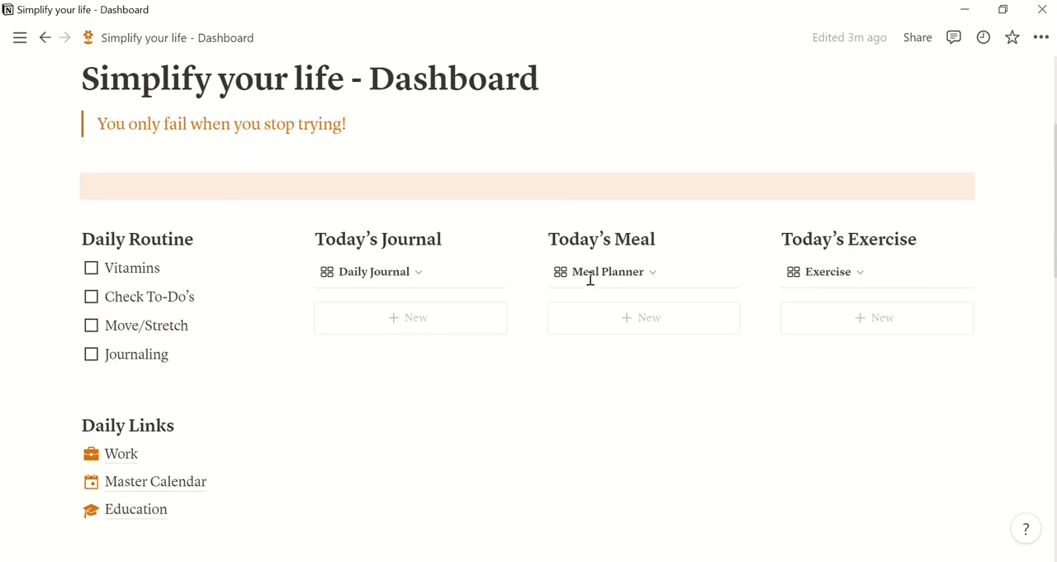
scroll("down", 3)
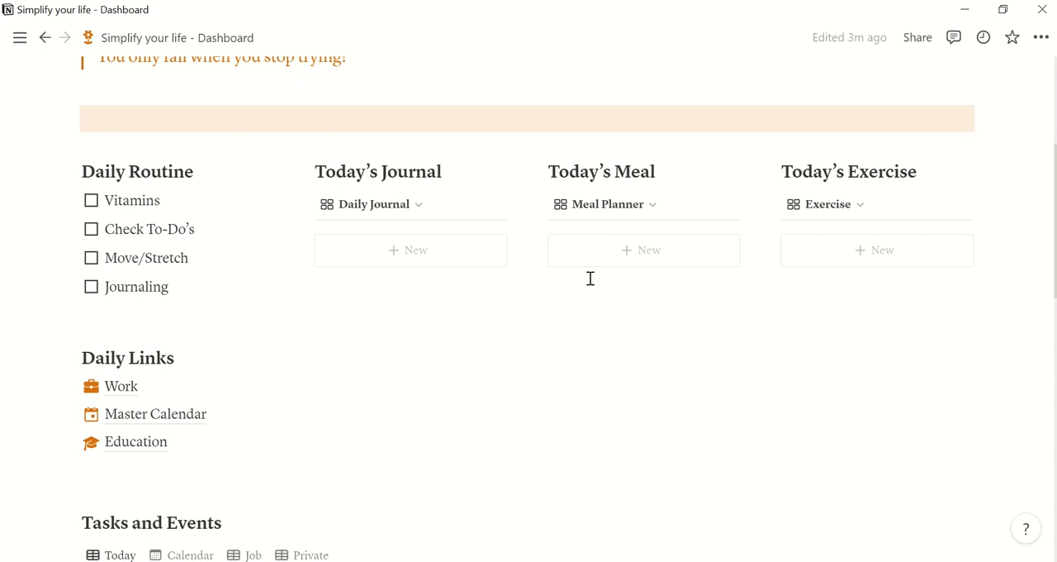
scroll("down", 3)
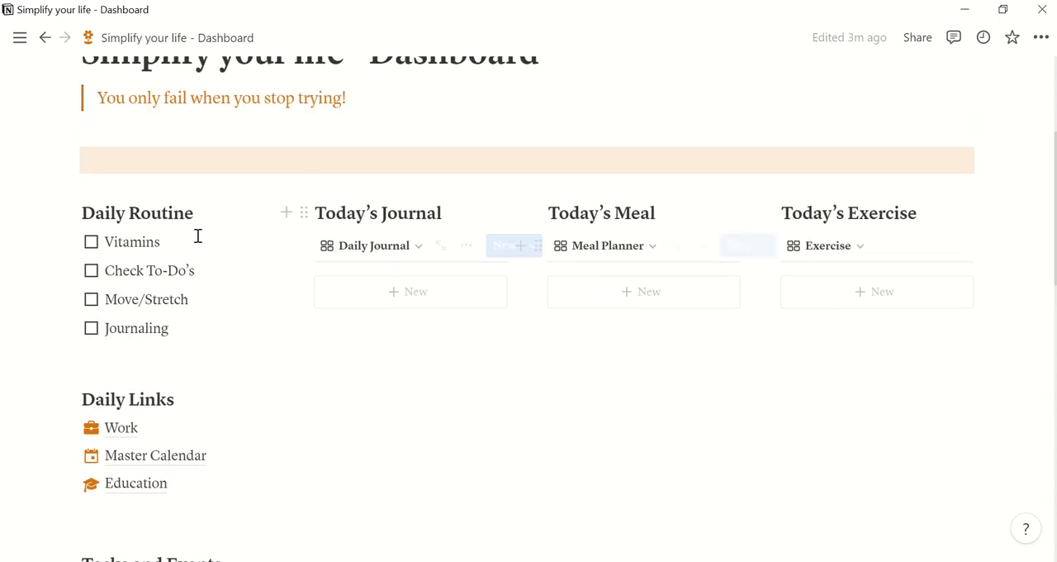
scroll("down", 3)
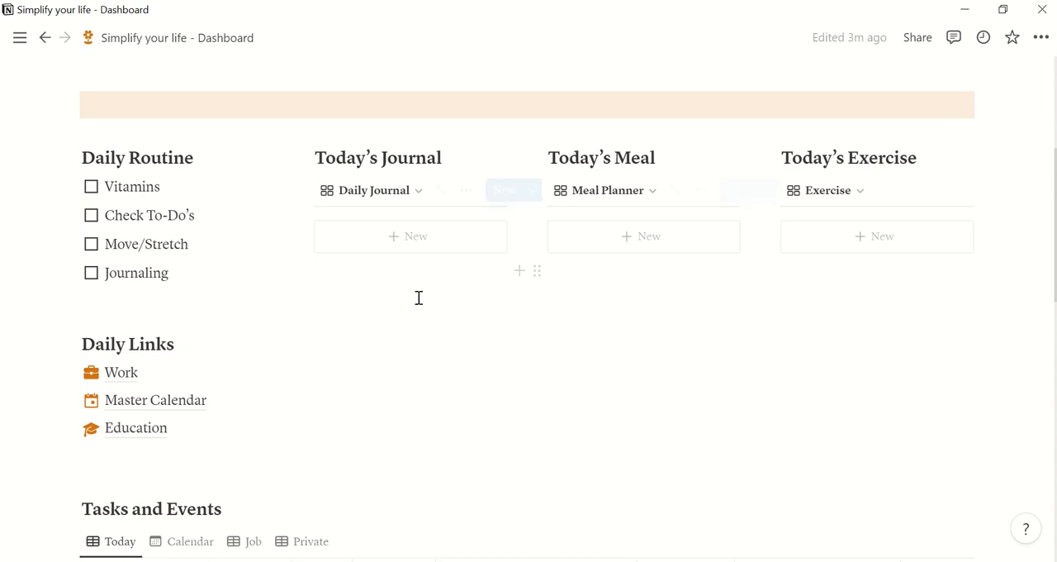
scroll("down", 3)
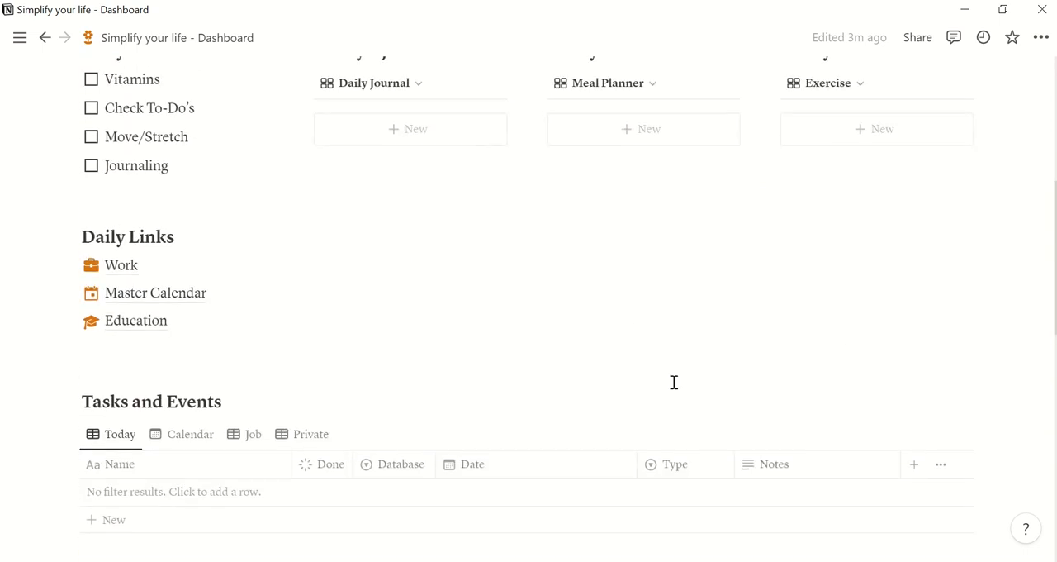
scroll("up", 3)
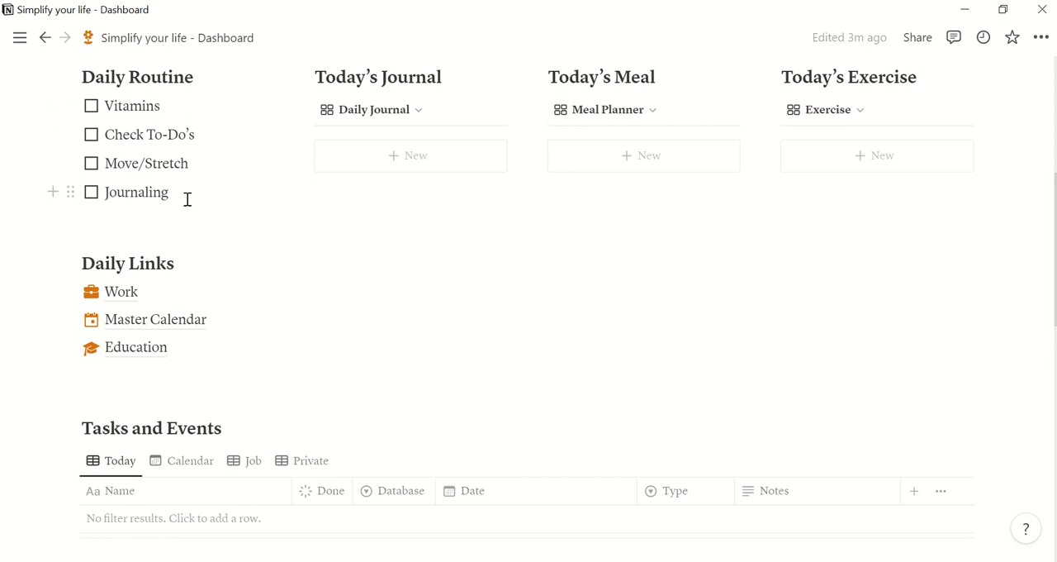
mouse_move(70, 105)
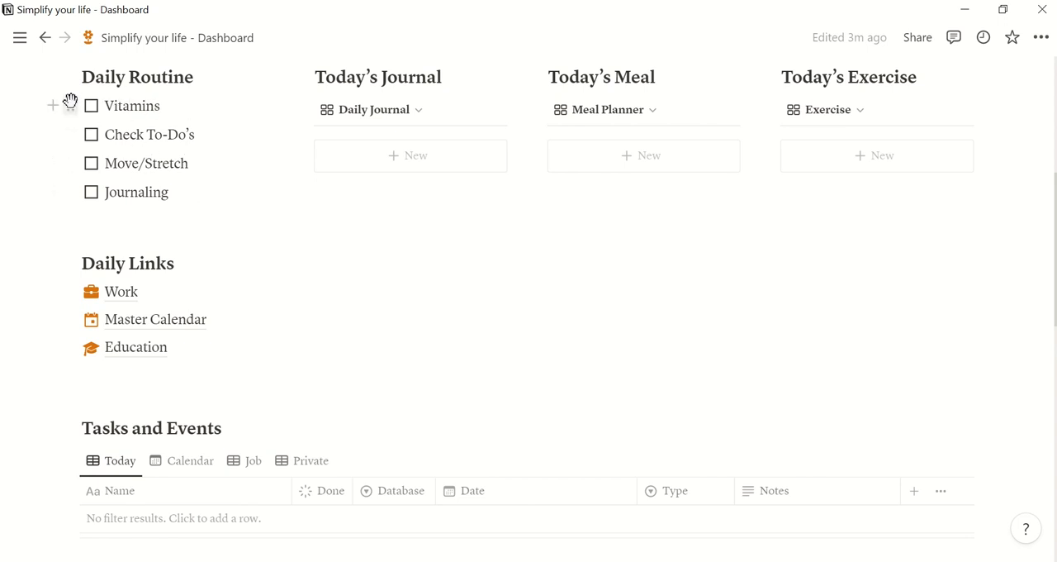
left_click(90, 106)
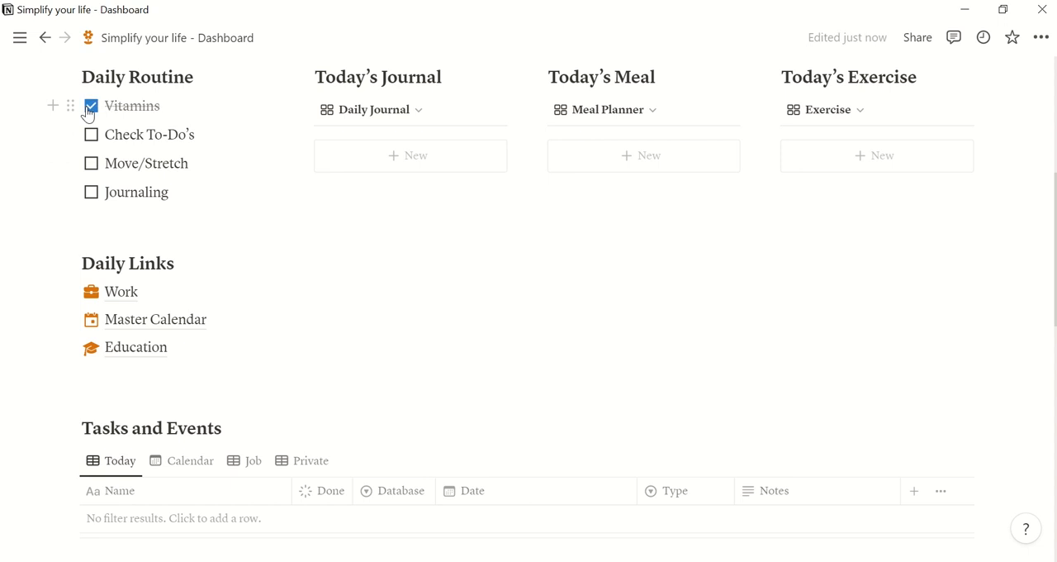
left_click(91, 134)
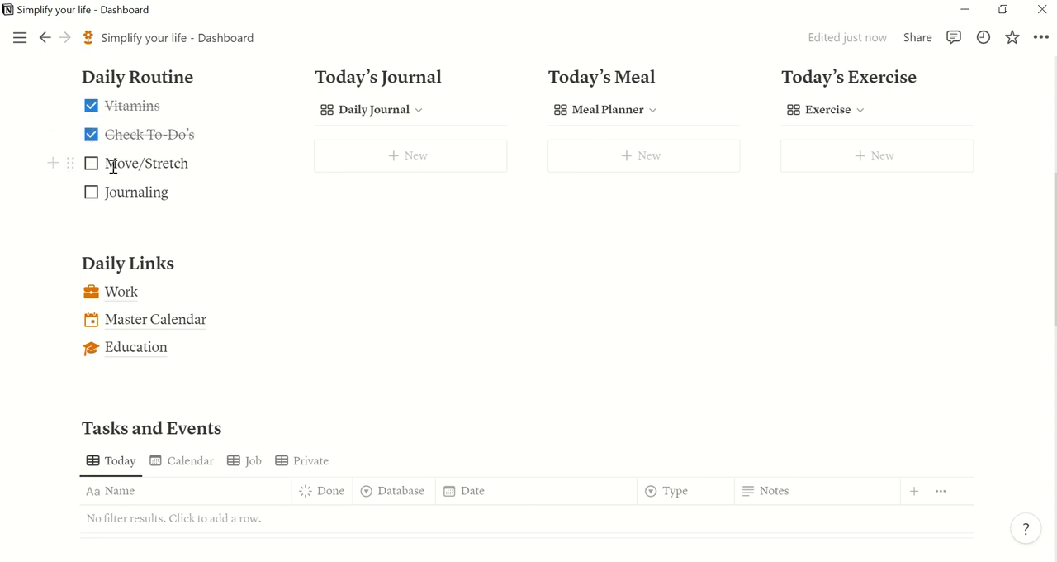
left_click(90, 162)
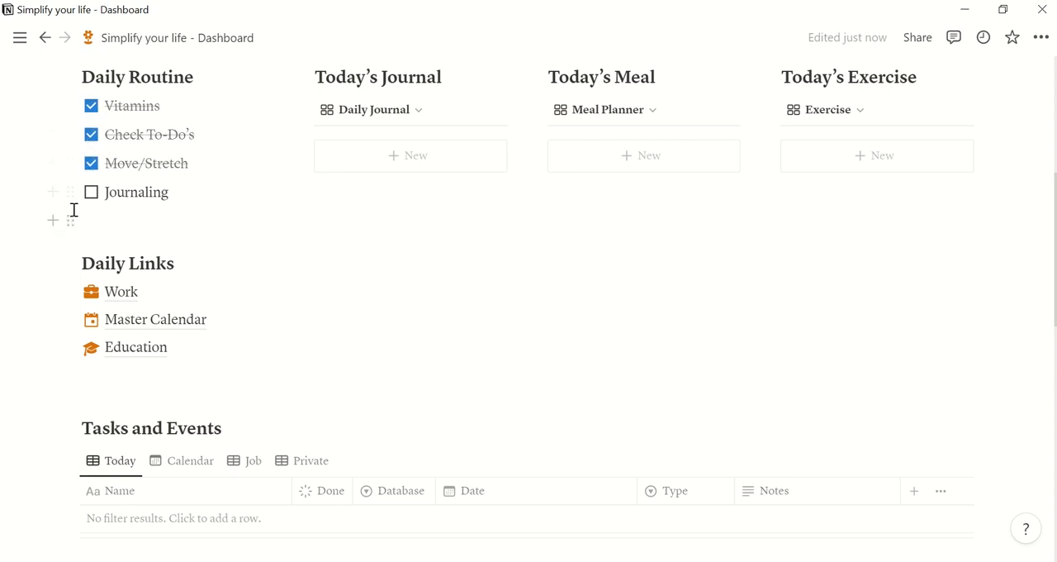
left_click(91, 191)
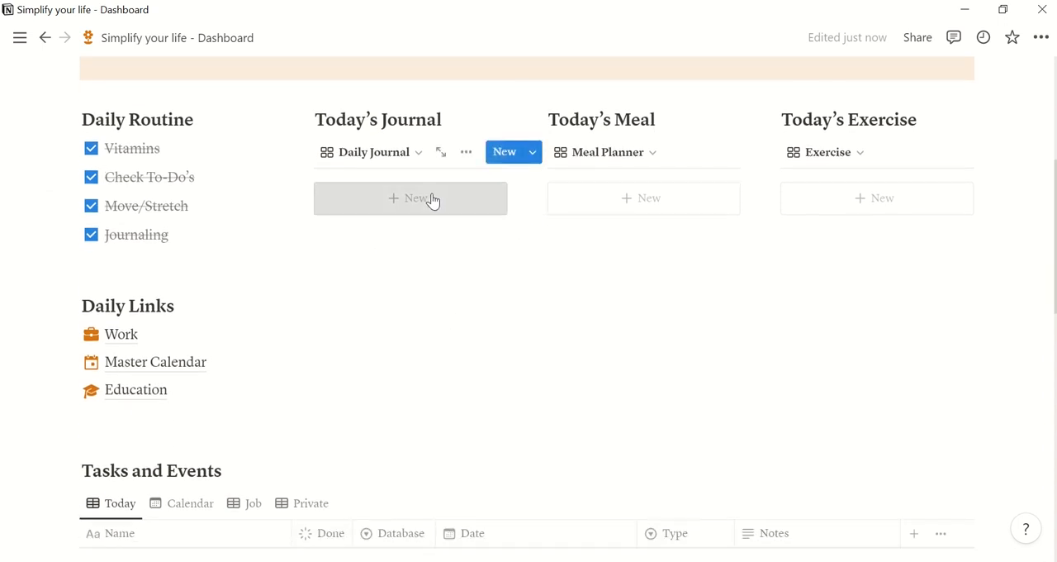
Step: Add a new Today's Journal entry using the Daily Entries template
left_click(410, 198)
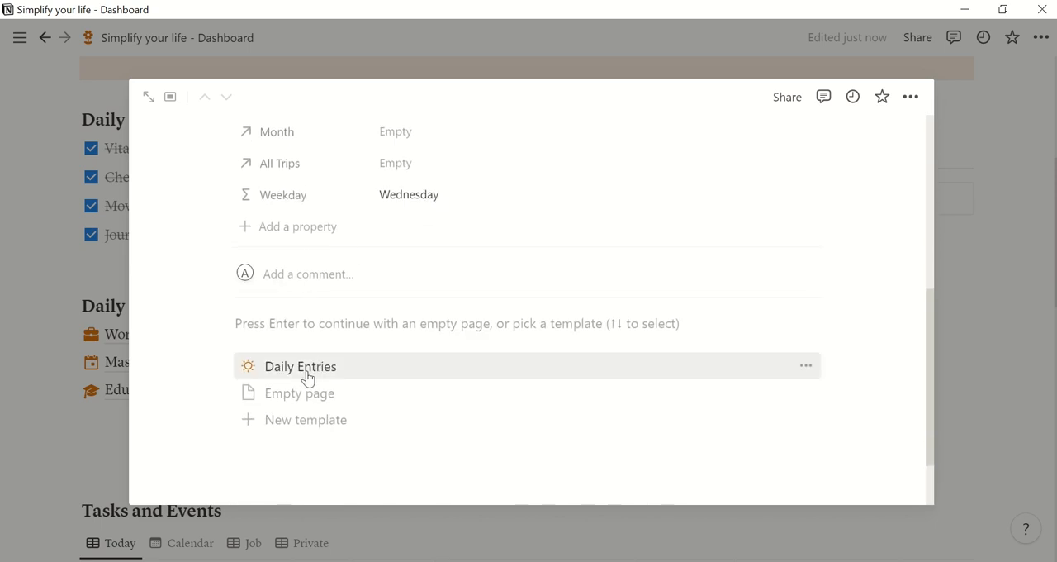
left_click(301, 366)
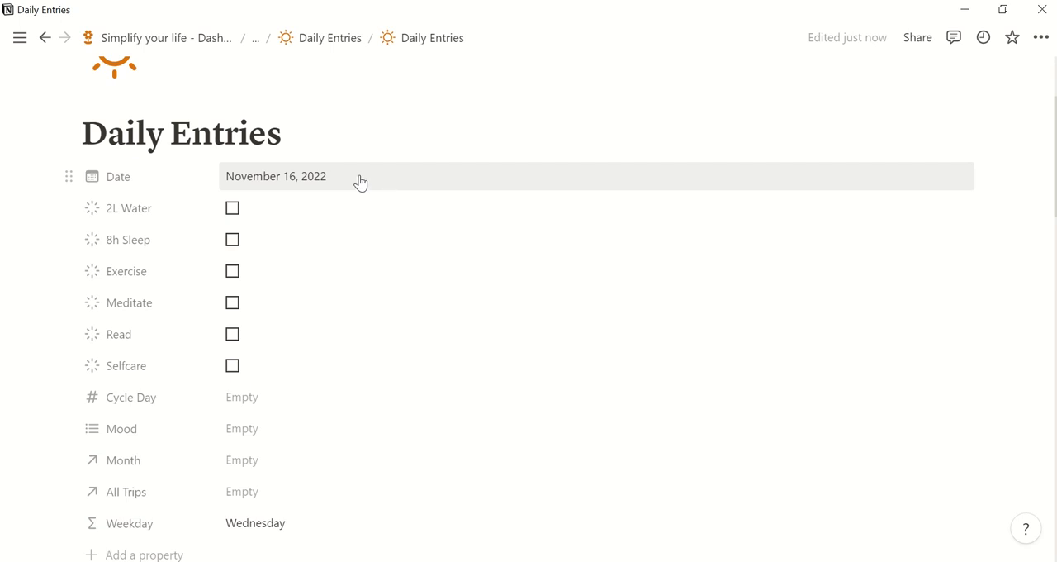
Step: Replace the 'Daily Entries' page title with 'Wednesday'
key("Backspace")
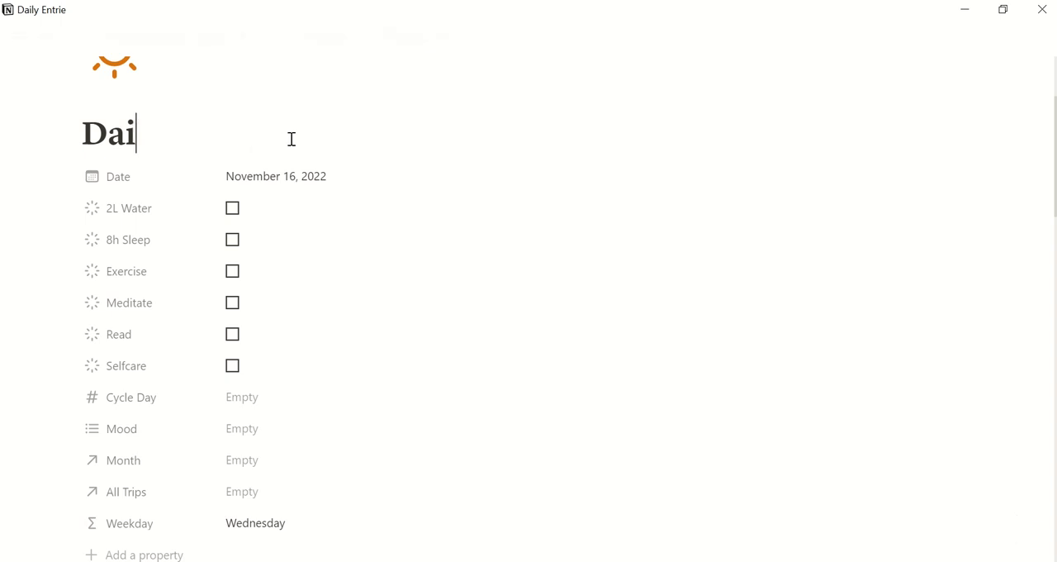
key("backspace")
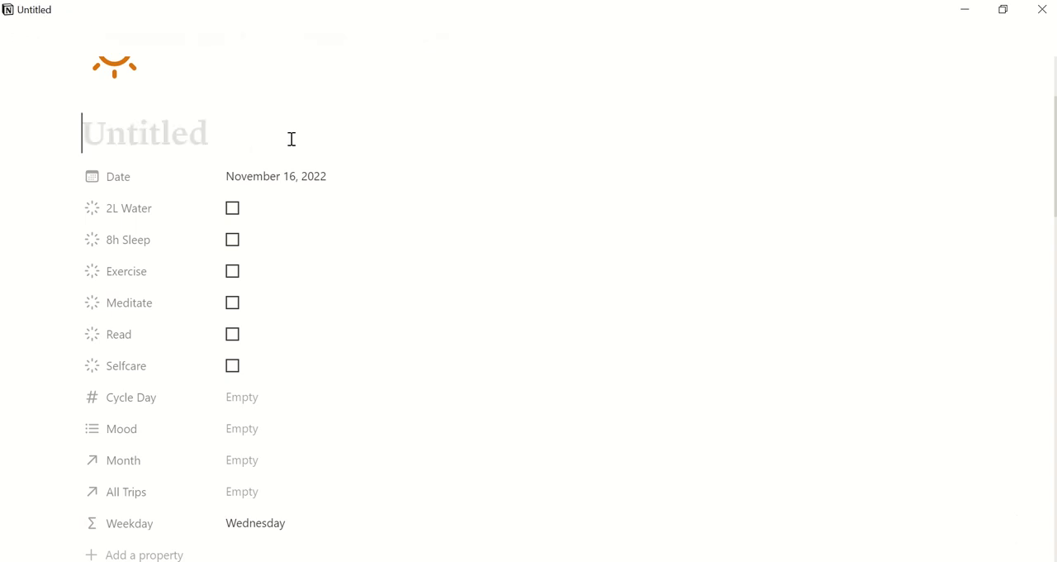
type("Wedn")
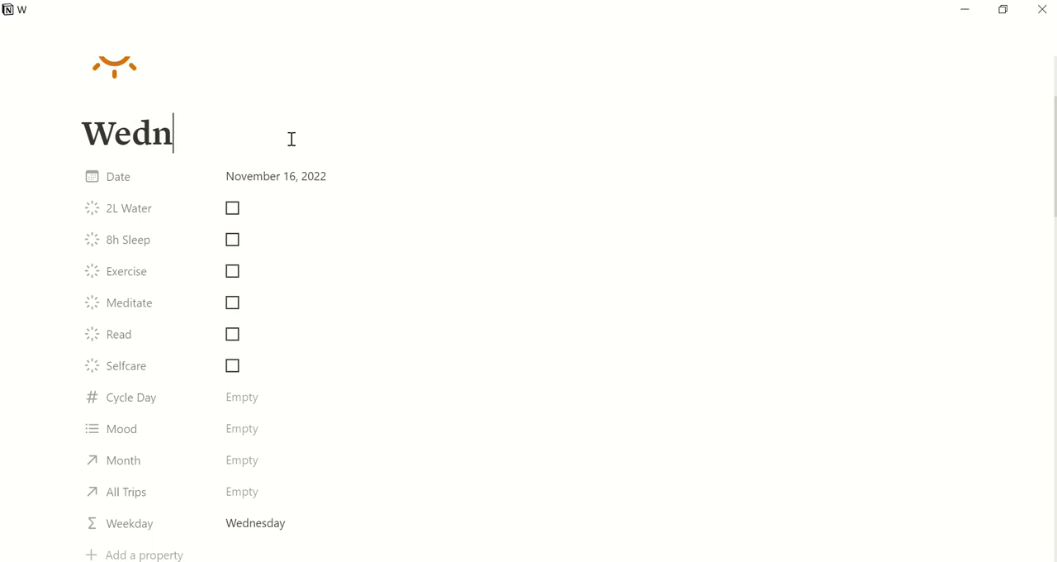
type("esday")
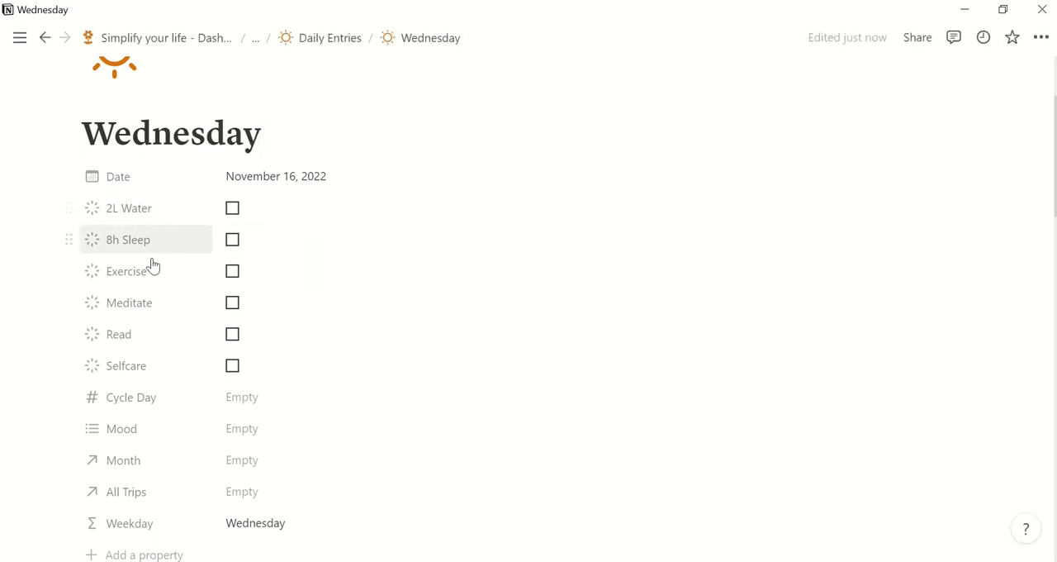
mouse_move(165, 256)
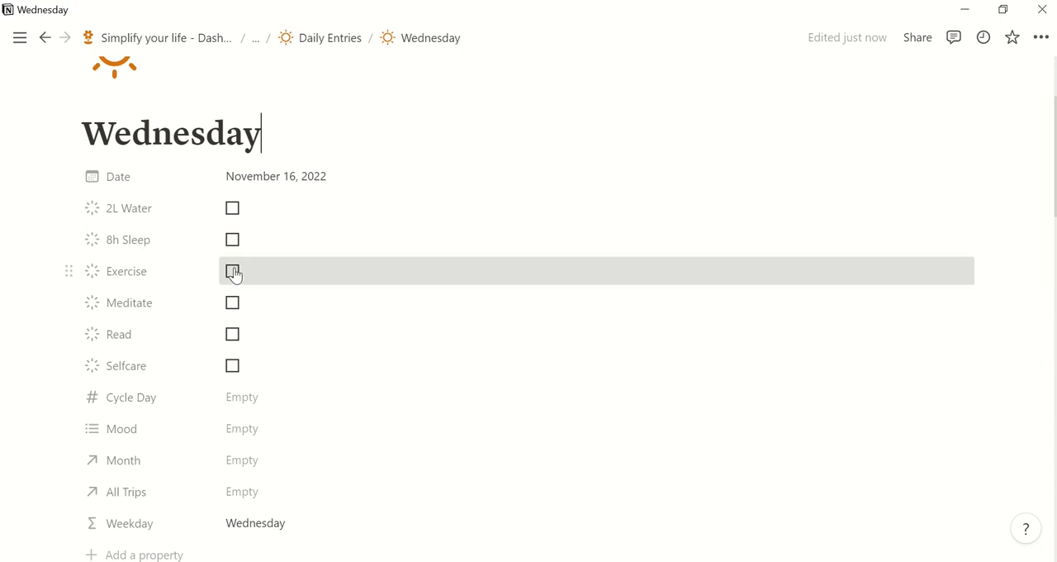
Step: Mark Exercise and 8h Sleep as done for the Wednesday entry
left_click(232, 271)
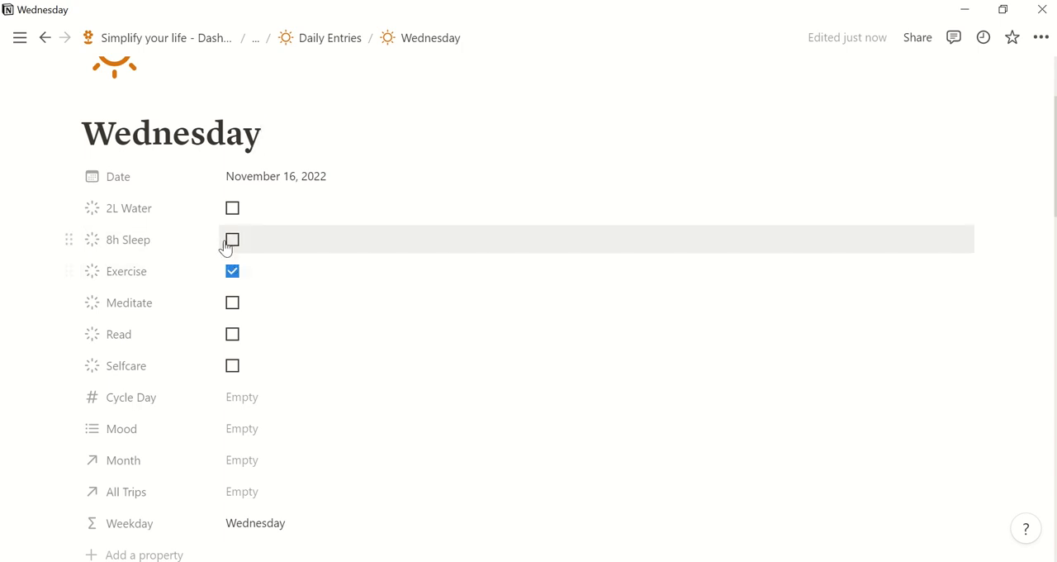
left_click(232, 239)
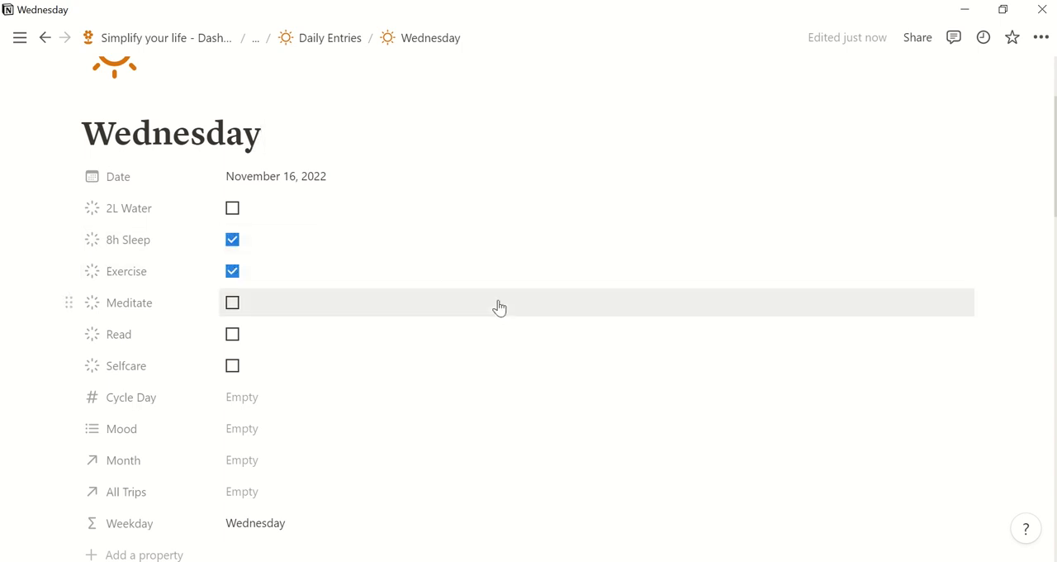
scroll("down", 3)
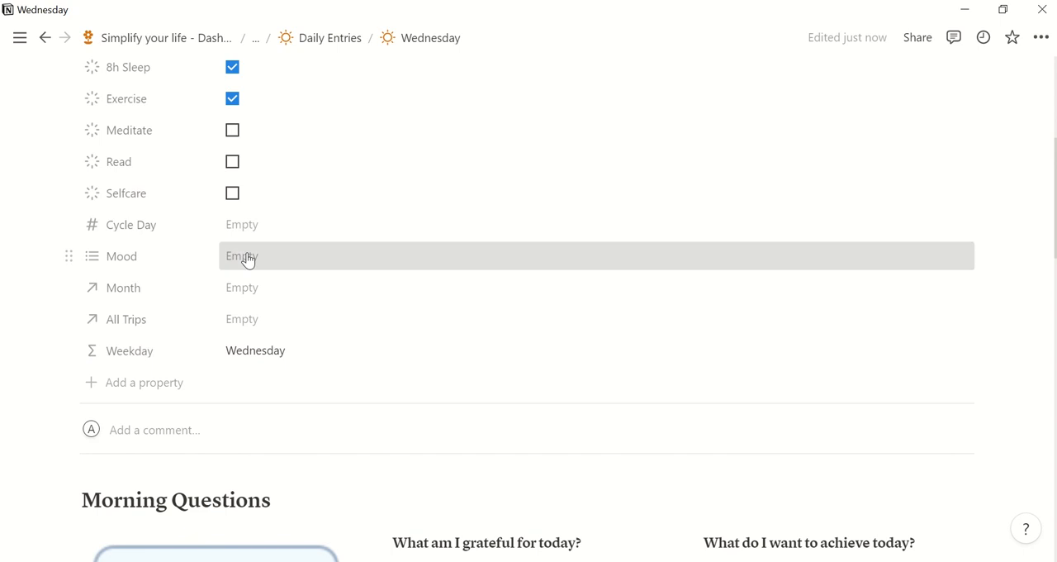
Step: Set the entry's Mood to Joyful, leaving the month relation unlinked
left_click(242, 256)
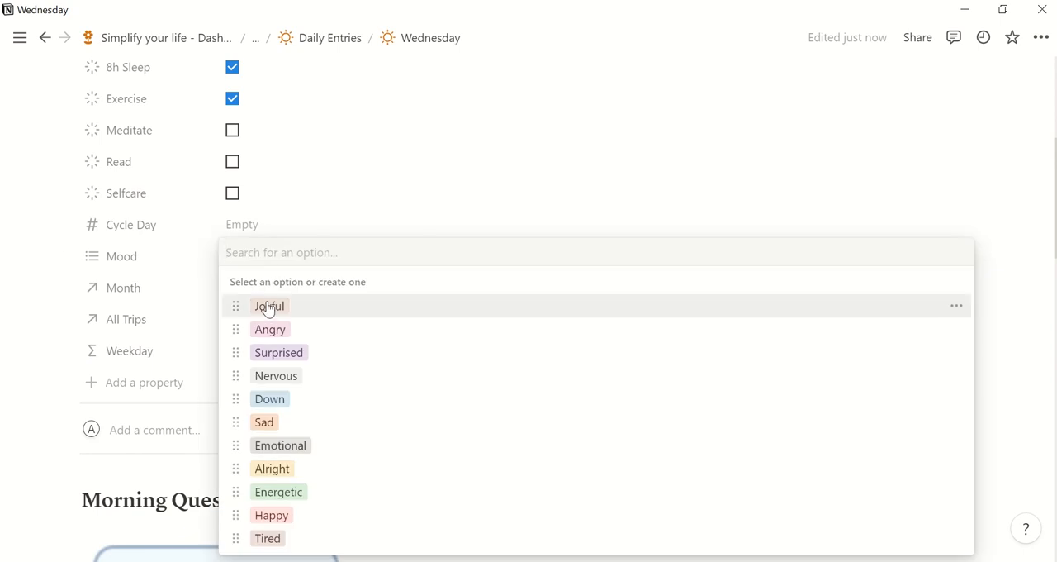
left_click(268, 305)
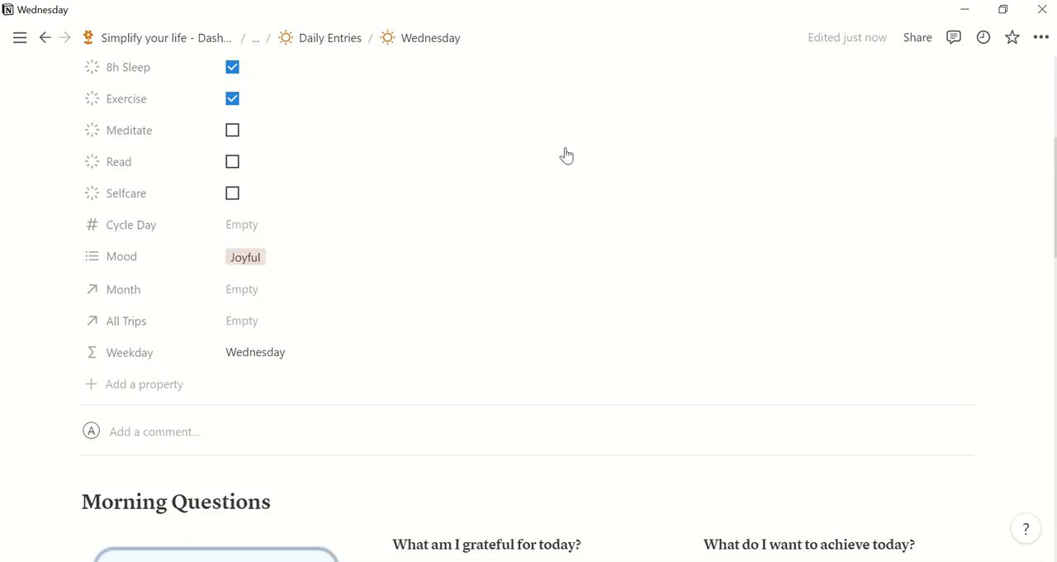
left_click(242, 290)
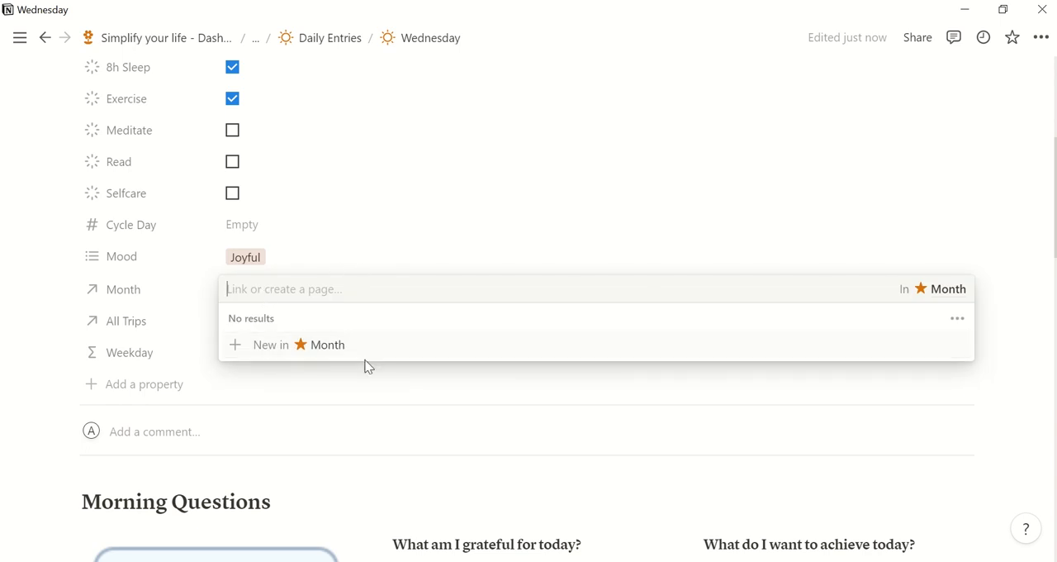
mouse_move(384, 349)
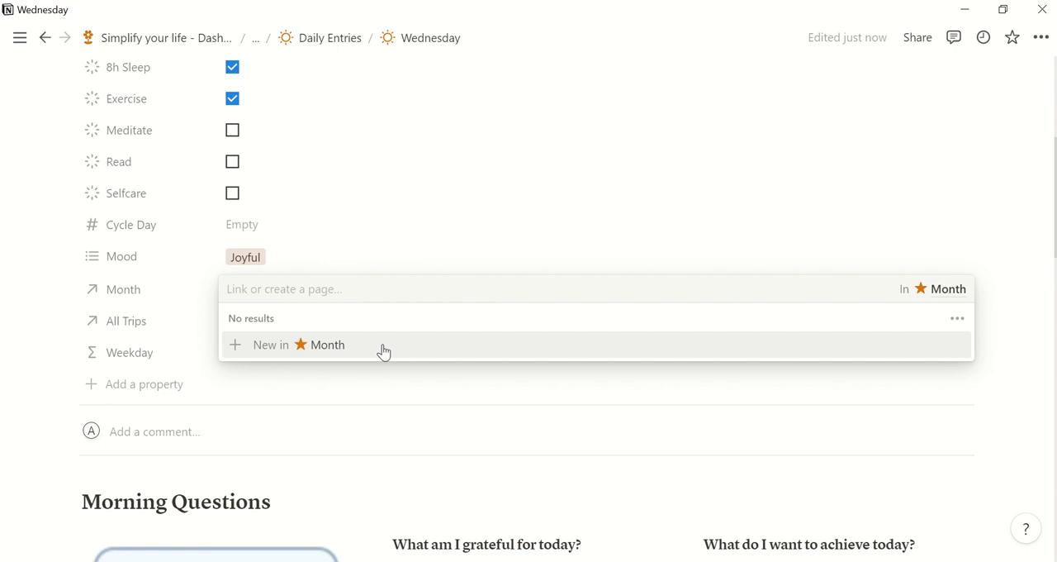
left_click(484, 199)
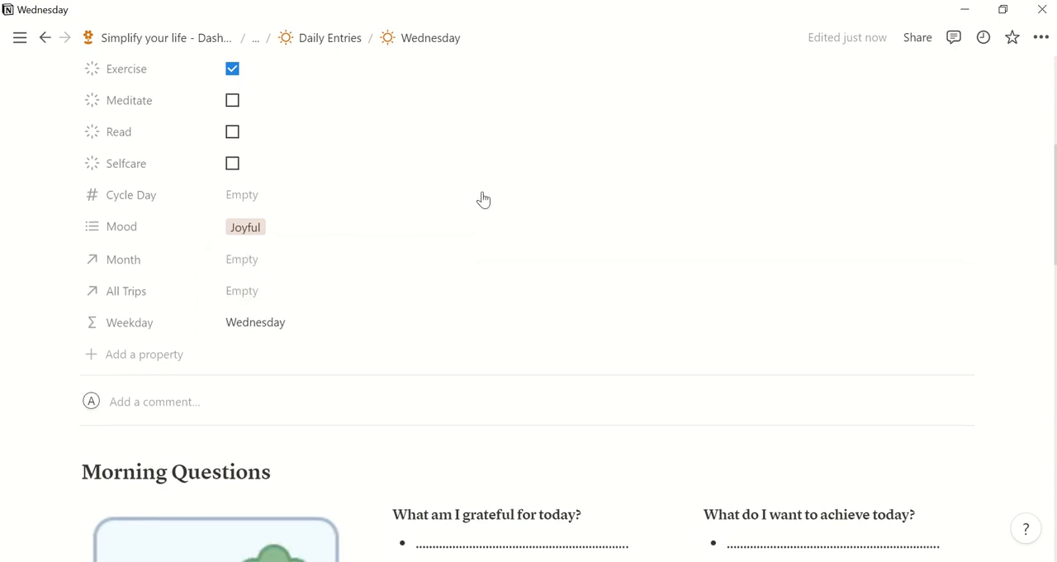
scroll("down", 3)
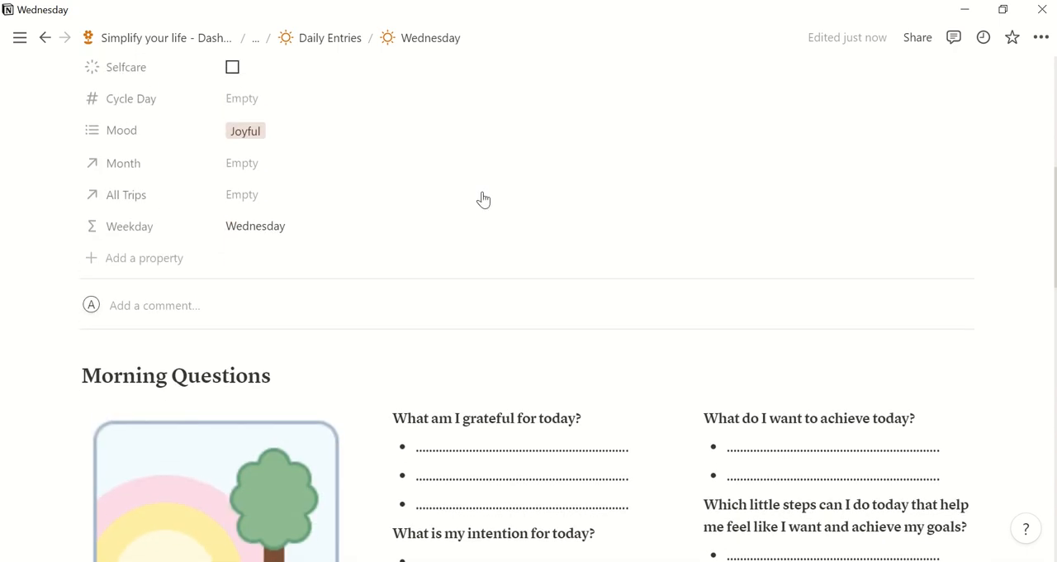
mouse_move(159, 205)
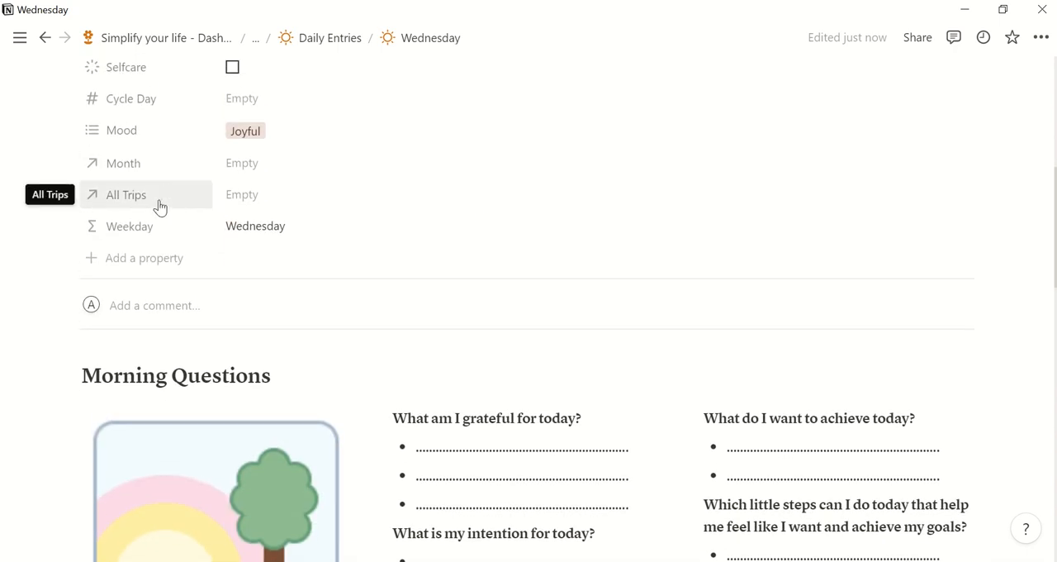
mouse_move(195, 206)
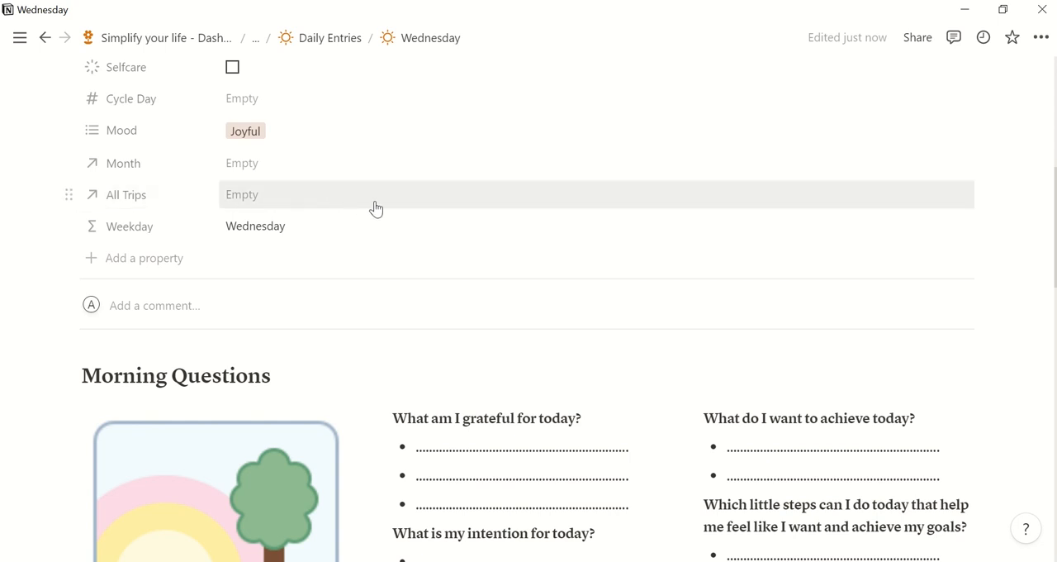
mouse_move(305, 230)
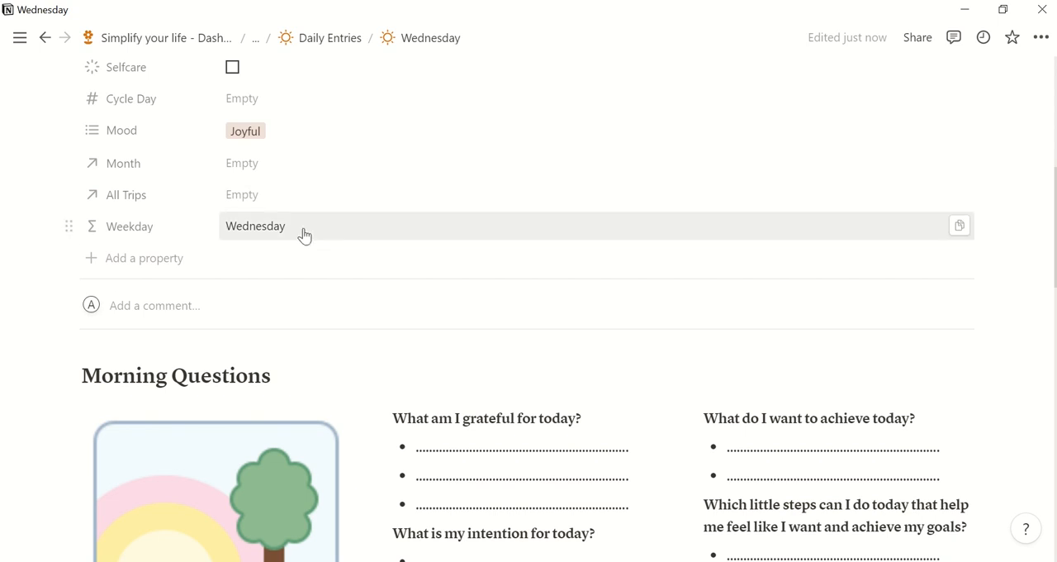
scroll("down", 3)
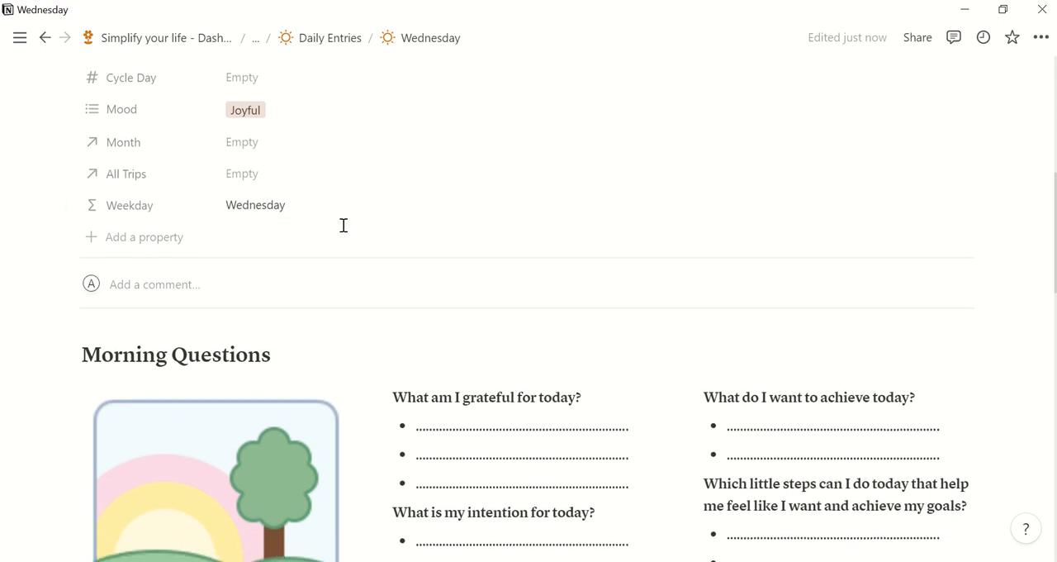
scroll("down", 3)
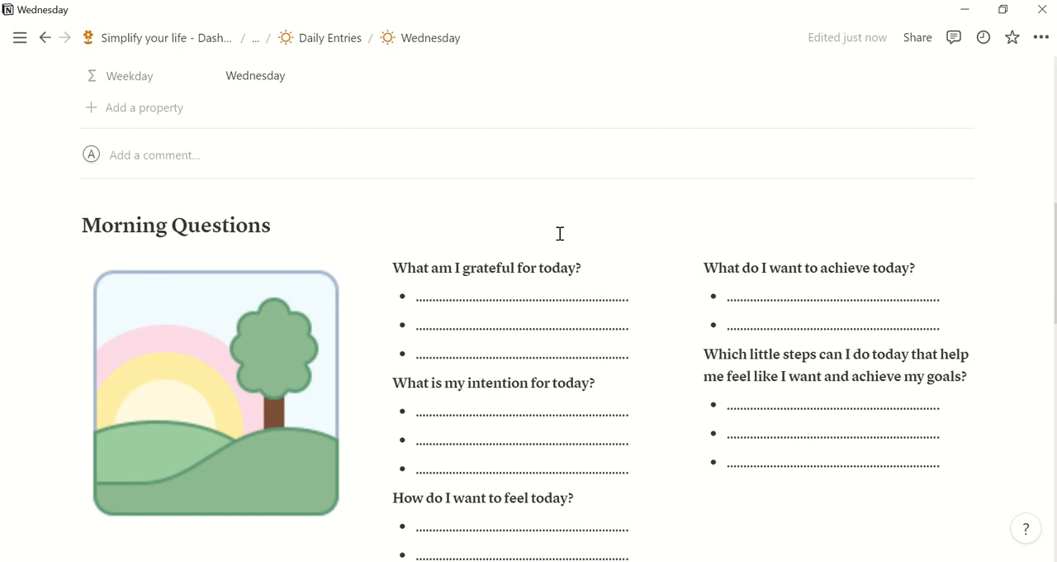
scroll("down", 3)
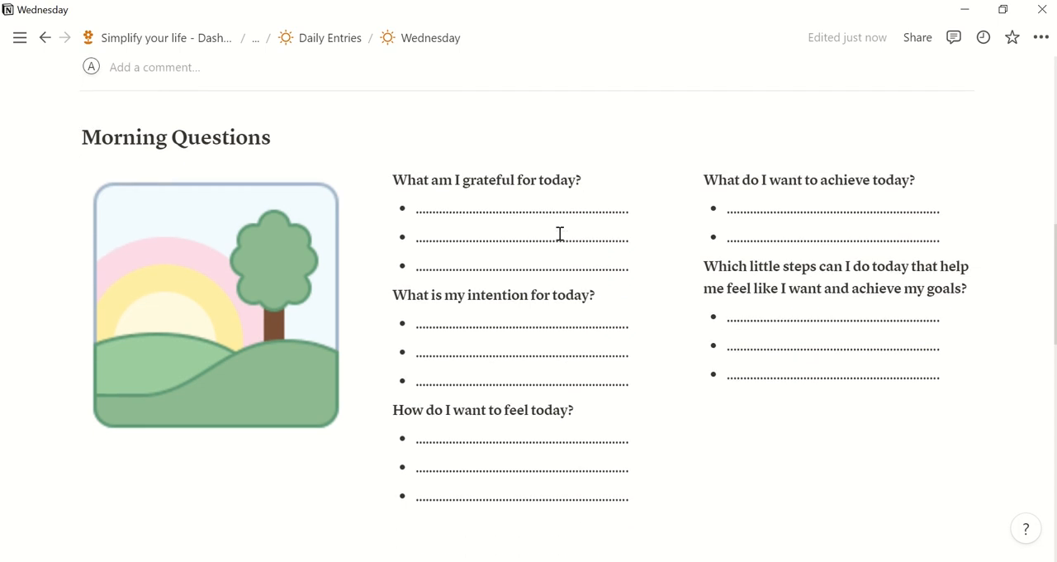
scroll("down", 3)
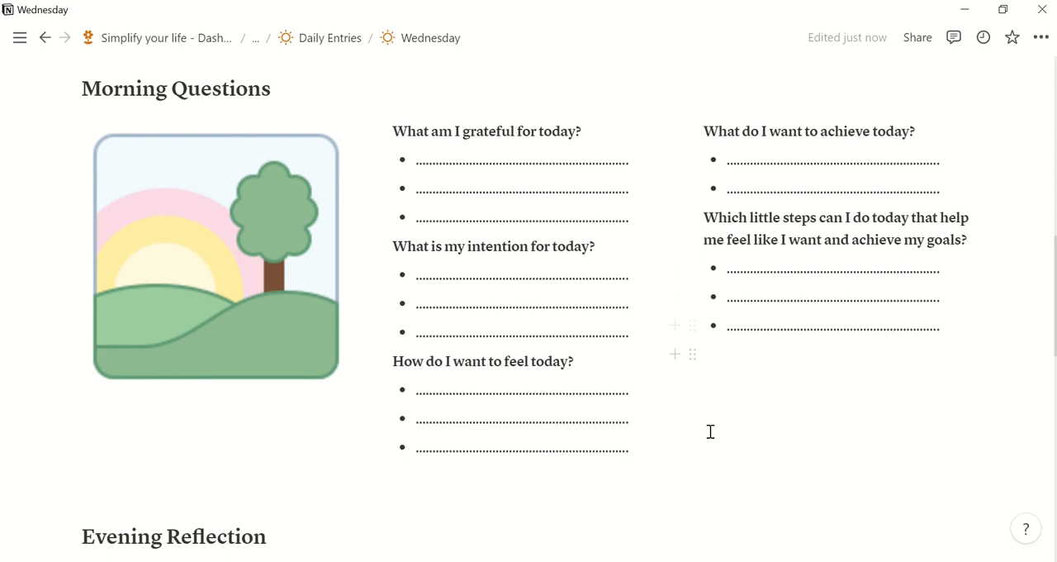
scroll("down", 3)
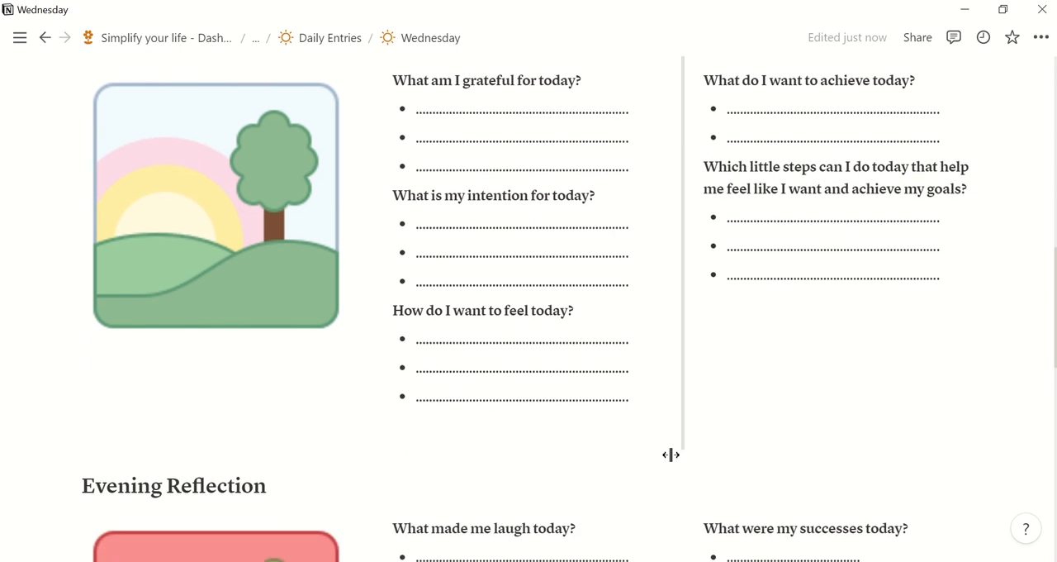
scroll("down", 3)
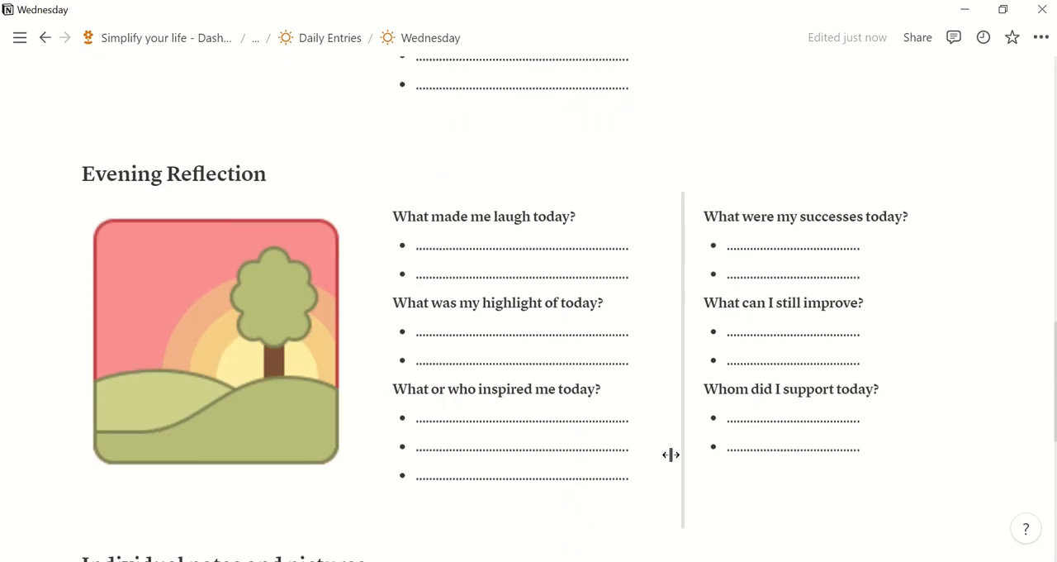
scroll("down", 3)
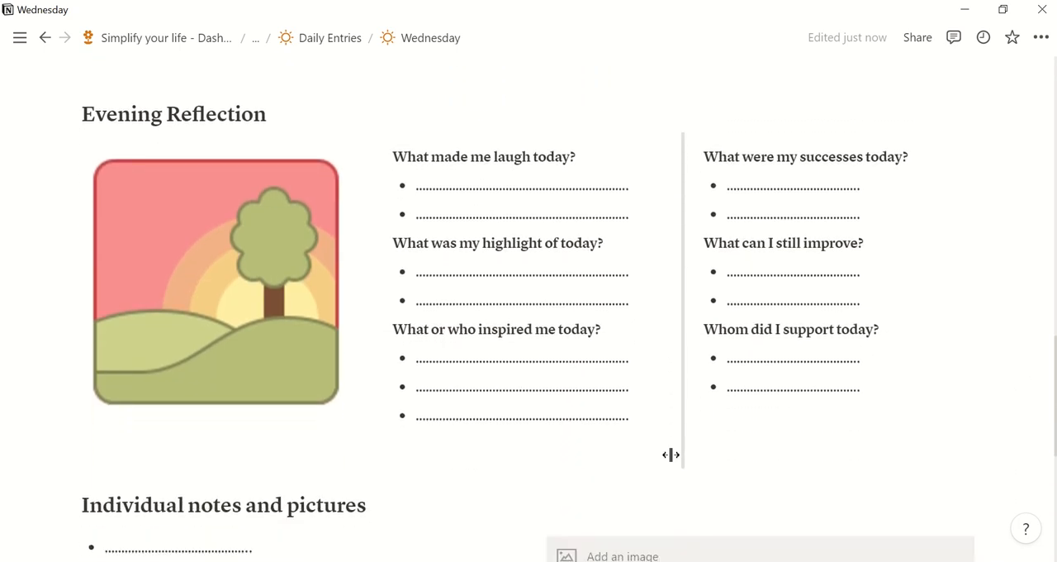
scroll("down", 3)
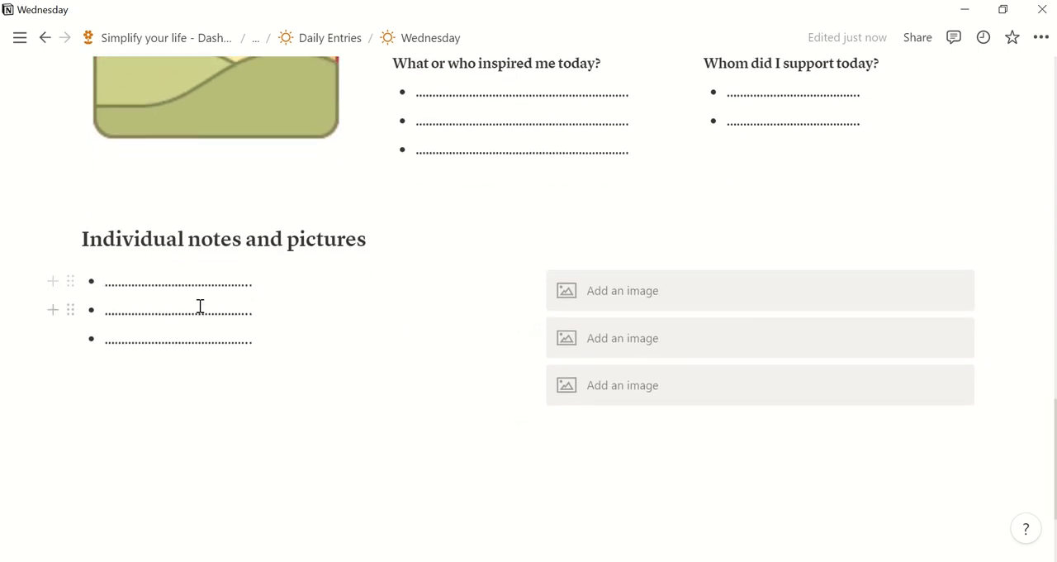
mouse_move(718, 399)
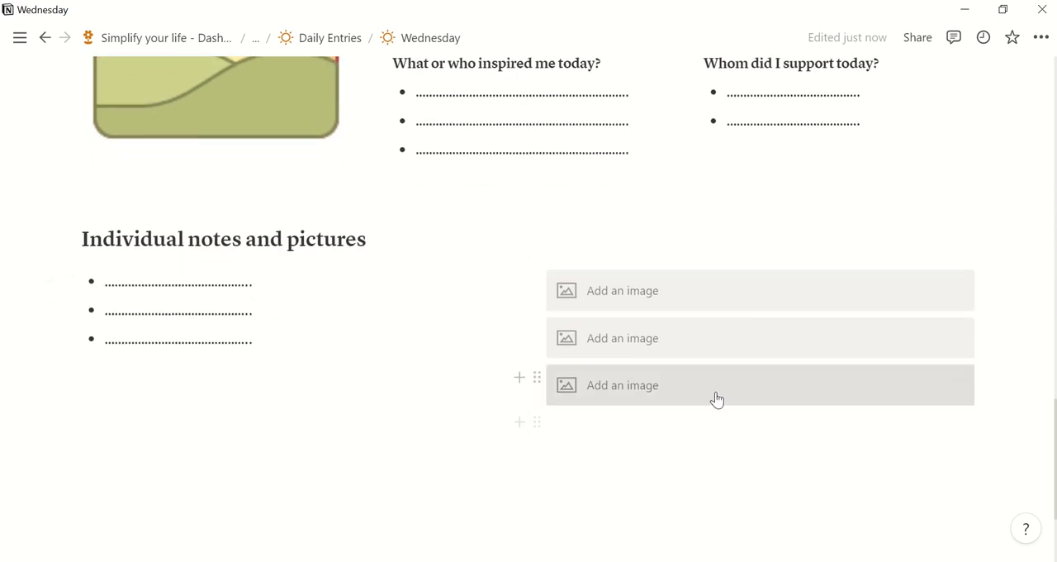
mouse_move(203, 8)
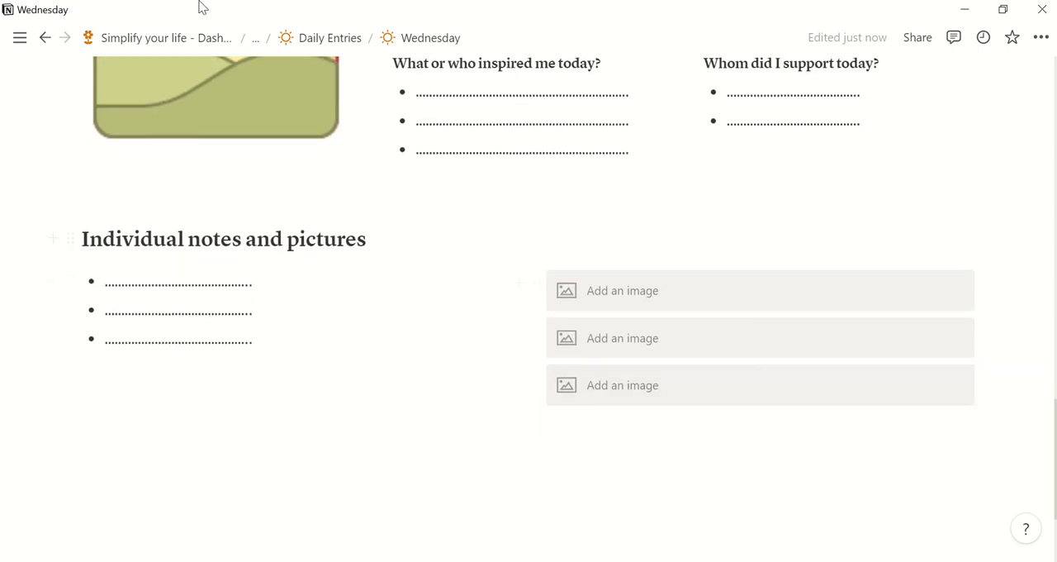
Step: Return to the Simplify your life - Dashboard and scroll to Personal and Other Pages
left_click(165, 37)
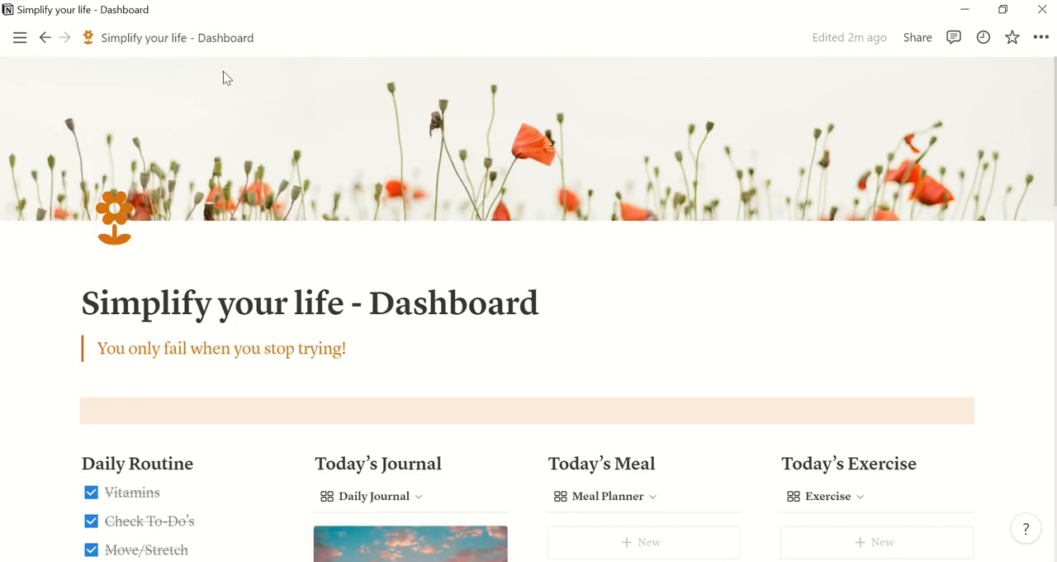
scroll("down", 3)
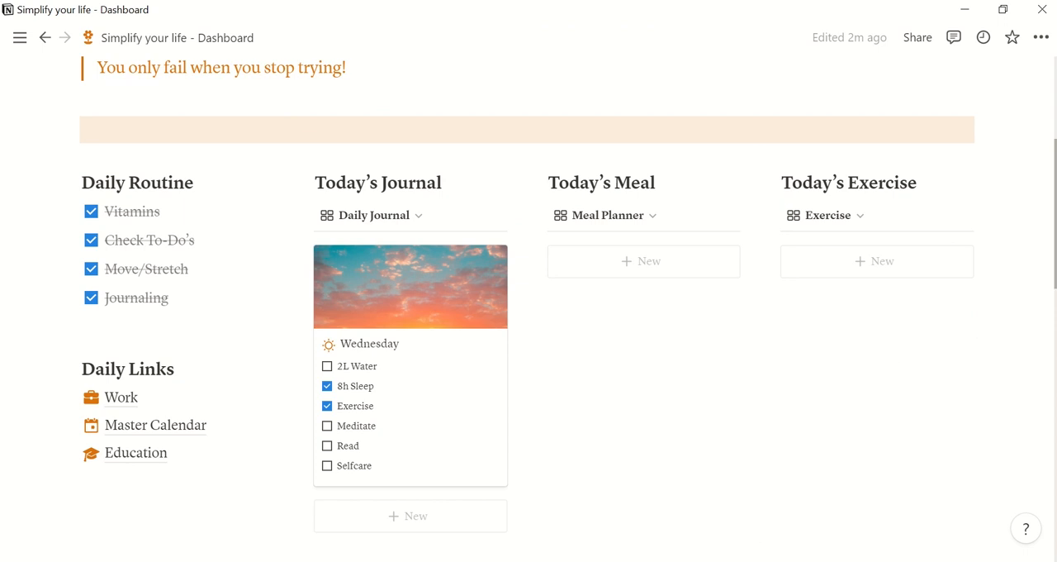
mouse_move(723, 369)
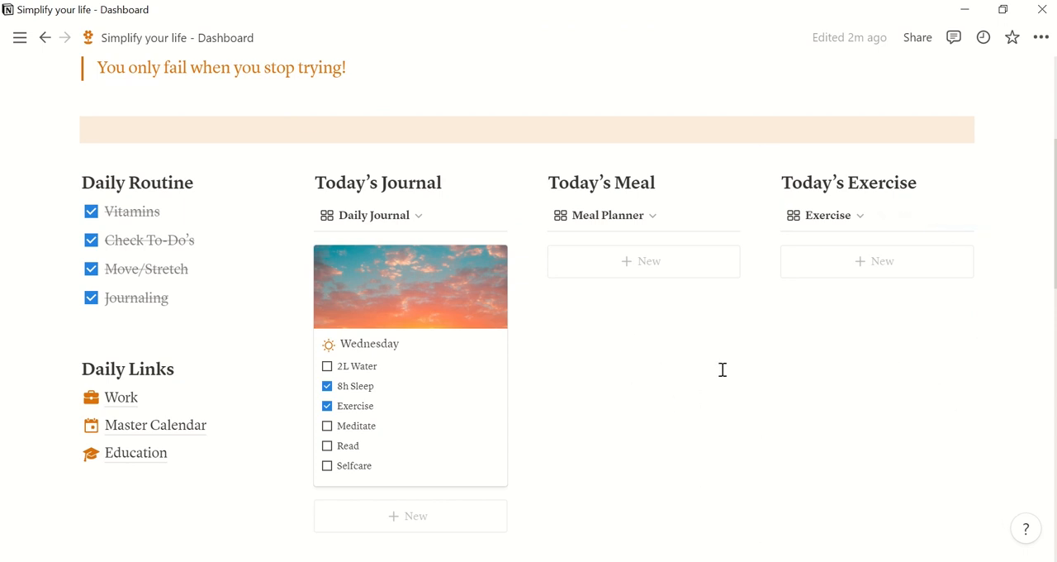
mouse_move(991, 348)
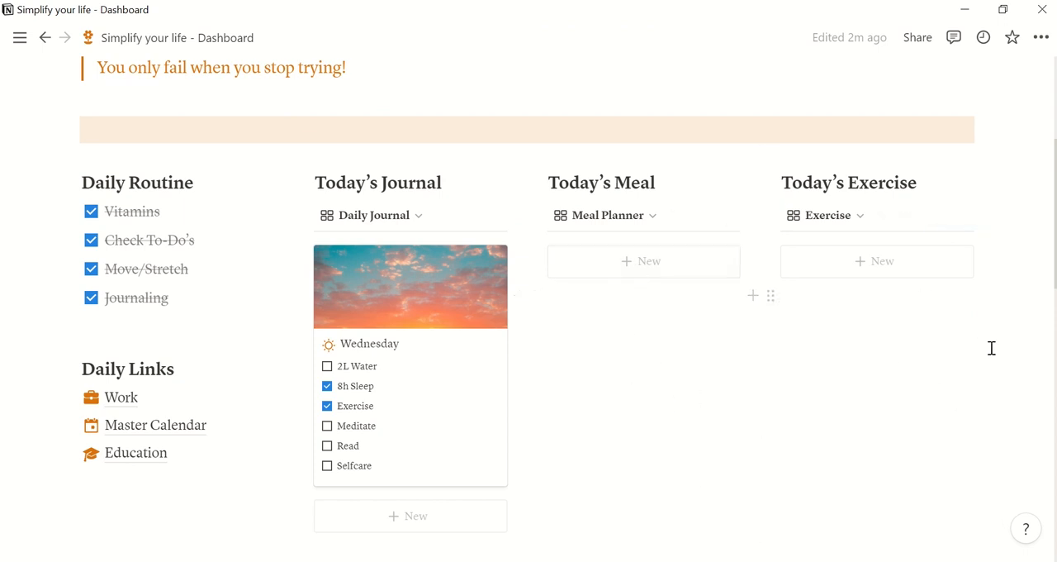
mouse_move(954, 361)
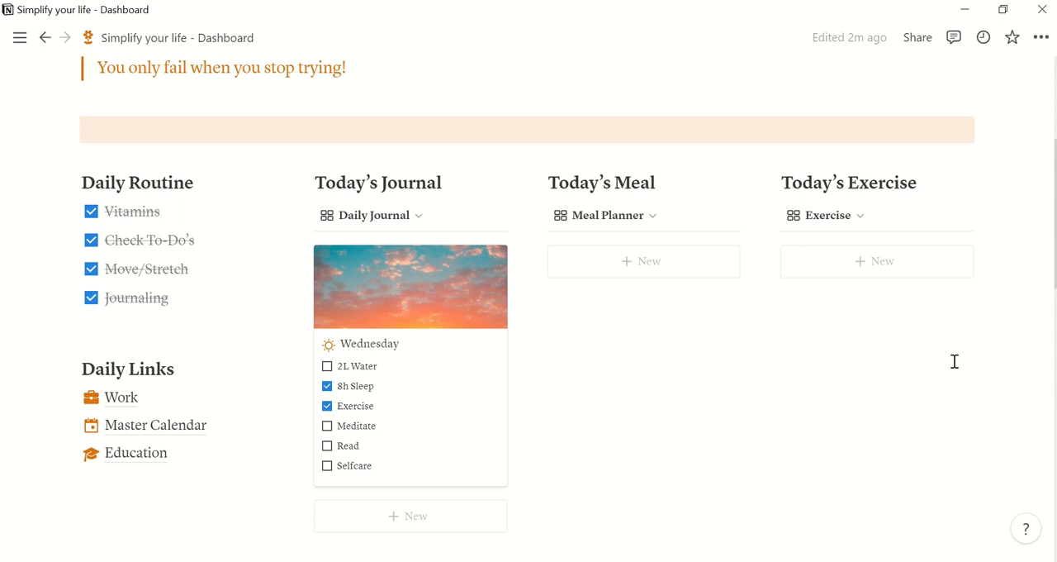
scroll("down", 3)
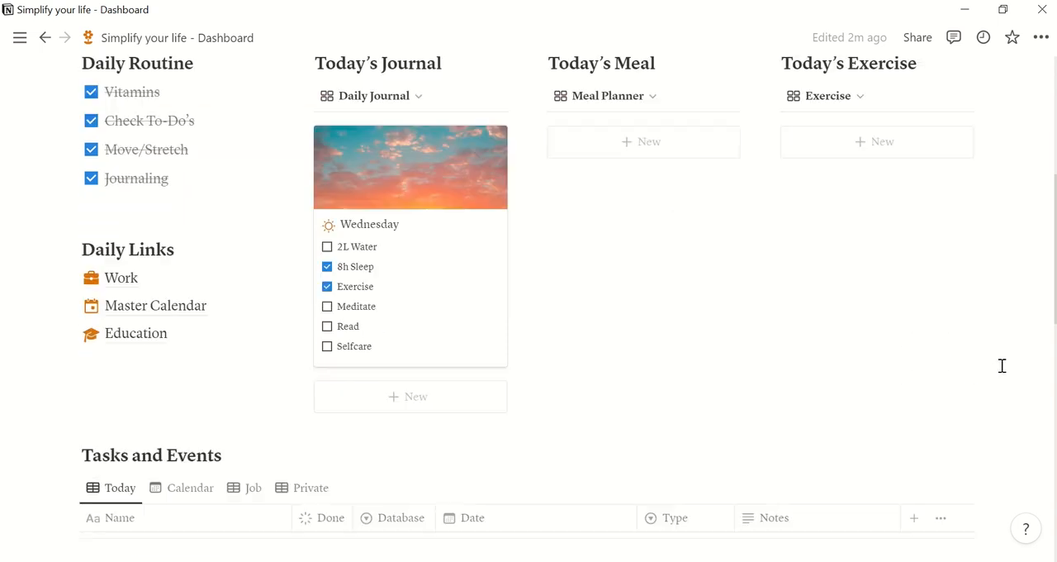
scroll("down", 3)
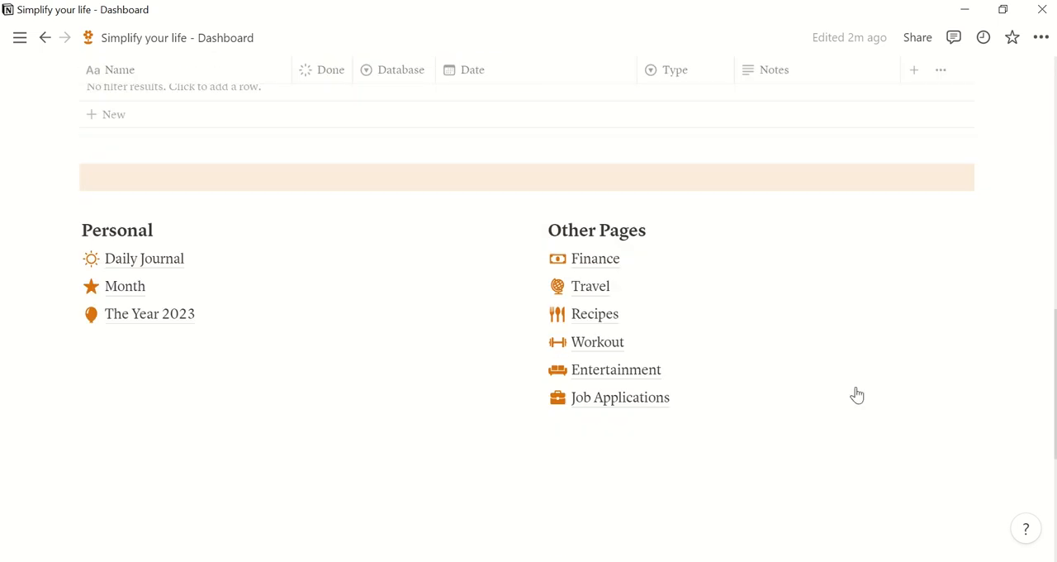
Step: Open the Recipes page and preview the Pancakes recipe in side peek
left_click(594, 313)
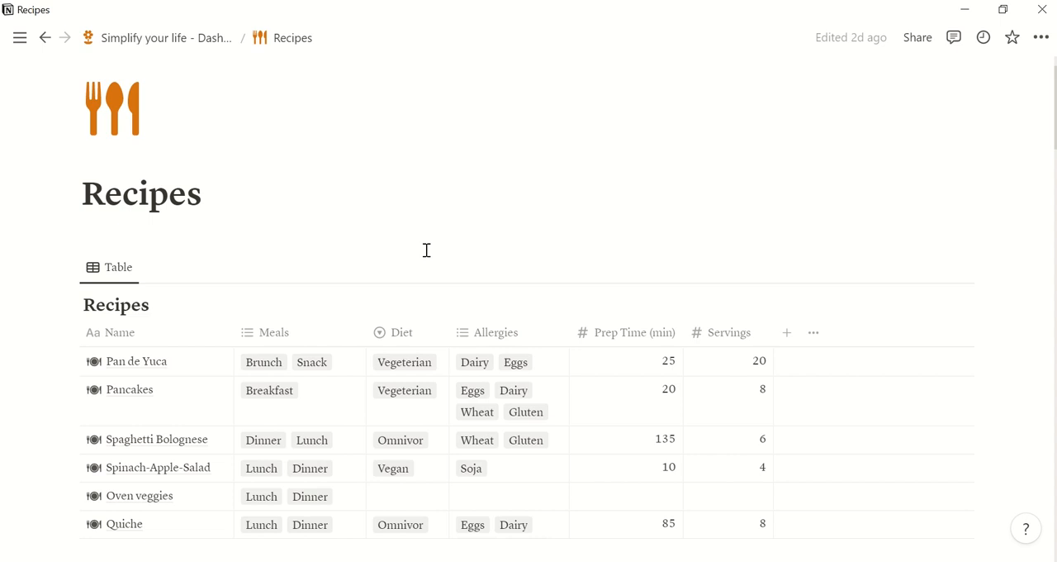
scroll("down", 3)
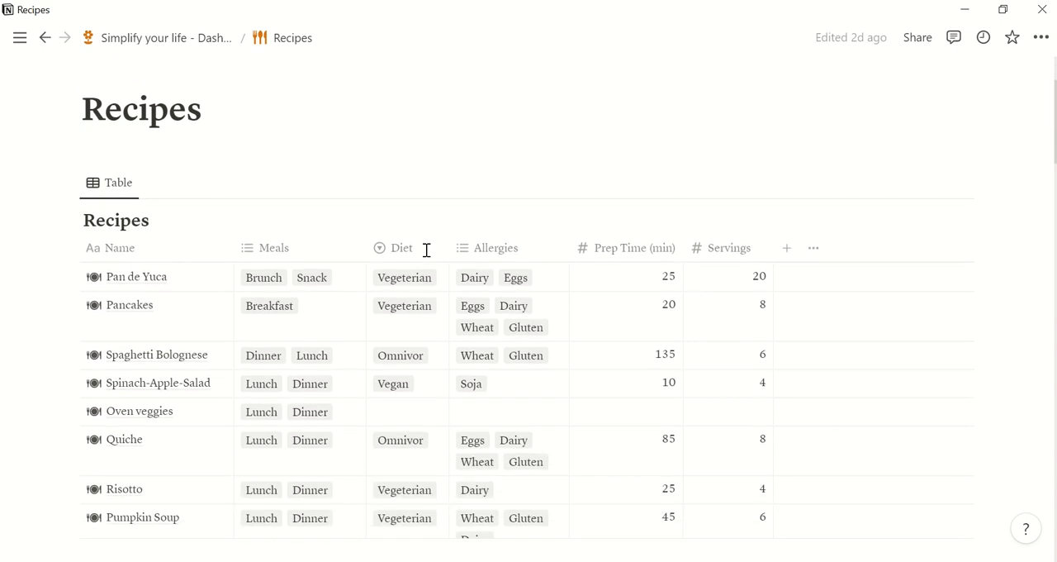
scroll("down", 3)
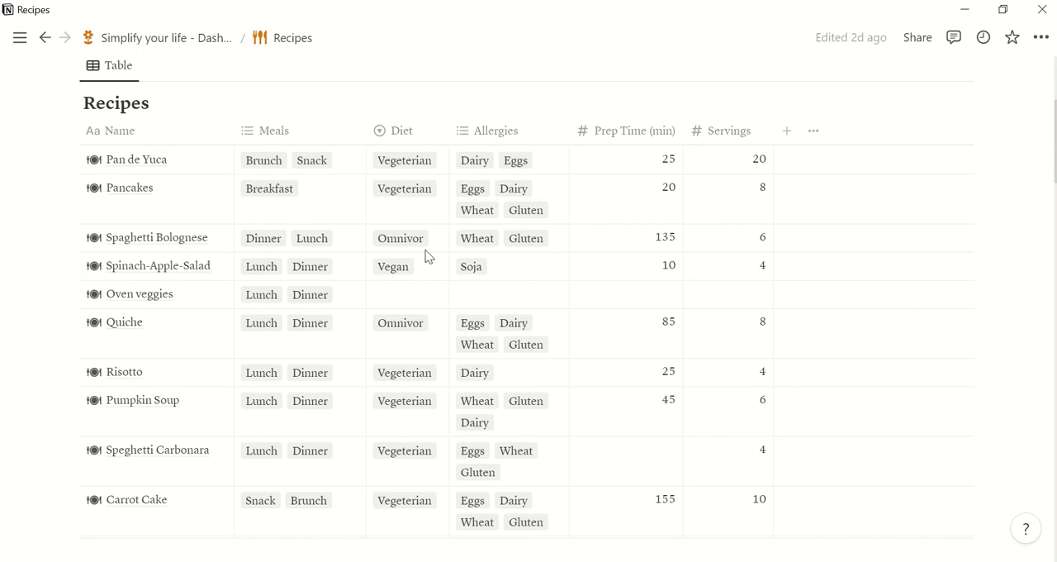
mouse_move(186, 198)
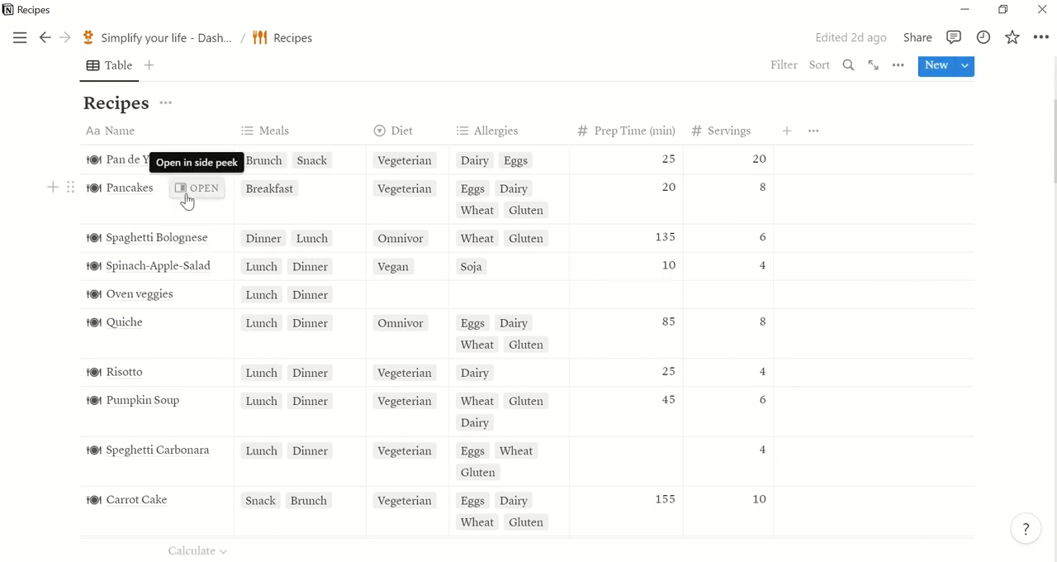
left_click(204, 188)
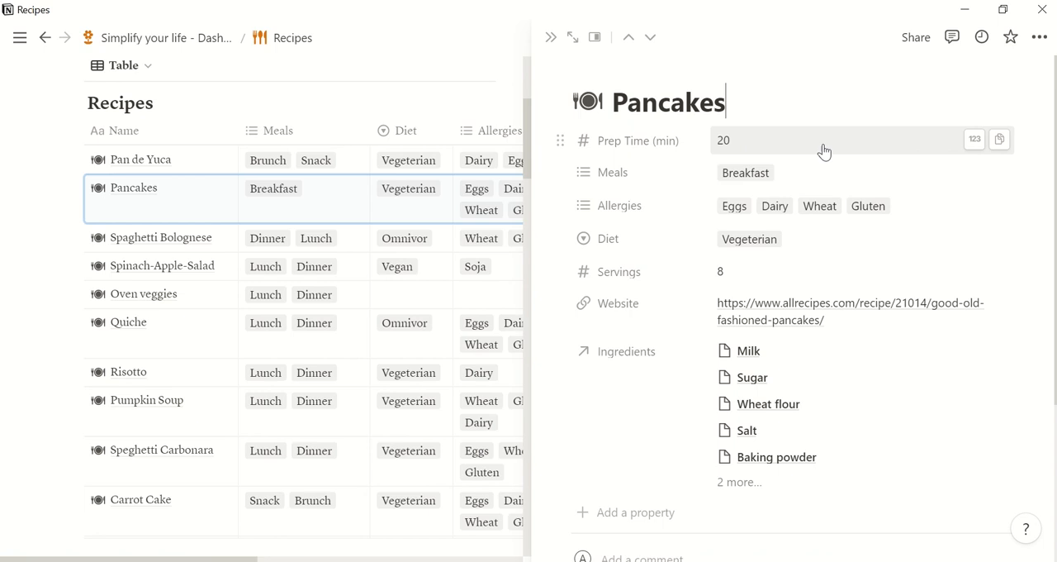
mouse_move(805, 172)
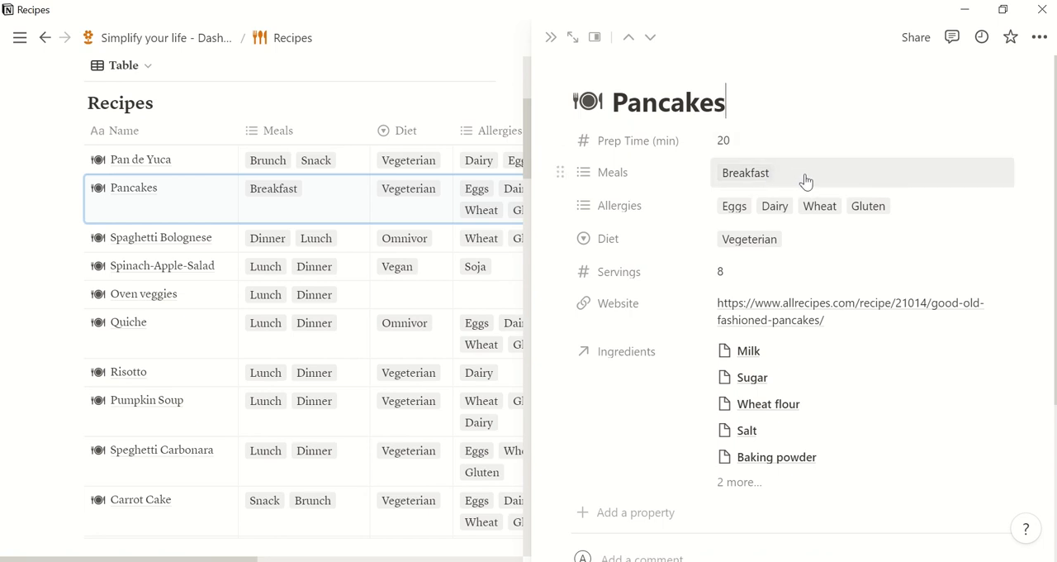
mouse_move(814, 182)
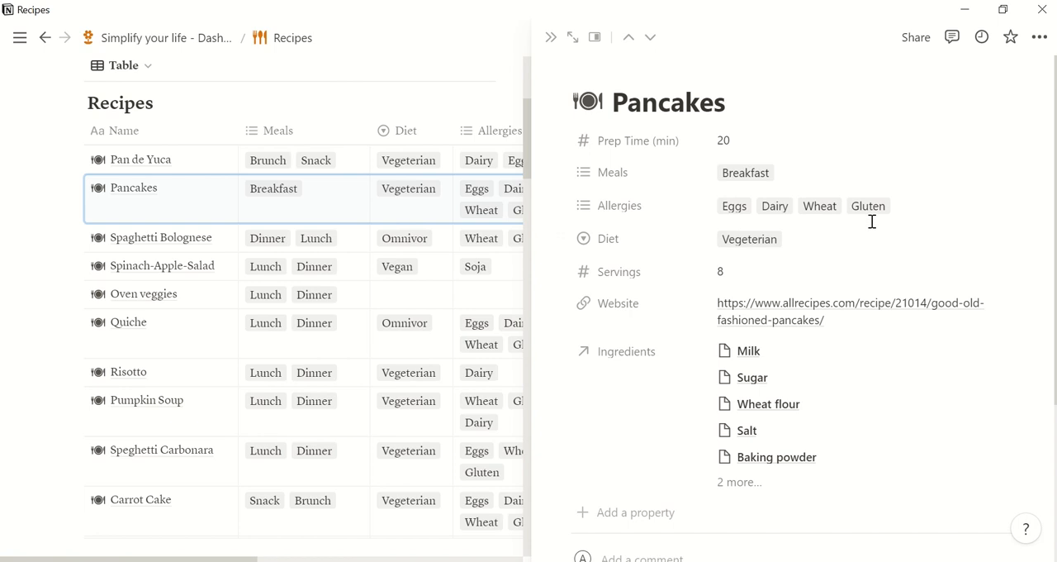
mouse_move(832, 250)
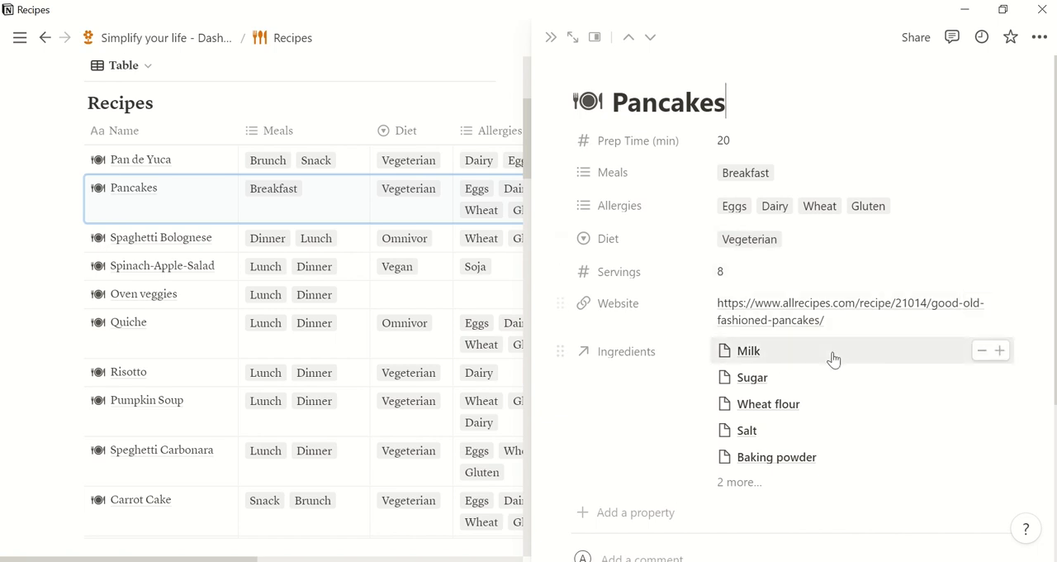
scroll("down", 3)
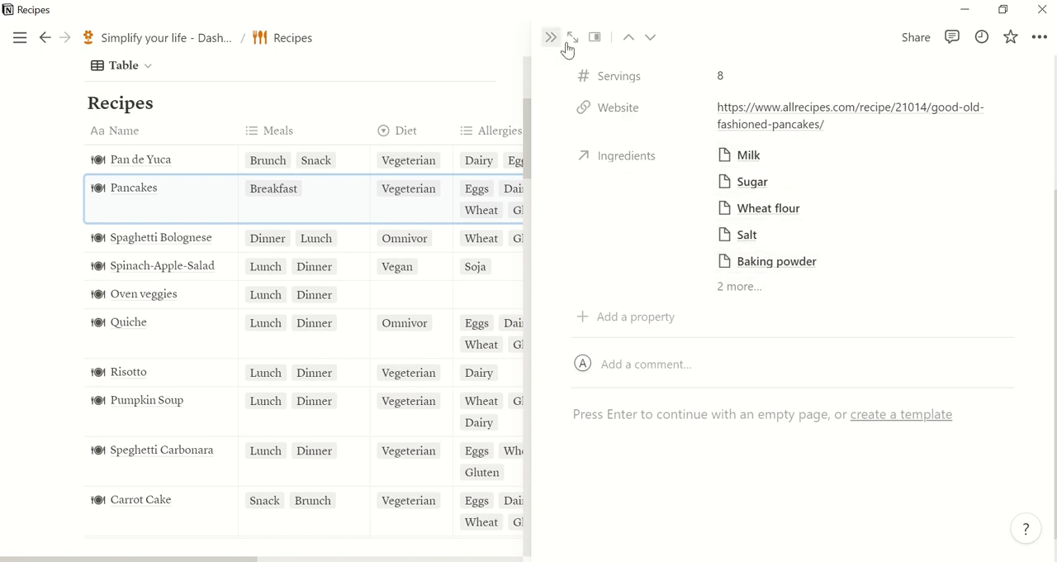
Step: Close the Pancakes peek and switch Ingredients to the Shopping List view
left_click(551, 37)
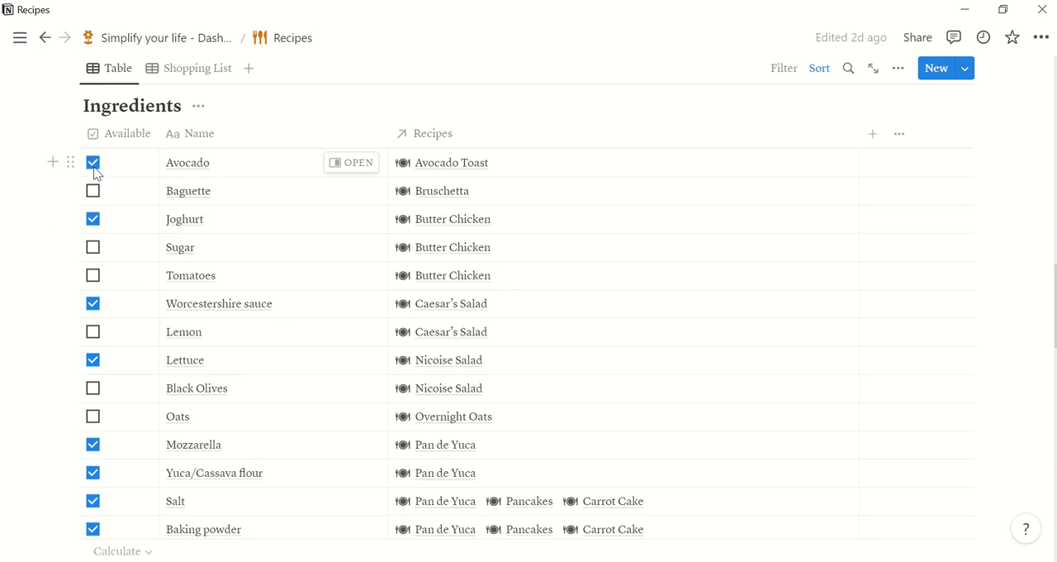
mouse_move(245, 133)
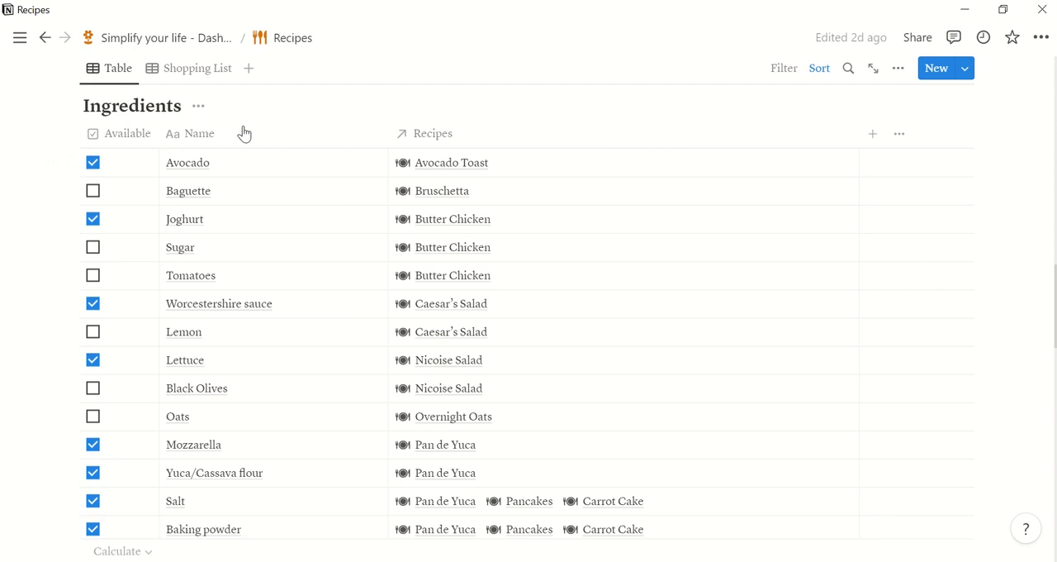
mouse_move(196, 68)
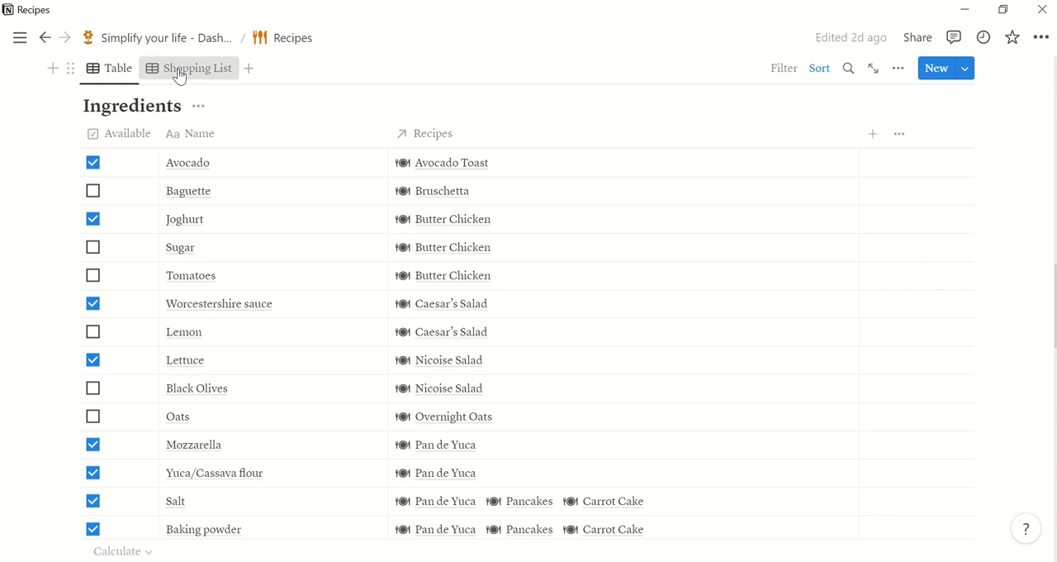
left_click(197, 68)
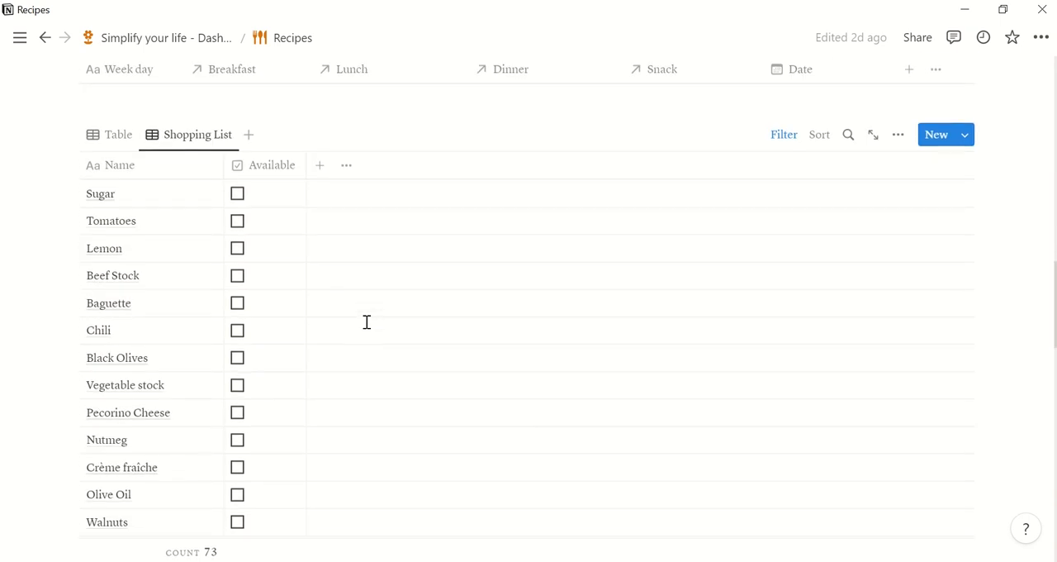
scroll("down", 3)
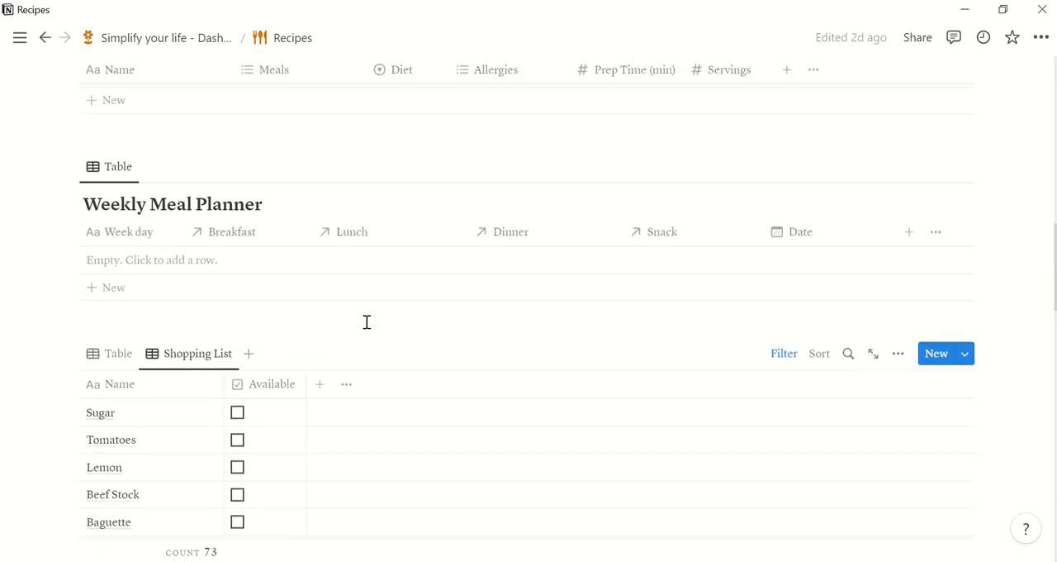
Step: Add a Wednesday meal-planner row with the Meal Planner template, dated November 16, 2022
scroll("down", 3)
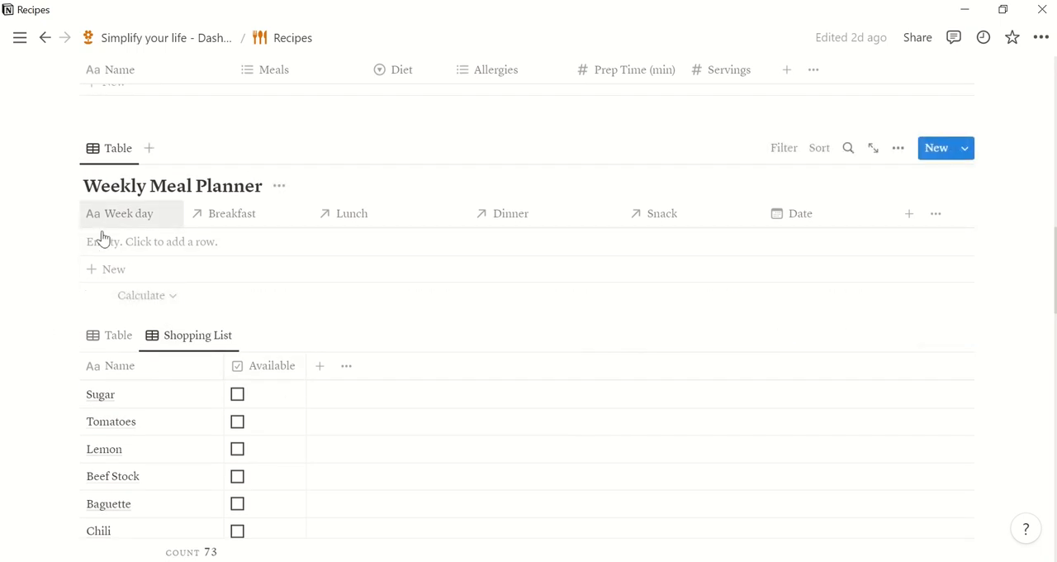
left_click(152, 242)
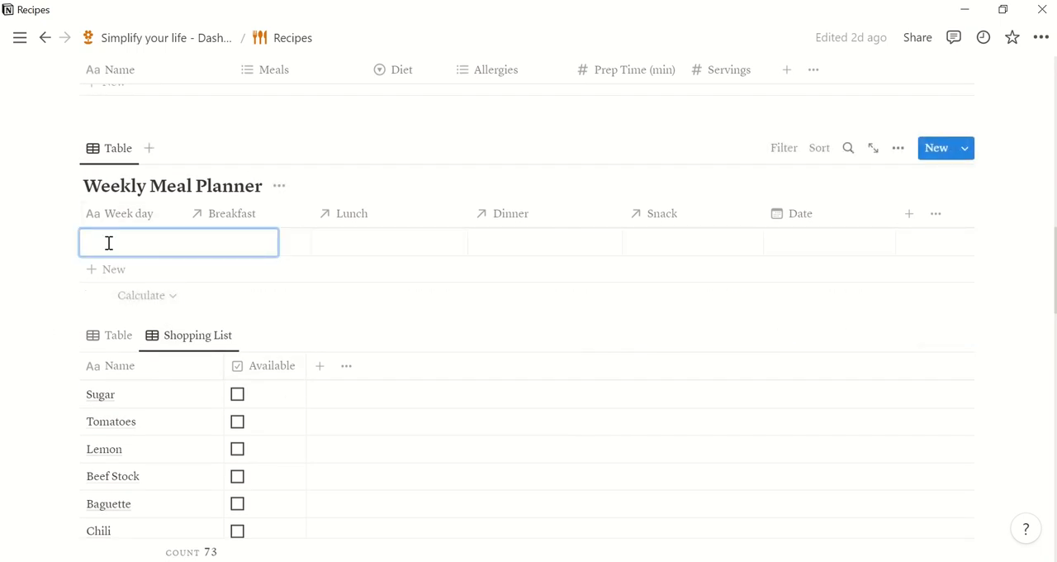
type("Wedne")
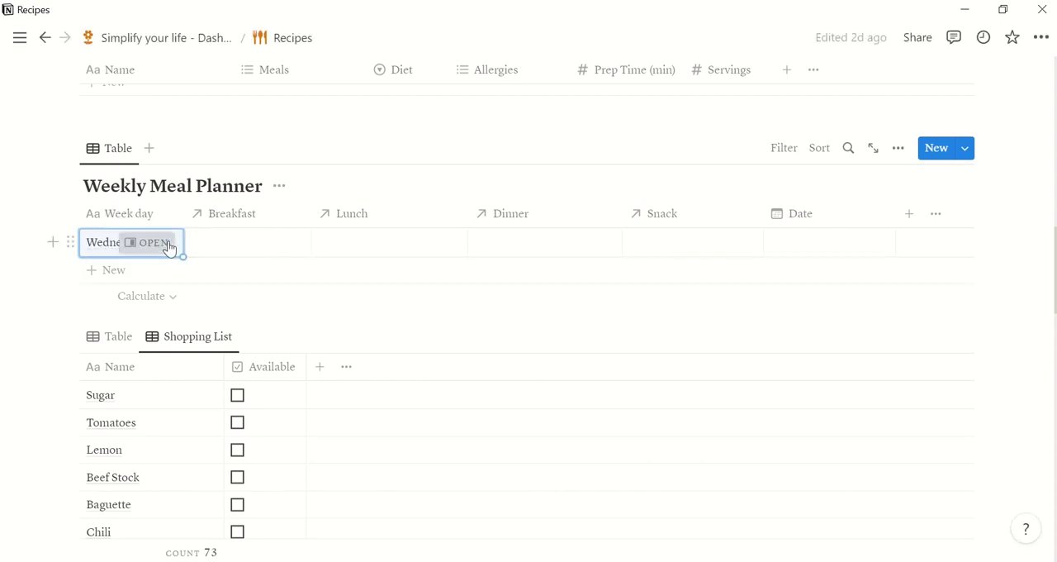
left_click(152, 242)
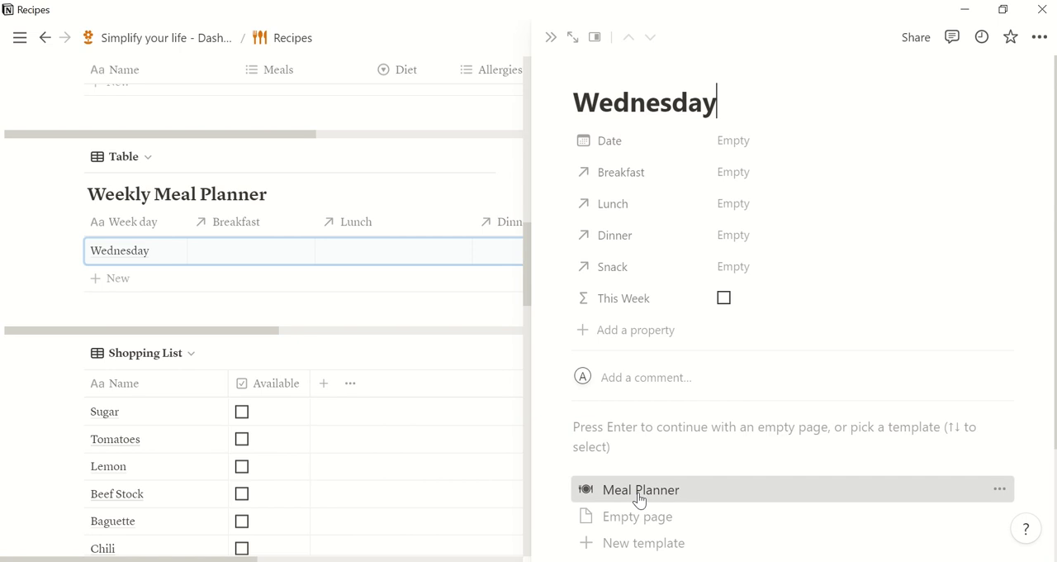
left_click(641, 489)
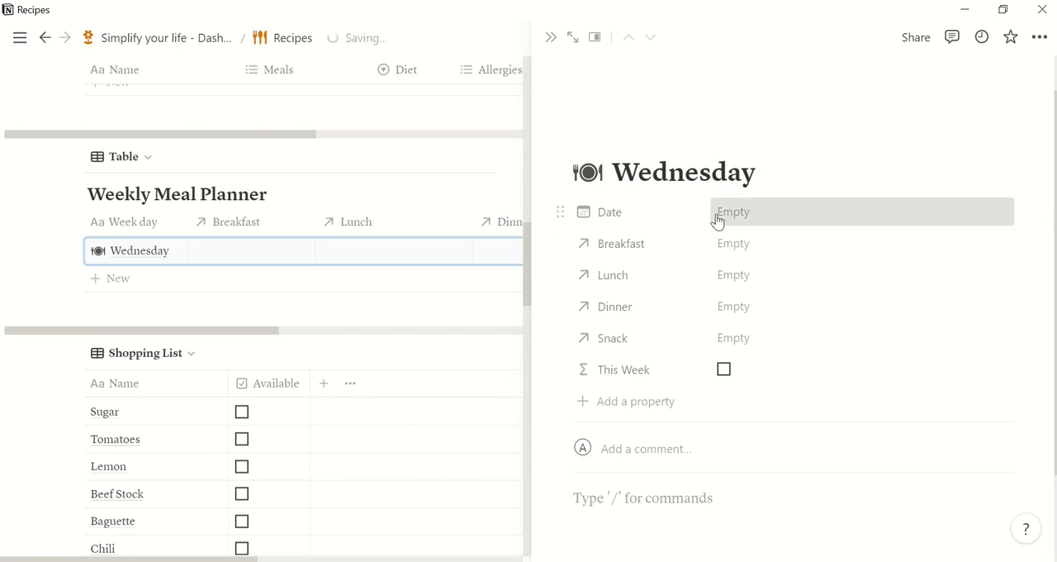
left_click(734, 211)
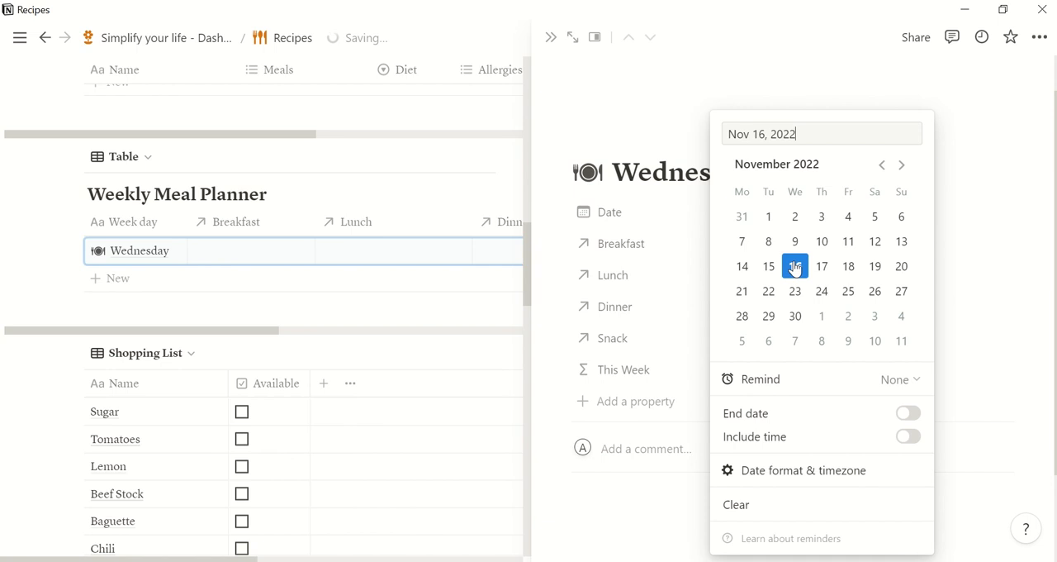
left_click(795, 266)
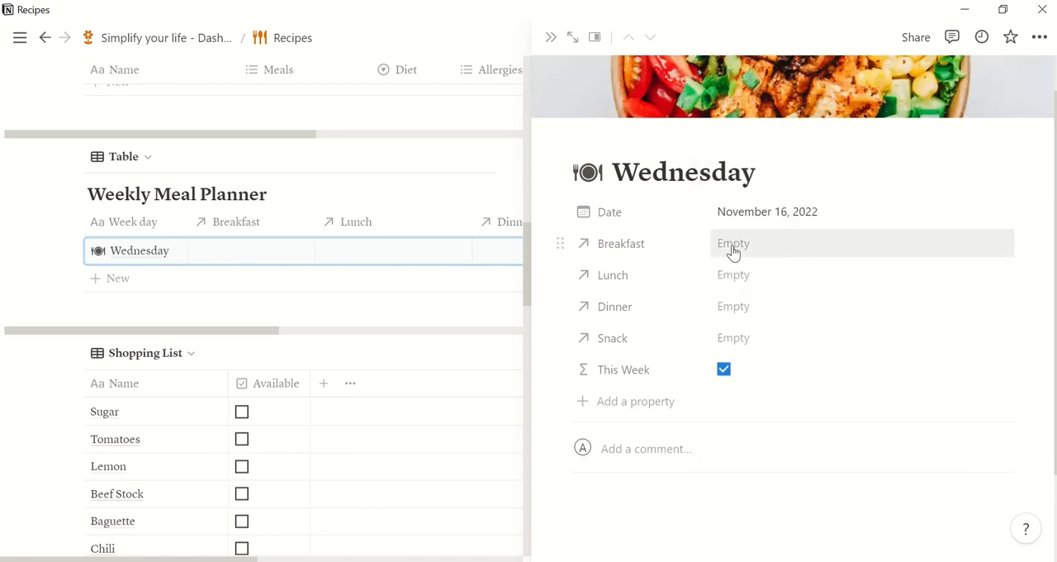
Step: Link Overnight Oats, Speghetti Carbonara, Oven veggies and Carrot Cake to Wednesday's meals
left_click(733, 243)
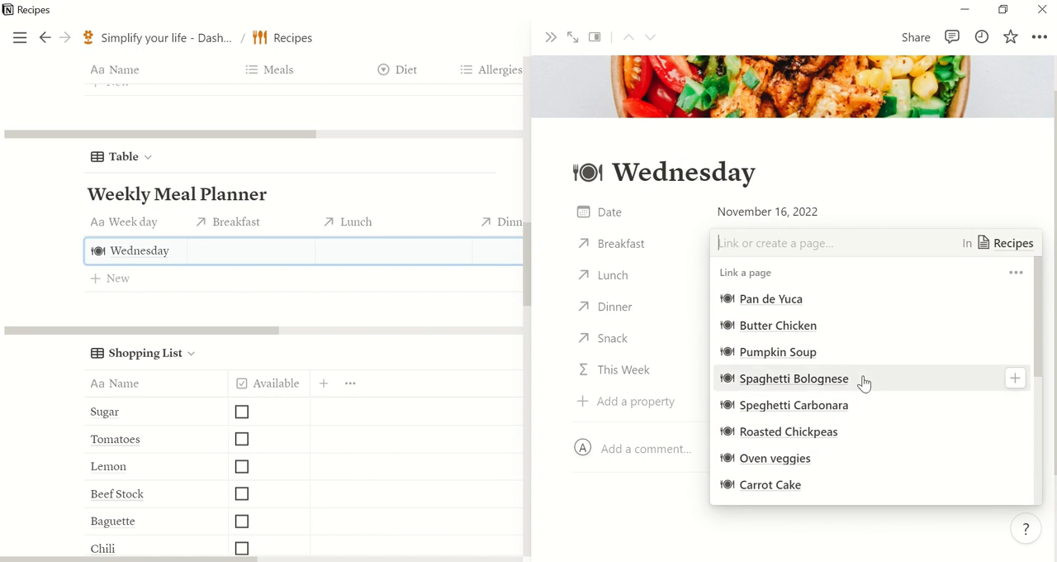
scroll("down", 3)
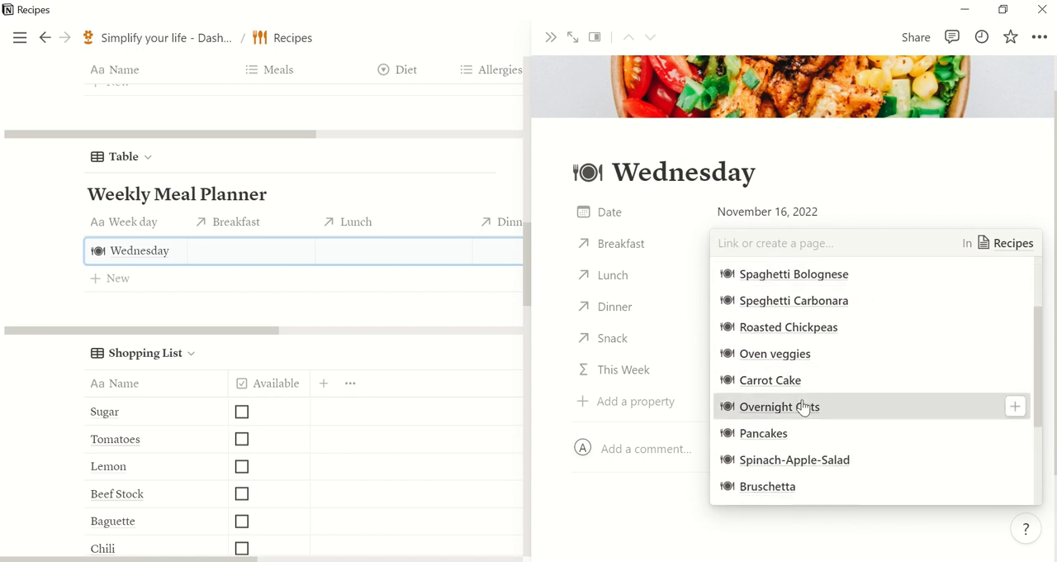
left_click(779, 406)
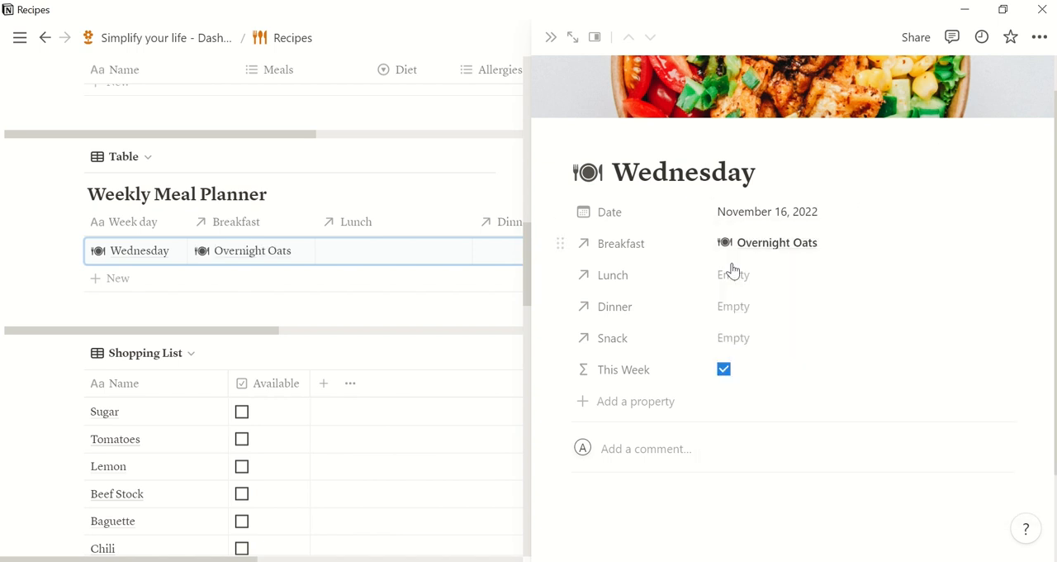
left_click(733, 275)
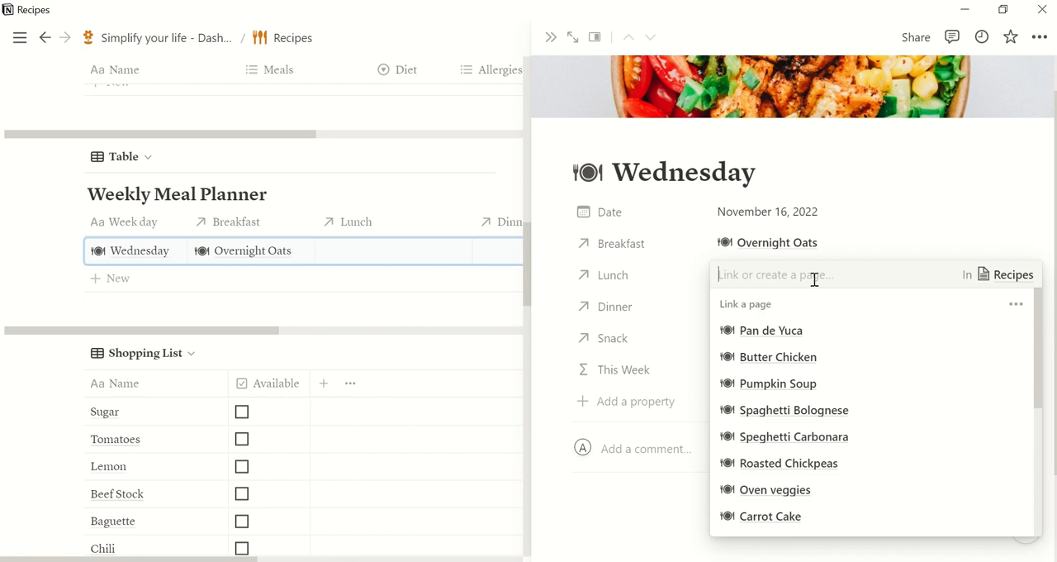
left_click(793, 436)
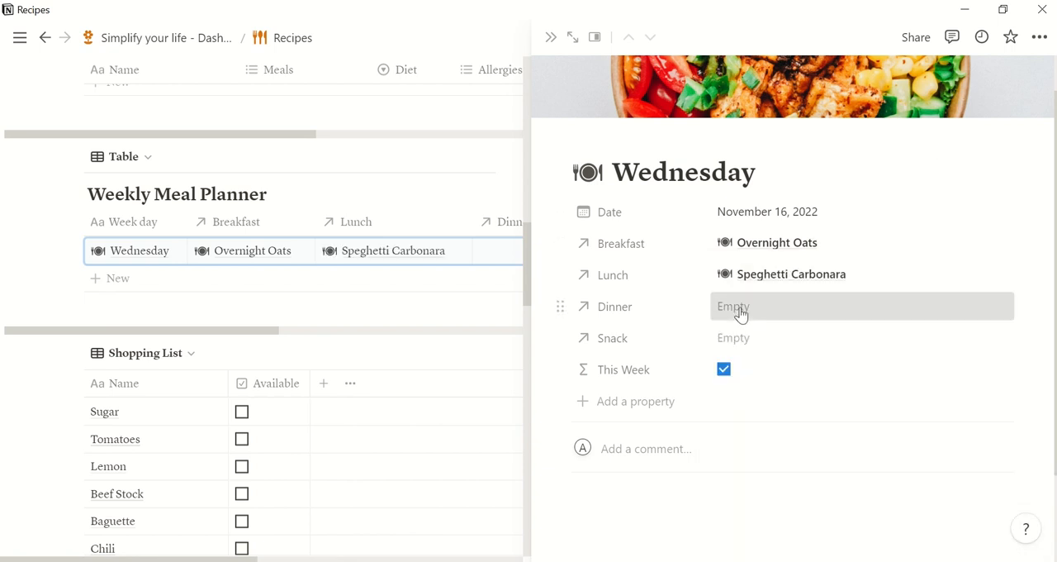
left_click(732, 306)
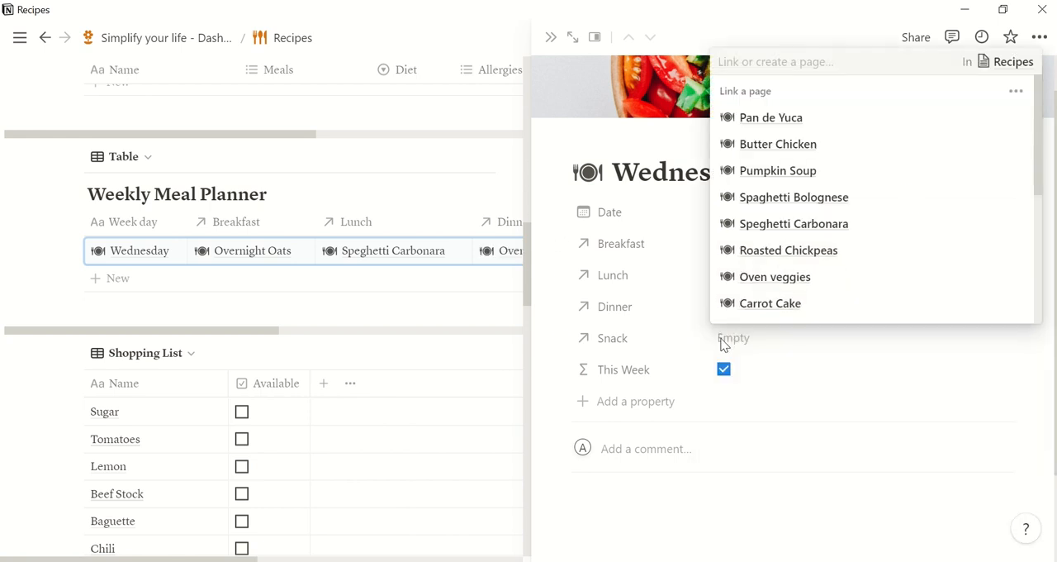
left_click(769, 302)
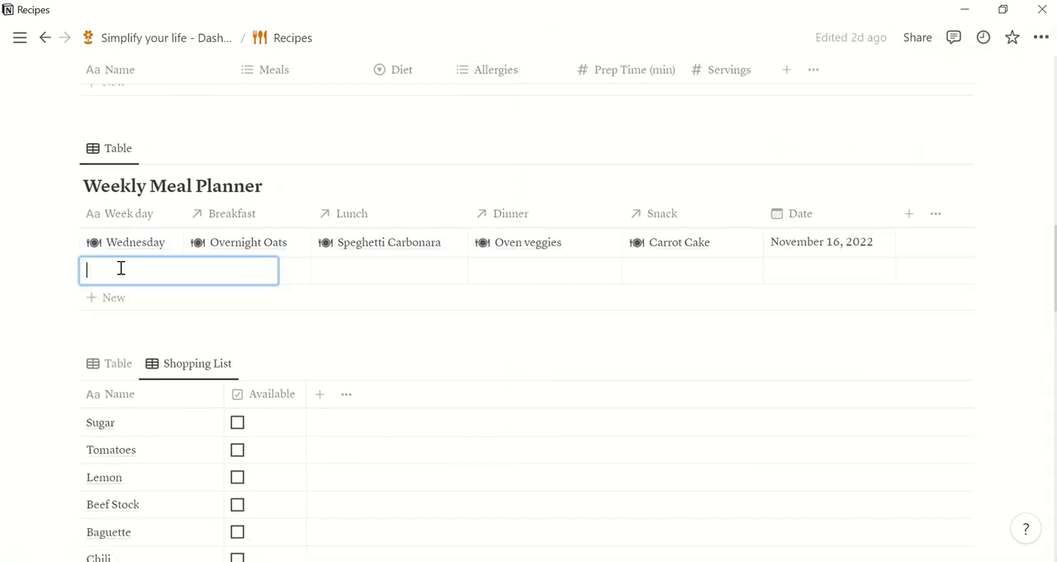
Step: Add a Thursday meal-planner row dated November 17, 2022
type("Thursd")
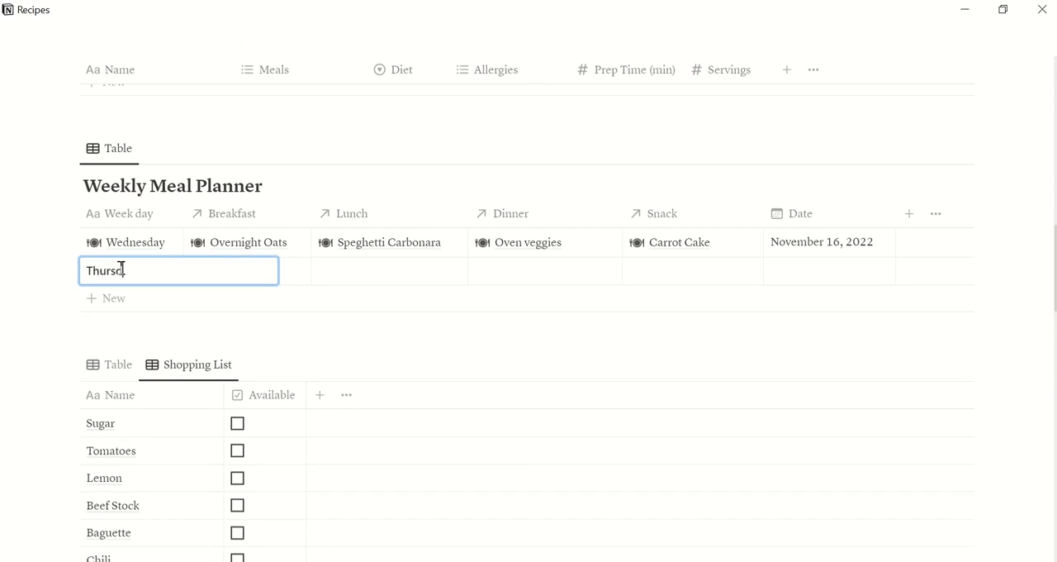
type("ay")
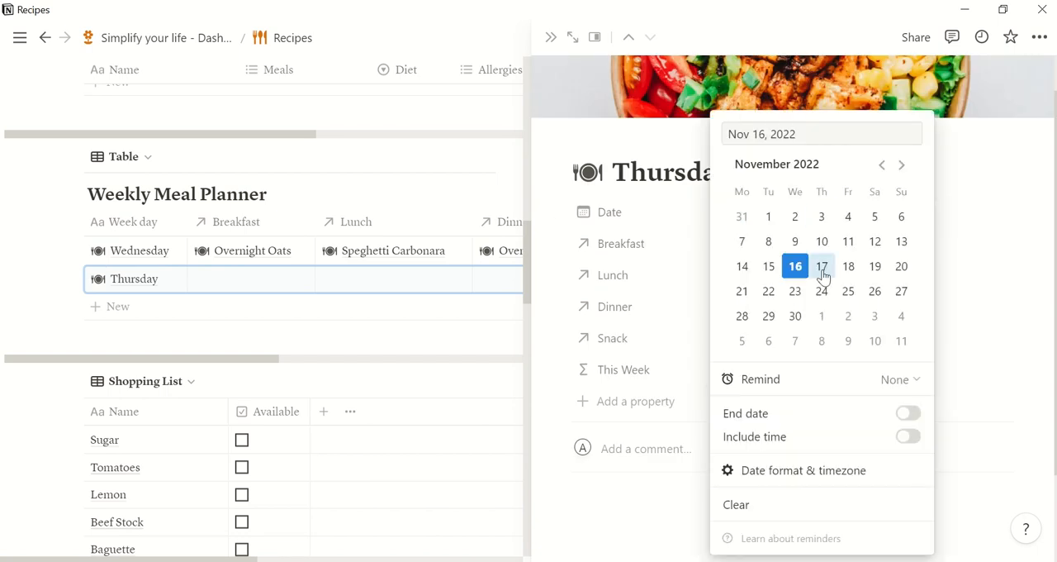
left_click(821, 266)
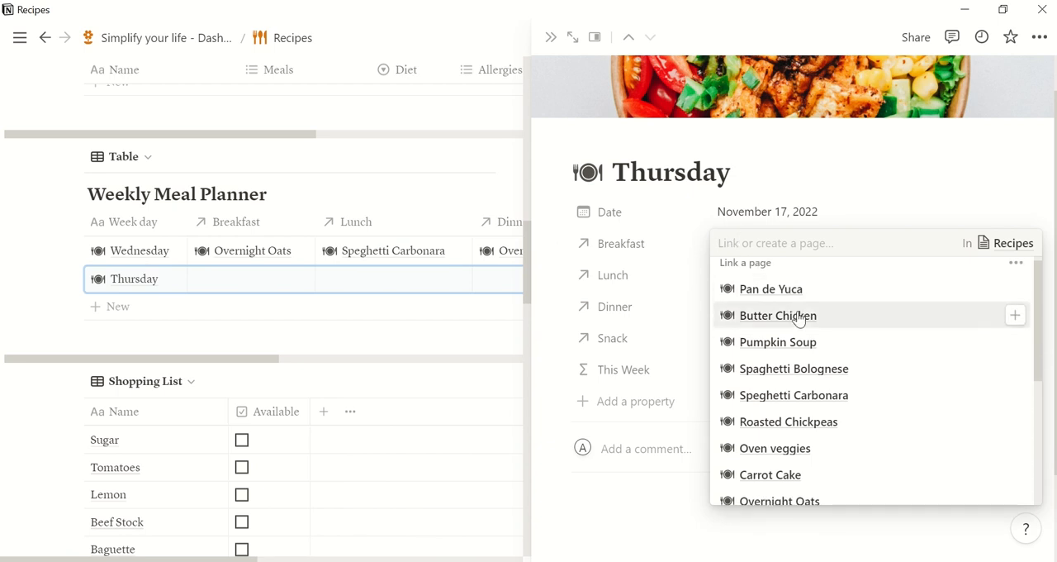
Step: Link Pancakes, Butter Chicken and Caesar's Salad as Thursday's breakfast, lunch and dinner
scroll("down", 3)
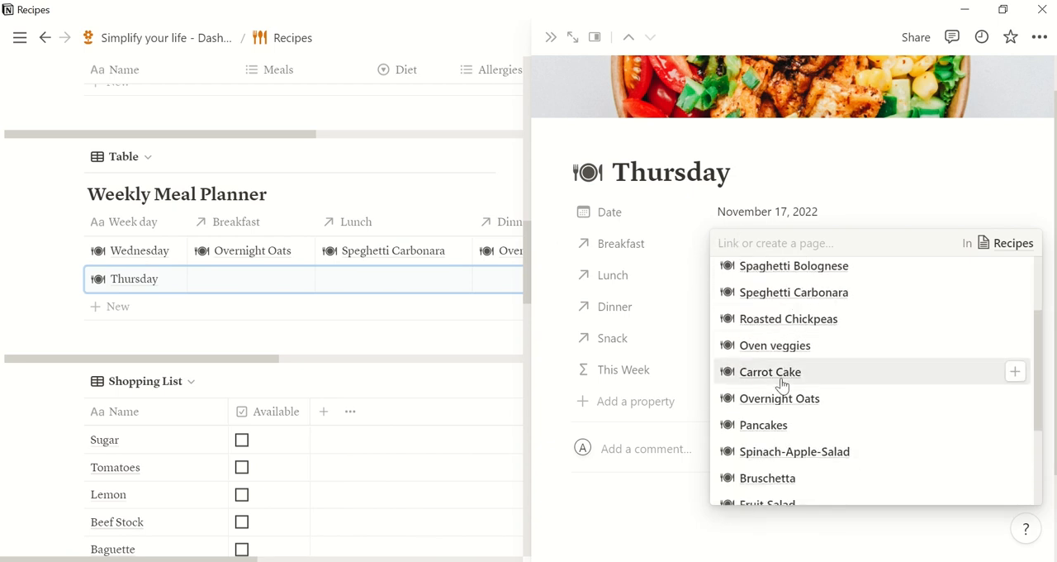
left_click(763, 425)
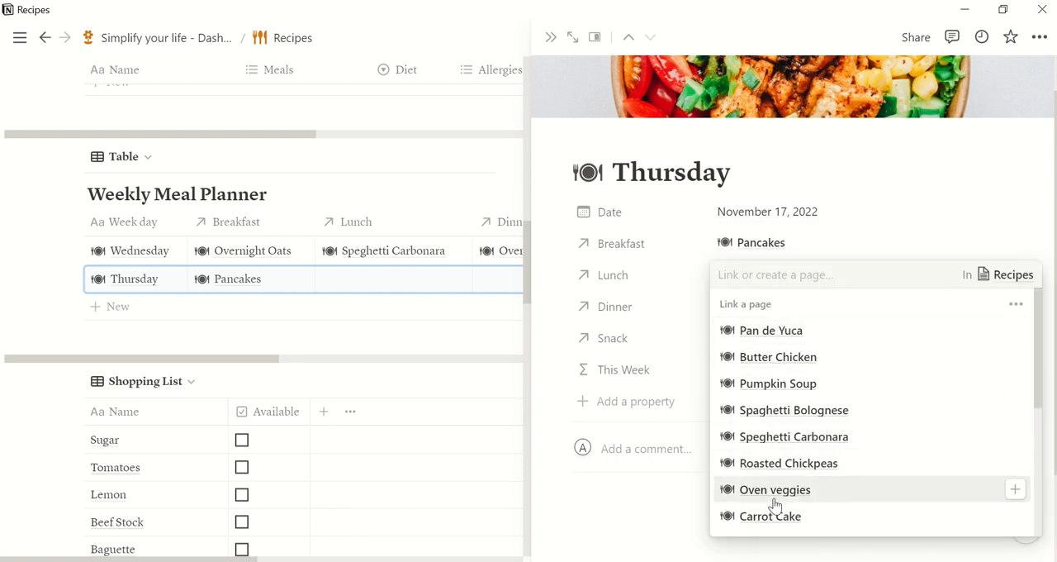
left_click(777, 355)
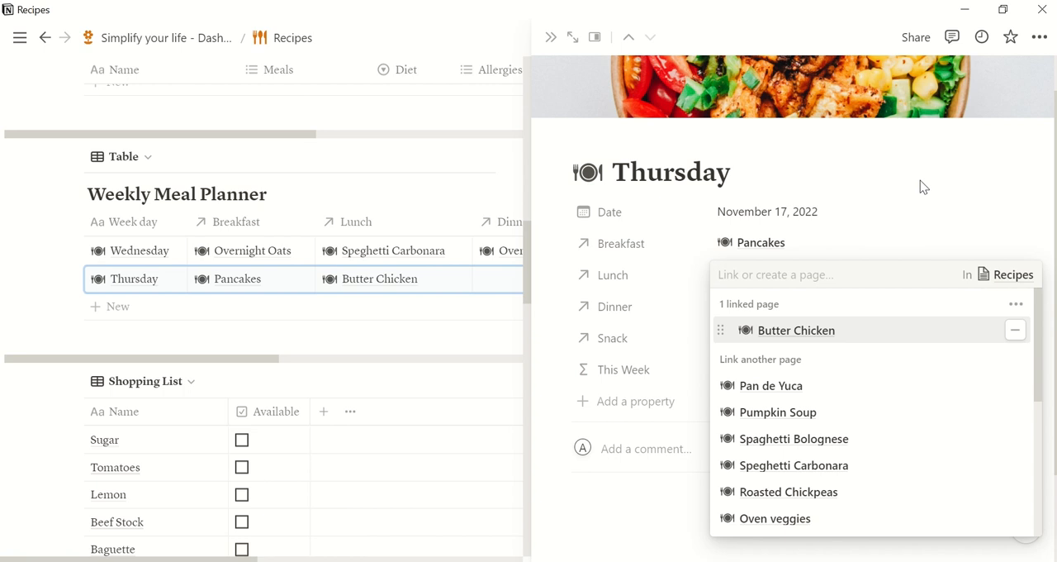
left_click(795, 329)
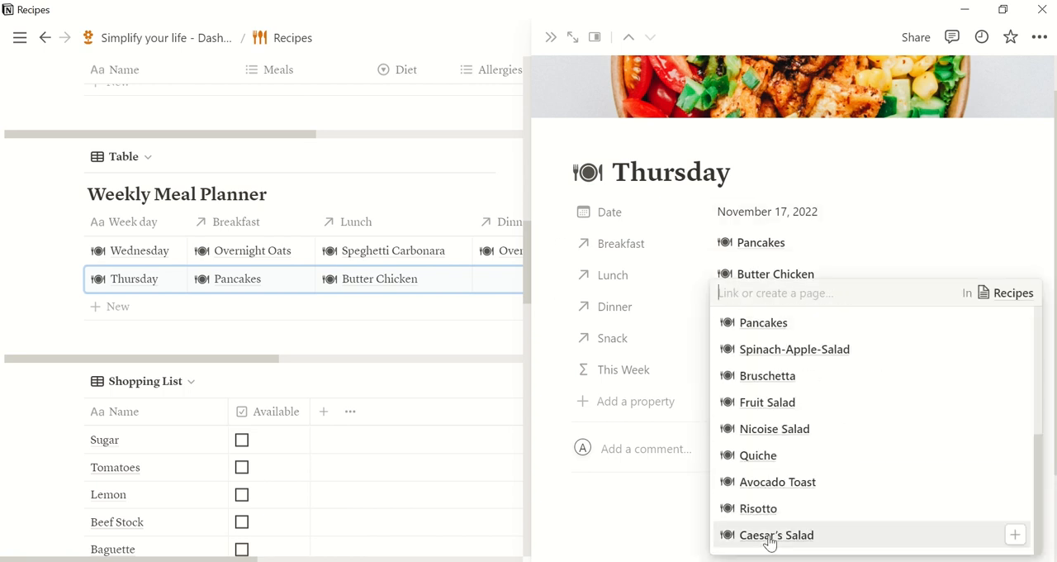
left_click(776, 534)
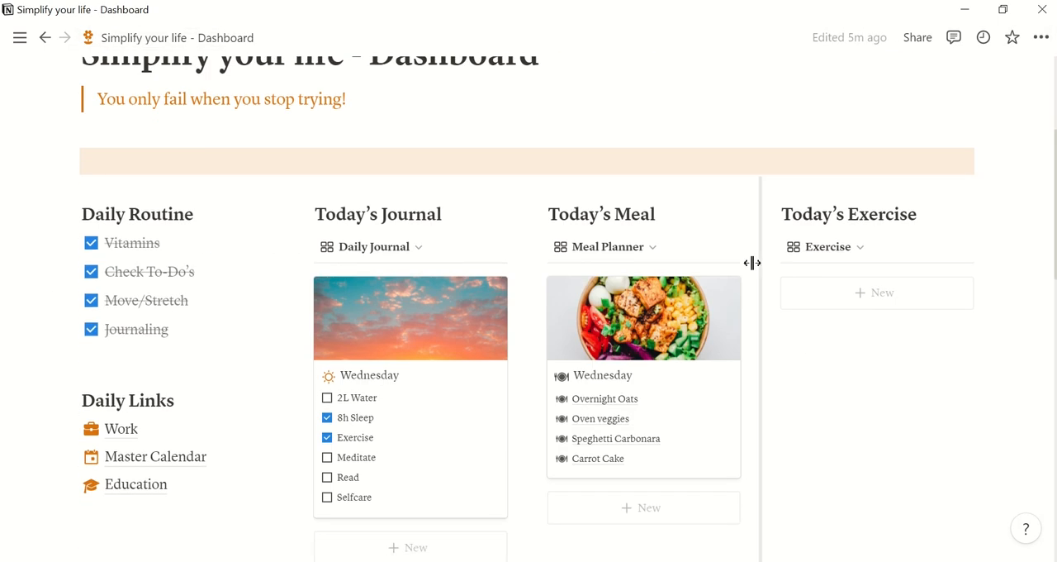
Step: Scroll down the dashboard toward the Other Pages links
scroll("down", 3)
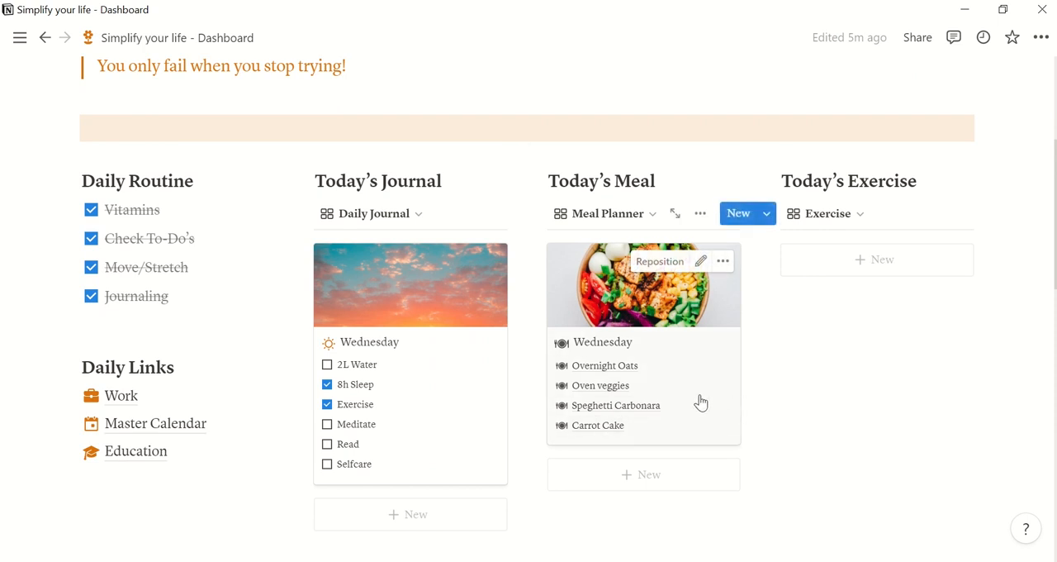
mouse_move(989, 291)
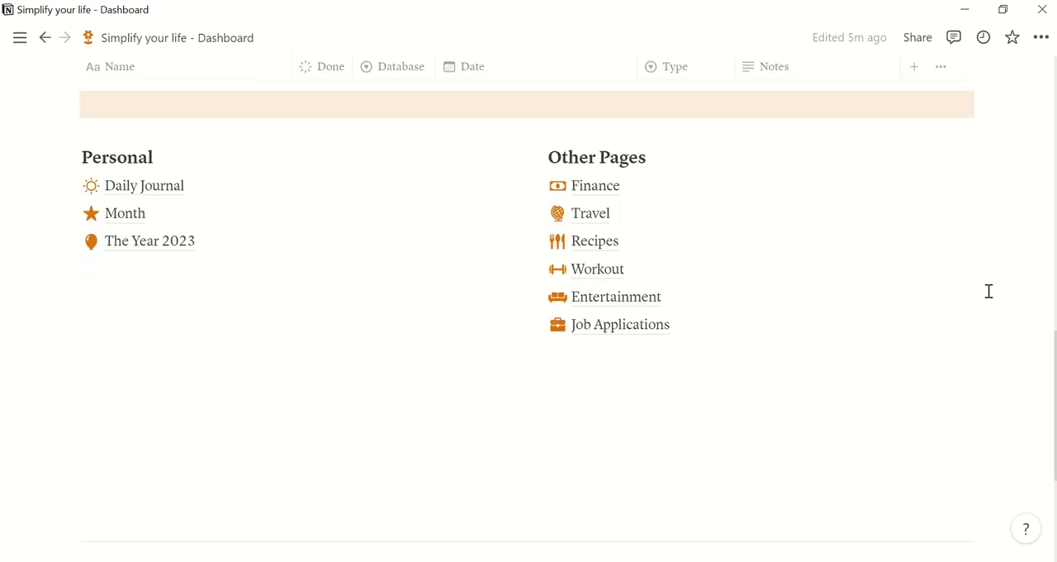
Step: Date the Wednesday Workout Plan entry Nov 16, 2022, link it to Rest, and close the peek
left_click(598, 268)
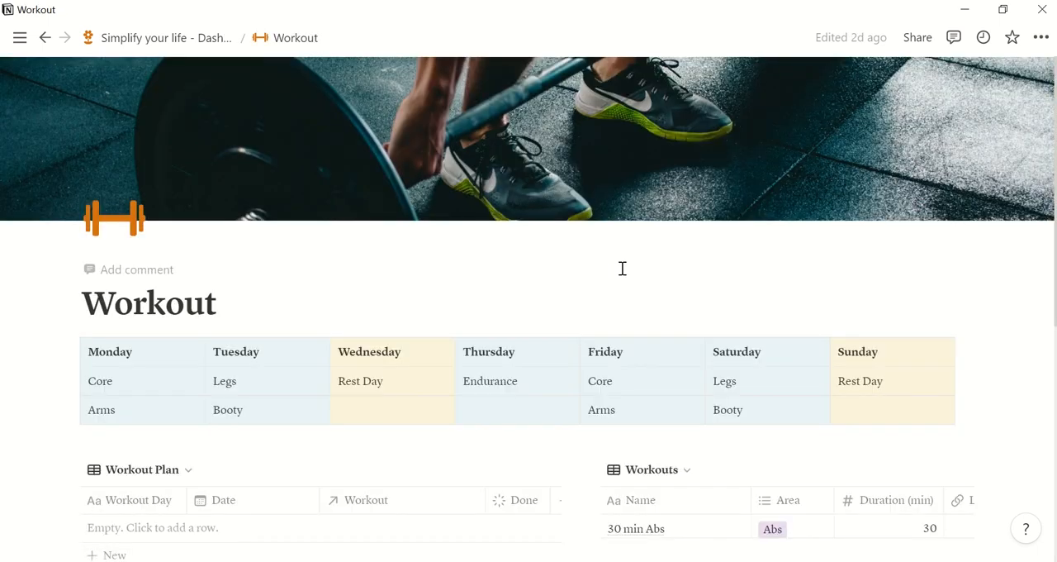
scroll("down", 3)
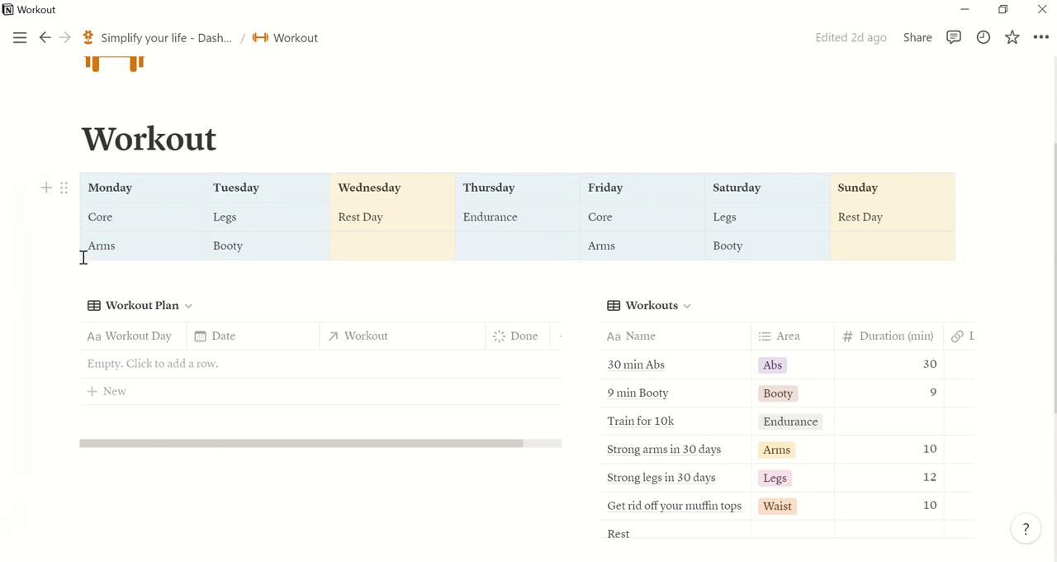
mouse_move(431, 227)
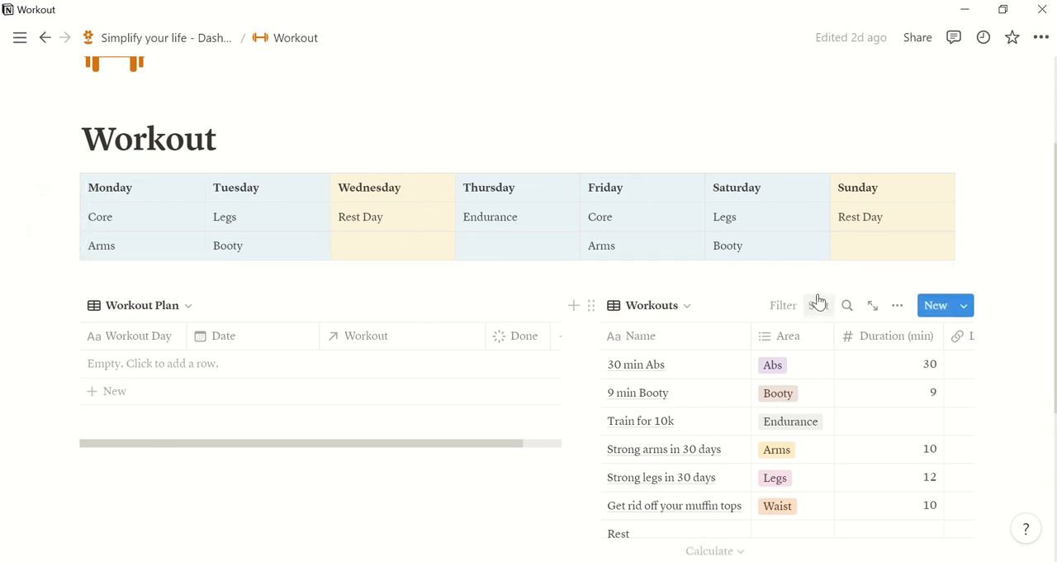
scroll("down", 3)
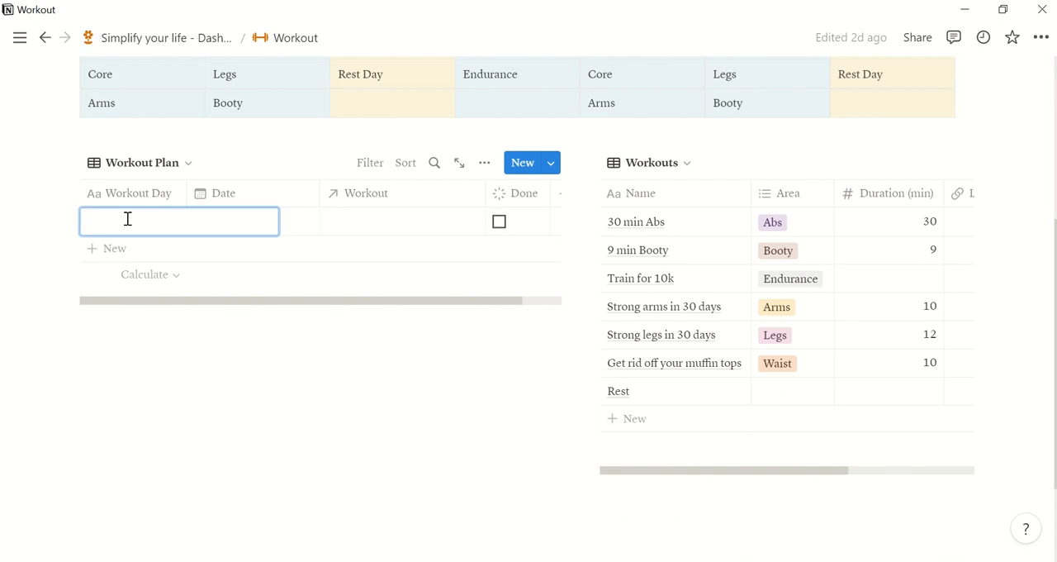
type("Wednesday")
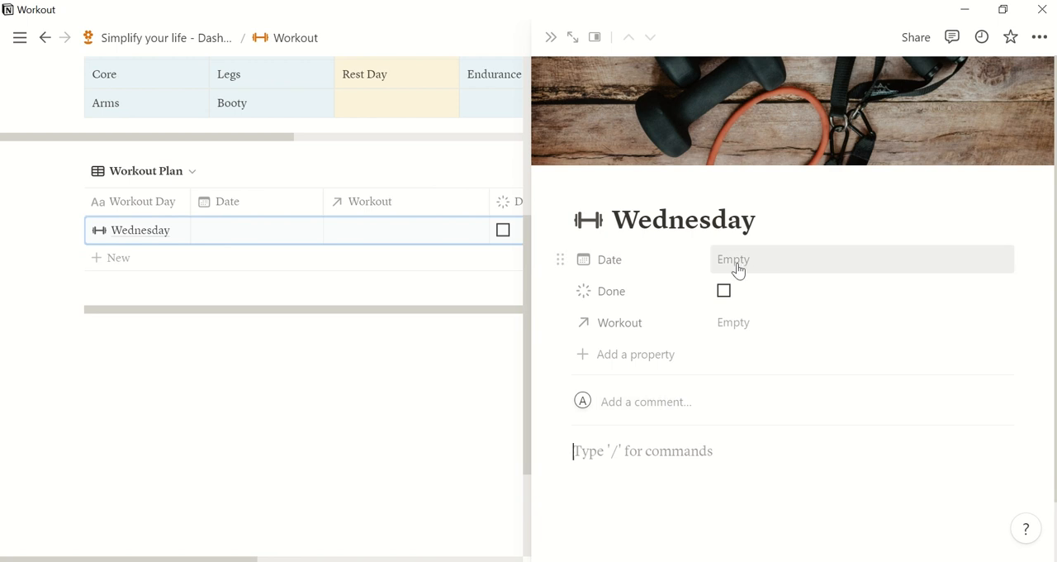
left_click(735, 259)
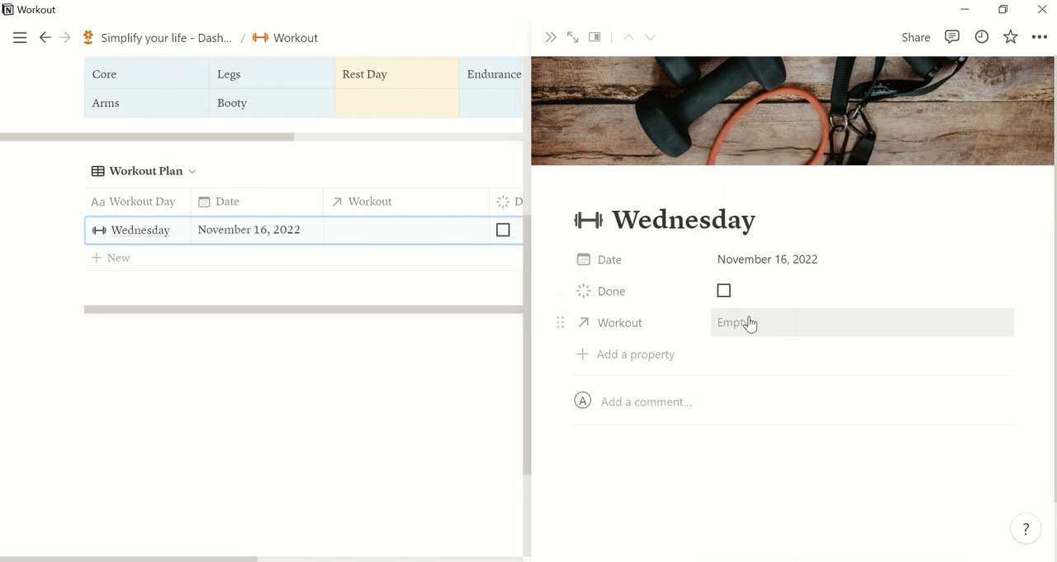
left_click(862, 321)
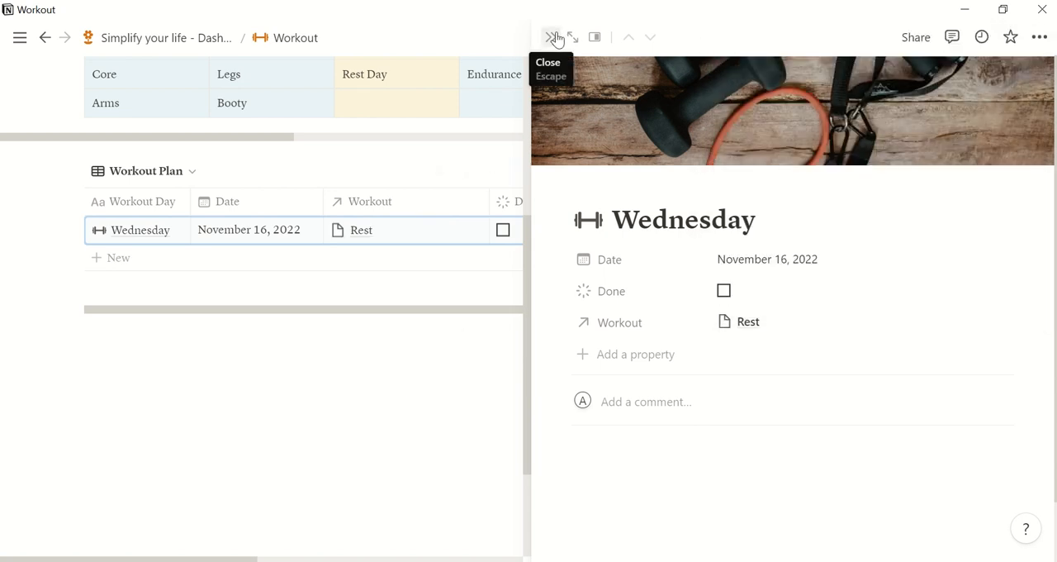
left_click(555, 37)
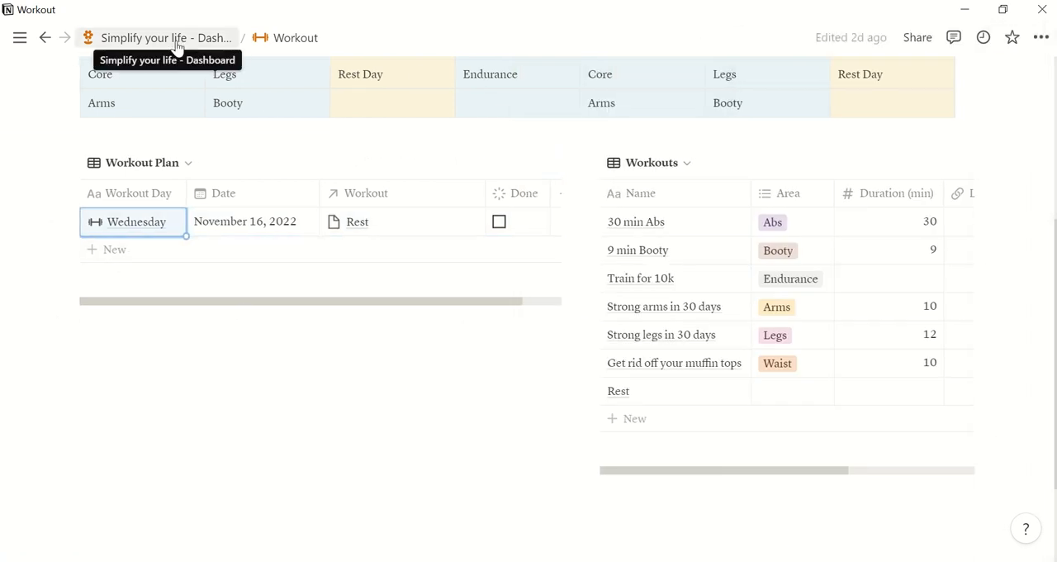
Step: Return to the dashboard and open Master Calendar from the Daily Links list
left_click(165, 38)
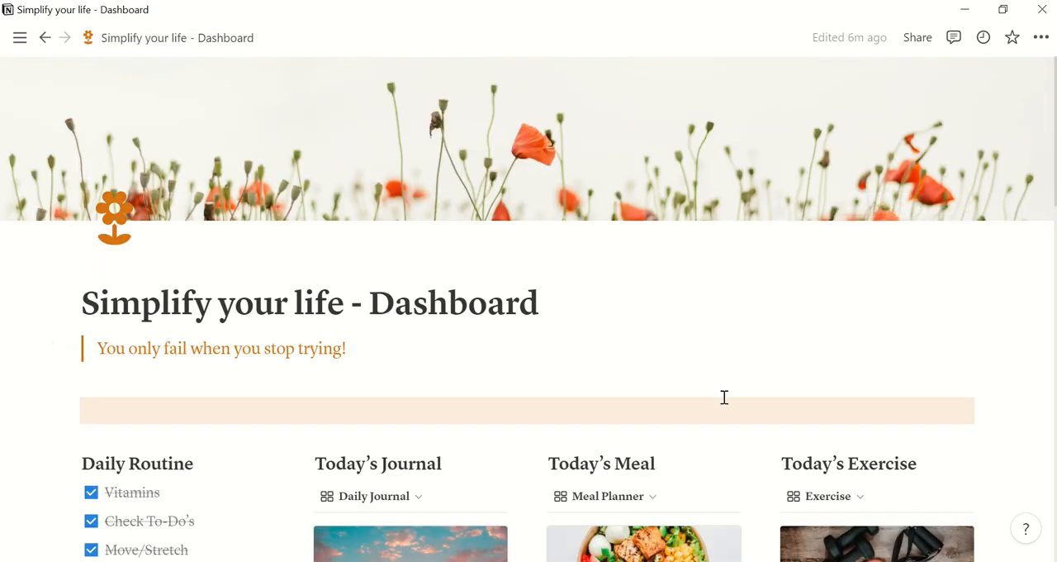
scroll("down", 3)
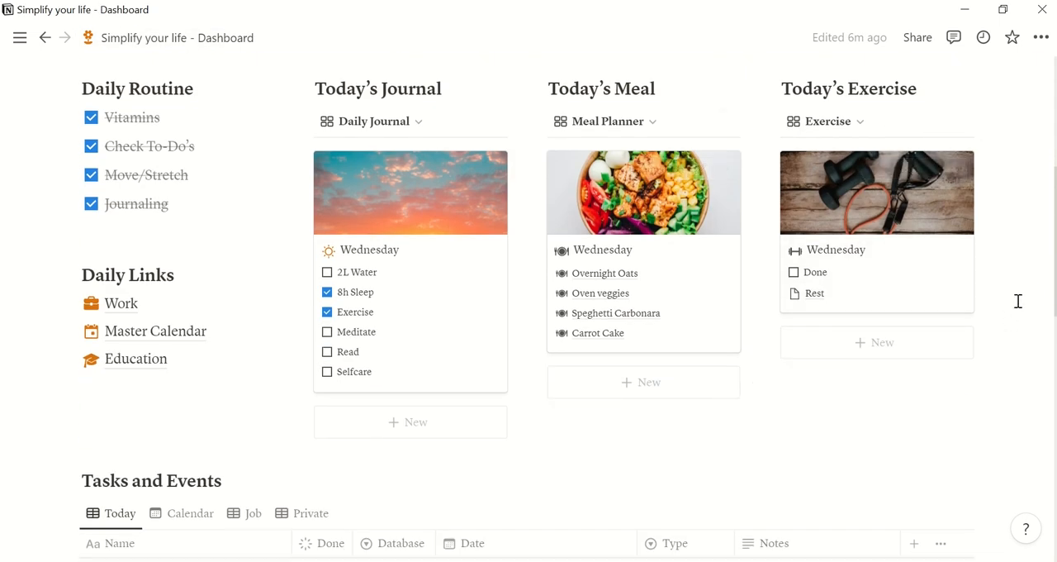
scroll("down", 3)
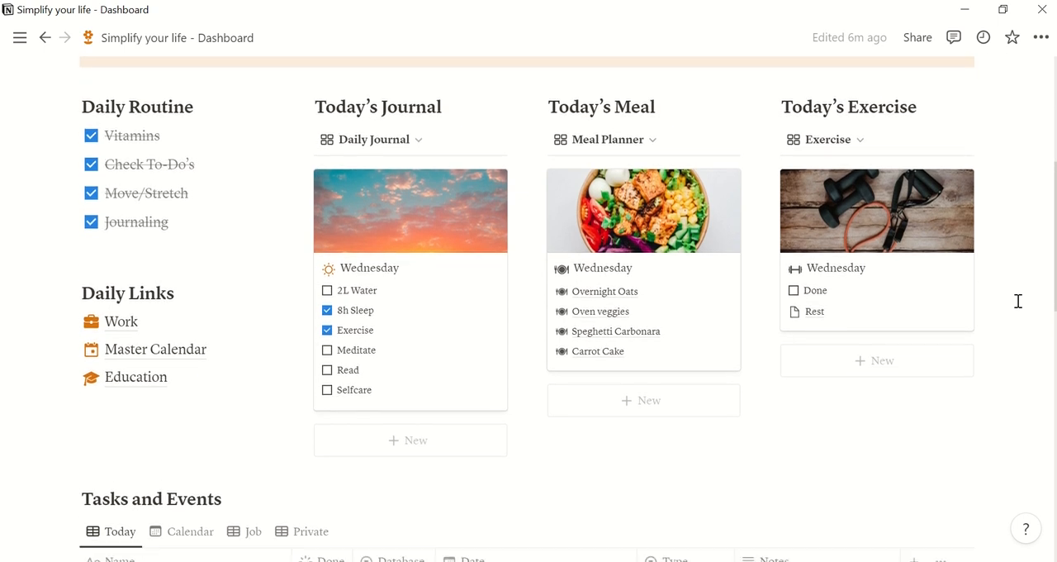
scroll("down", 3)
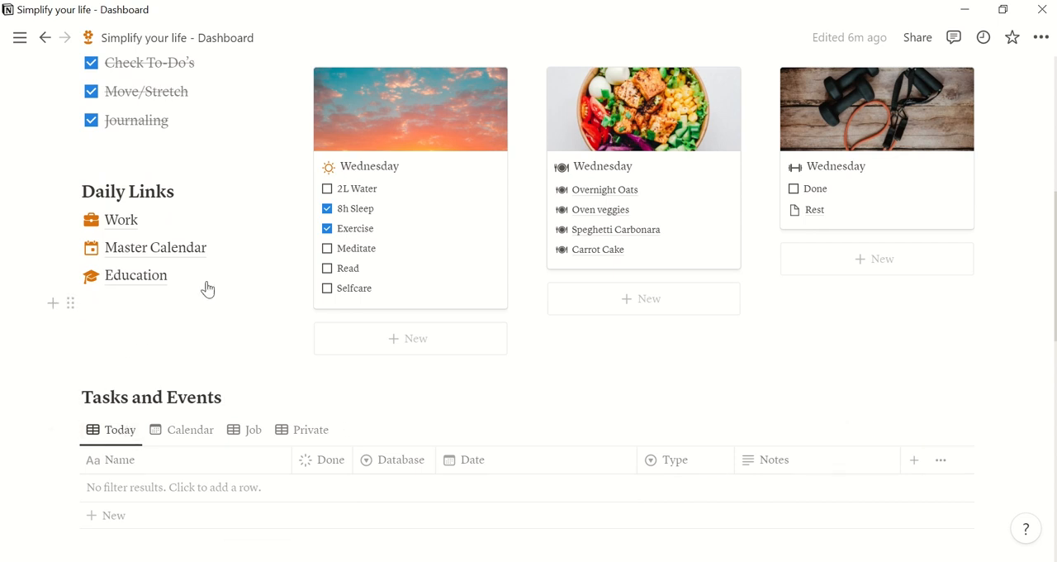
left_click(155, 247)
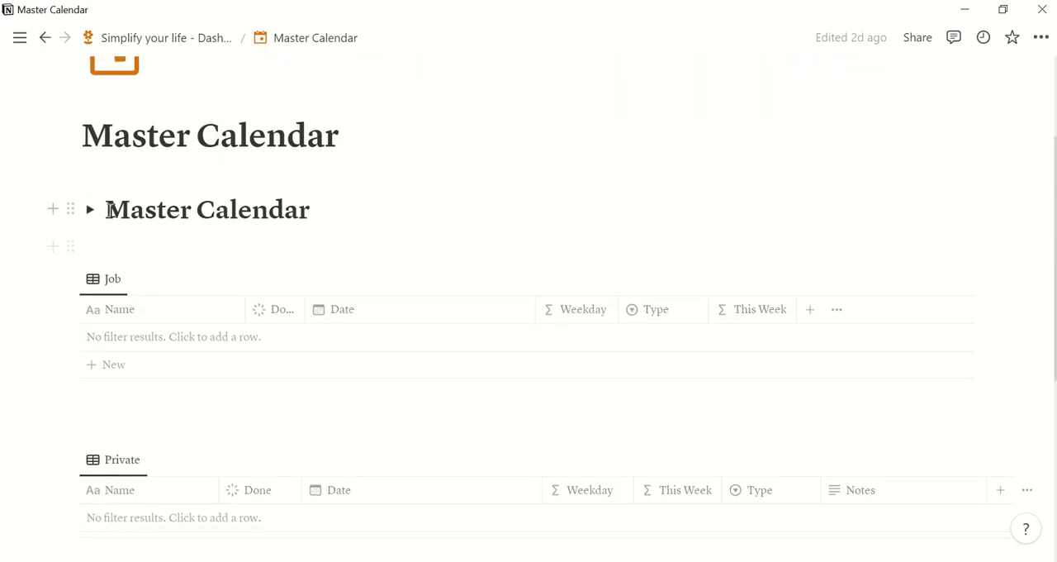
left_click(89, 209)
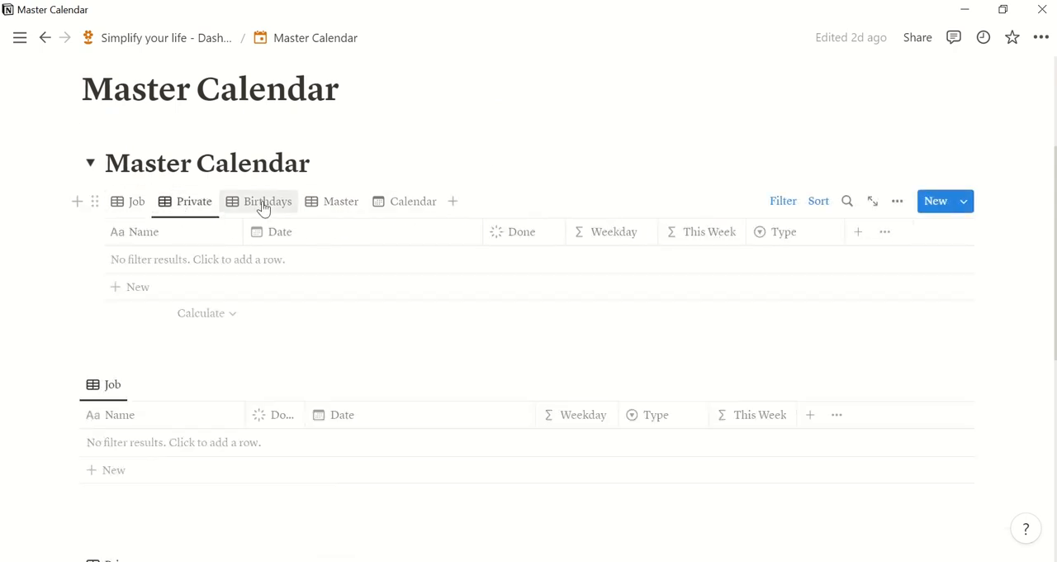
left_click(268, 200)
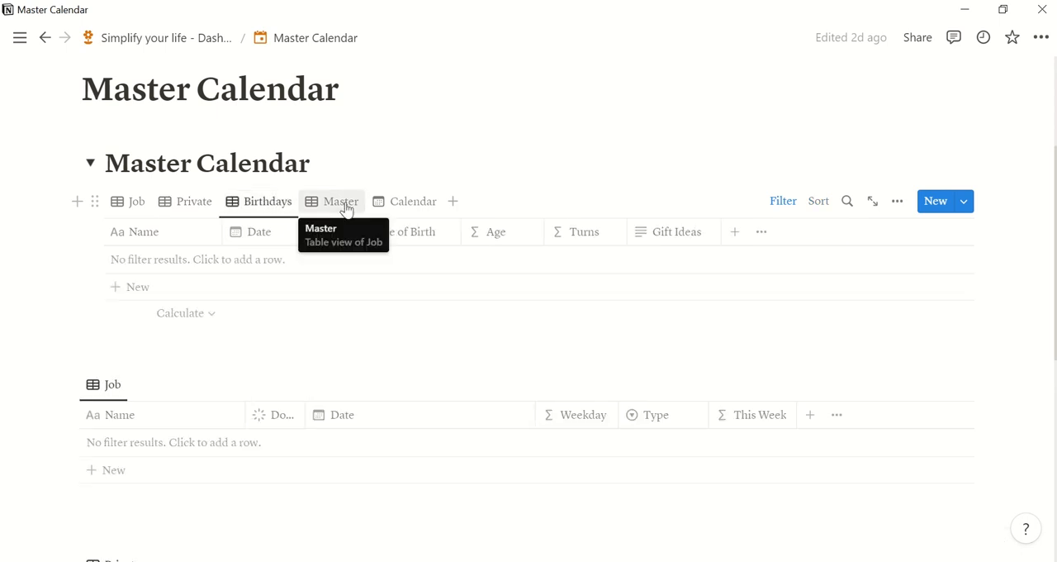
left_click(341, 200)
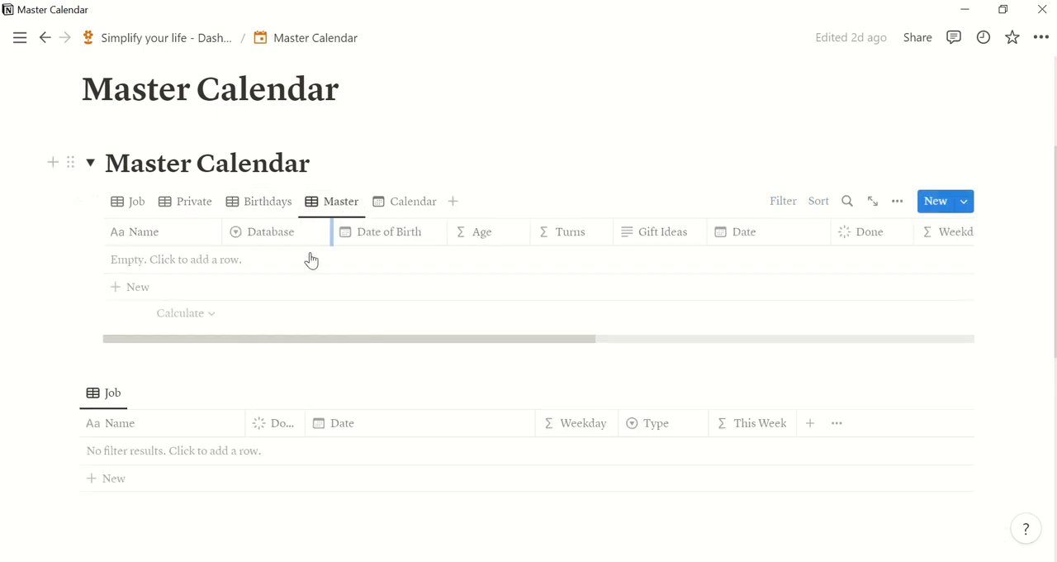
left_click(413, 200)
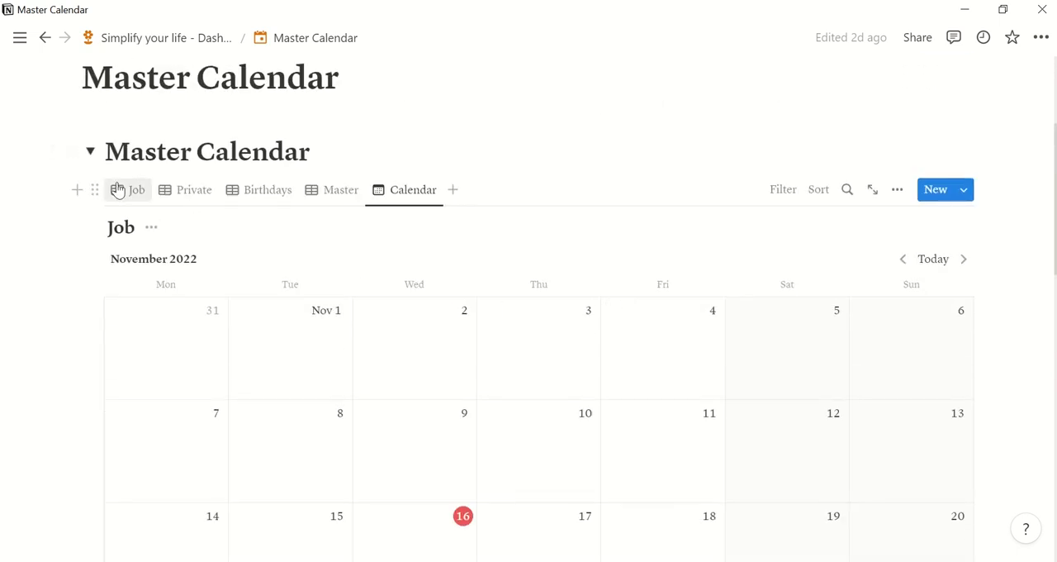
left_click(90, 151)
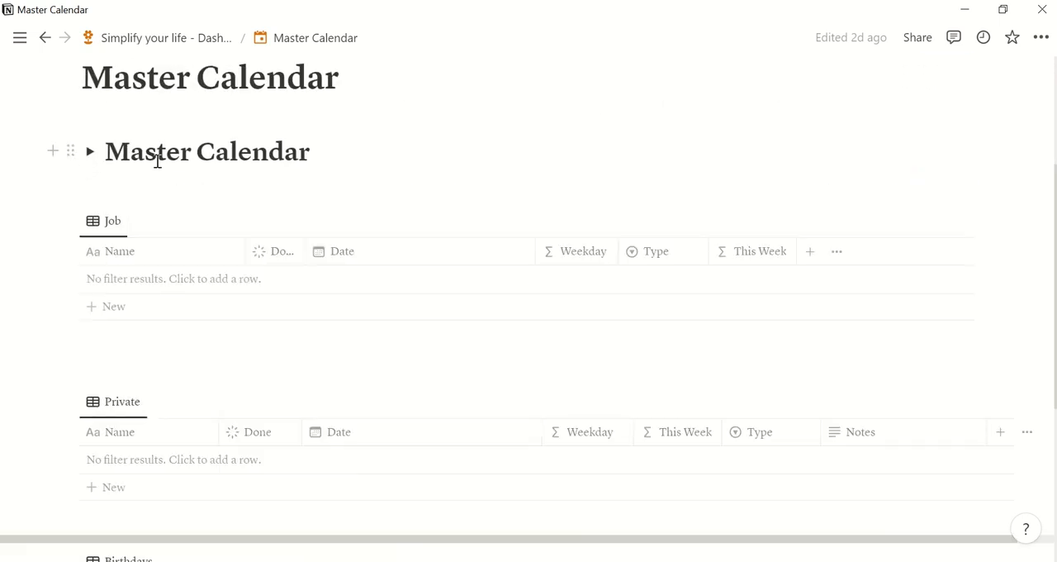
scroll("down", 3)
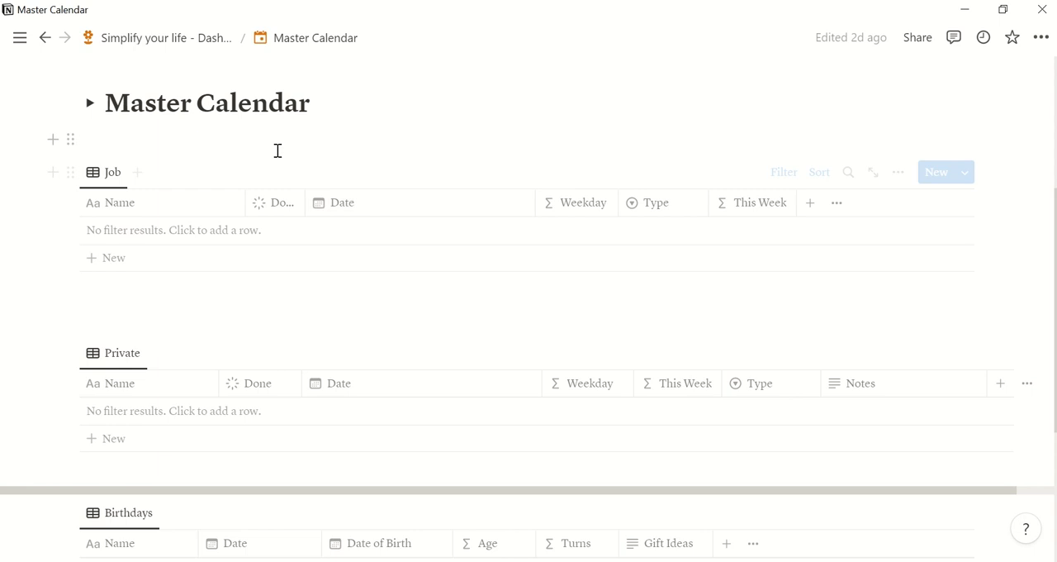
scroll("down", 3)
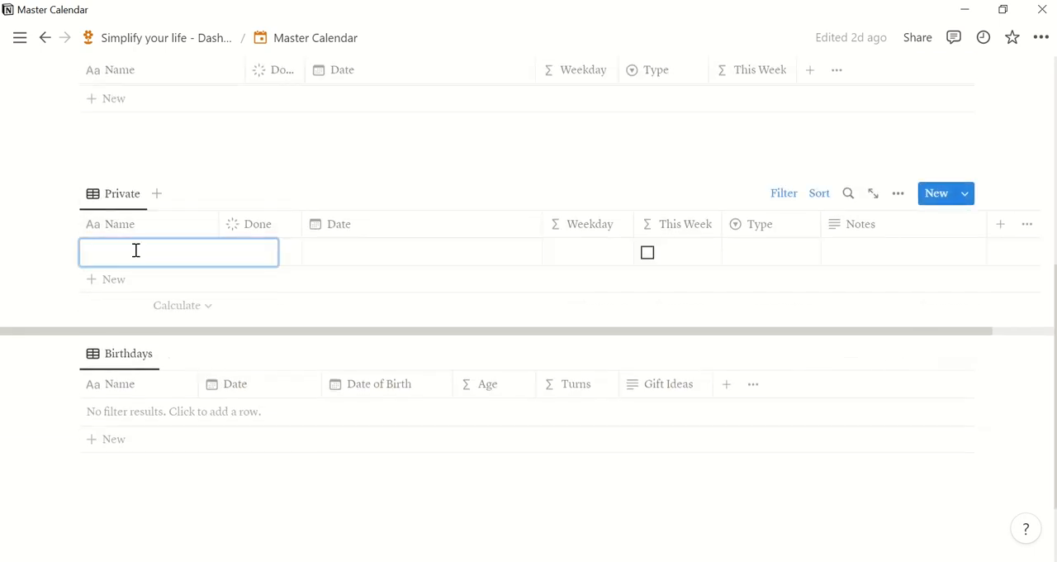
Step: Add a 'Take Rocky on a walk' row dated November 16, 2022
type("Take")
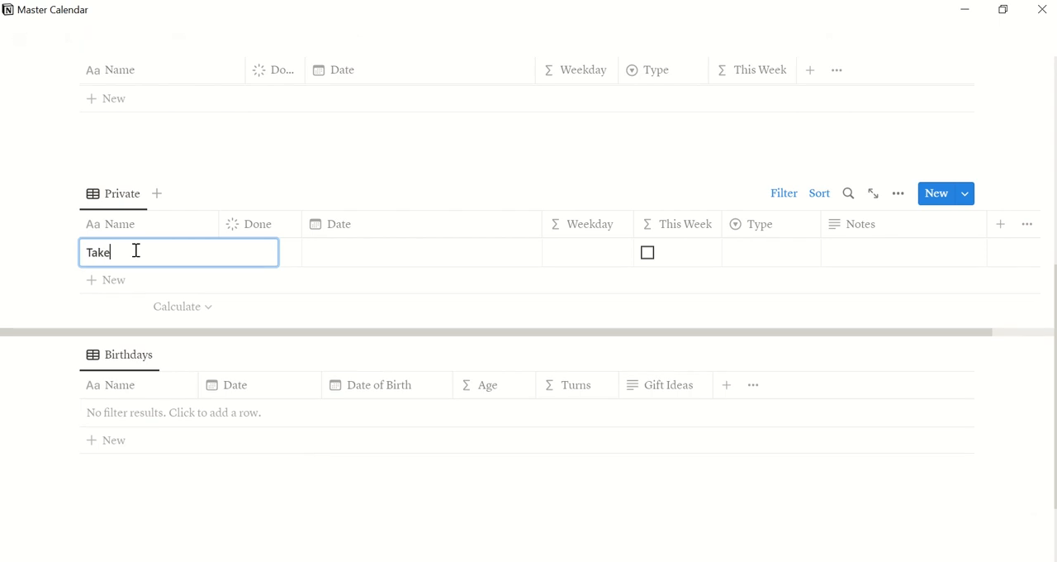
type("Rocky on a walk")
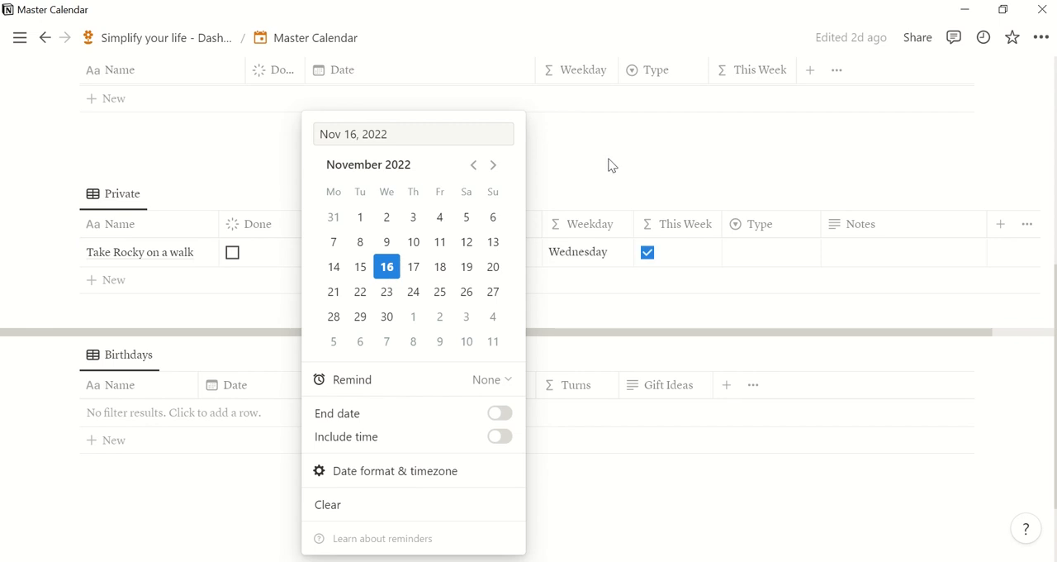
left_click(387, 266)
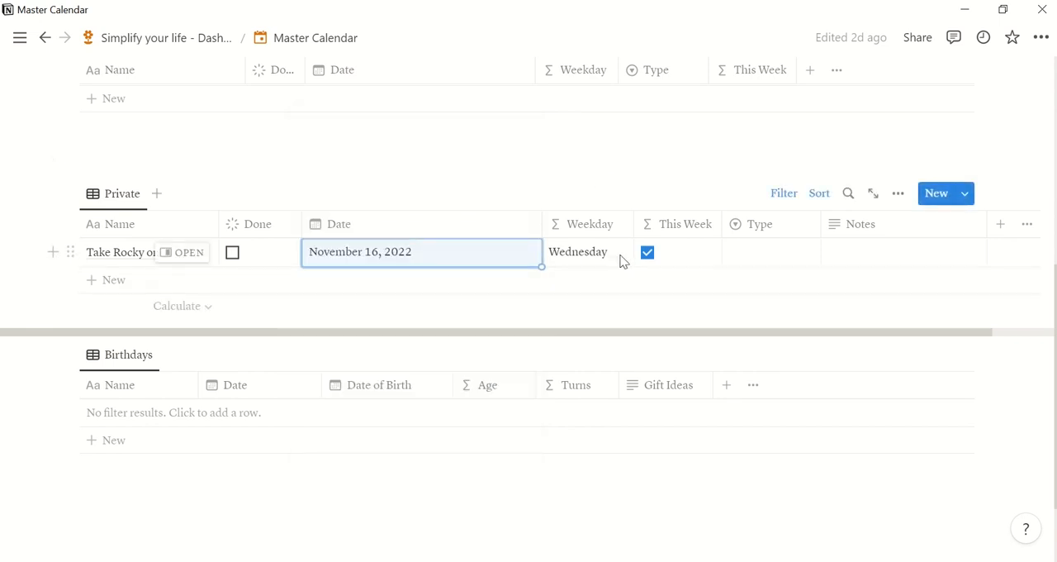
mouse_move(619, 267)
type("Doc")
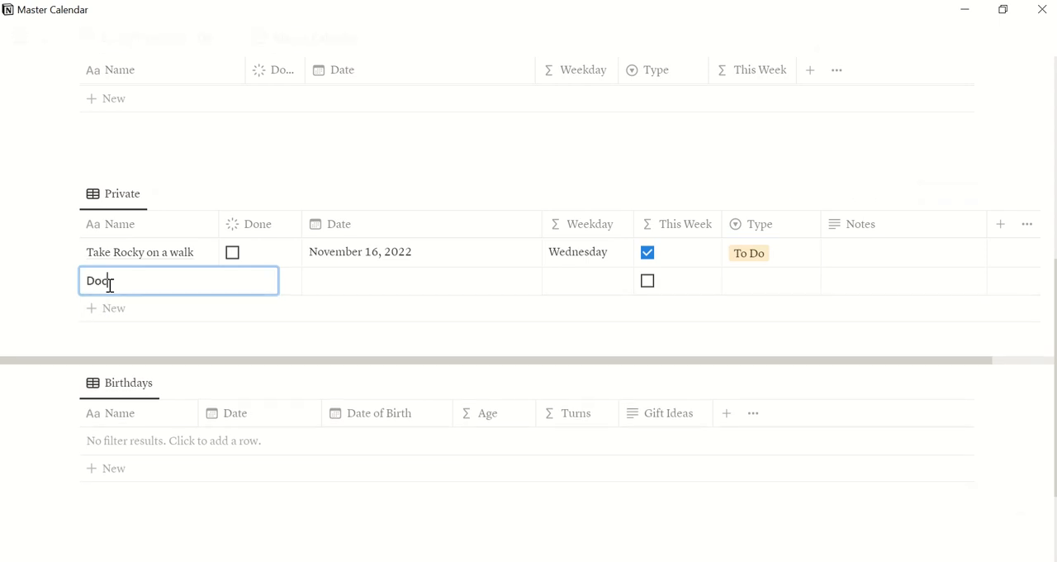
Step: Add a 'Doctor's appointment' row dated November 23, 2022 with type Appointment
type("tor's")
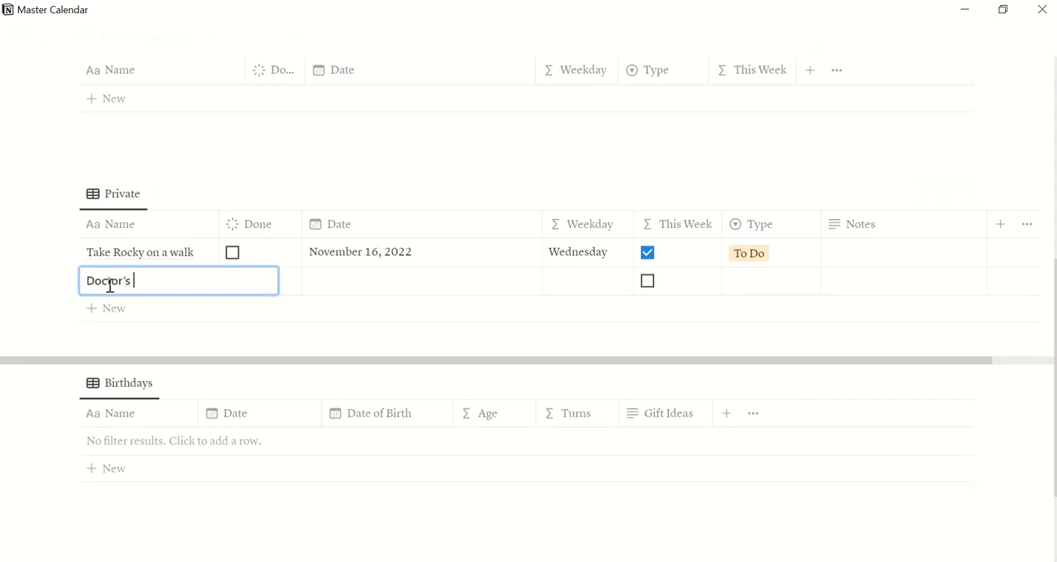
type("appoin")
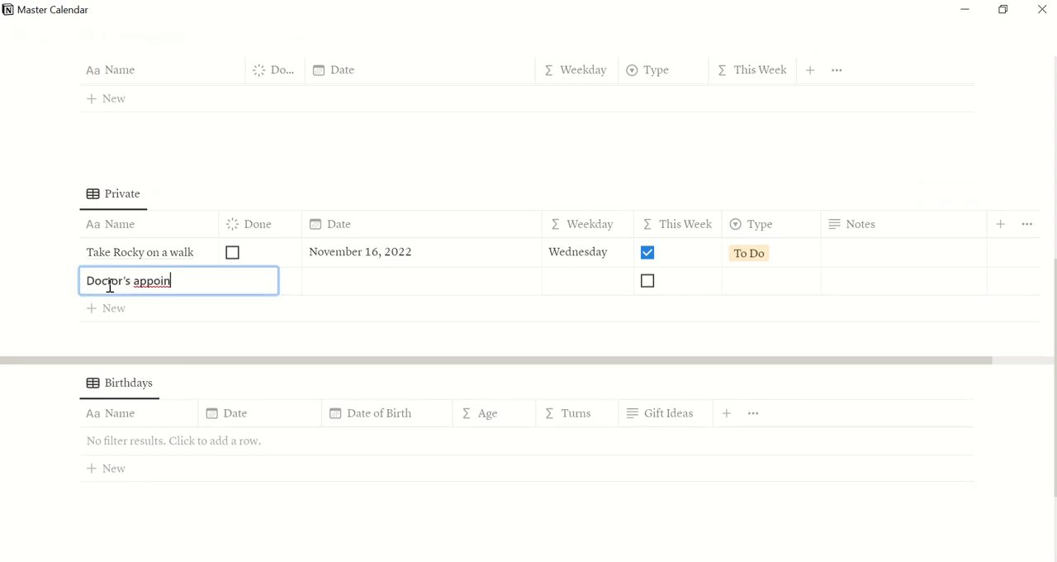
left_click(260, 280)
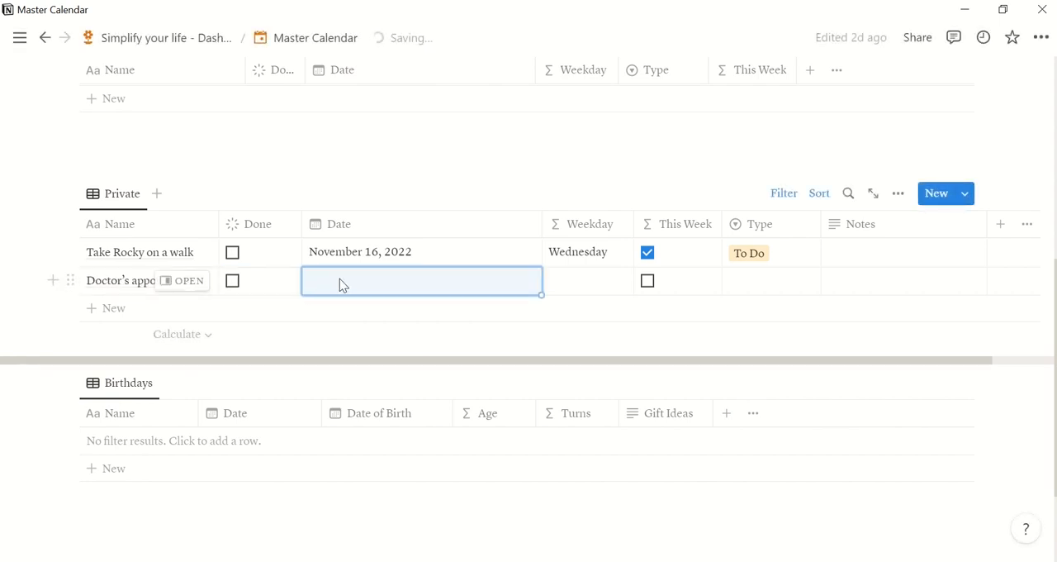
left_click(421, 280)
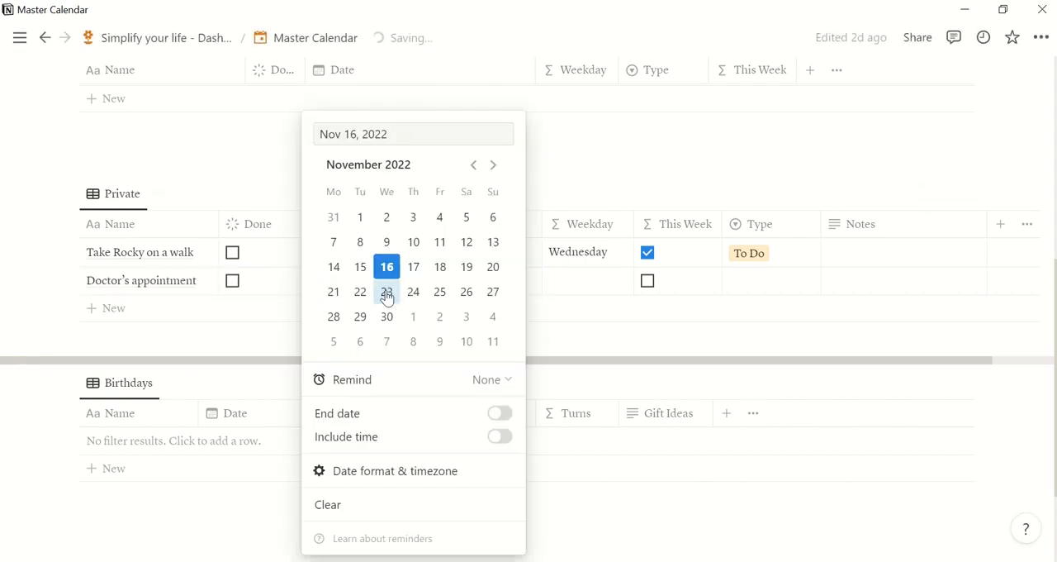
left_click(387, 291)
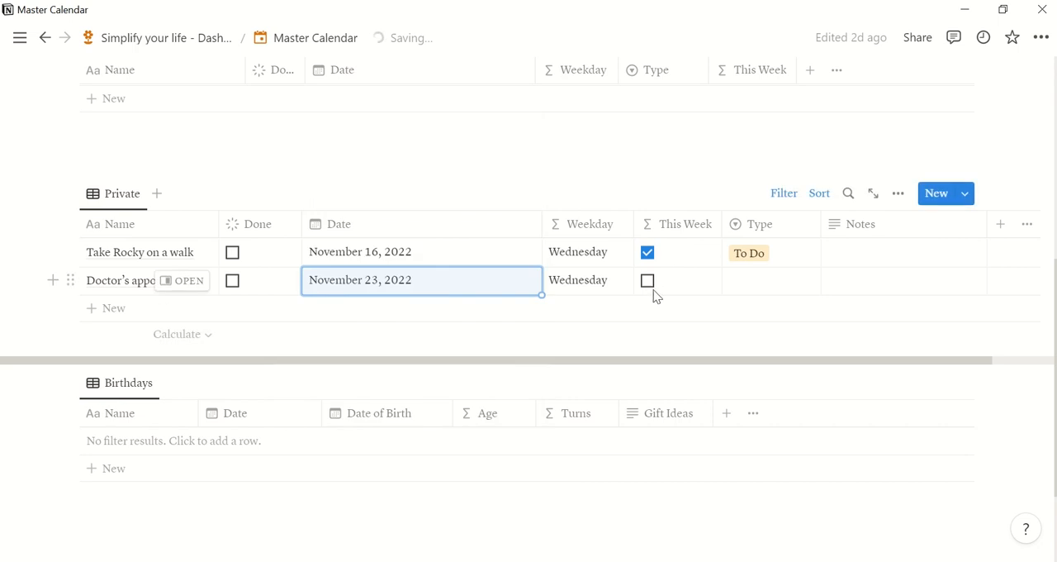
left_click(768, 280)
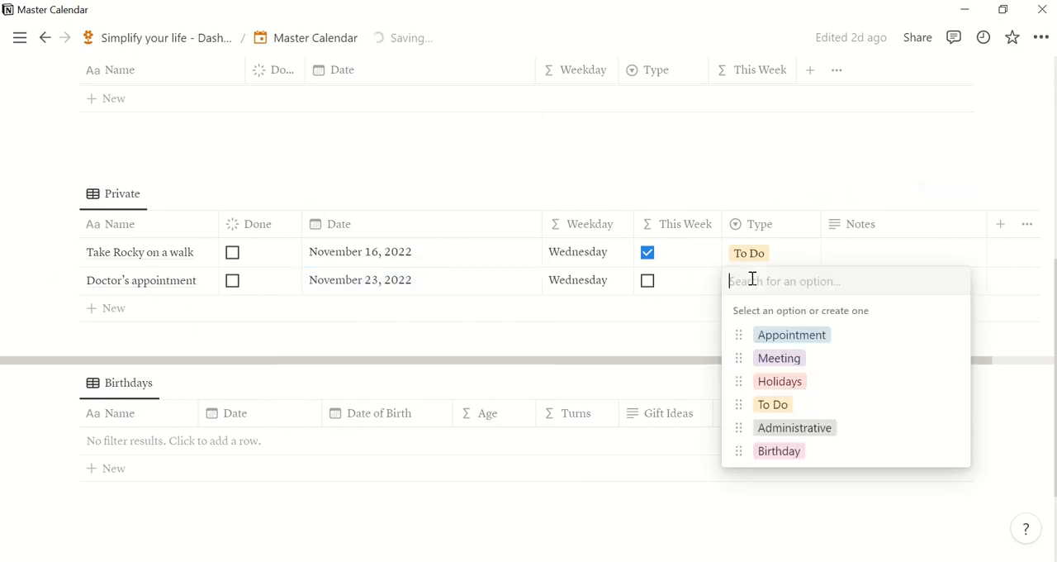
left_click(790, 334)
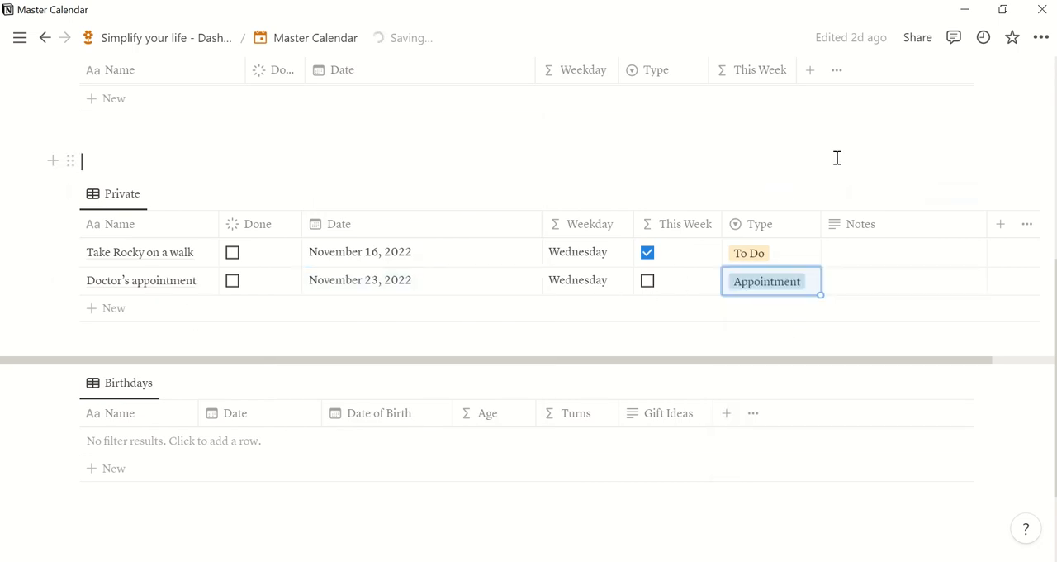
scroll("down", 3)
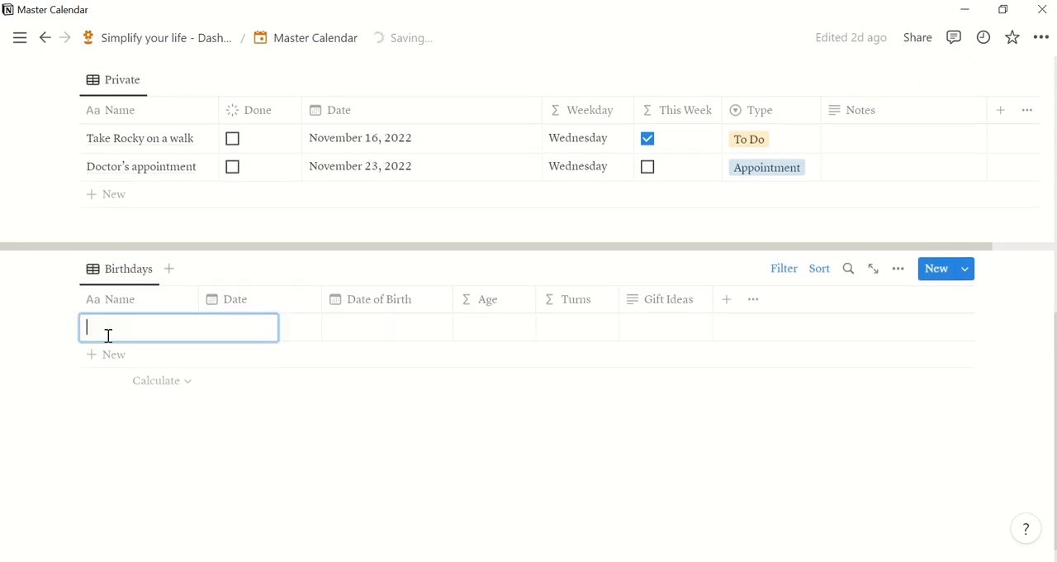
Step: Add a Grandpa birthday row dated November 16, 2022, born in 1956
type("Grand")
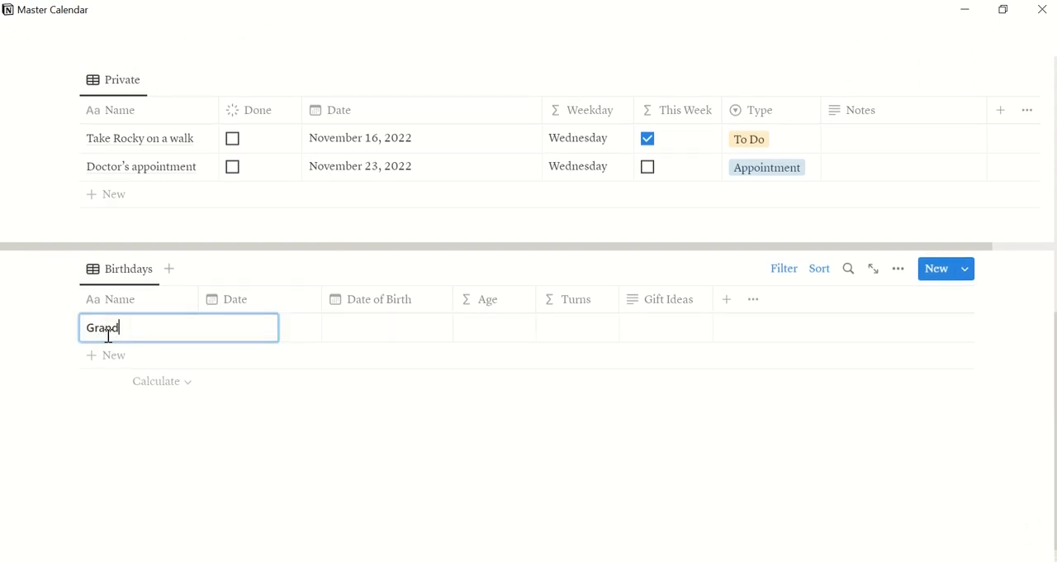
type("pa")
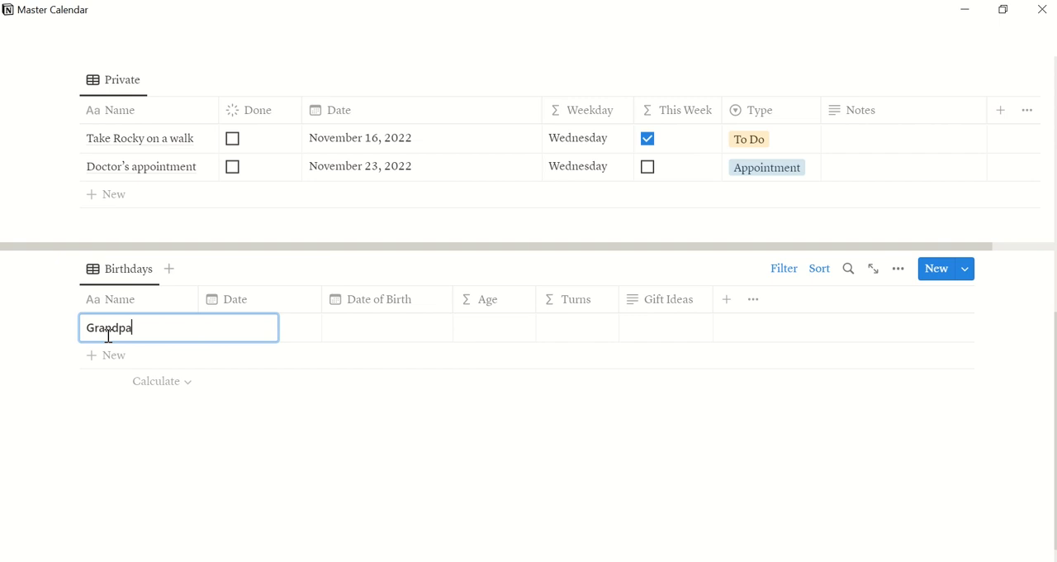
left_click(259, 327)
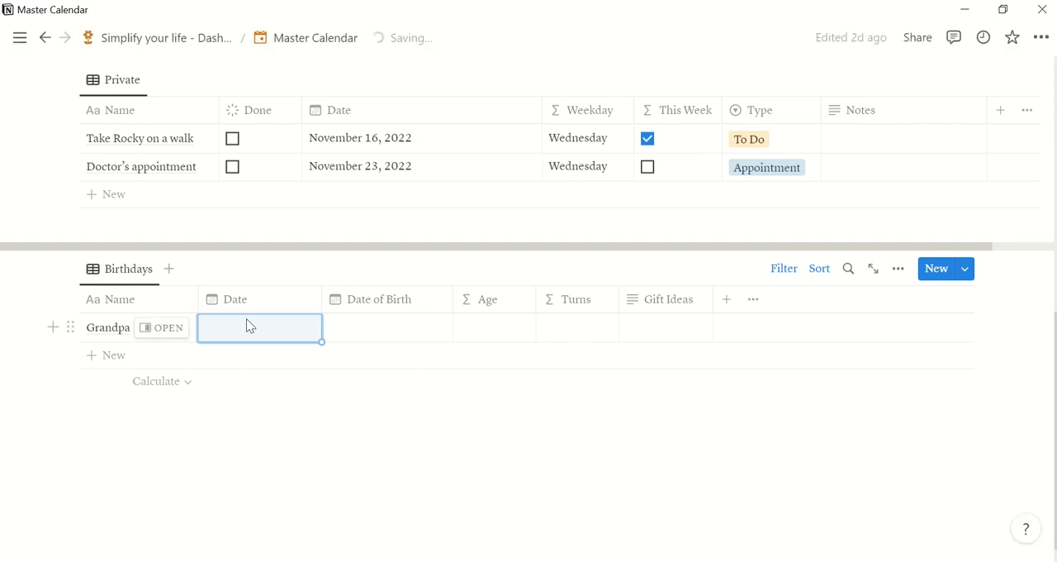
left_click(260, 327)
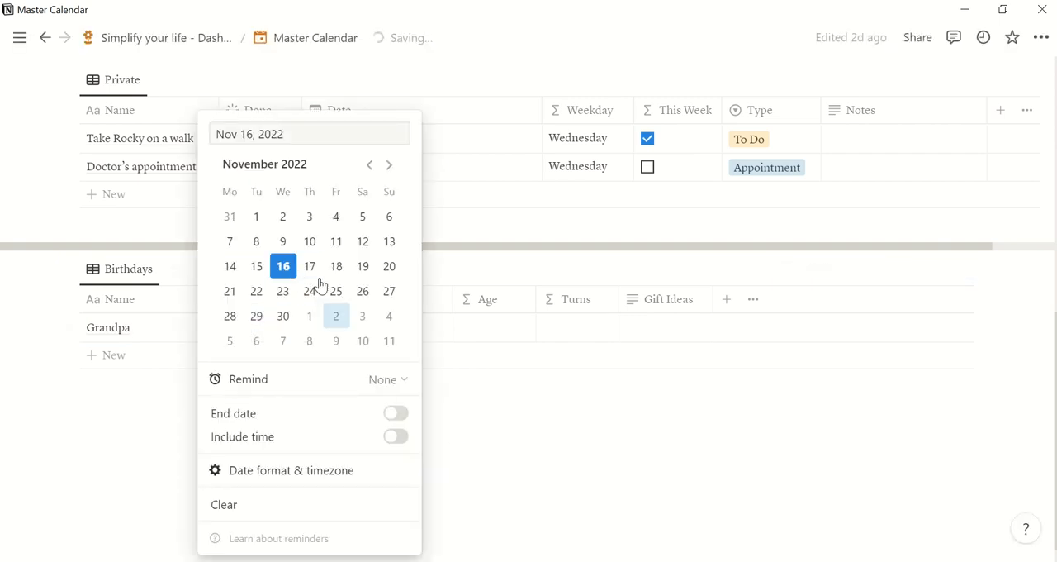
left_click(282, 266)
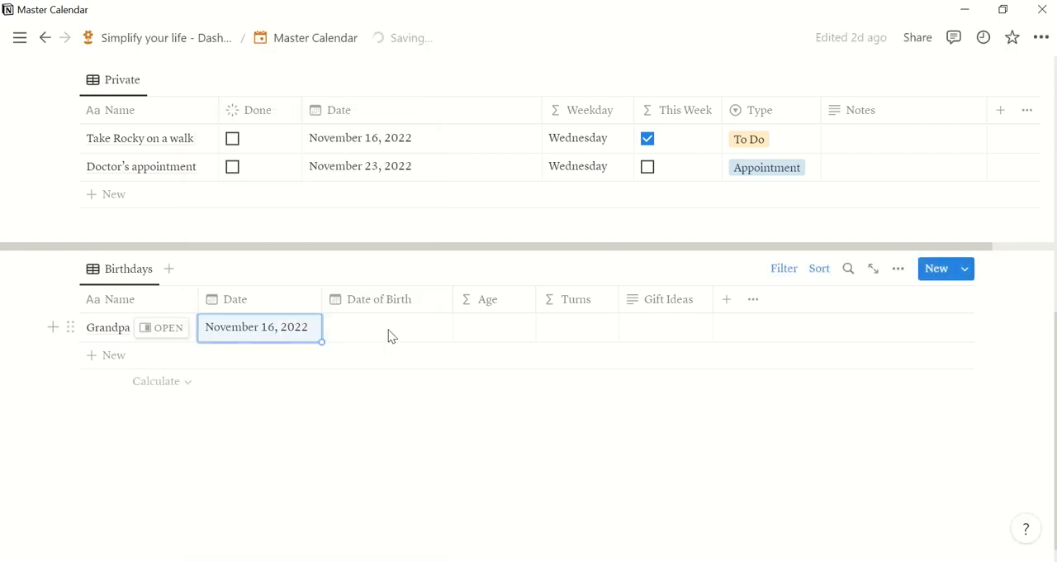
left_click(258, 327)
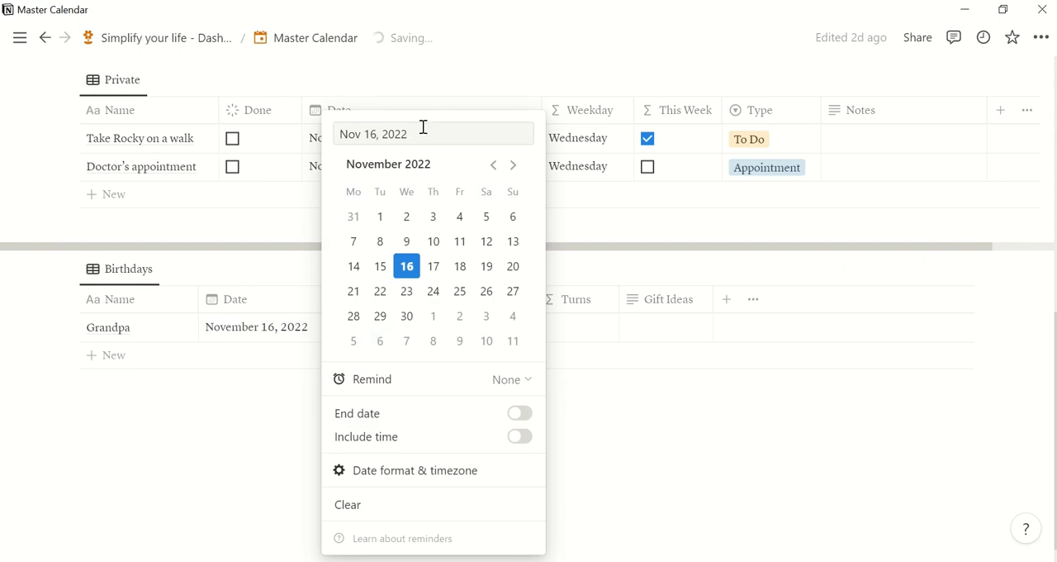
key("Backspace")
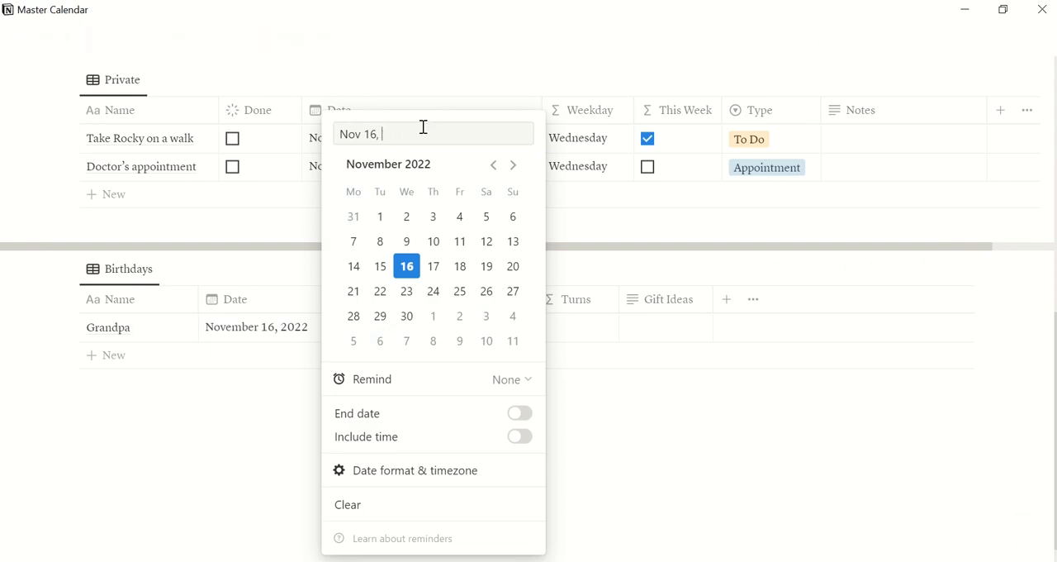
type("1")
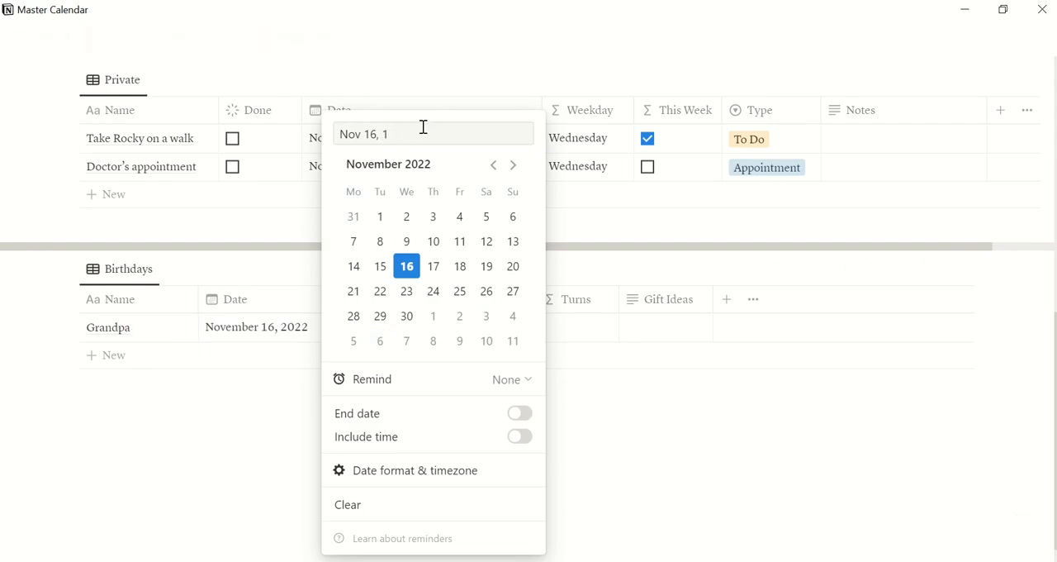
type("956")
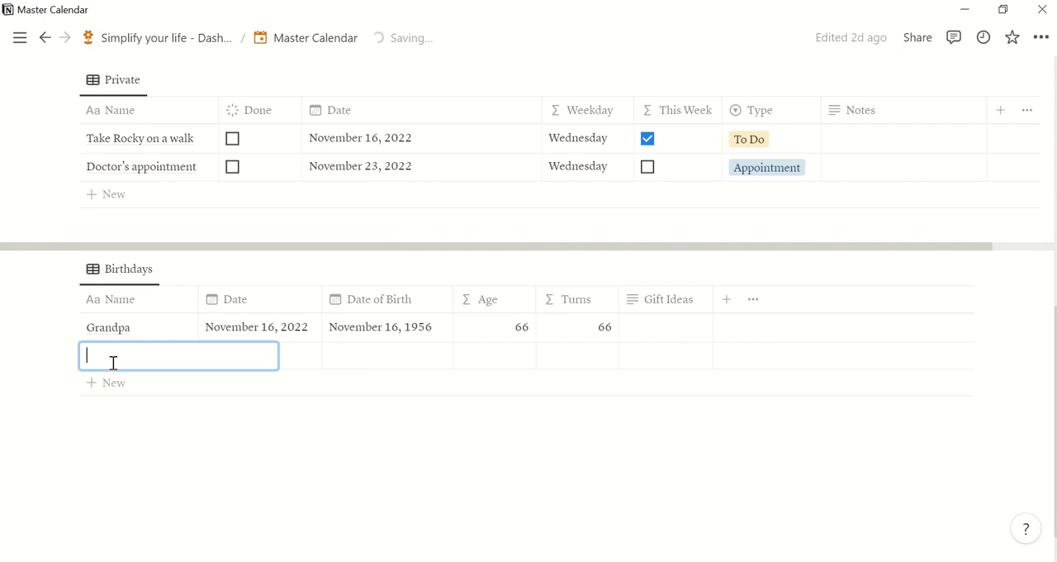
Step: Add Grandma dated November 23, 2022, born November 23, 1958, then return to the Dashboard
type("G")
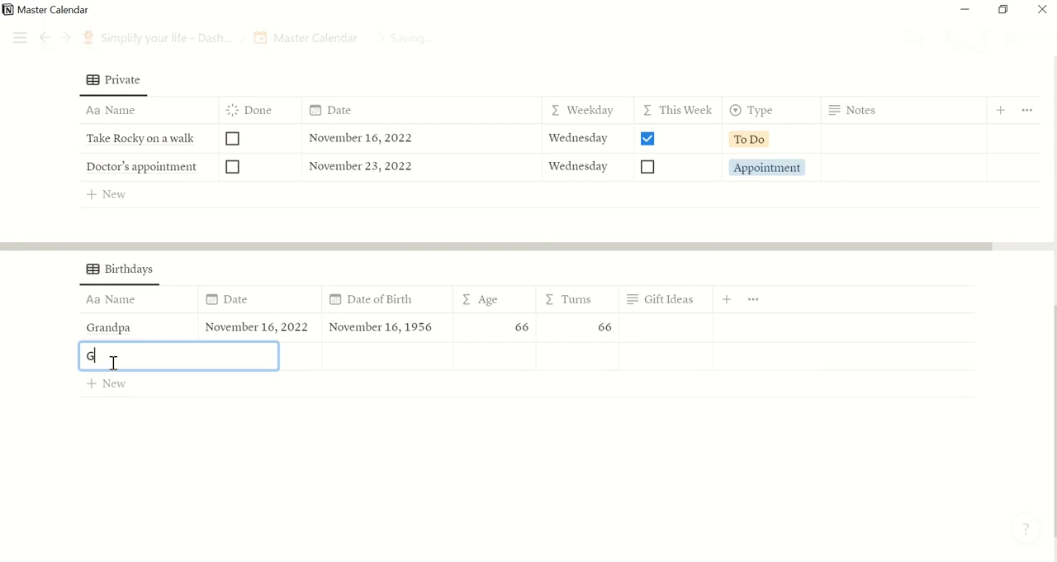
type("randmas")
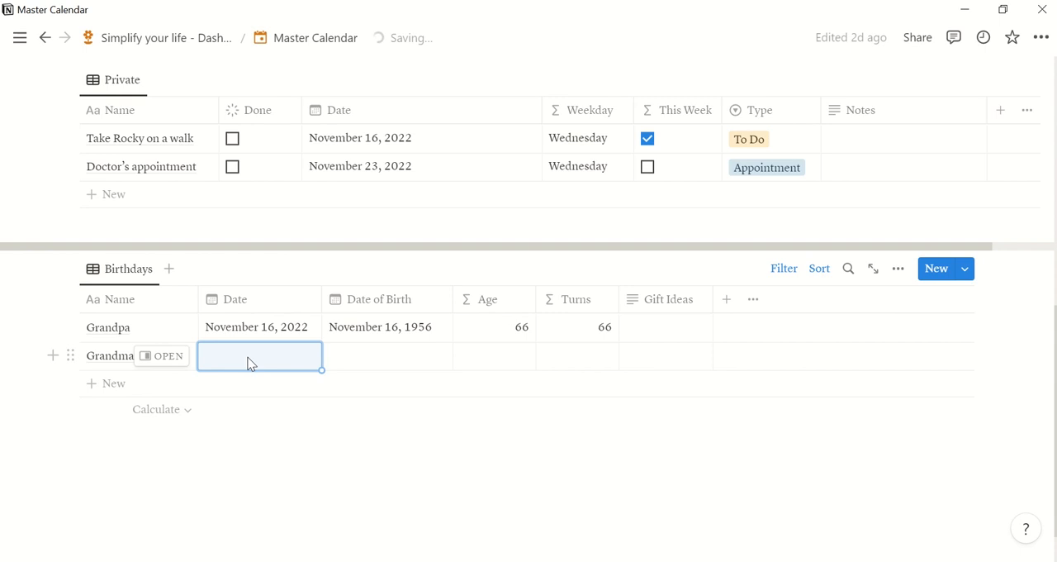
left_click(260, 355)
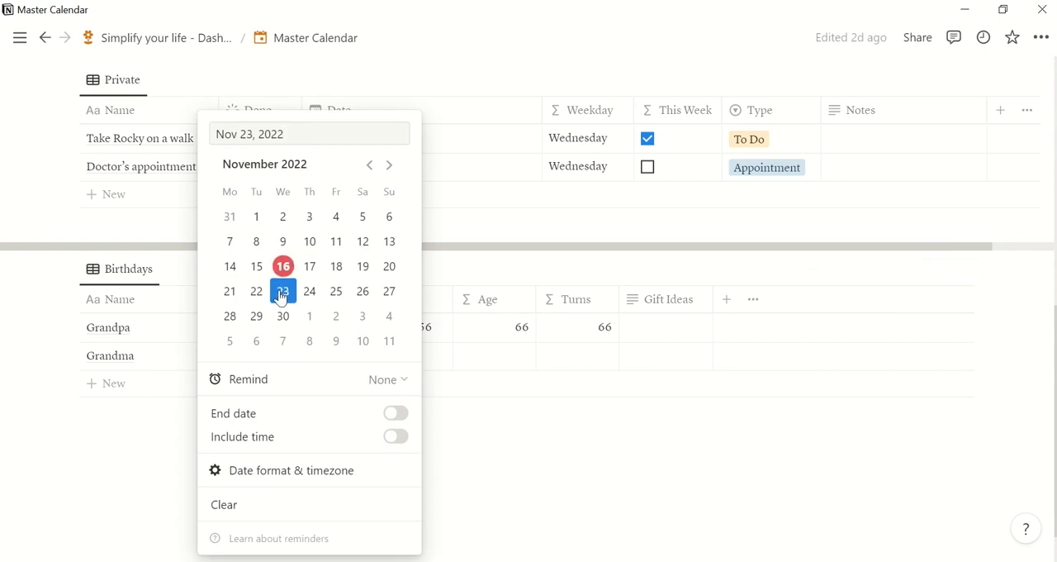
left_click(283, 291)
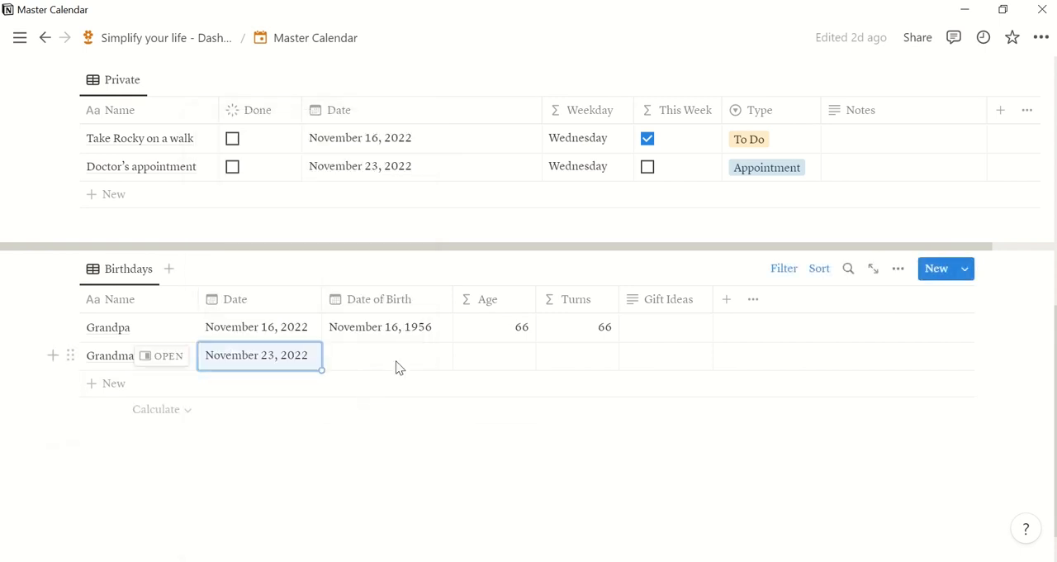
left_click(257, 354)
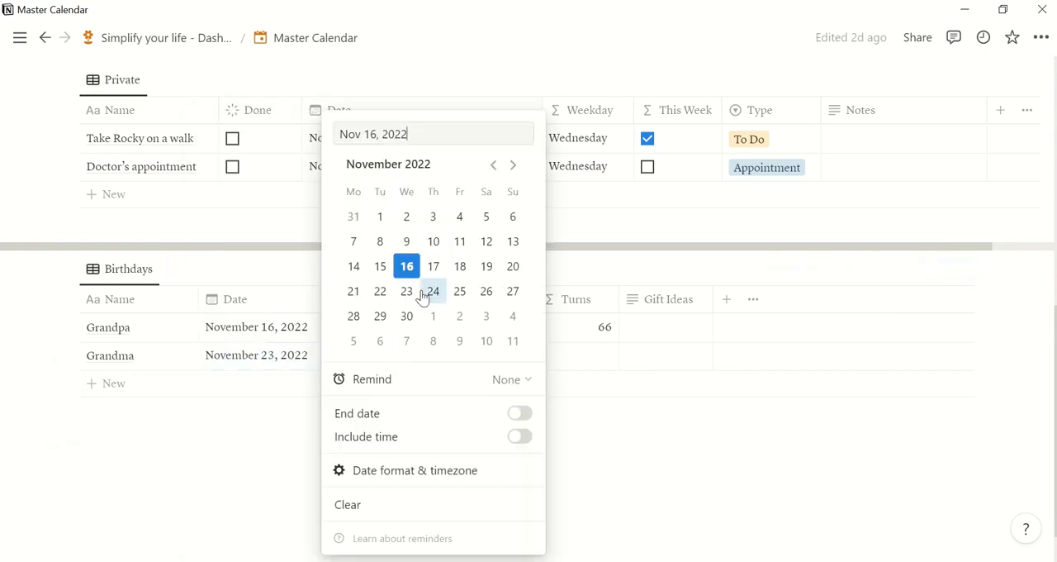
left_click(406, 291)
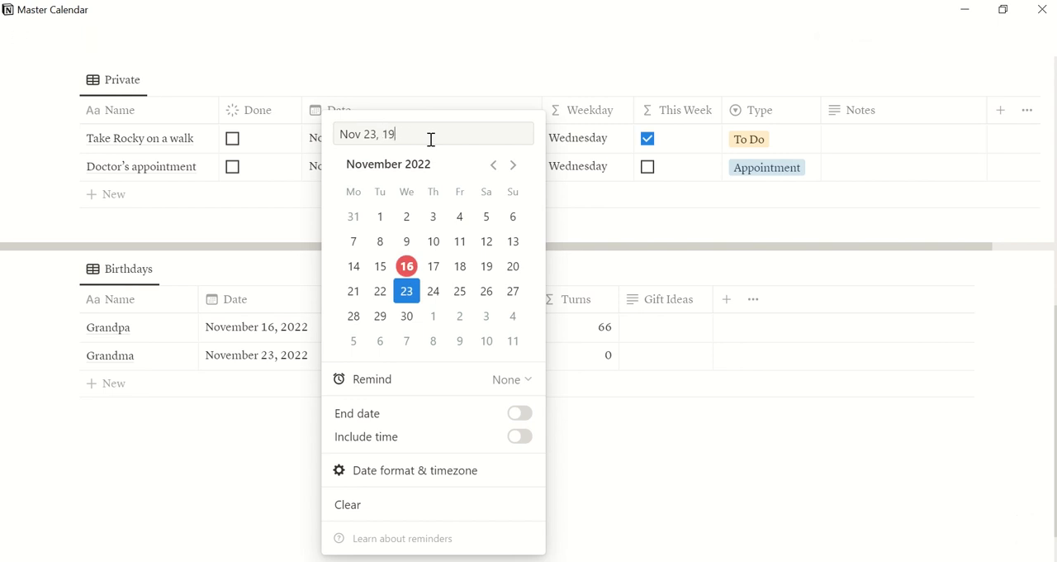
type("58")
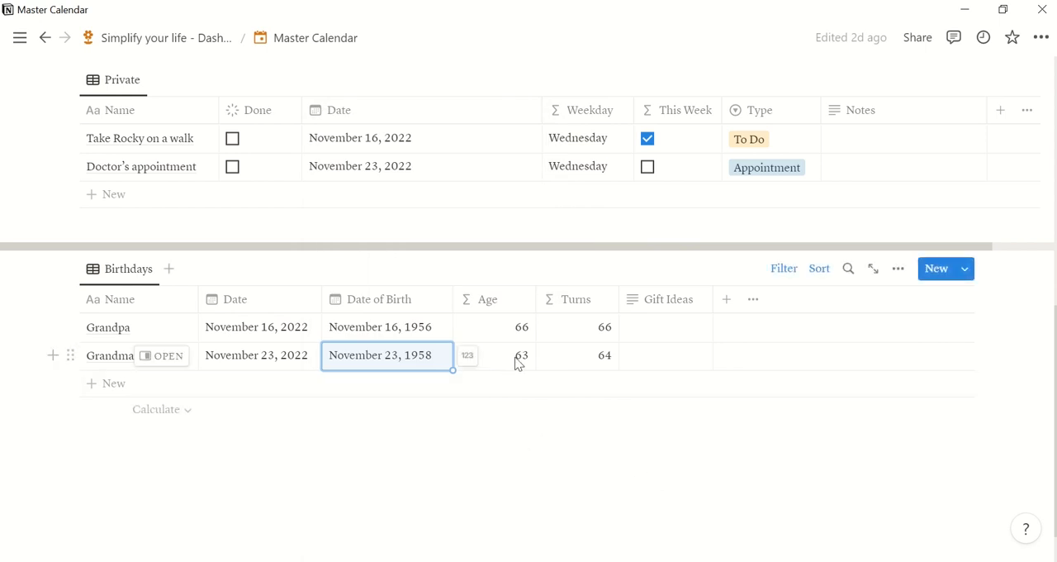
mouse_move(605, 355)
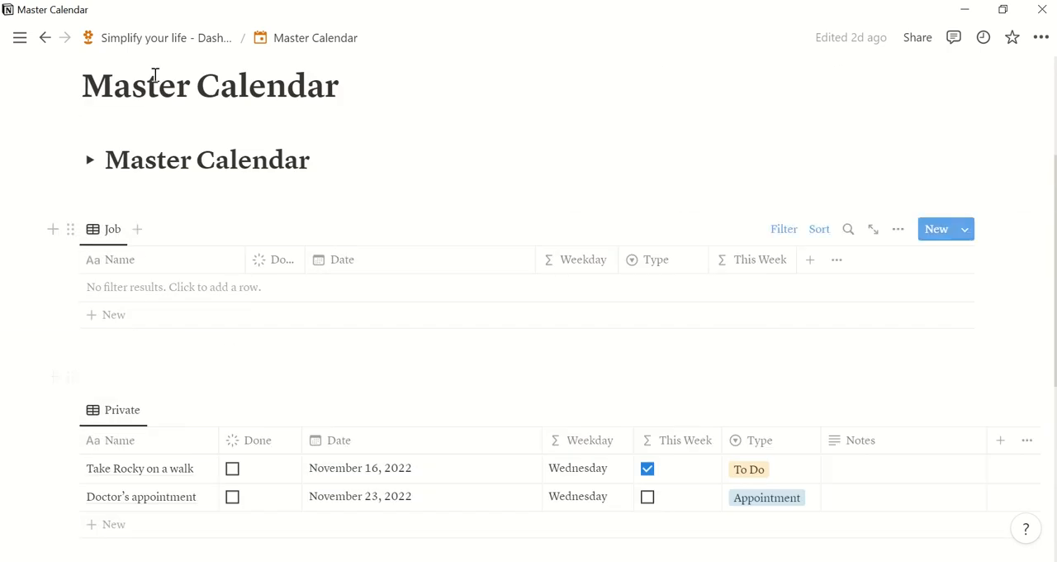
left_click(144, 38)
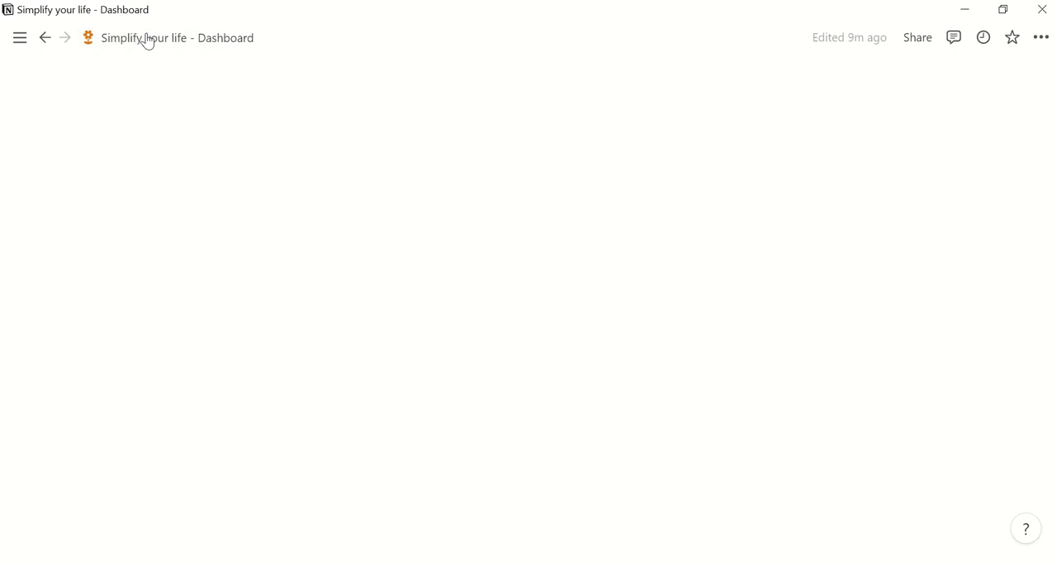
scroll("down", 3)
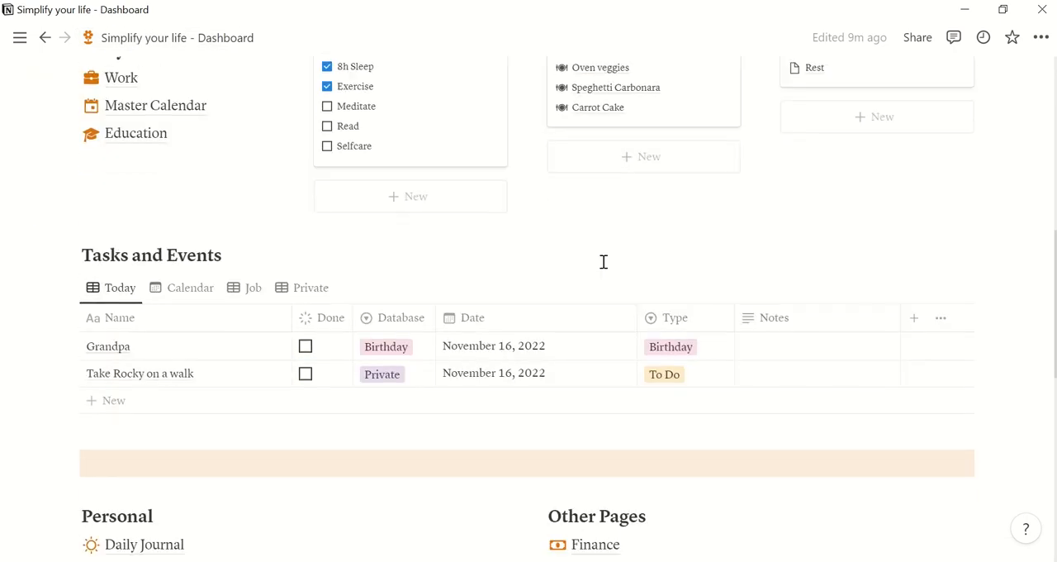
scroll("down", 3)
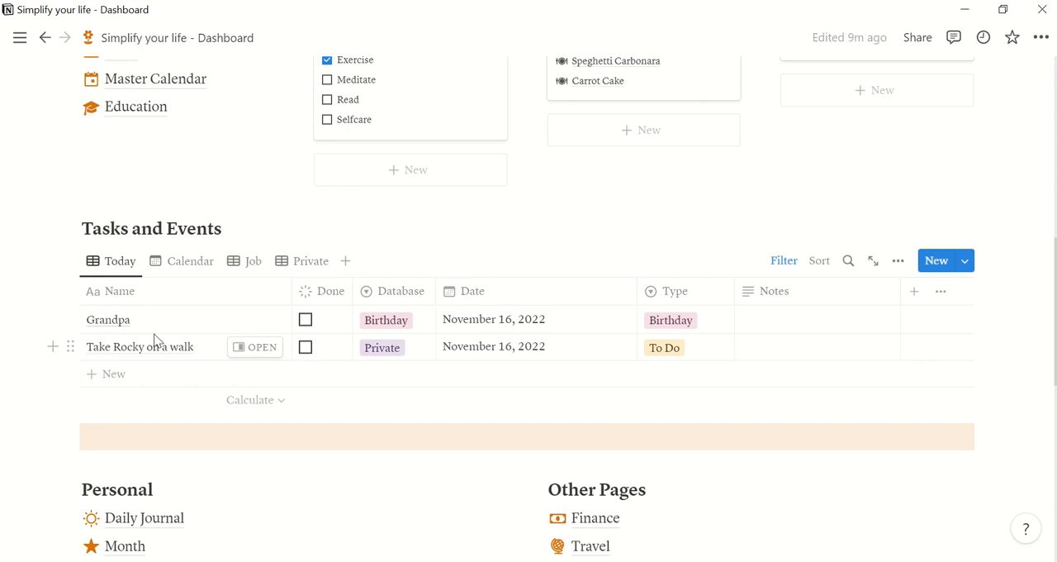
mouse_move(192, 361)
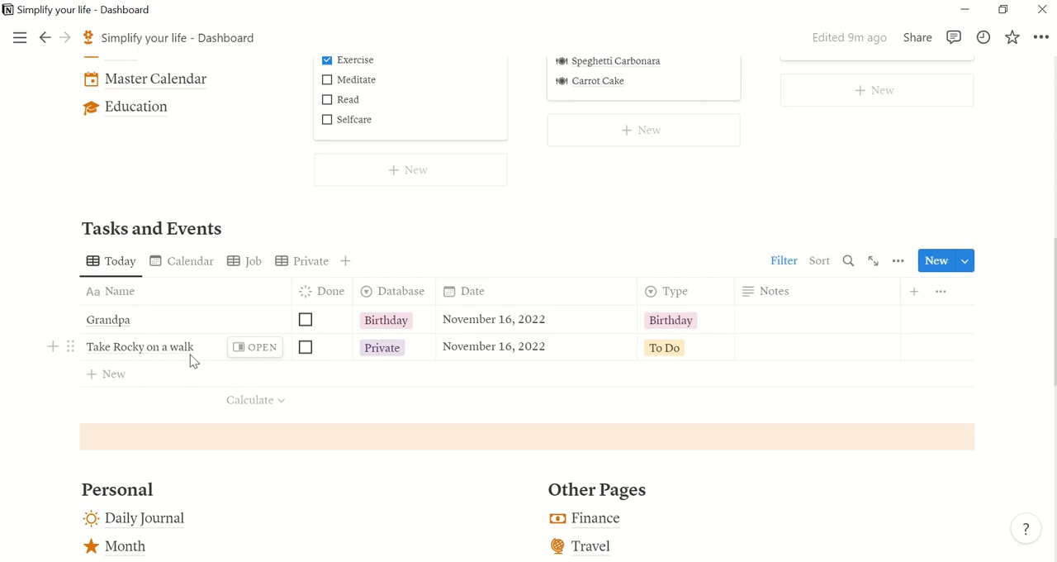
left_click(189, 260)
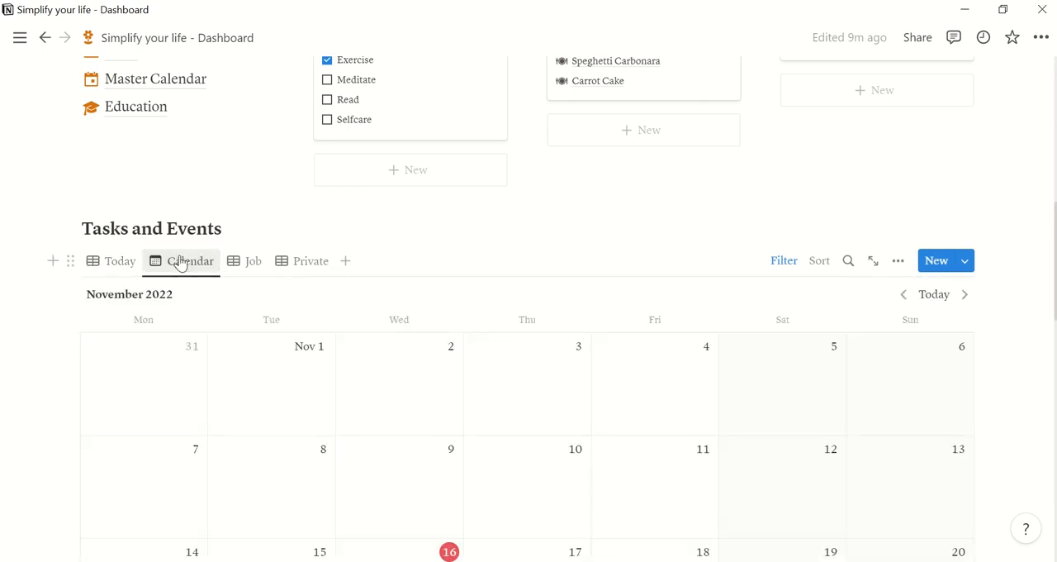
scroll("down", 3)
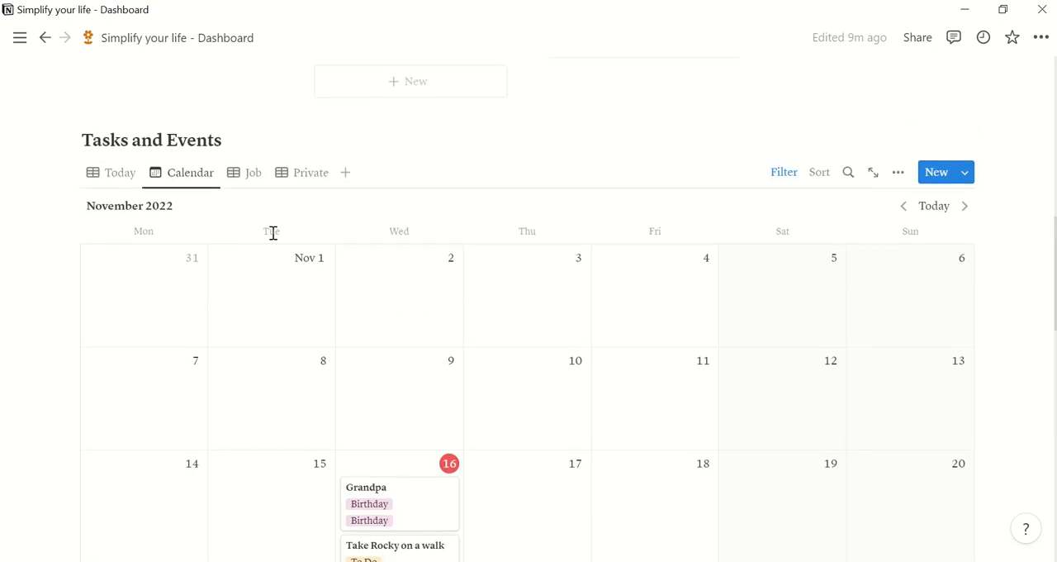
left_click(253, 172)
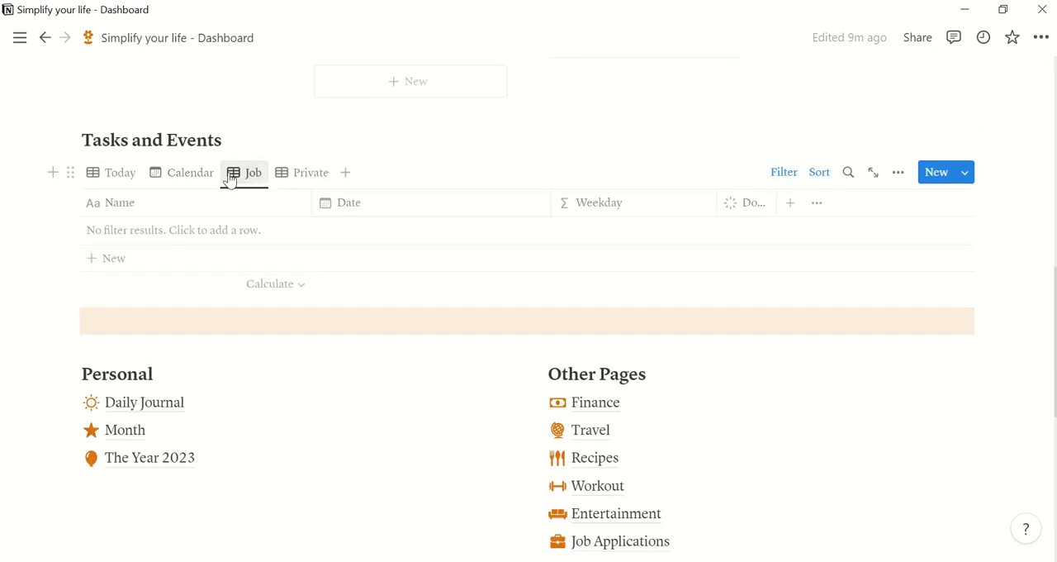
left_click(310, 171)
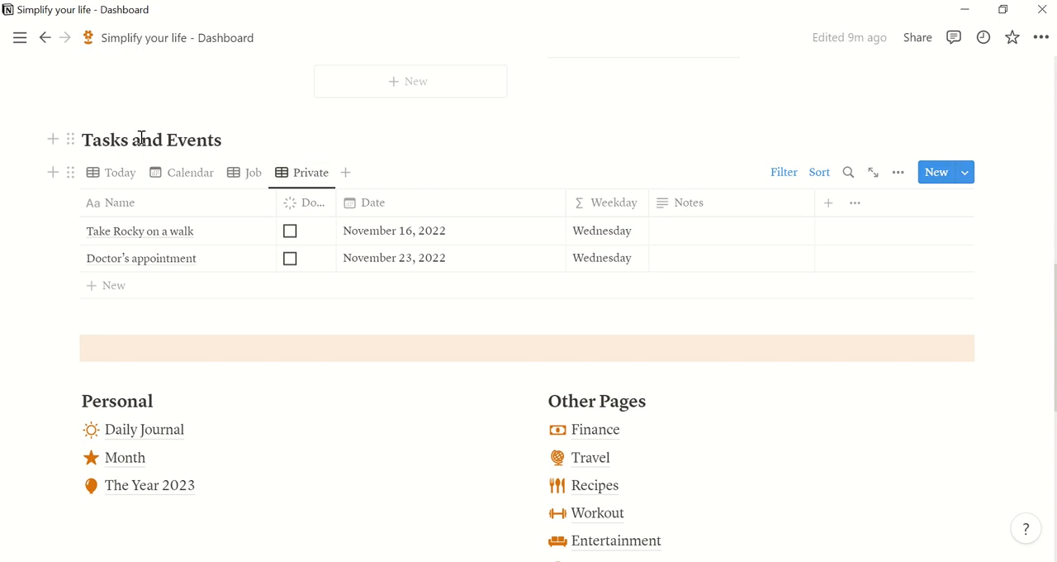
left_click(120, 172)
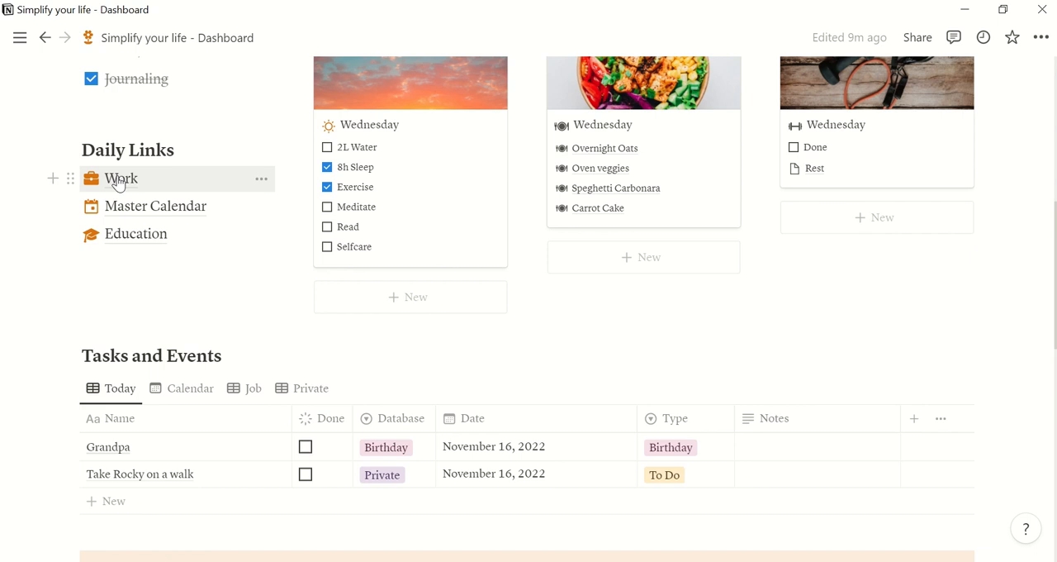
Step: Open the Work page and add a new project to the Projects gallery
left_click(121, 178)
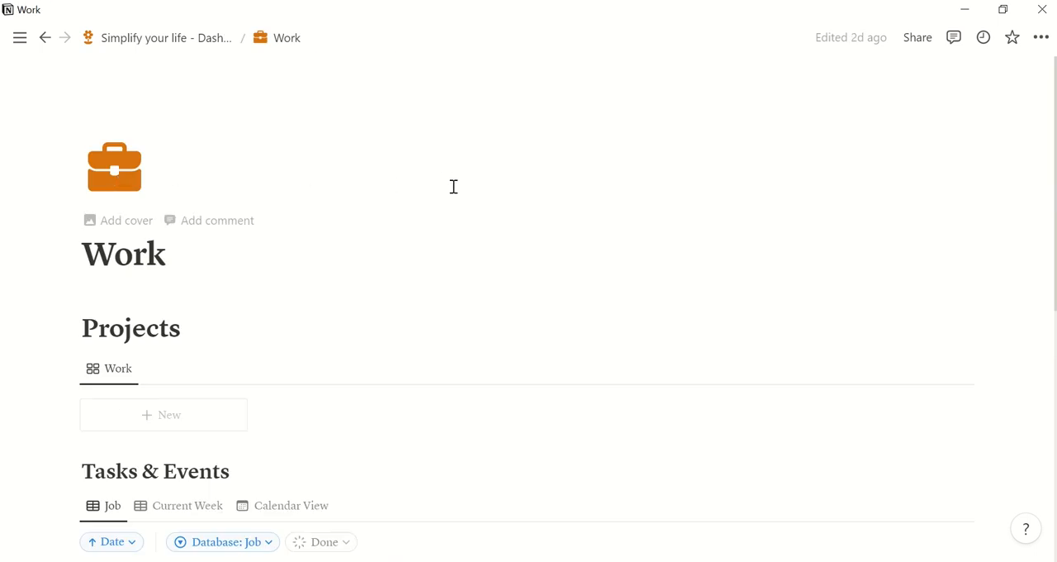
scroll("down", 3)
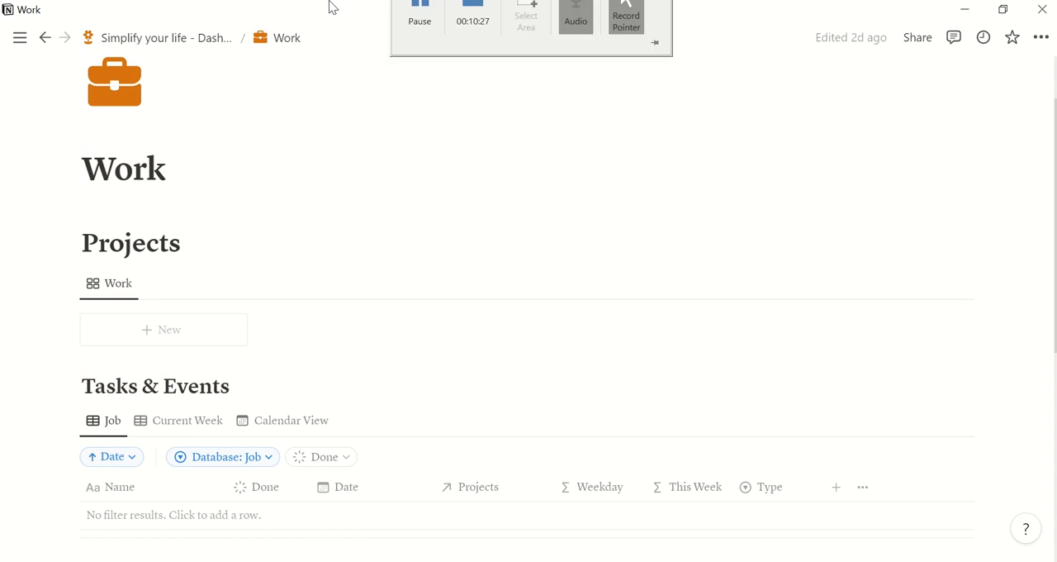
scroll("down", 3)
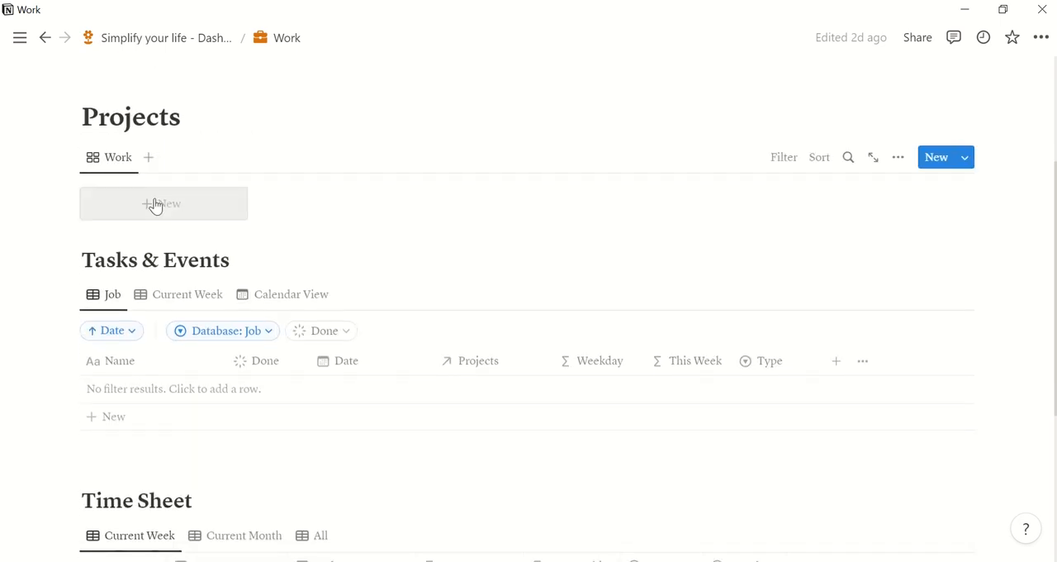
left_click(162, 204)
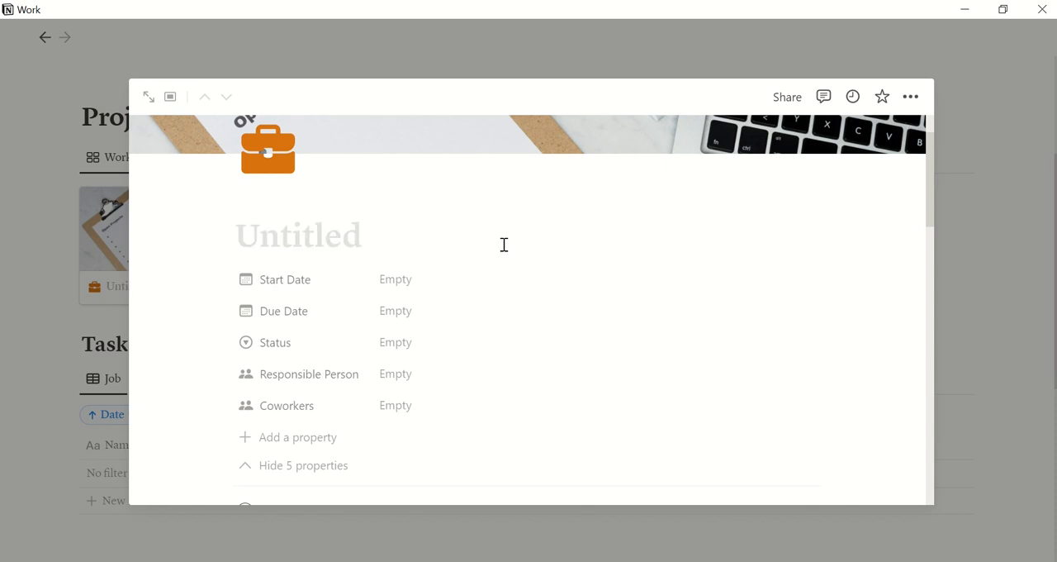
Step: Title the project 'Create Notion Template', running November 16–19, 2022, status In Progress
type("Create N")
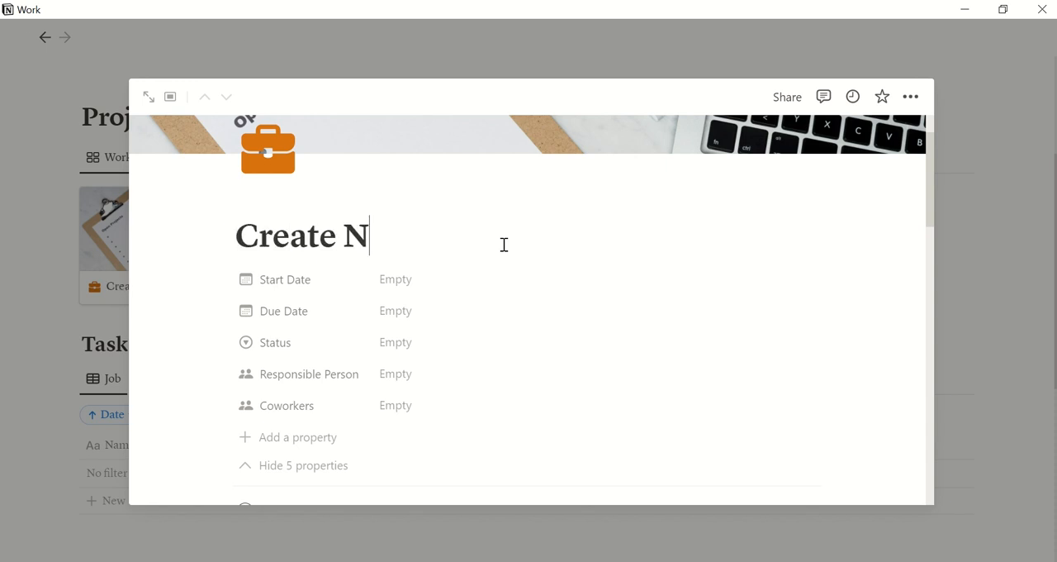
type("otion Temp")
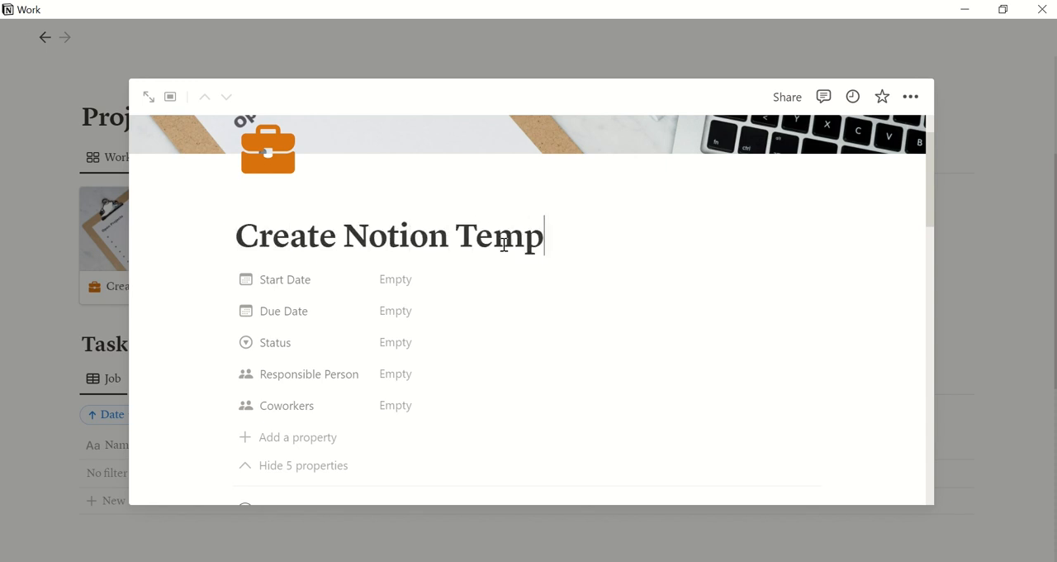
type("late")
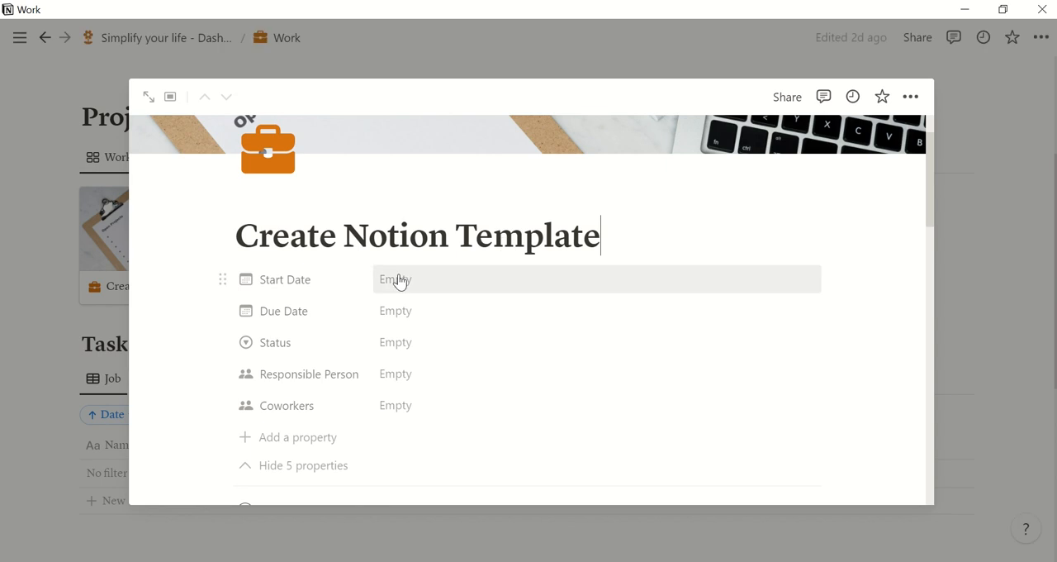
left_click(394, 279)
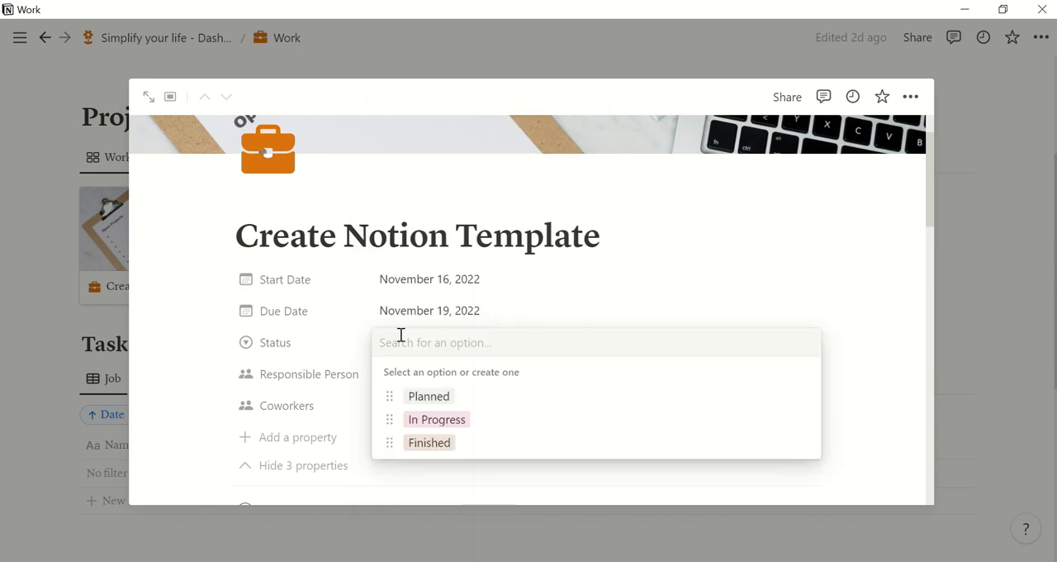
left_click(436, 419)
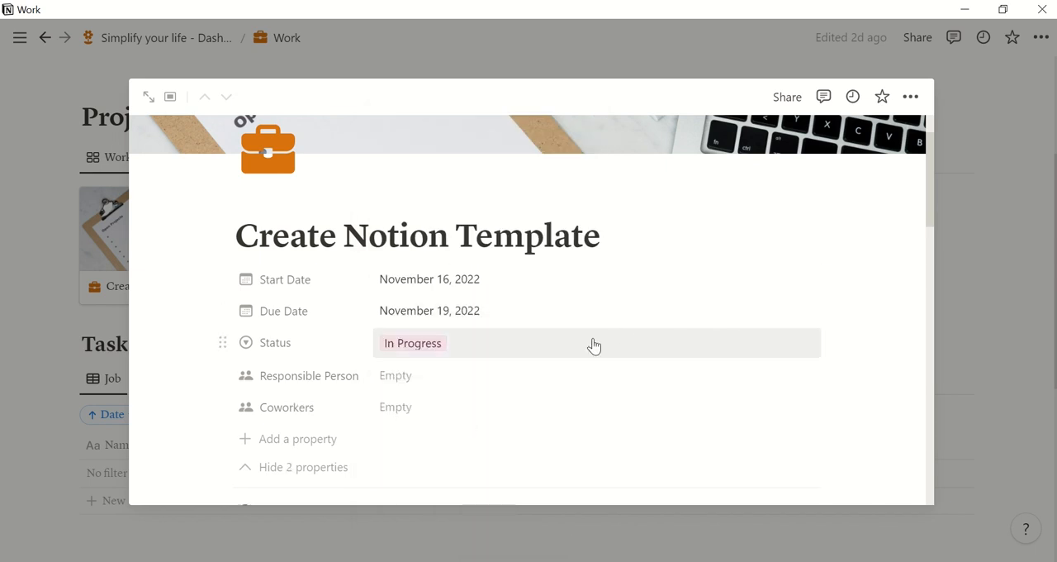
scroll("down", 3)
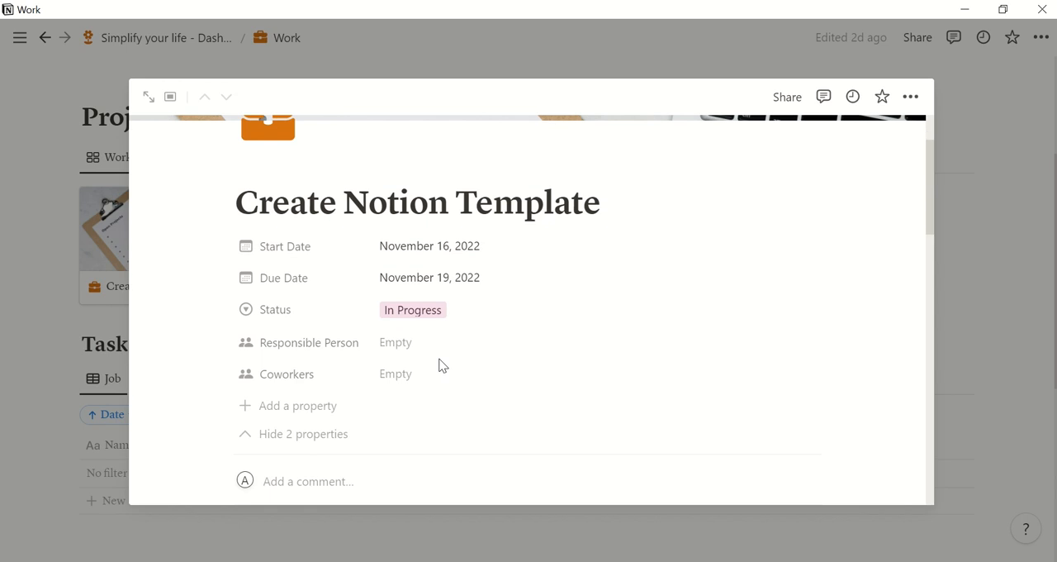
scroll("down", 3)
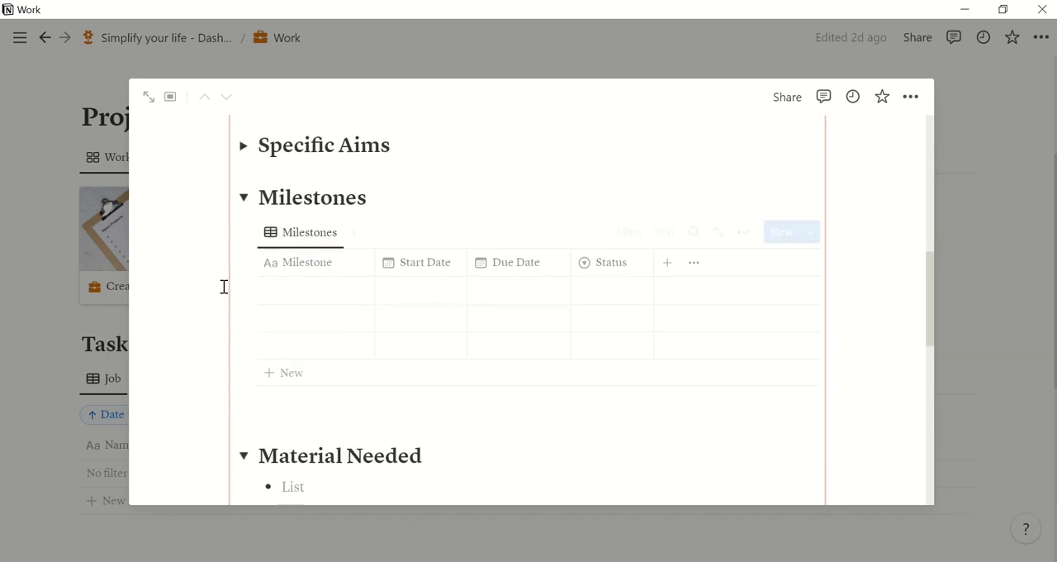
Step: Collapse the Milestones and Material Needed toggles, then close the project page
left_click(244, 197)
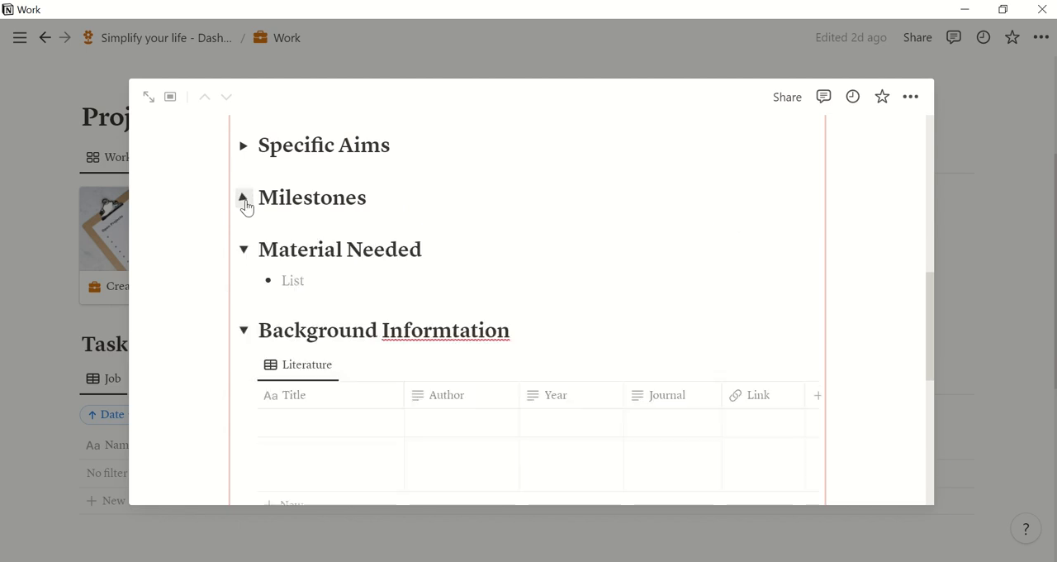
left_click(243, 197)
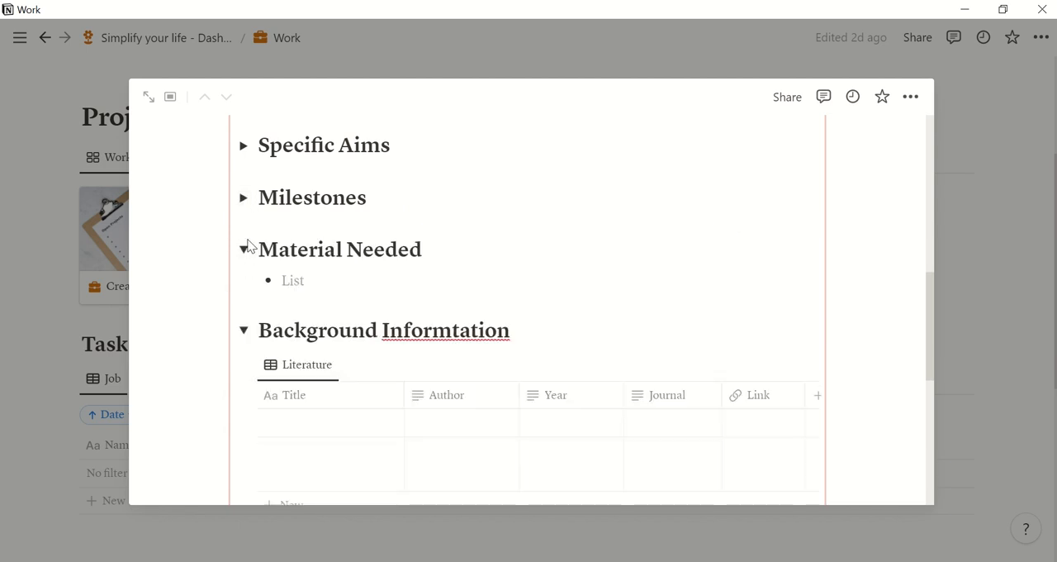
scroll("down", 3)
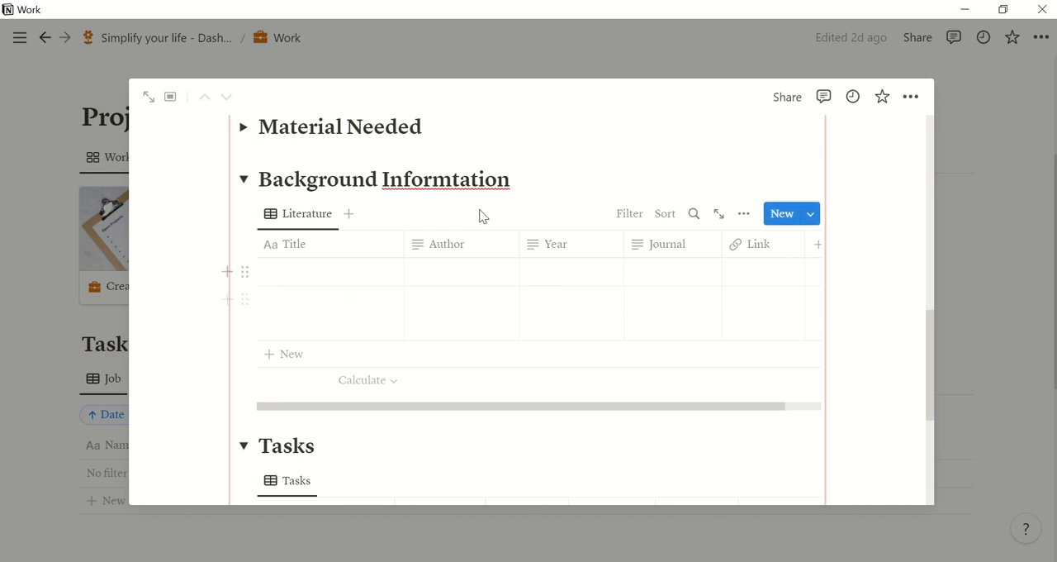
mouse_move(614, 224)
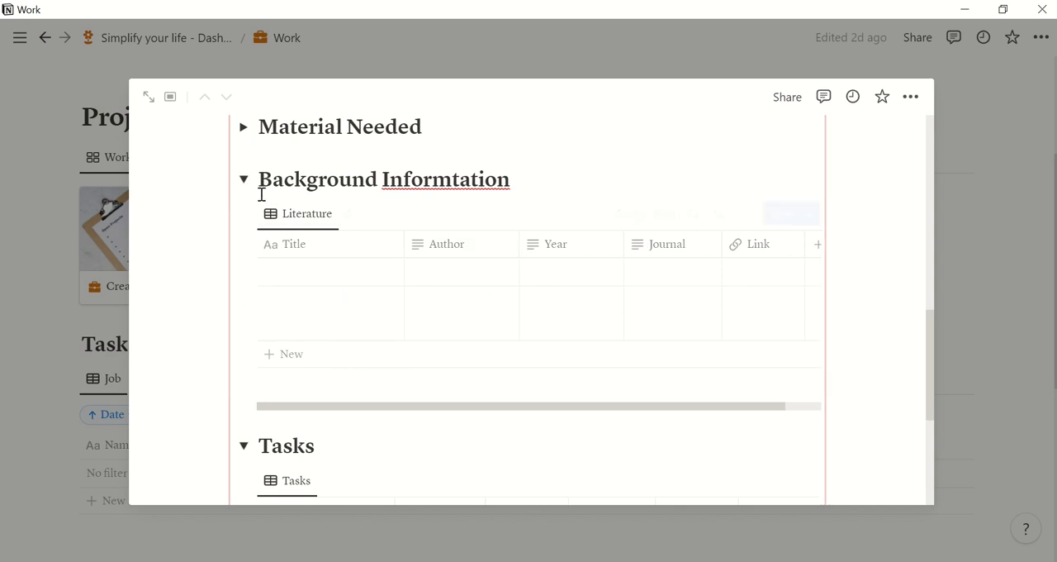
scroll("down", 3)
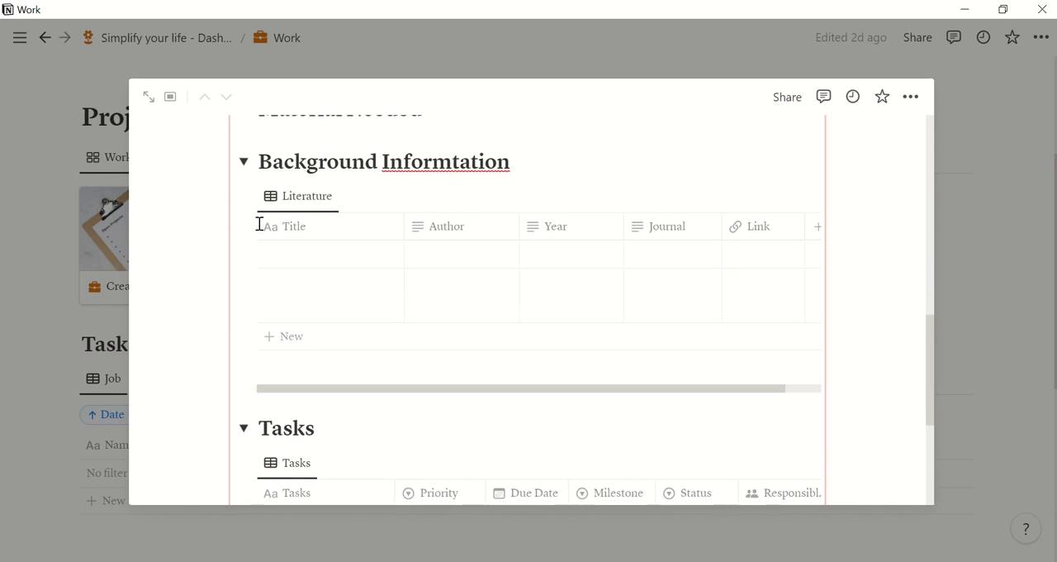
left_click(244, 161)
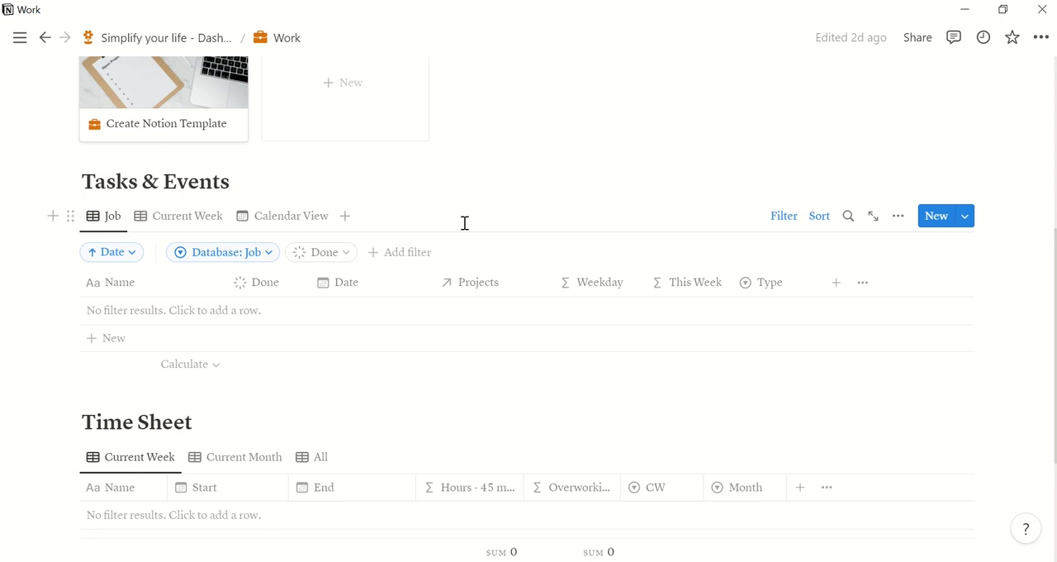
mouse_move(513, 239)
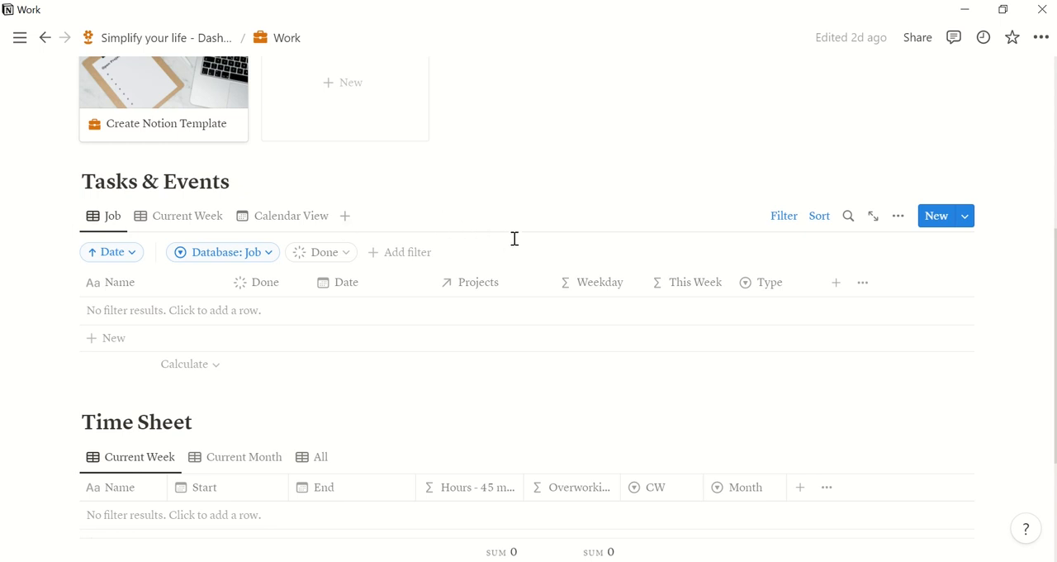
mouse_move(428, 203)
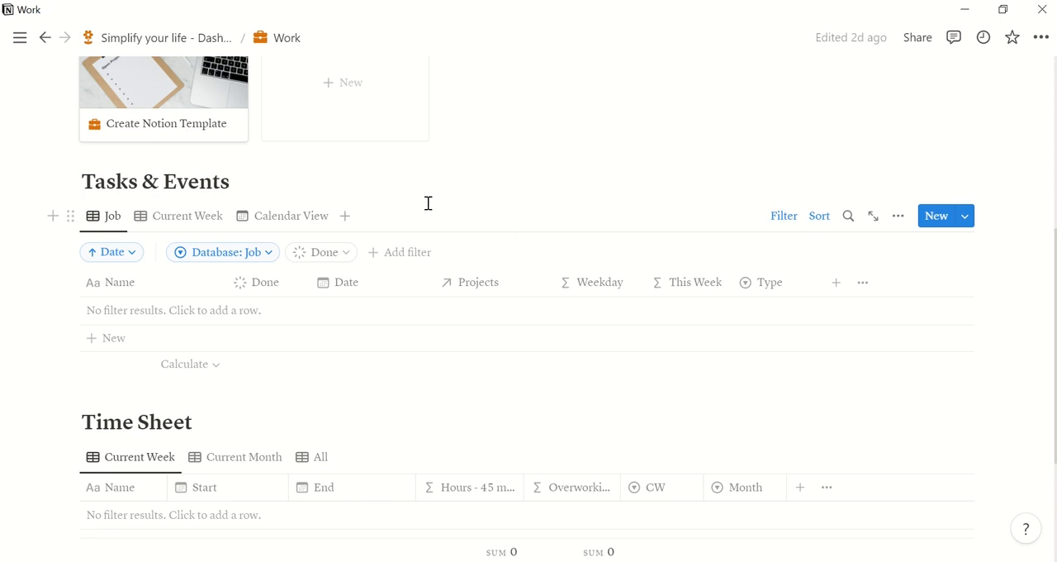
mouse_move(93, 316)
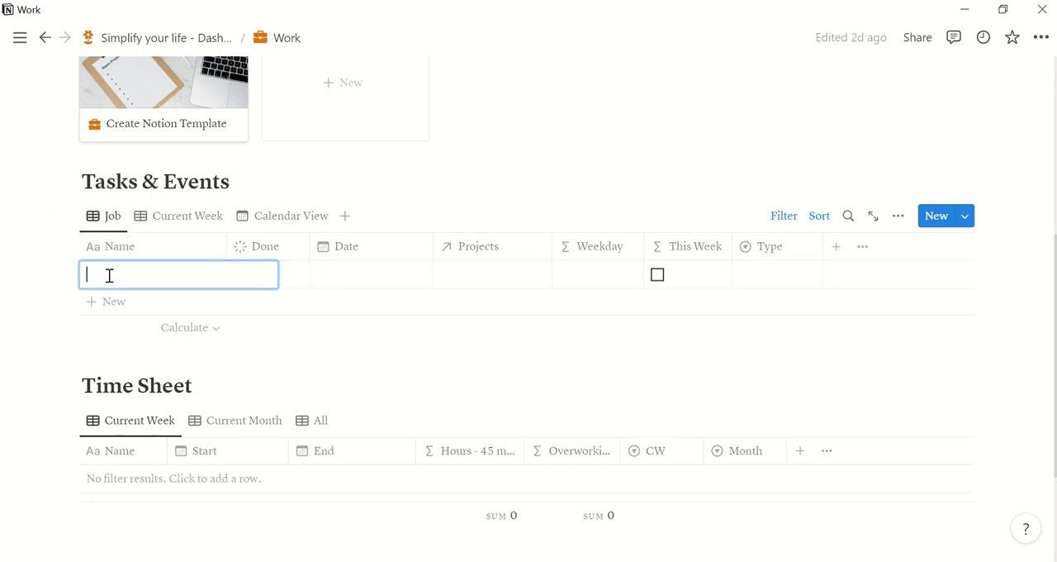
Step: Add task 'Collect ideas for template', Nov 16, 2022, linked to Create Notion Template, To Do
type("Colled")
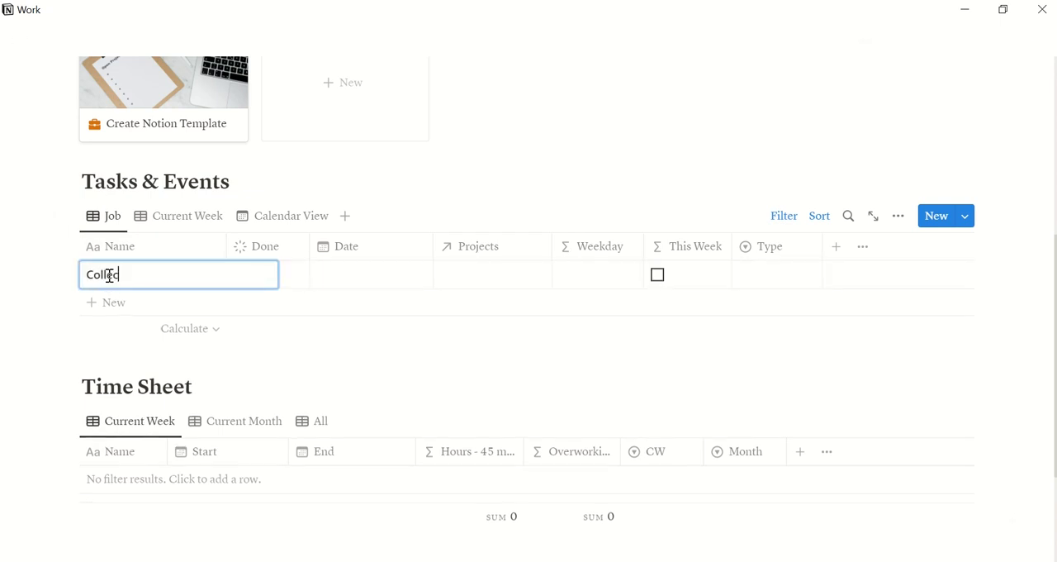
type("ideas")
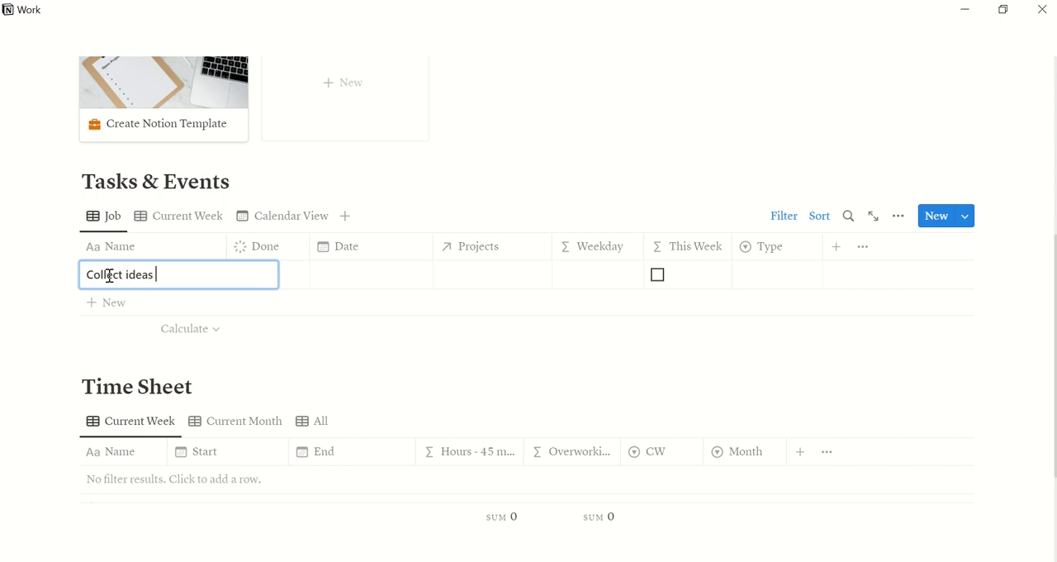
type("for template")
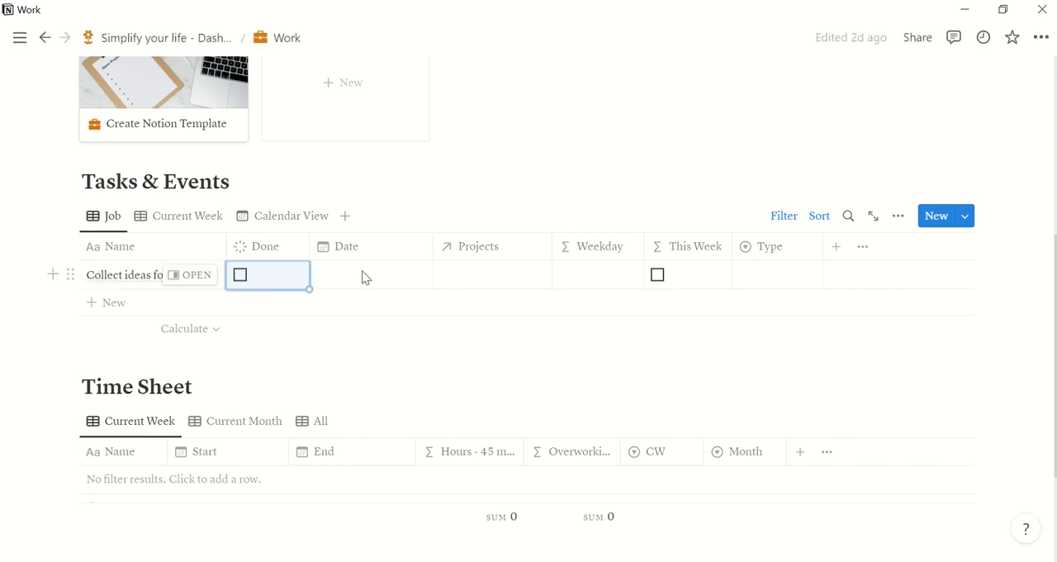
left_click(371, 274)
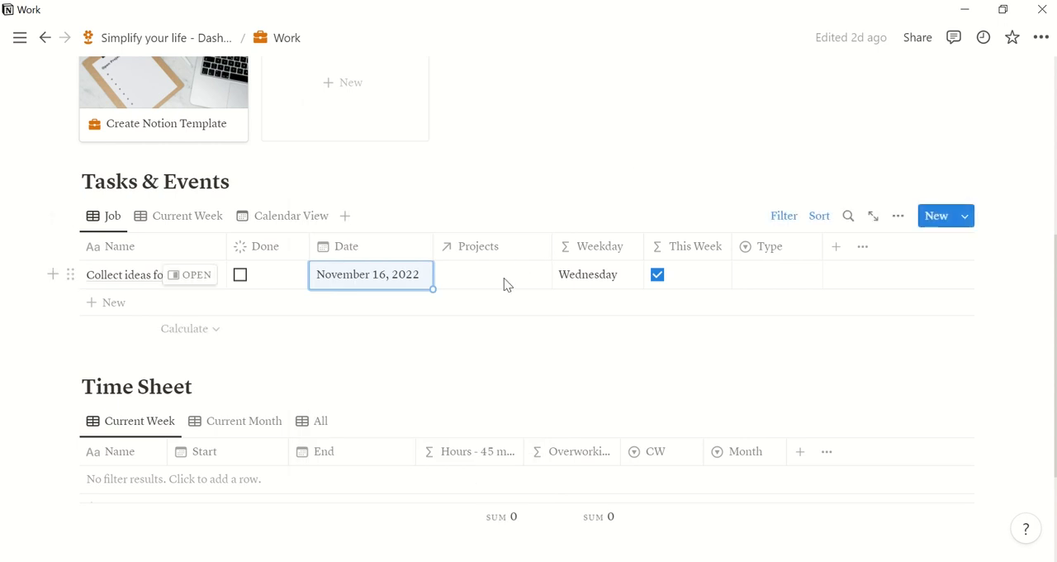
left_click(491, 274)
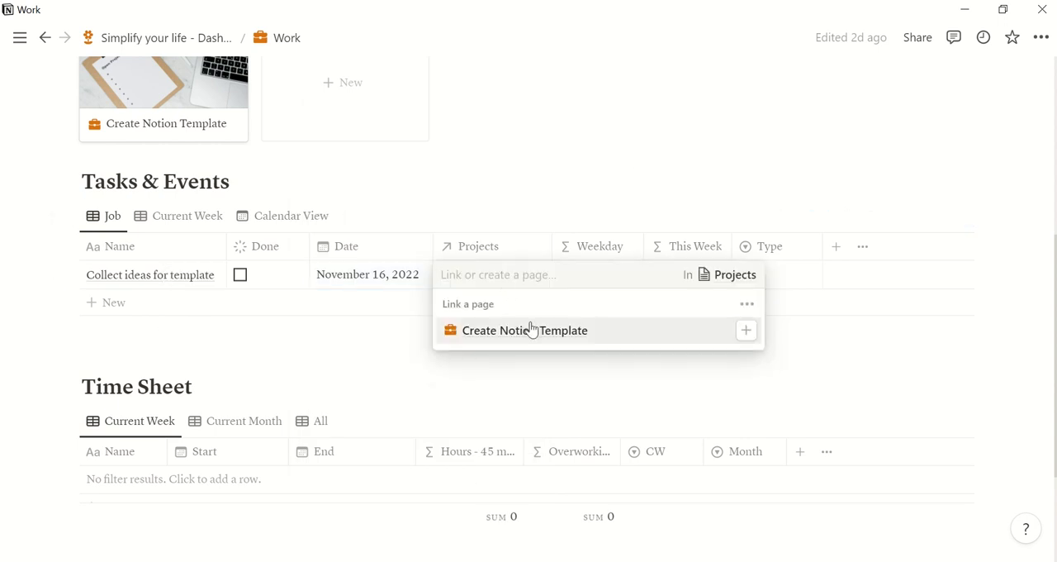
left_click(525, 329)
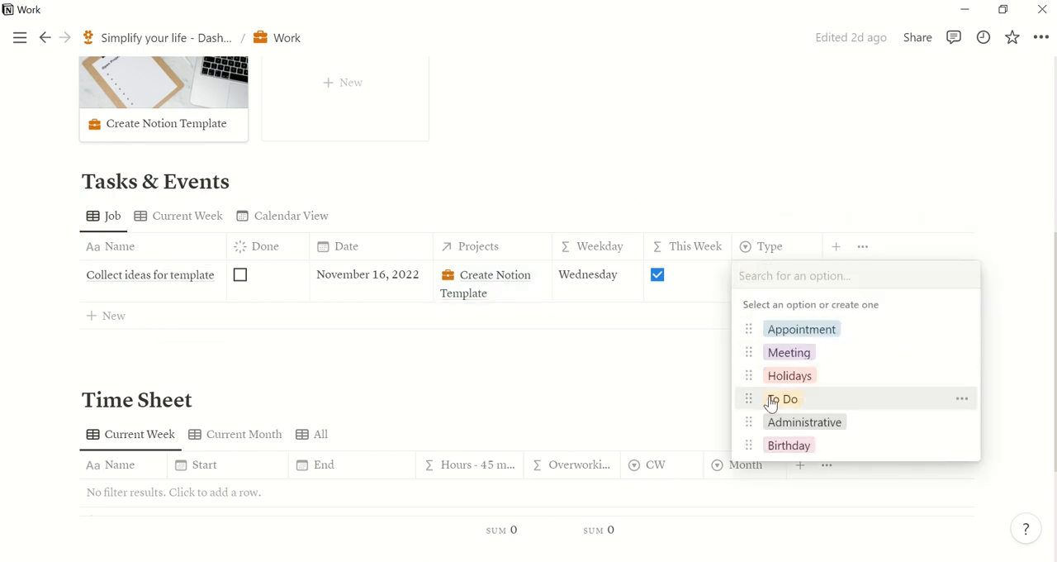
left_click(783, 399)
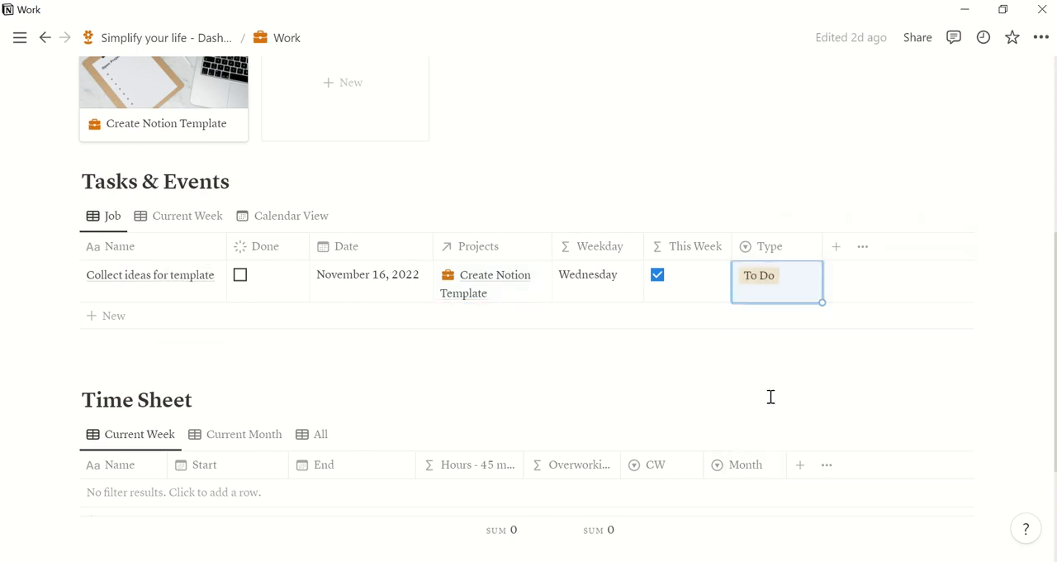
mouse_move(118, 322)
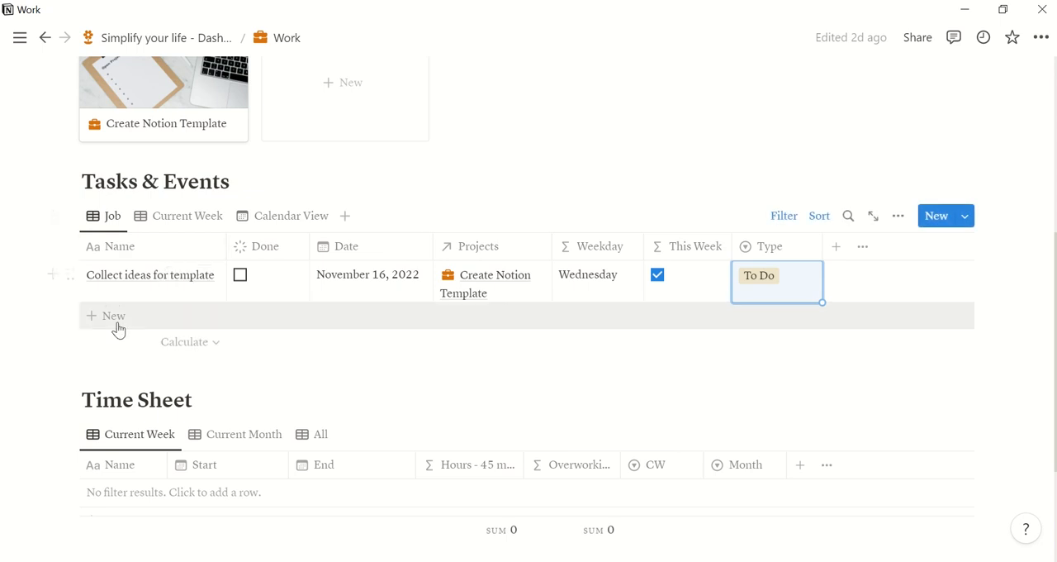
Step: Add a 'Team Meeting' task dated November 23, 2022, typed Meeting
type("Team Meeting")
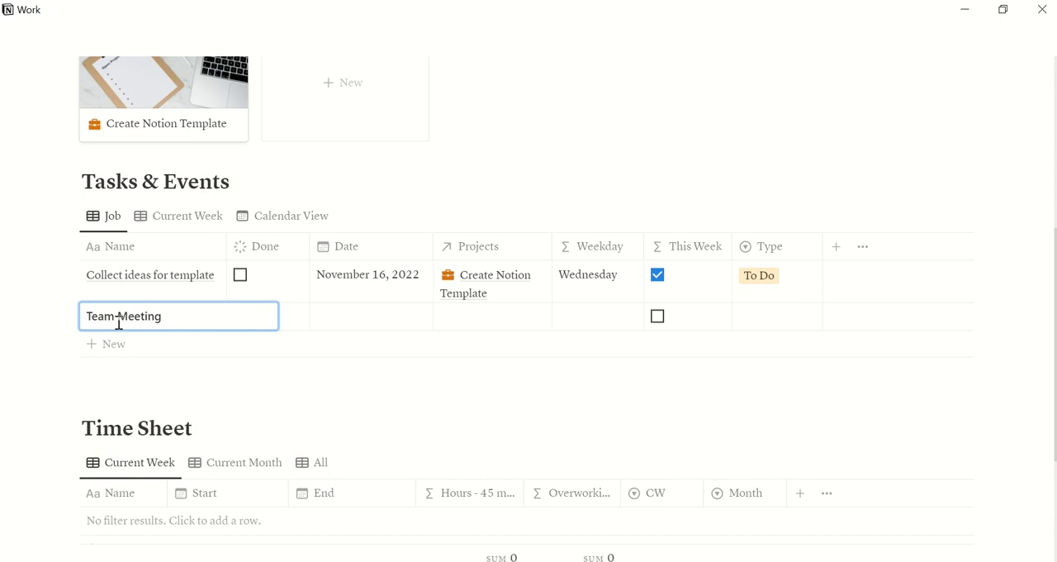
left_click(370, 316)
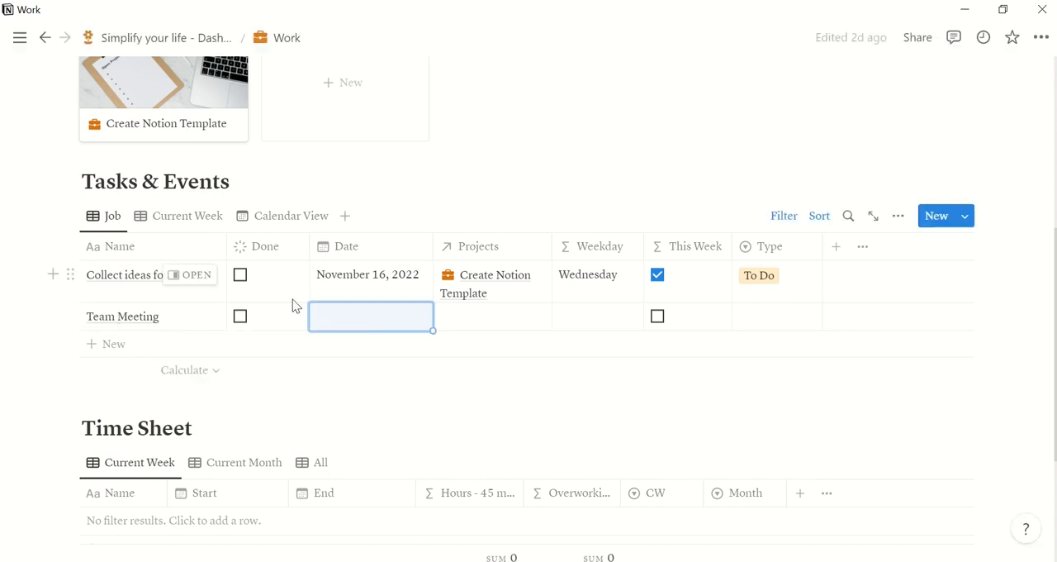
left_click(370, 316)
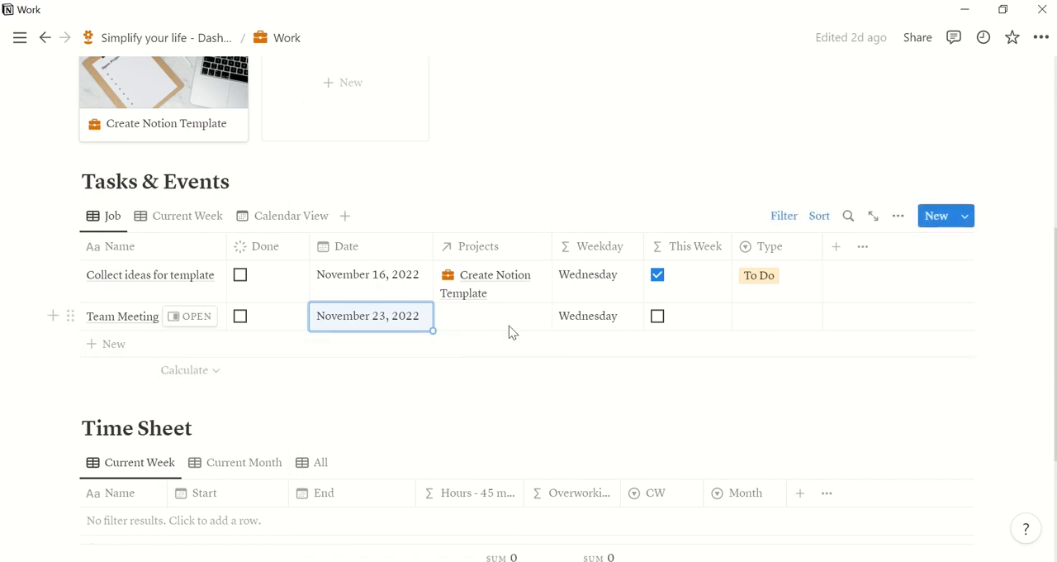
mouse_move(488, 310)
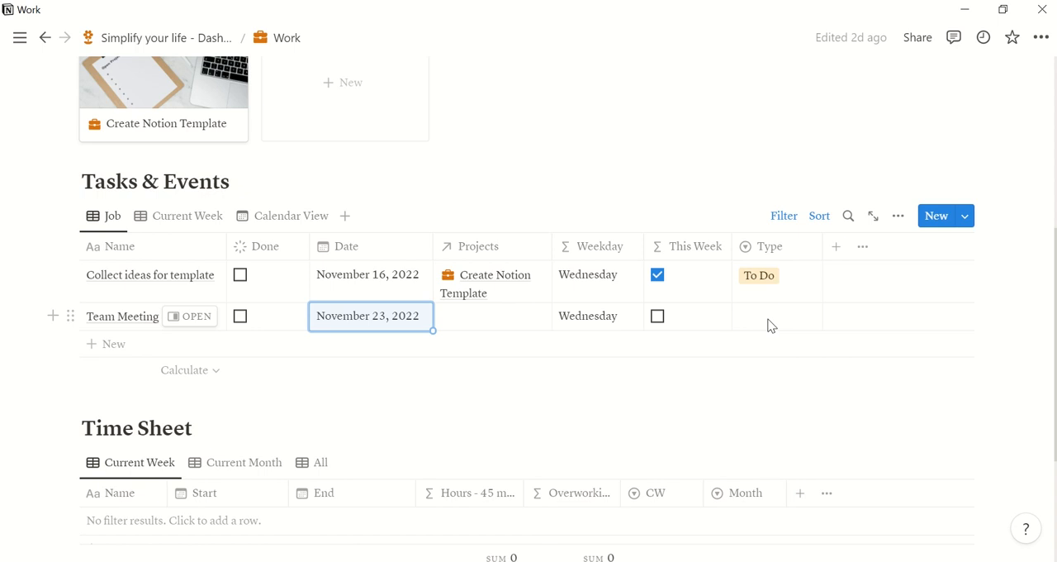
left_click(776, 315)
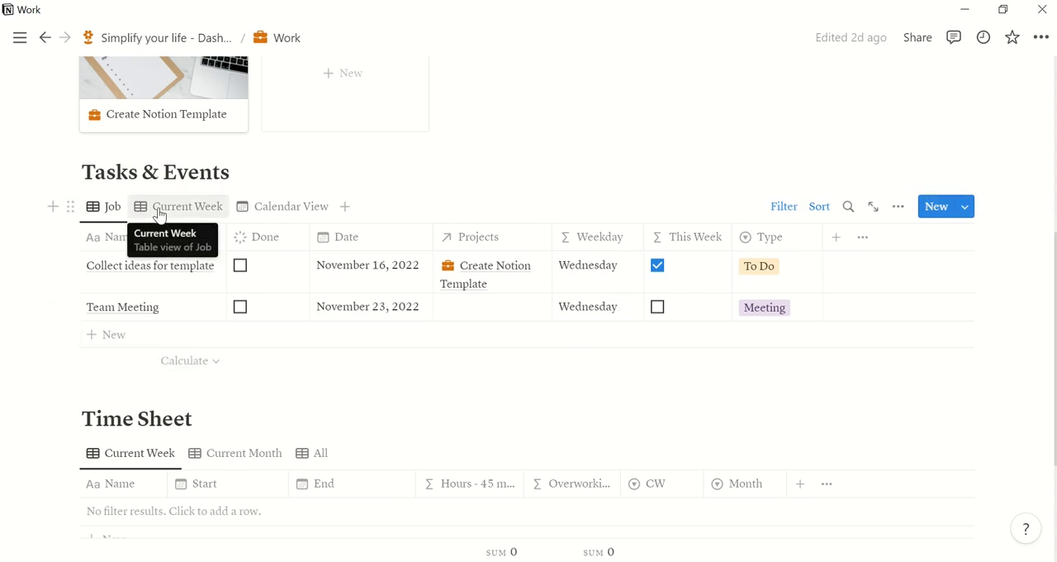
mouse_move(195, 215)
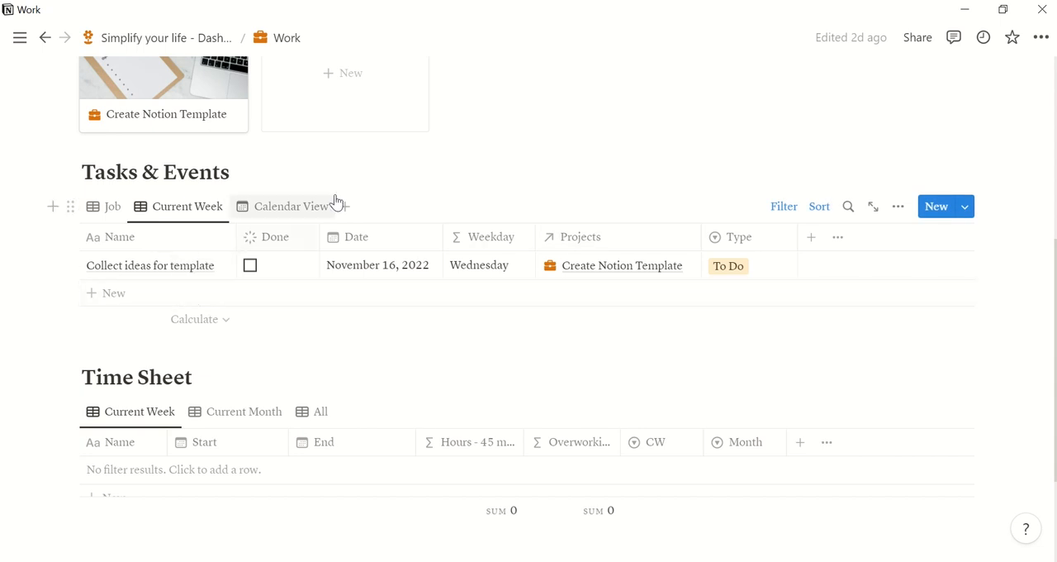
Step: Switch Tasks & Events to the November 2022 Calendar View
left_click(290, 205)
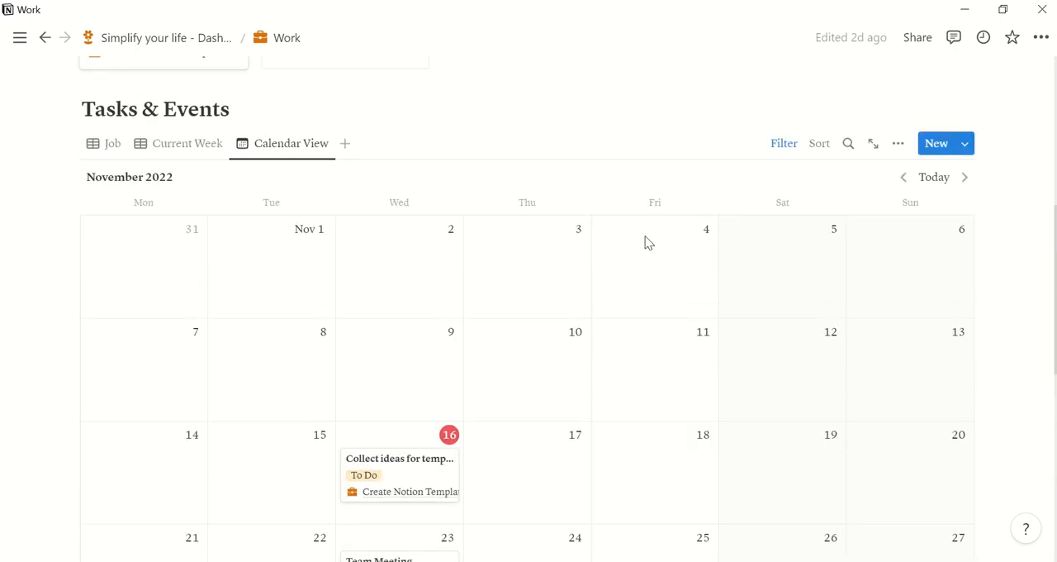
scroll("down", 3)
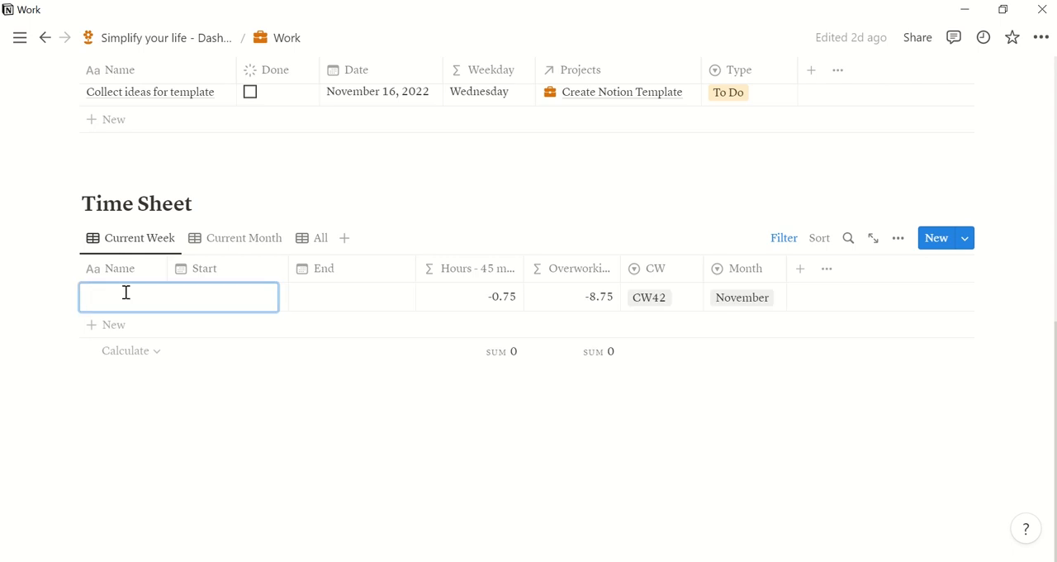
Step: Name the time-sheet entry 'Wednesday' and add an 8:00 start time to its date
type("Wedne")
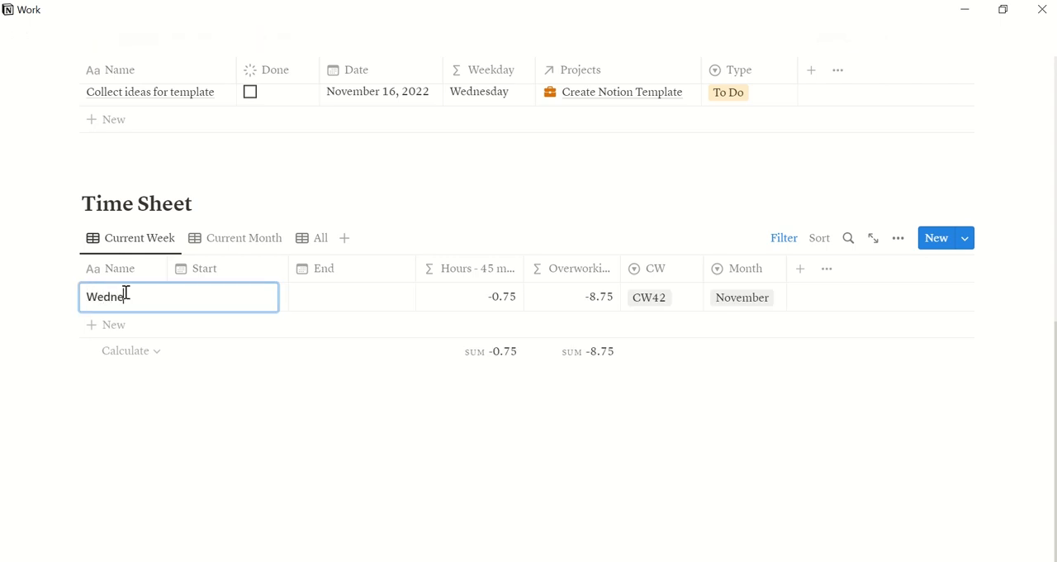
type("sday")
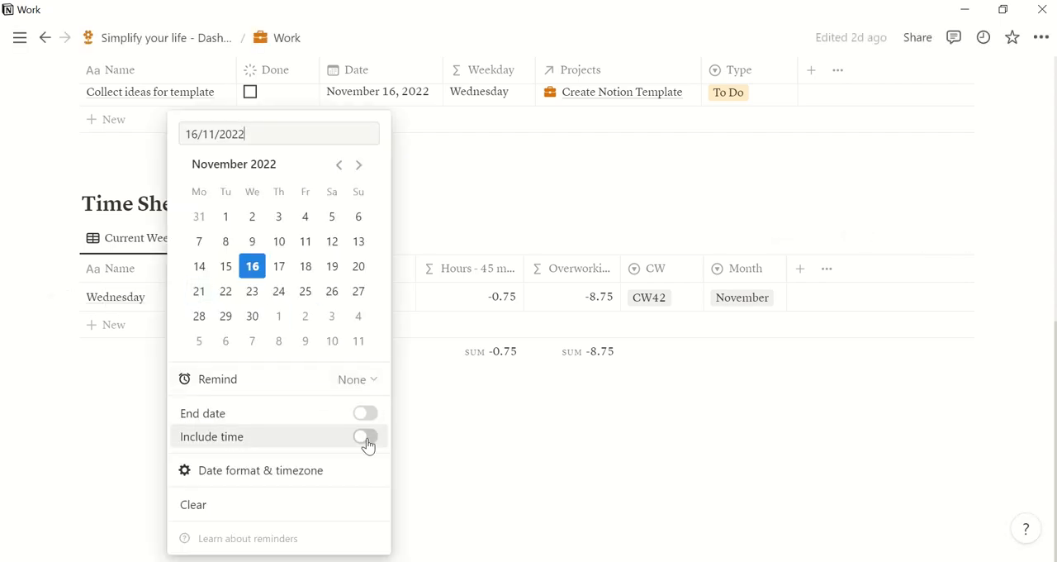
left_click(365, 436)
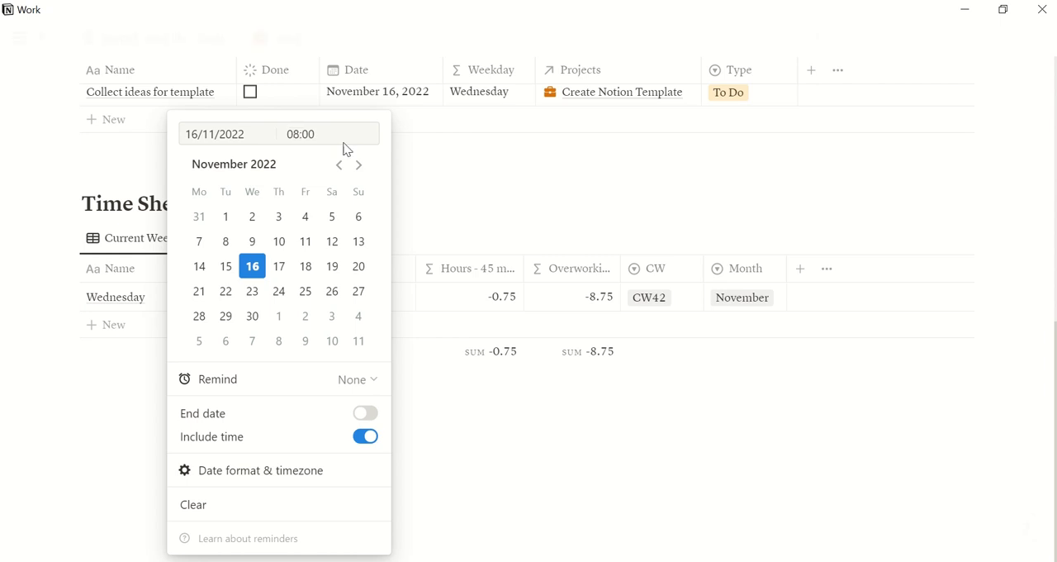
left_click(368, 307)
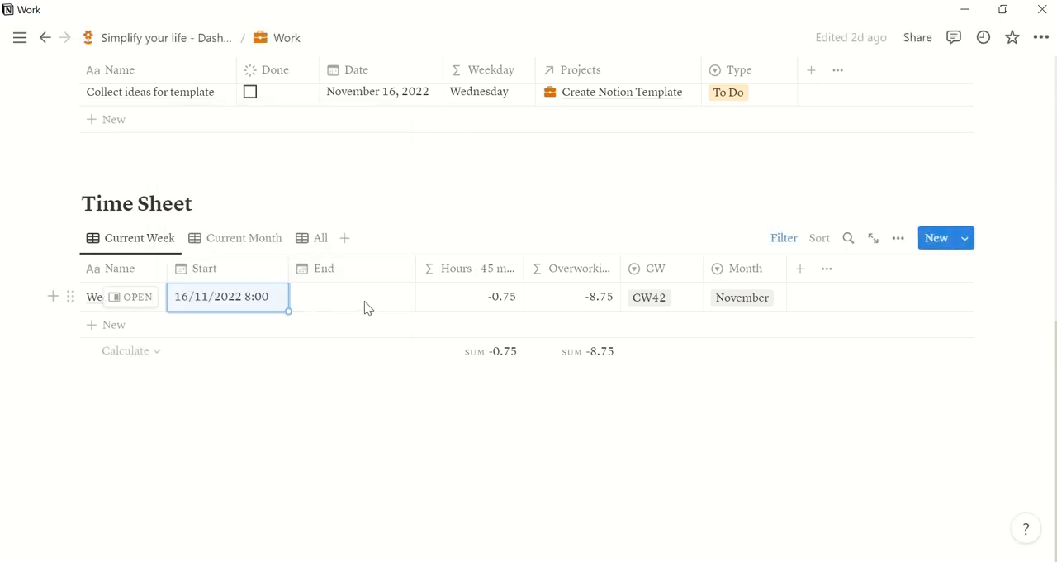
Step: Set the End date to 16/11/2022 17:00, giving 8.25 hours and 0.25 overworking
left_click(221, 296)
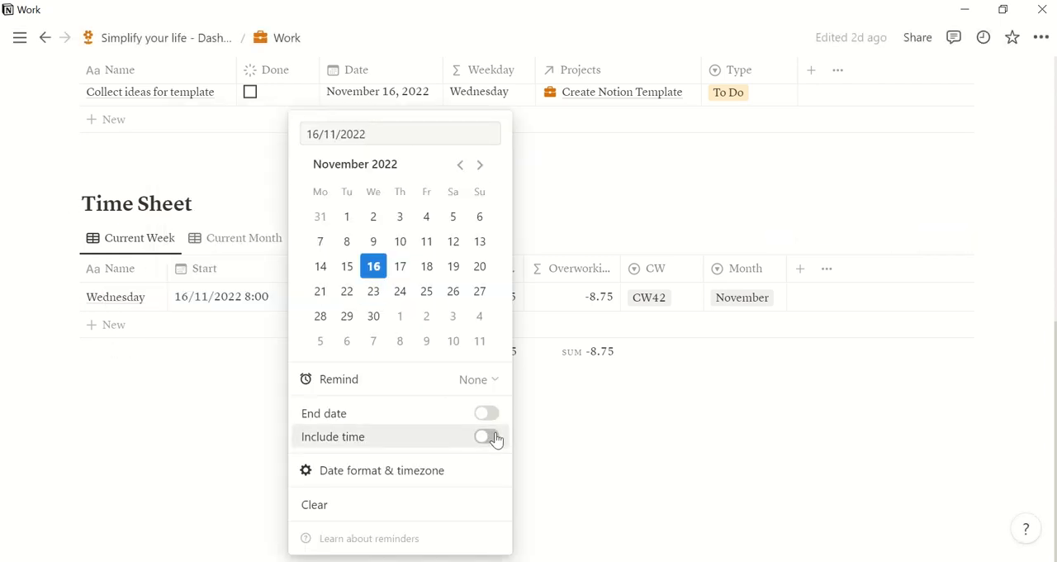
left_click(487, 436)
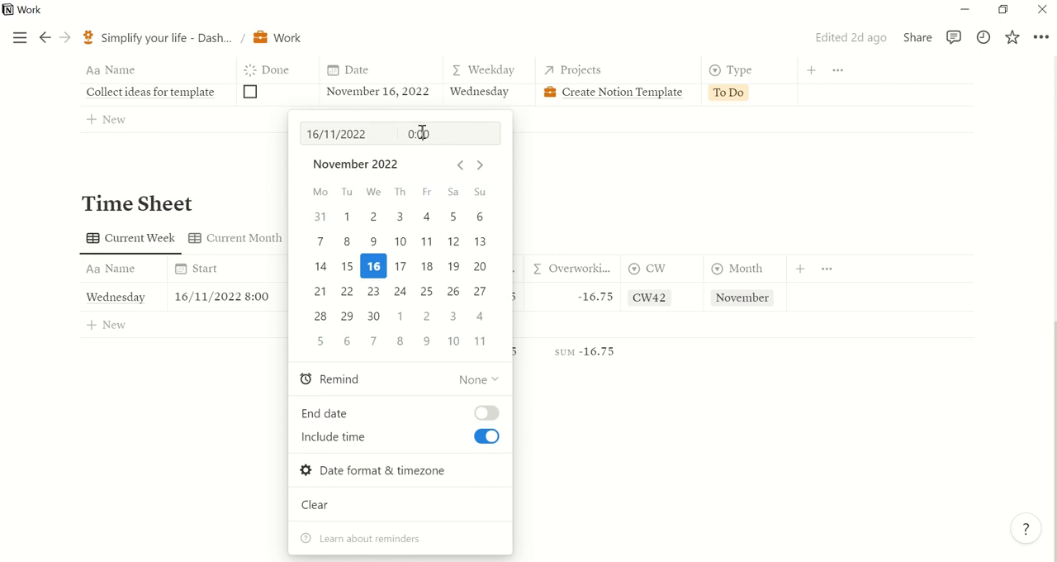
type("1:00")
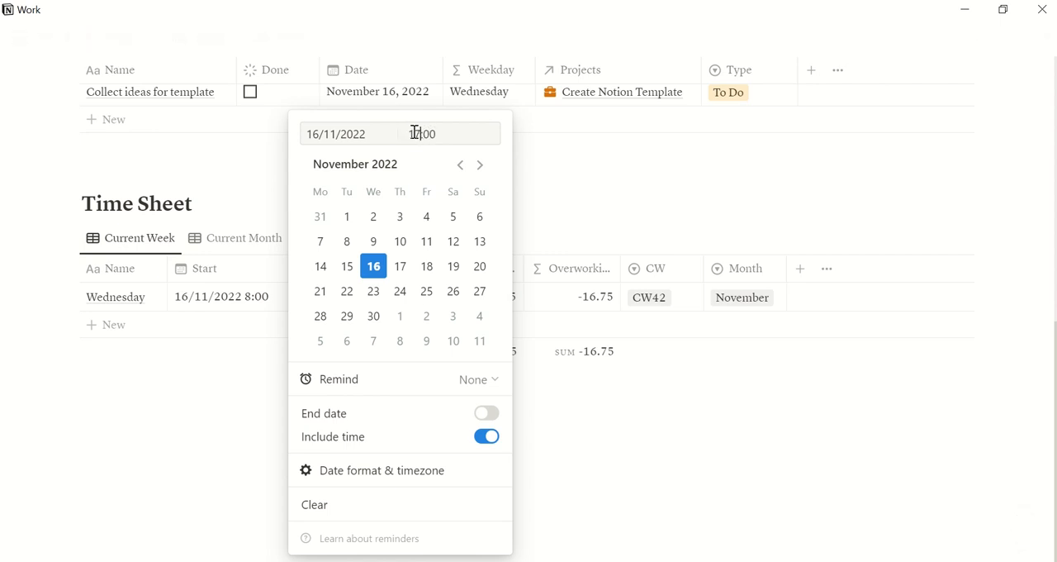
left_click(628, 183)
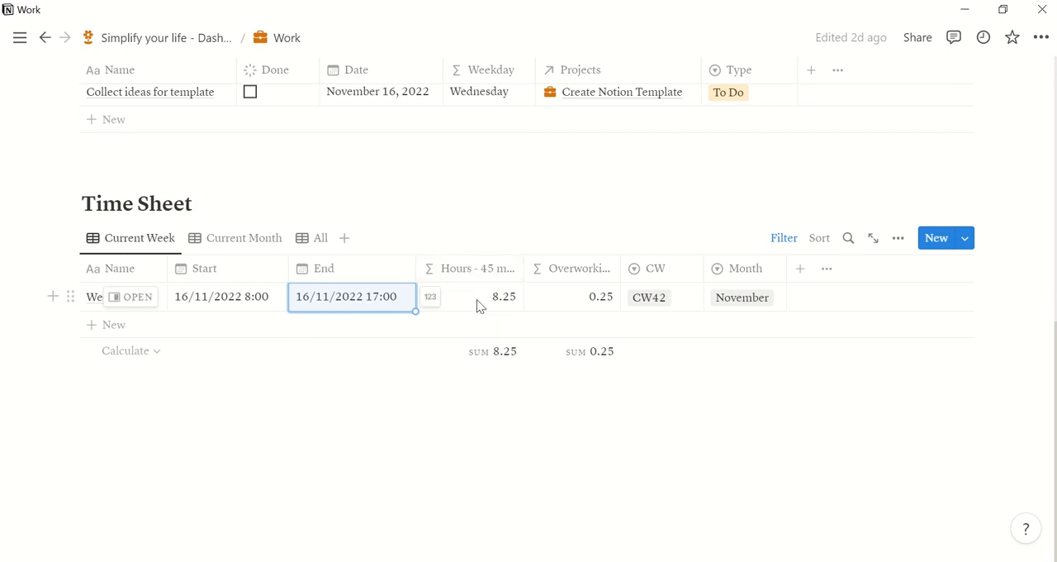
mouse_move(492, 304)
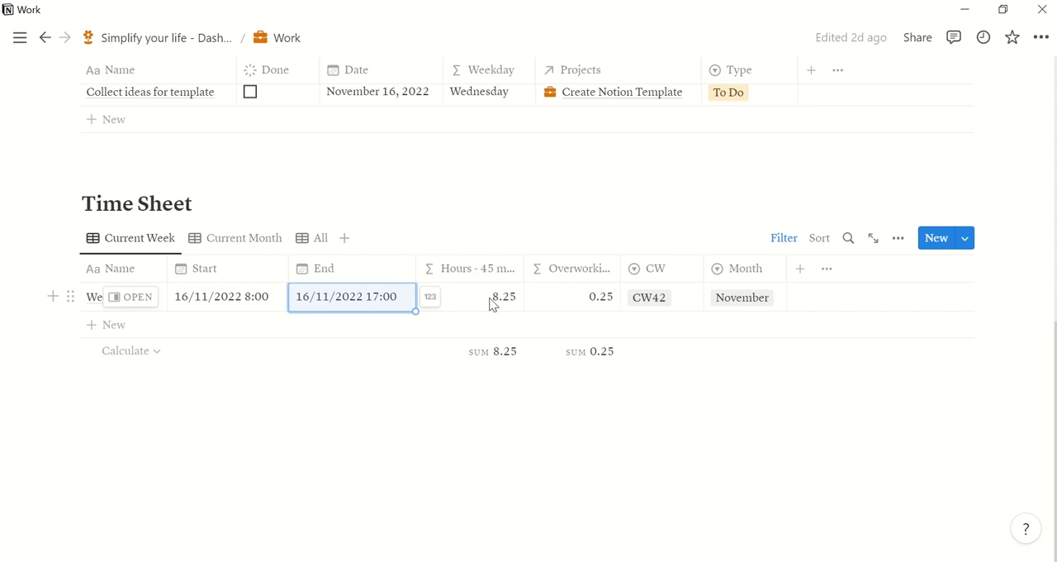
mouse_move(465, 300)
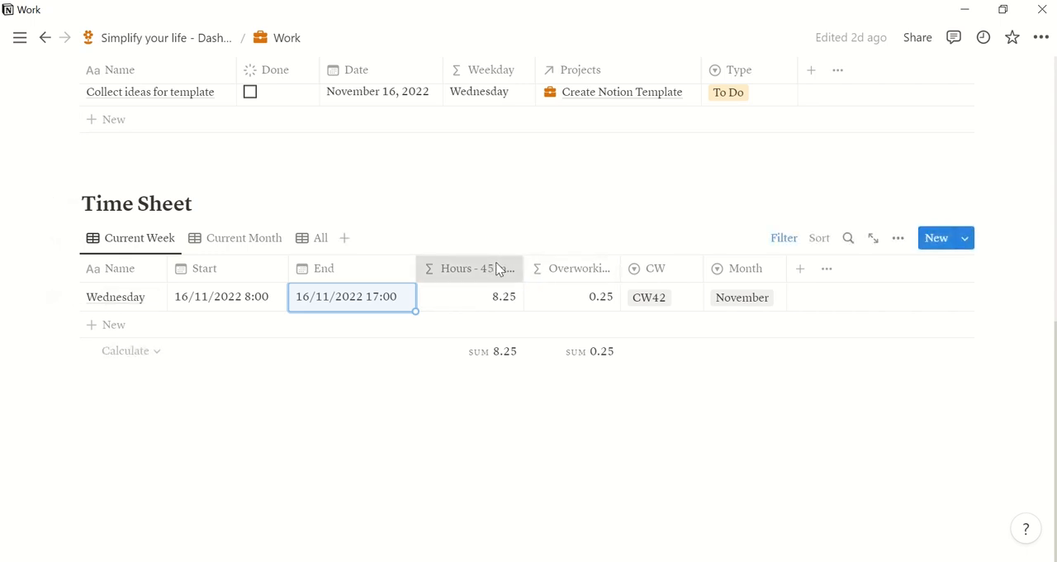
left_click(468, 268)
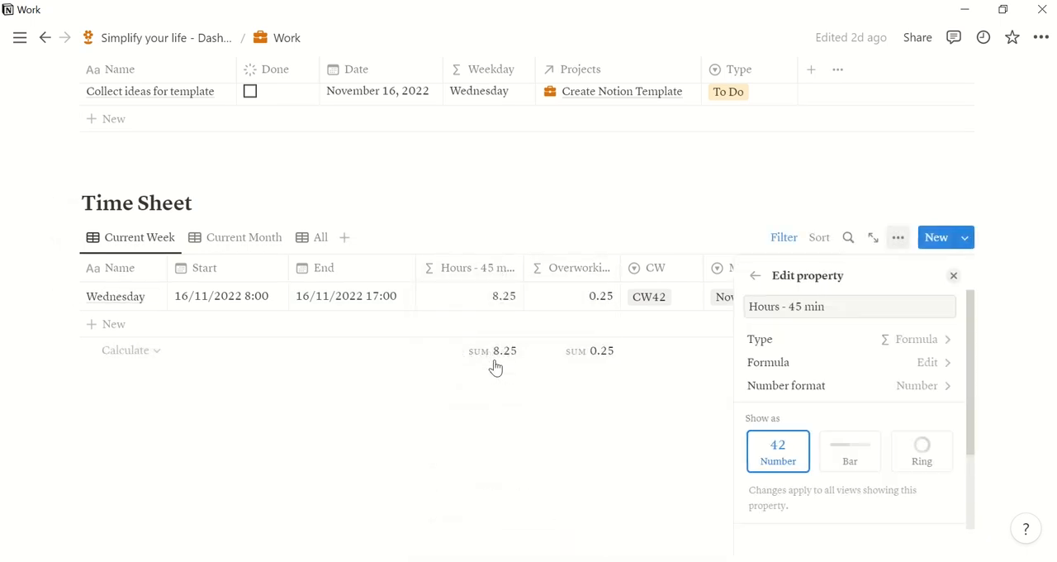
left_click(926, 362)
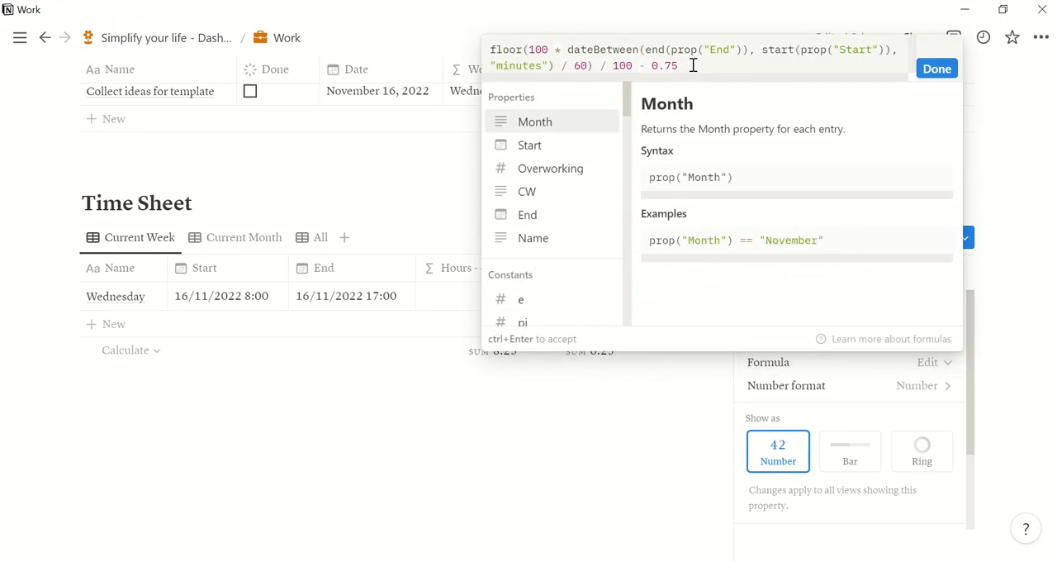
mouse_move(951, 146)
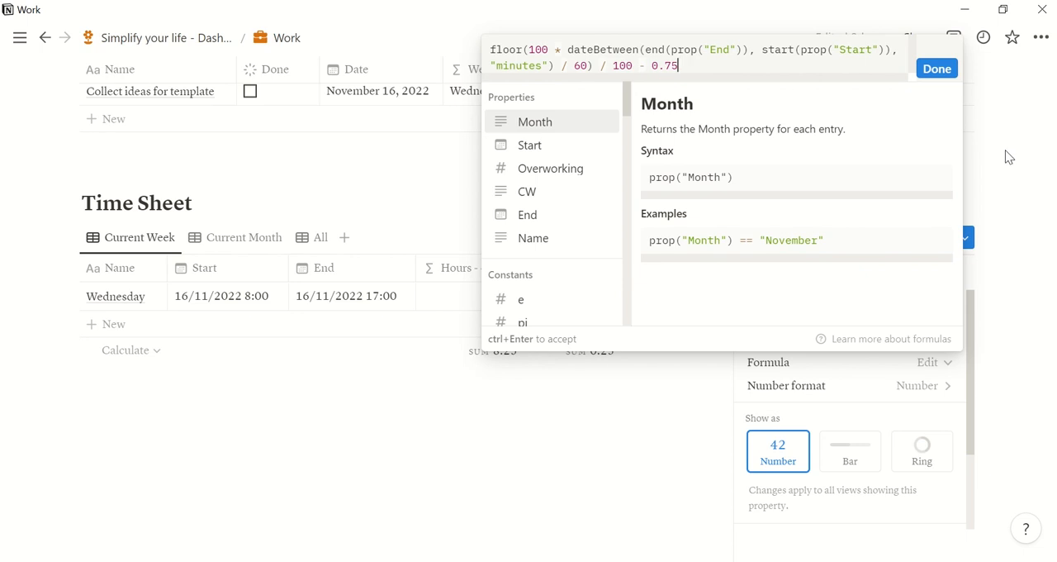
left_click(936, 68)
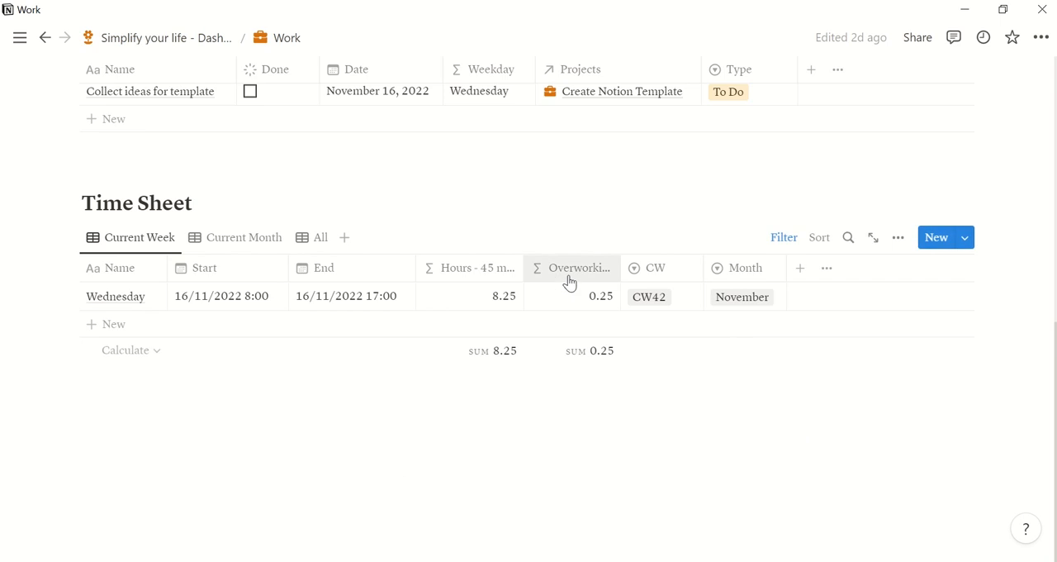
left_click(577, 267)
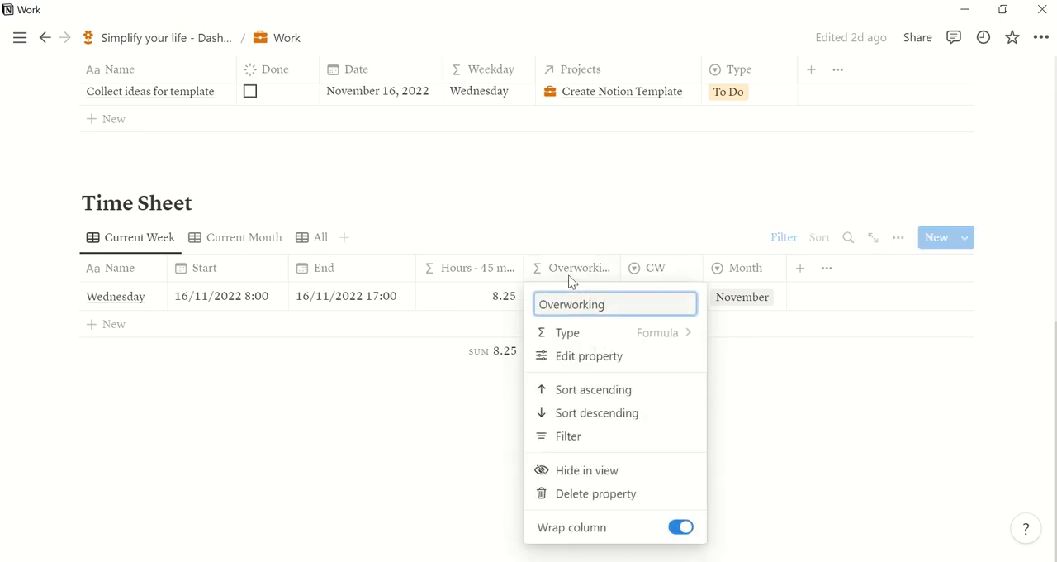
left_click(589, 355)
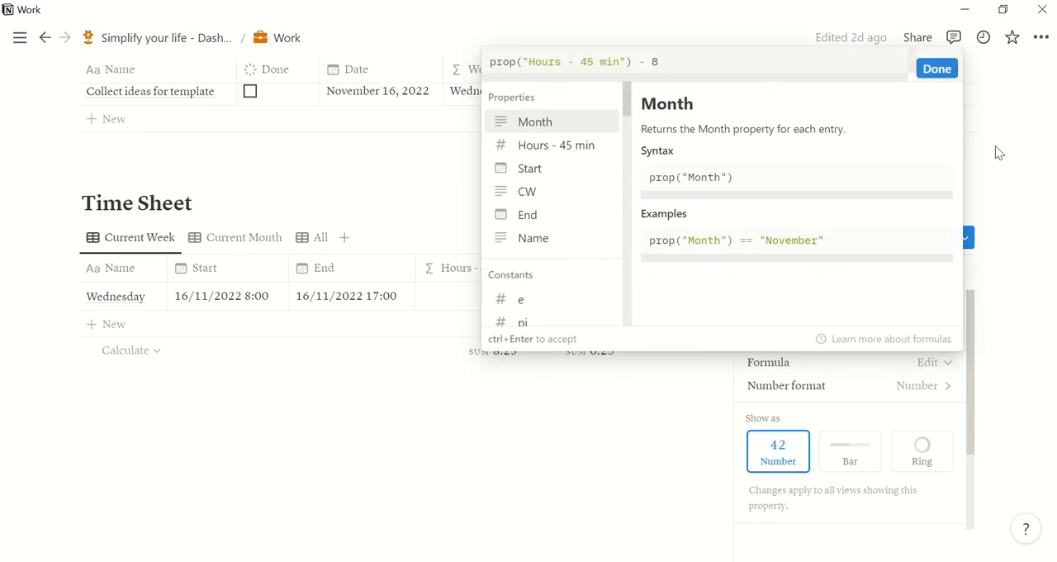
left_click(936, 69)
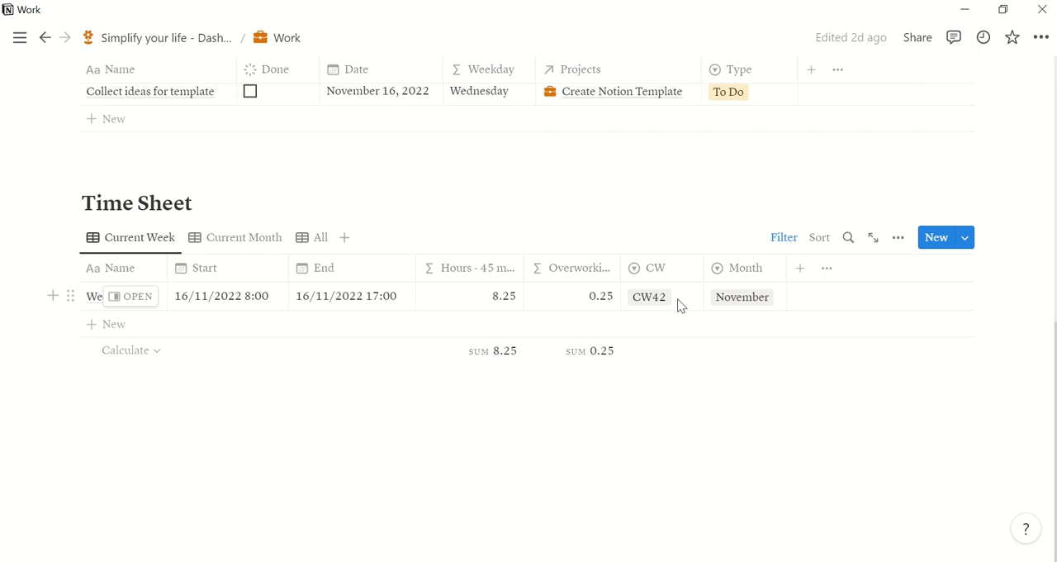
Step: Scroll the dashboard down to Daily Links and the Tasks and Events Today view
scroll("down", 3)
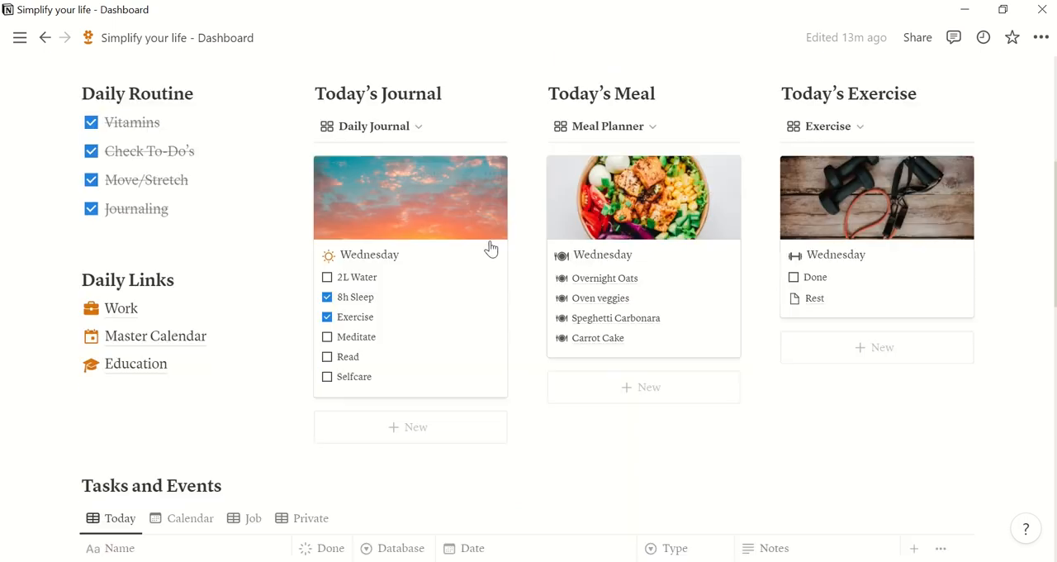
scroll("down", 3)
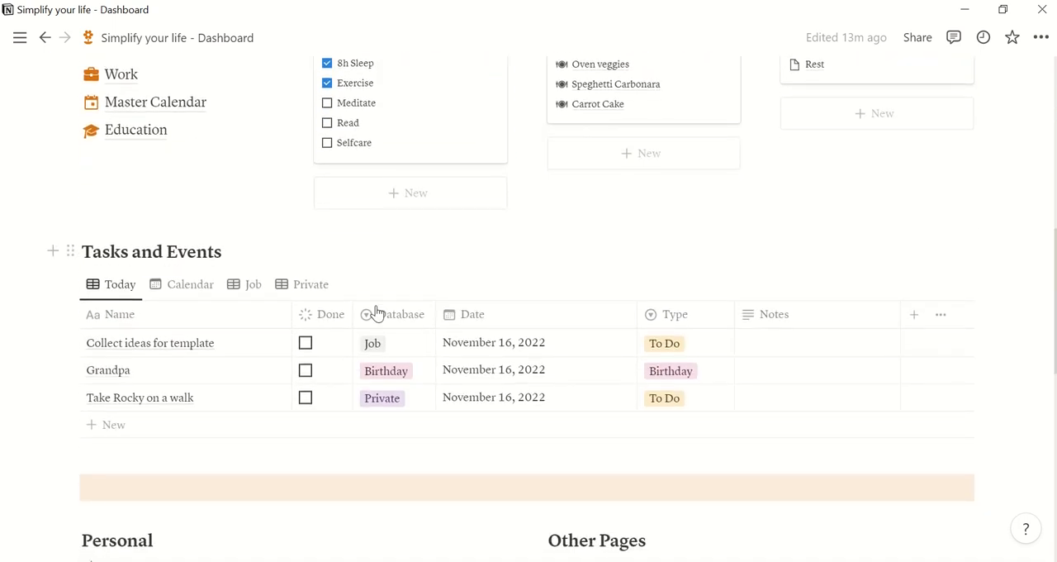
mouse_move(413, 349)
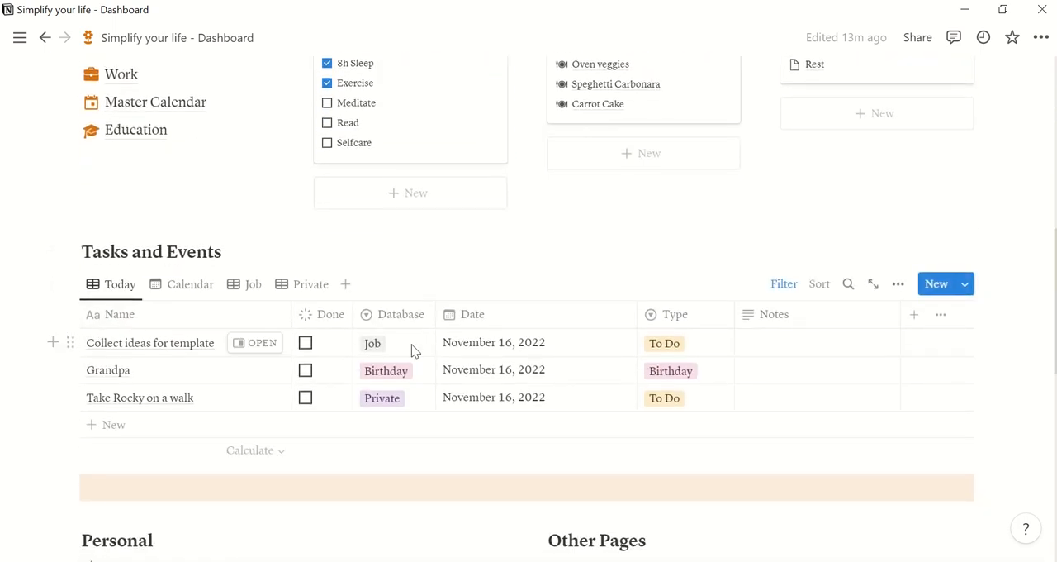
mouse_move(452, 276)
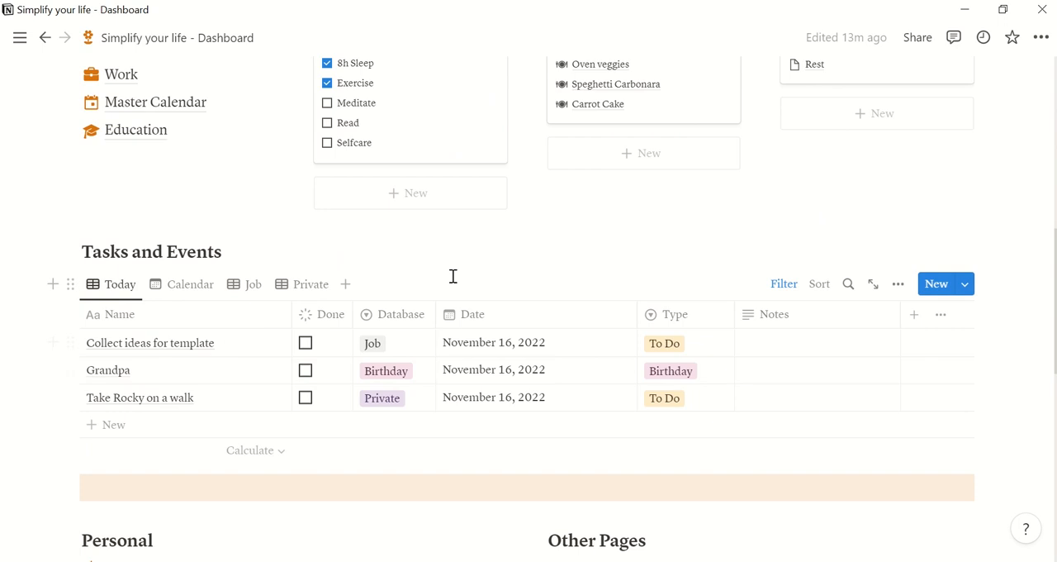
scroll("down", 3)
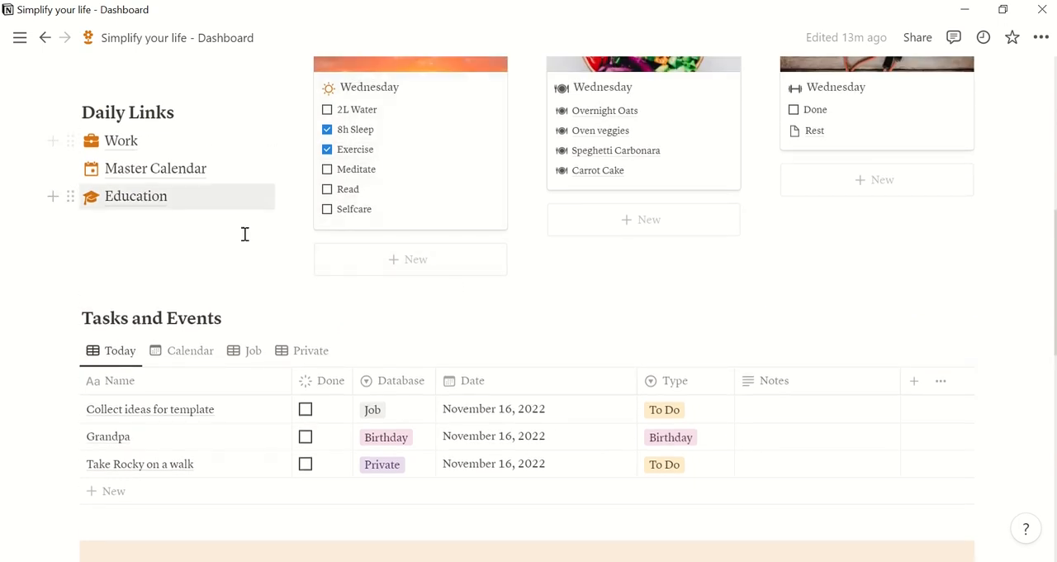
mouse_move(127, 202)
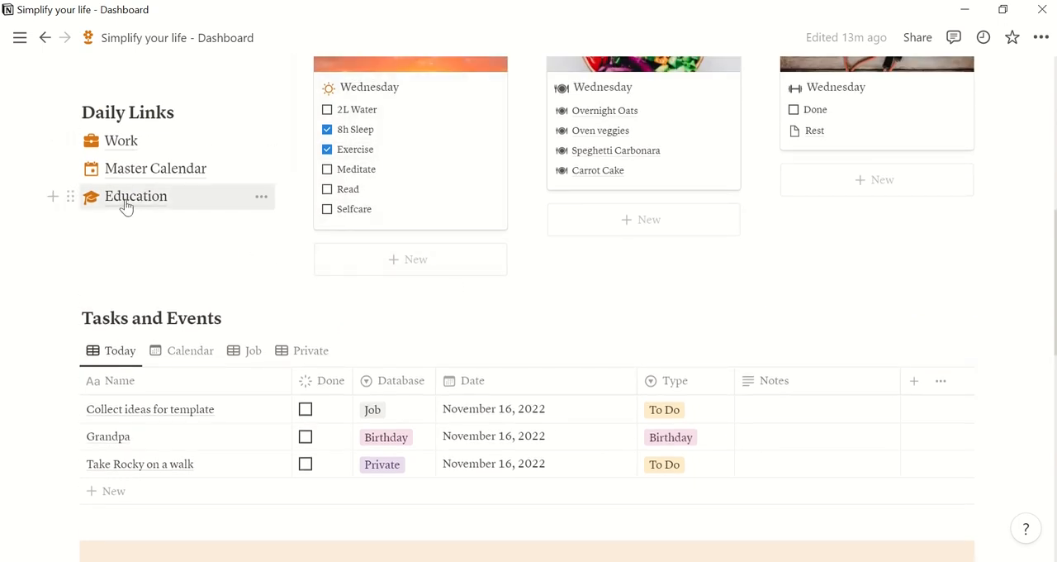
Step: Open Education from Daily Links and browse its courses like French, Photoshop and Python
left_click(136, 196)
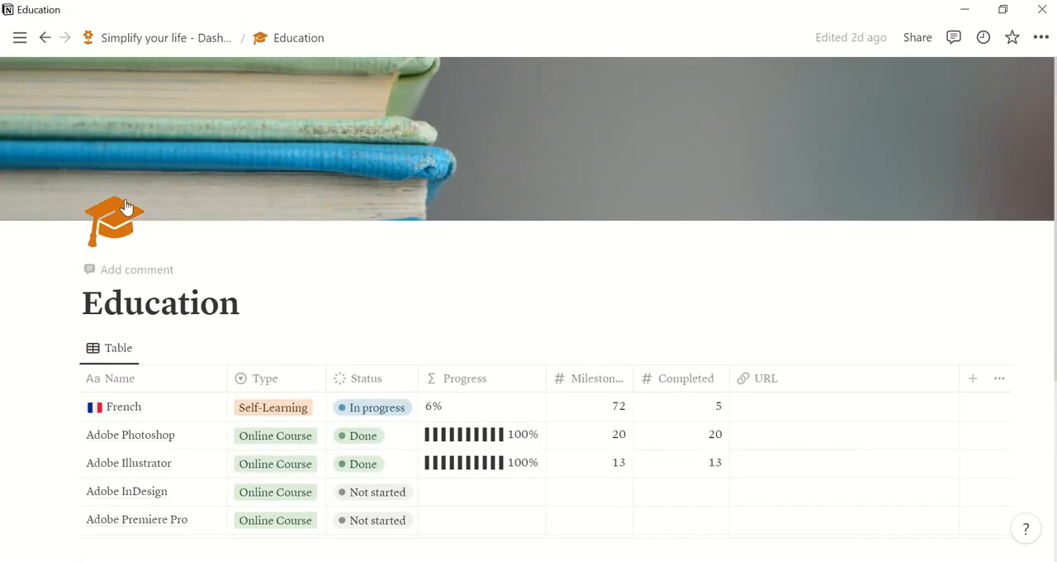
scroll("down", 3)
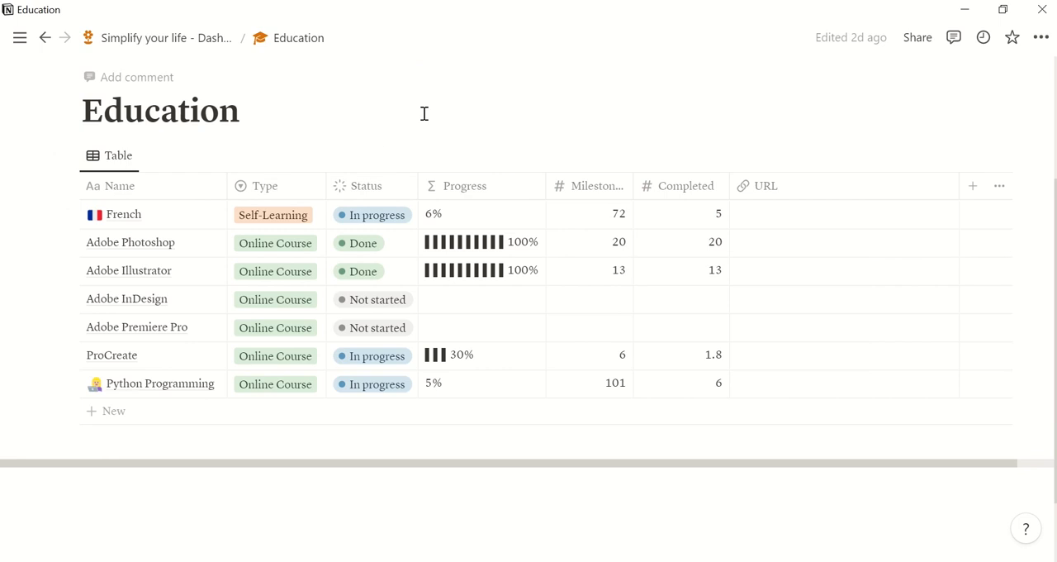
mouse_move(276, 245)
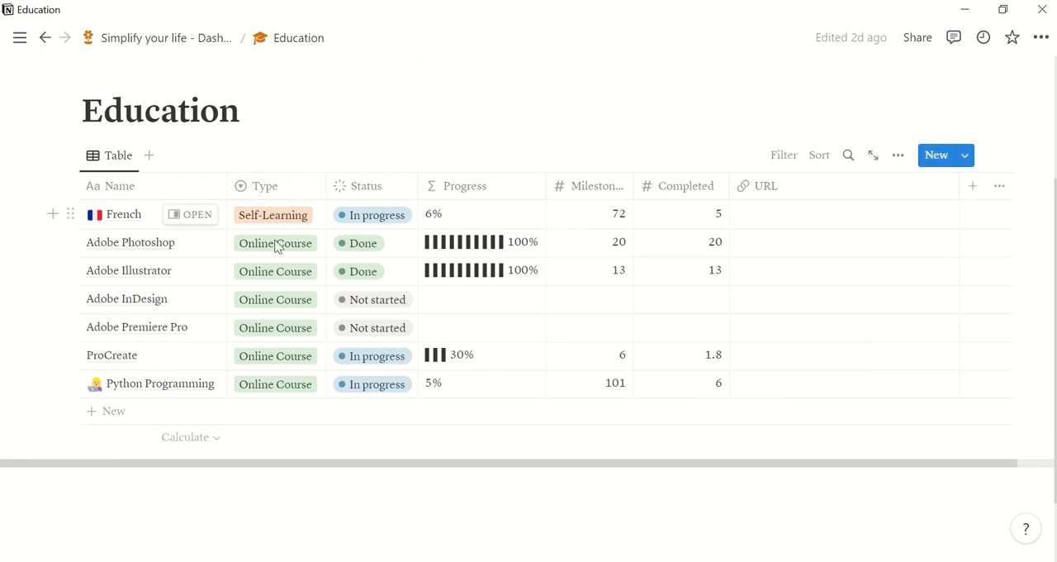
mouse_move(475, 213)
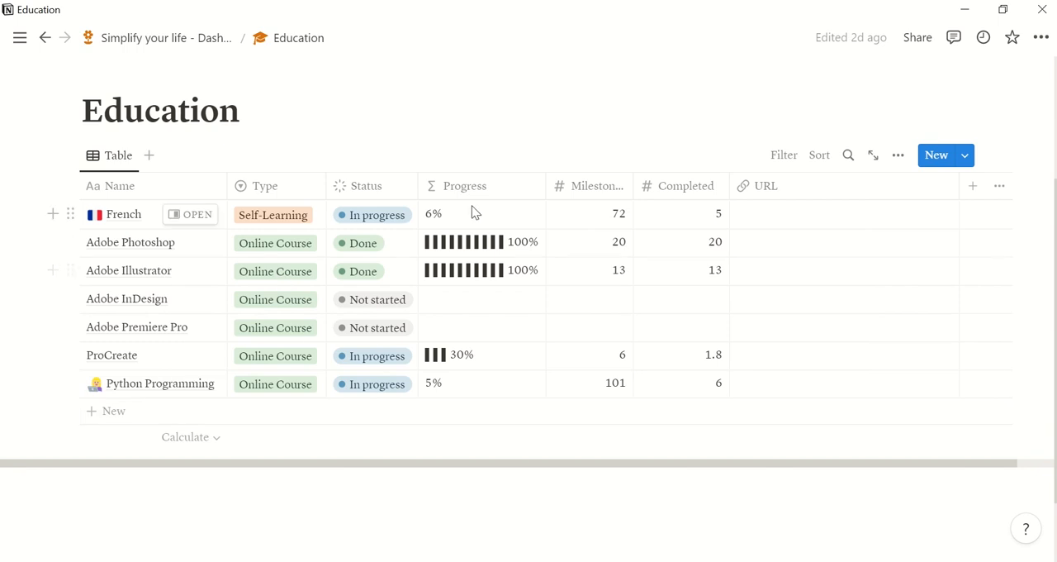
mouse_move(560, 363)
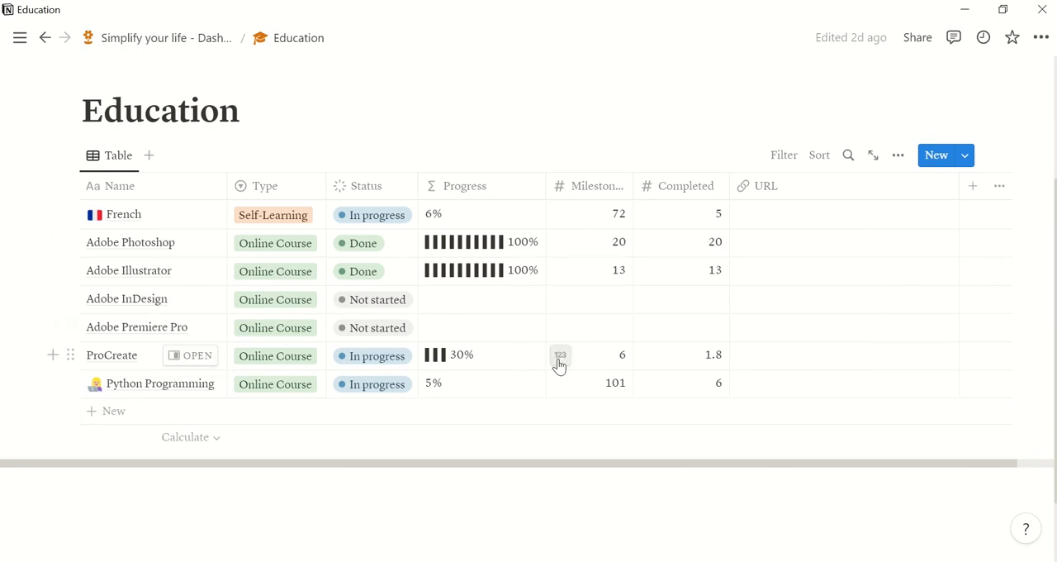
mouse_move(610, 208)
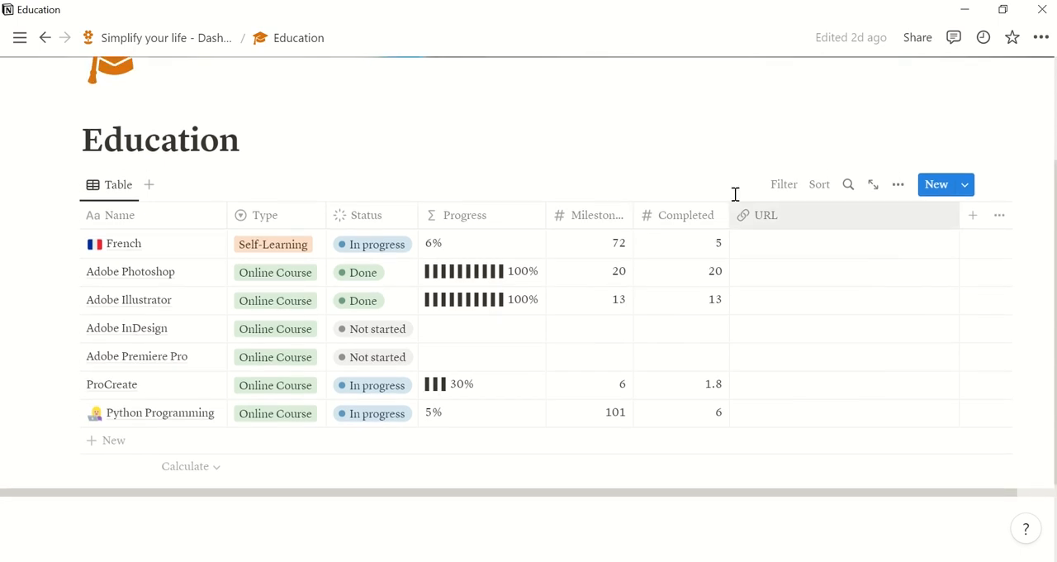
mouse_move(144, 38)
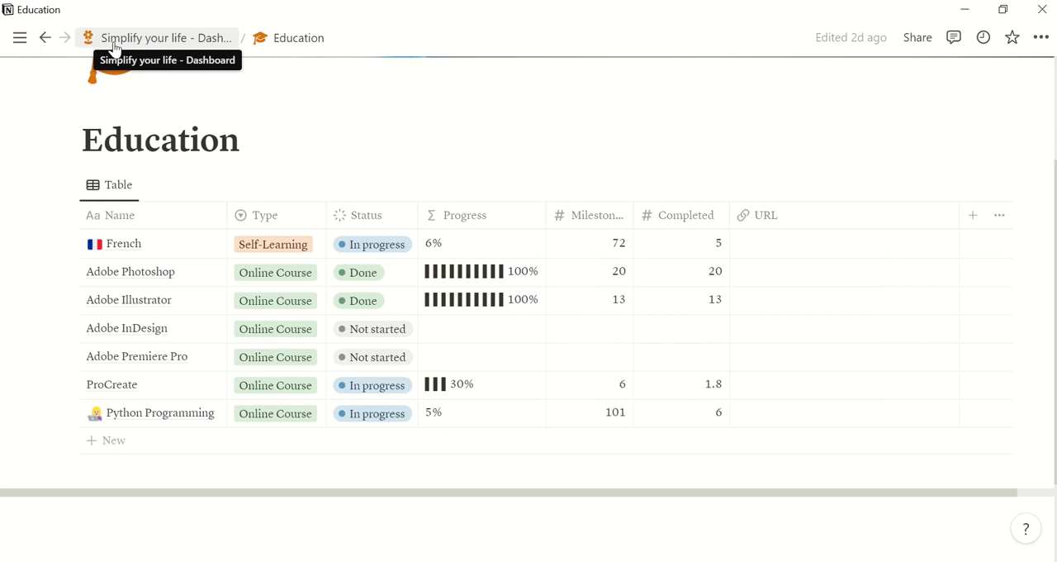
Step: Return to the Simplify your life dashboard and scroll down to the Personal section
left_click(166, 37)
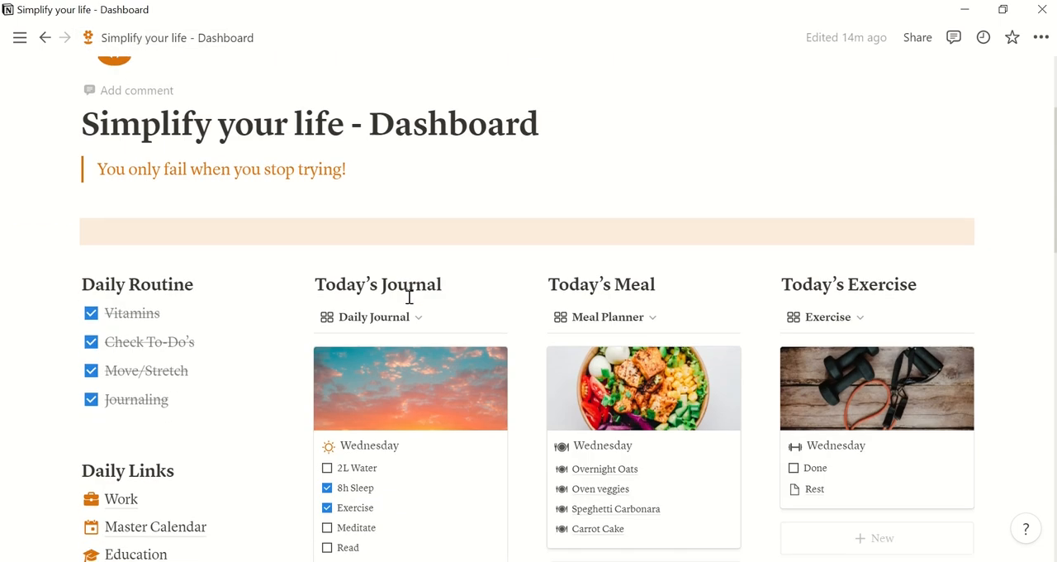
scroll("down", 3)
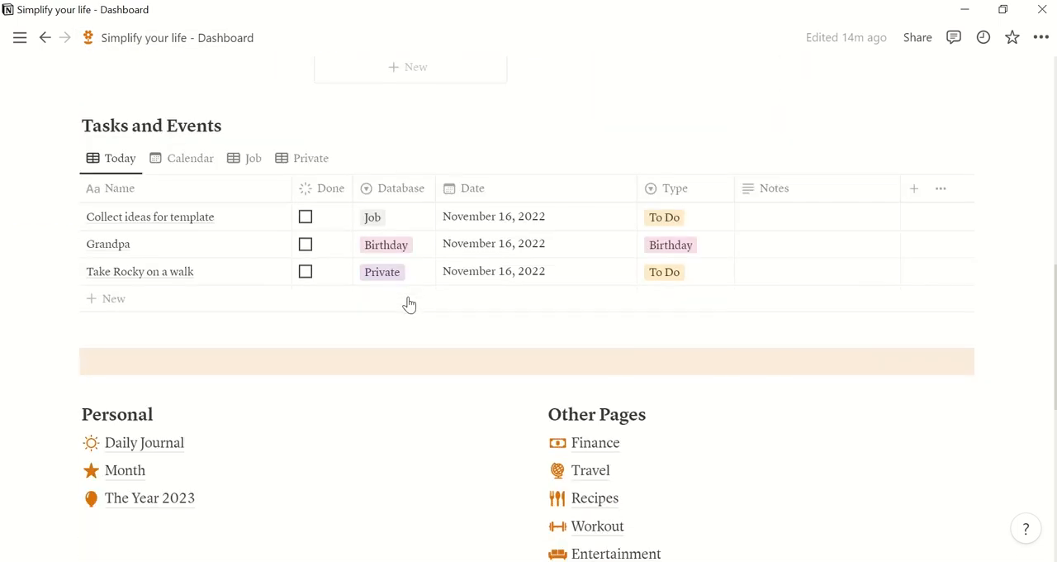
scroll("down", 3)
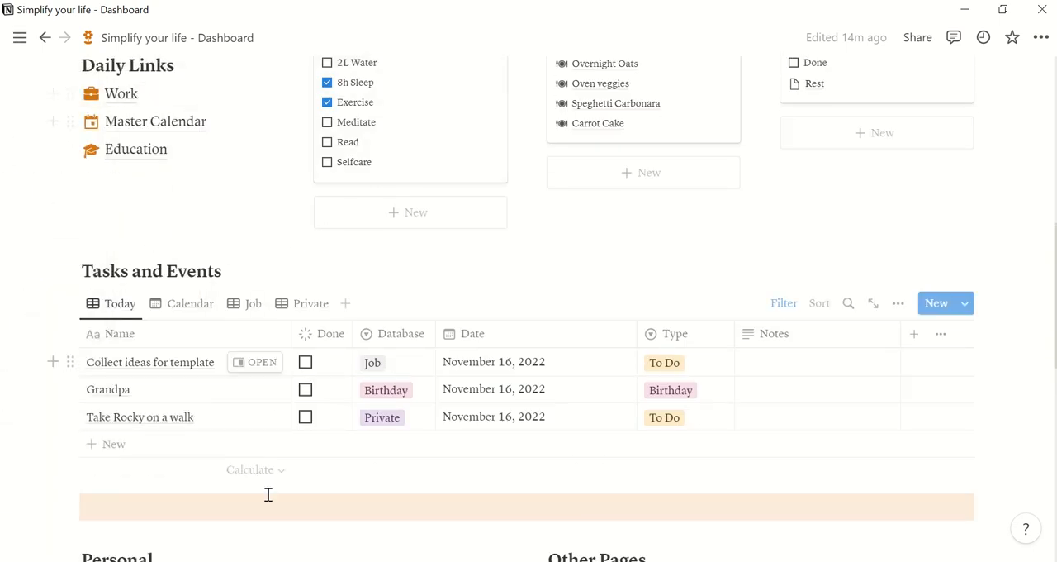
scroll("down", 3)
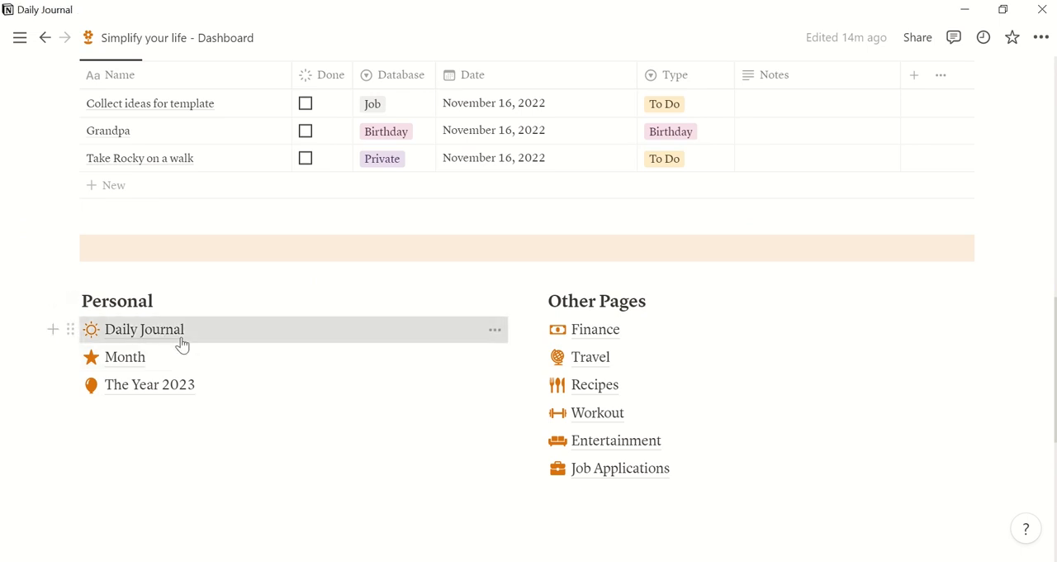
Step: Briefly view the Daily Journal page with its Wednesday row, then return to the dashboard
left_click(144, 329)
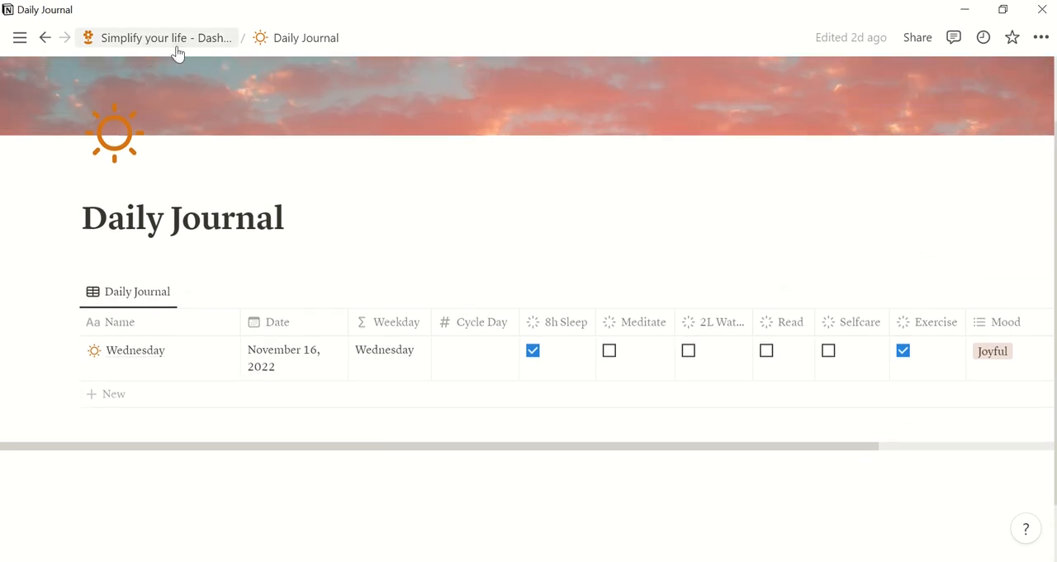
left_click(166, 37)
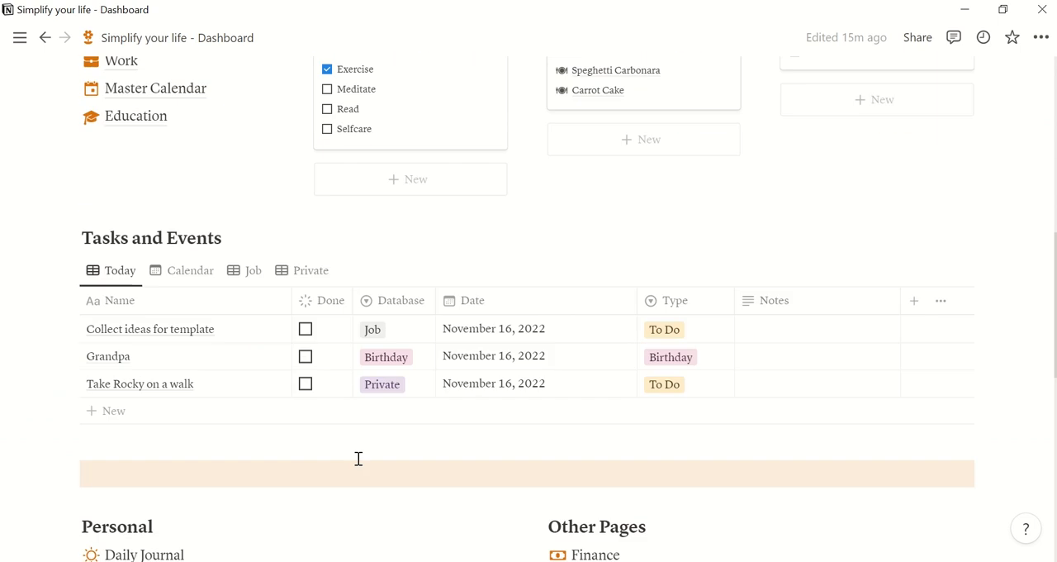
scroll("down", 3)
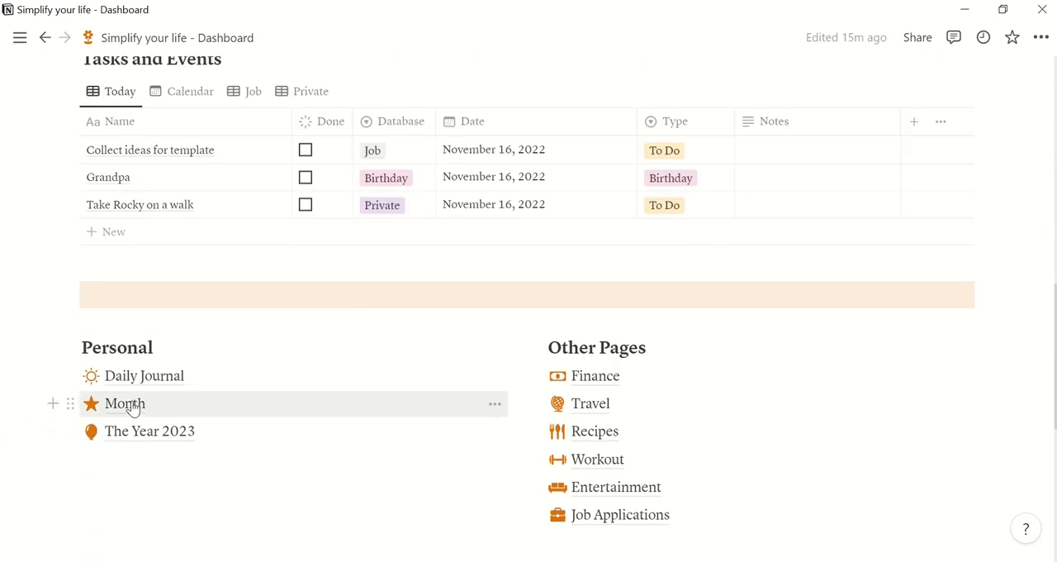
Step: Add a November page to Month using the Month template, with Month property November
left_click(125, 403)
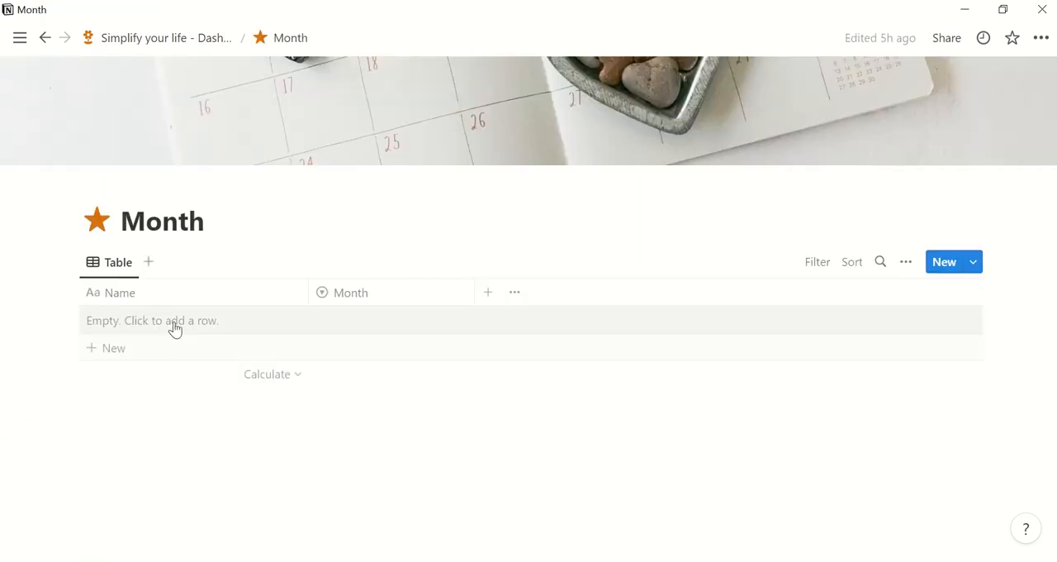
type("November")
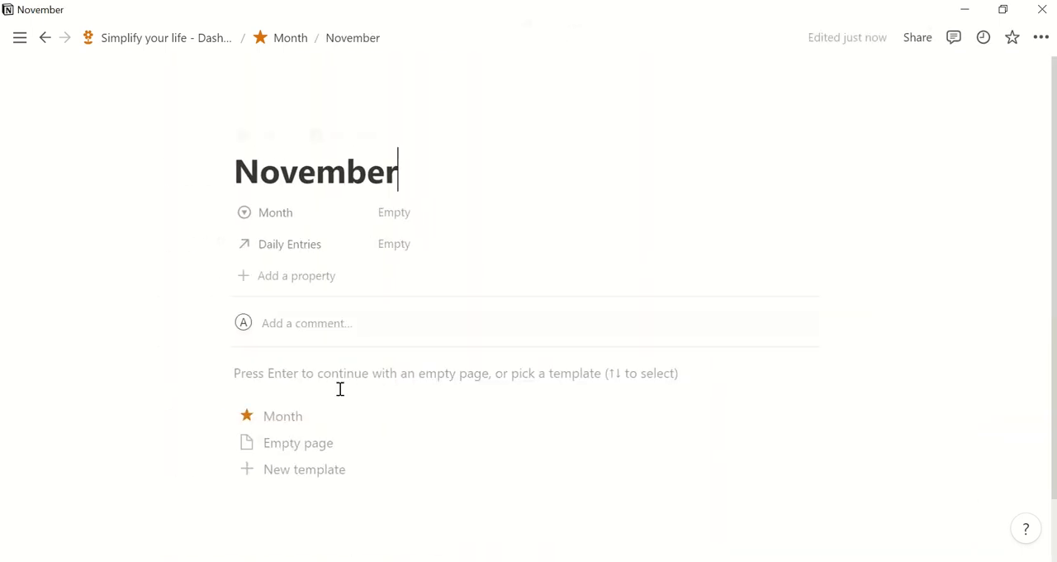
left_click(282, 416)
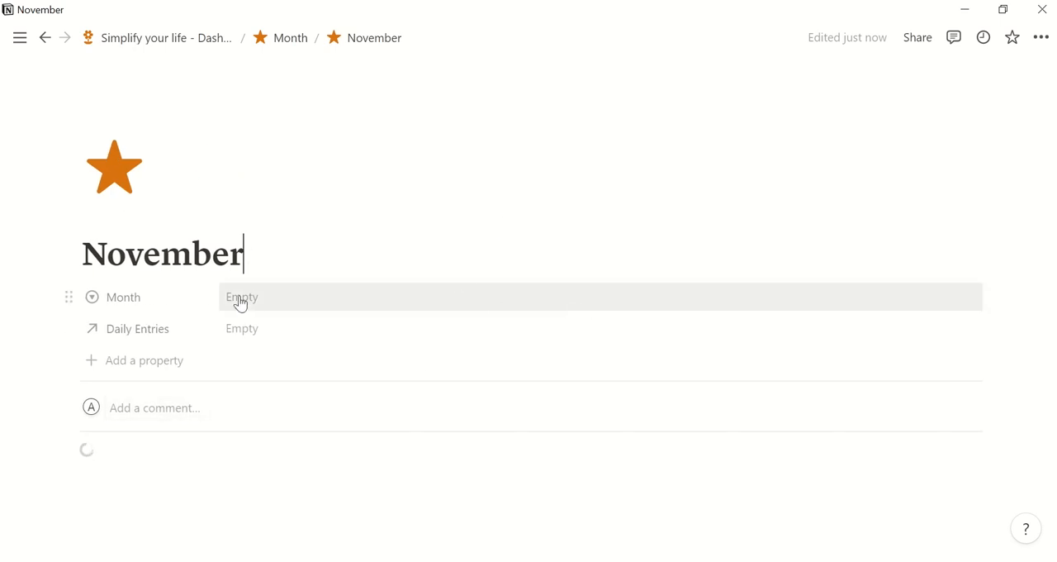
left_click(242, 297)
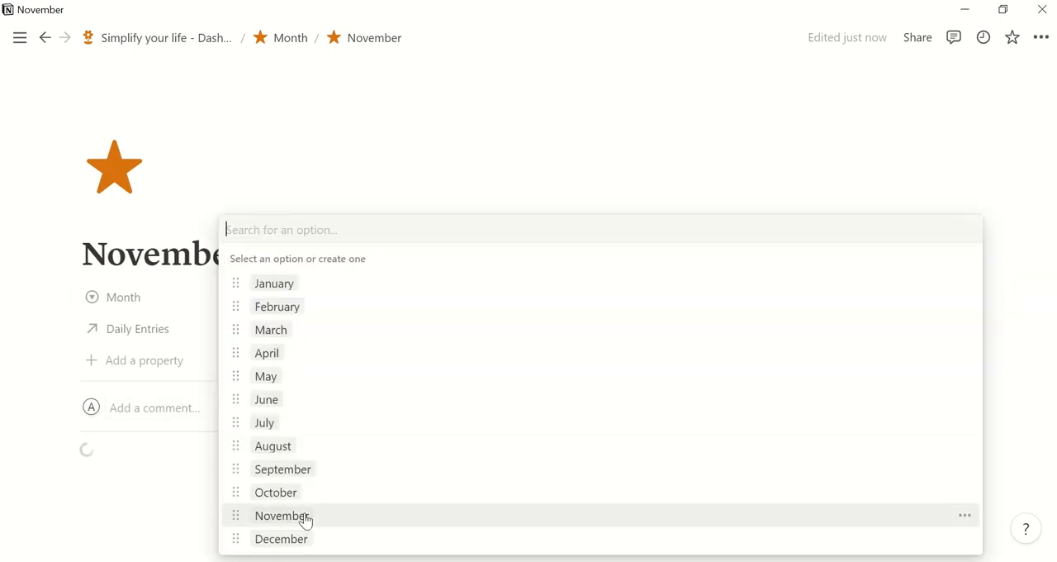
left_click(283, 516)
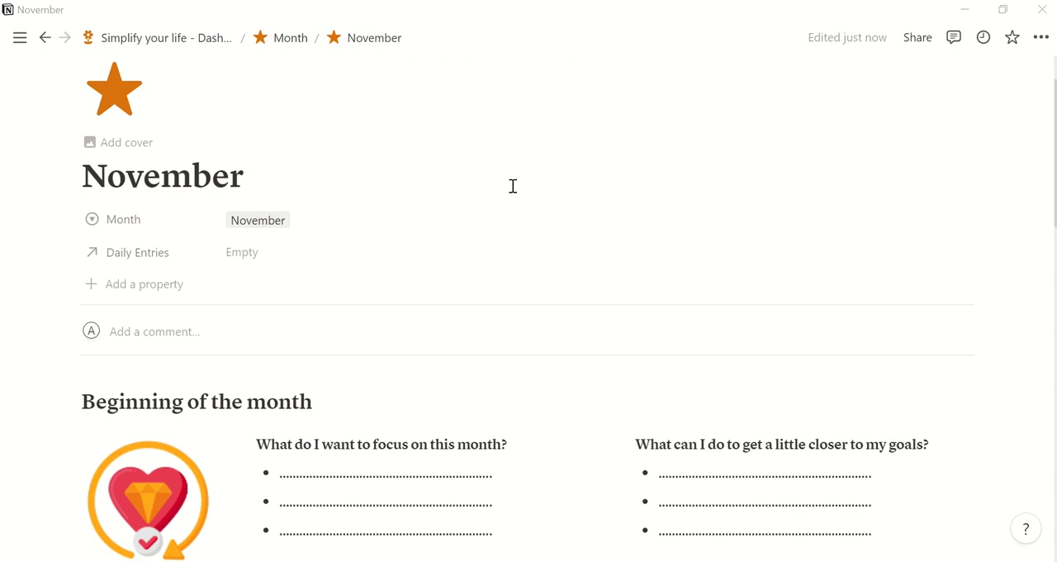
scroll("down", 3)
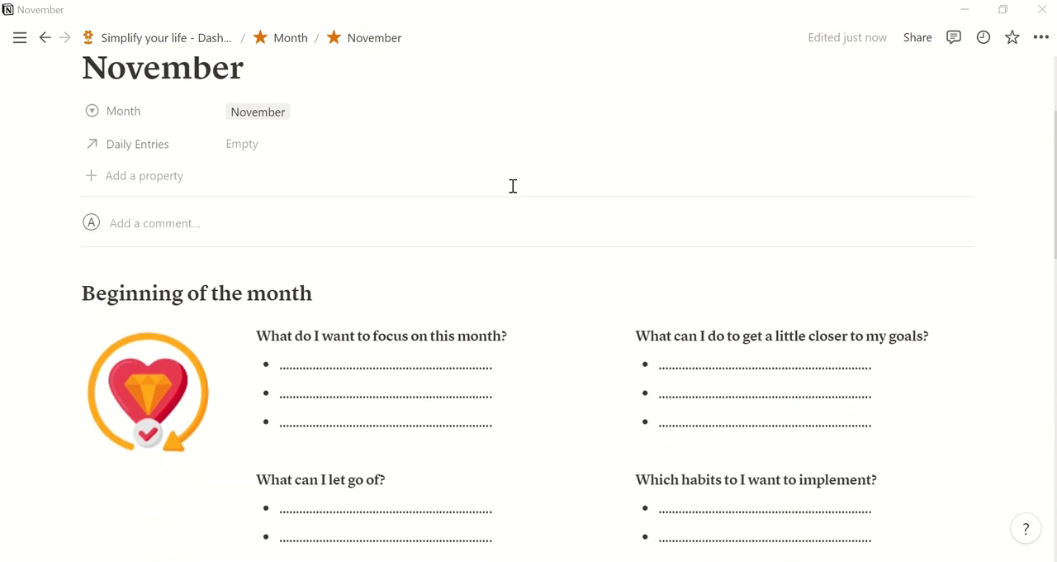
scroll("down", 3)
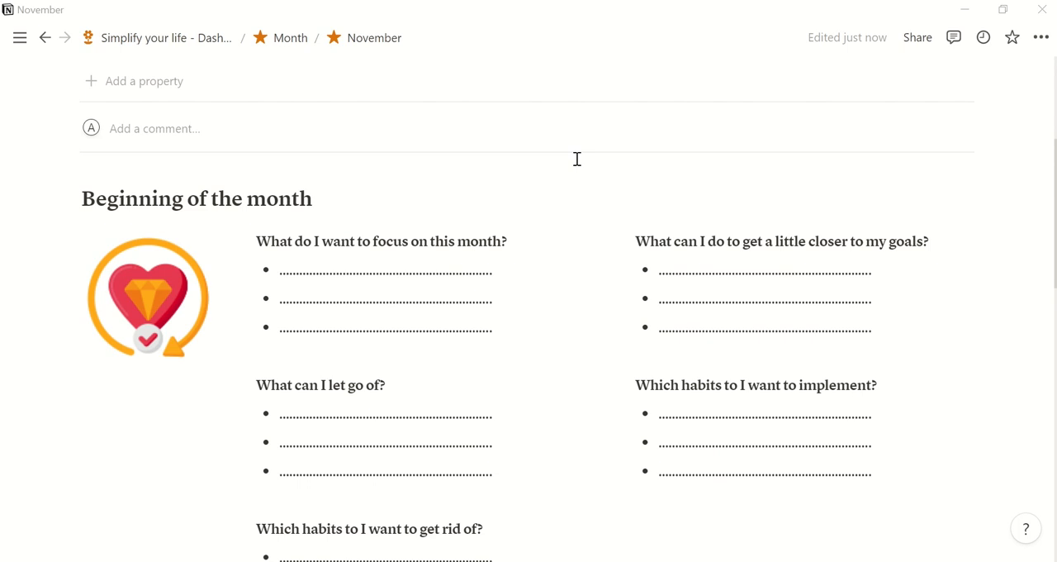
scroll("down", 3)
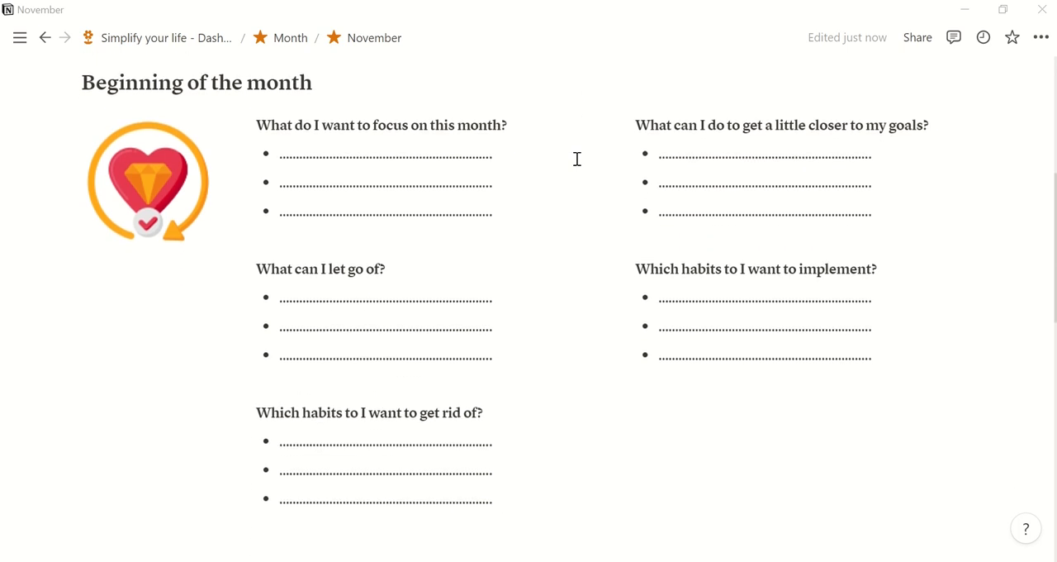
scroll("down", 3)
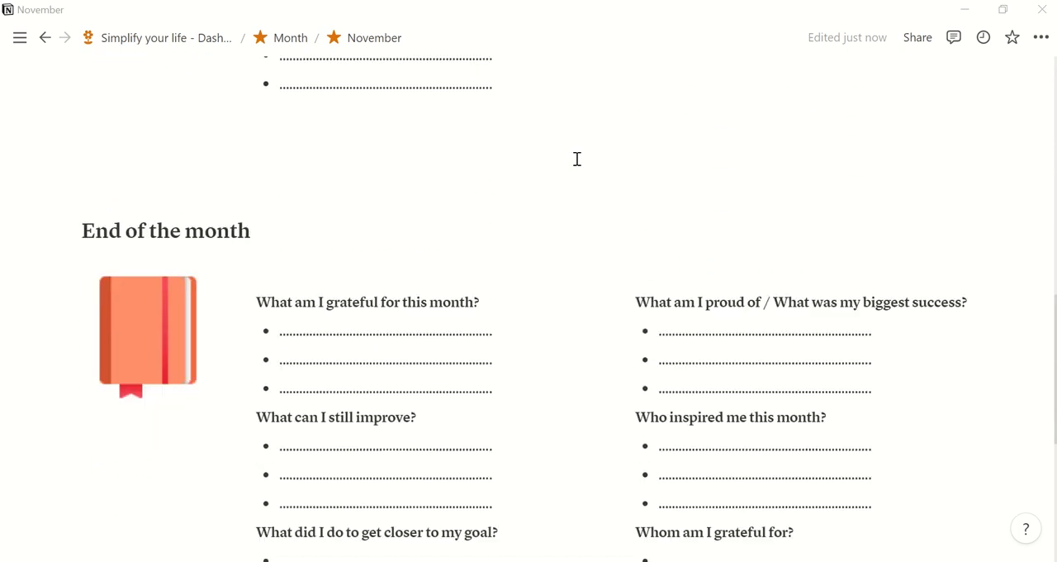
scroll("down", 3)
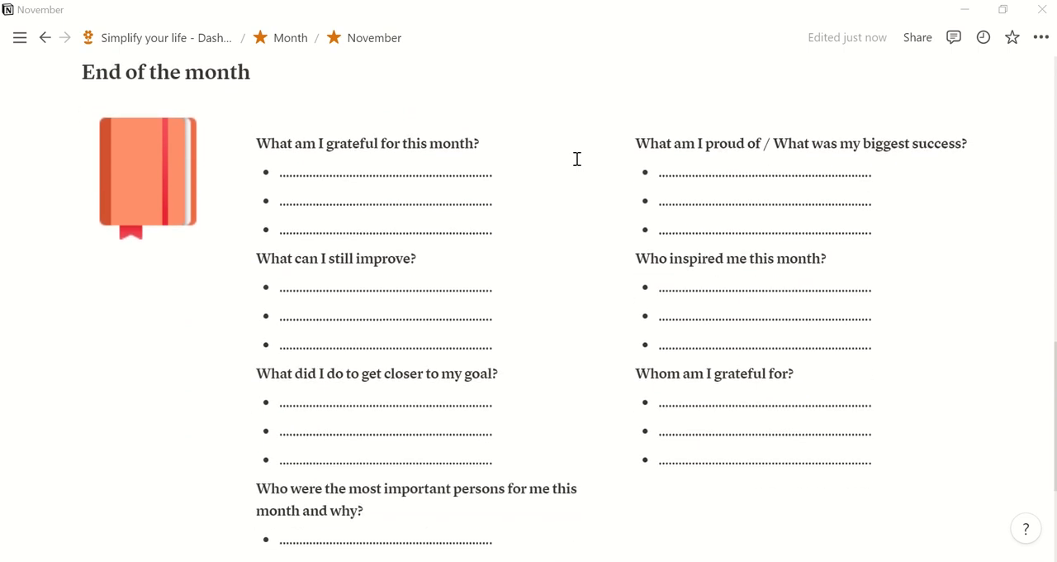
scroll("up", 3)
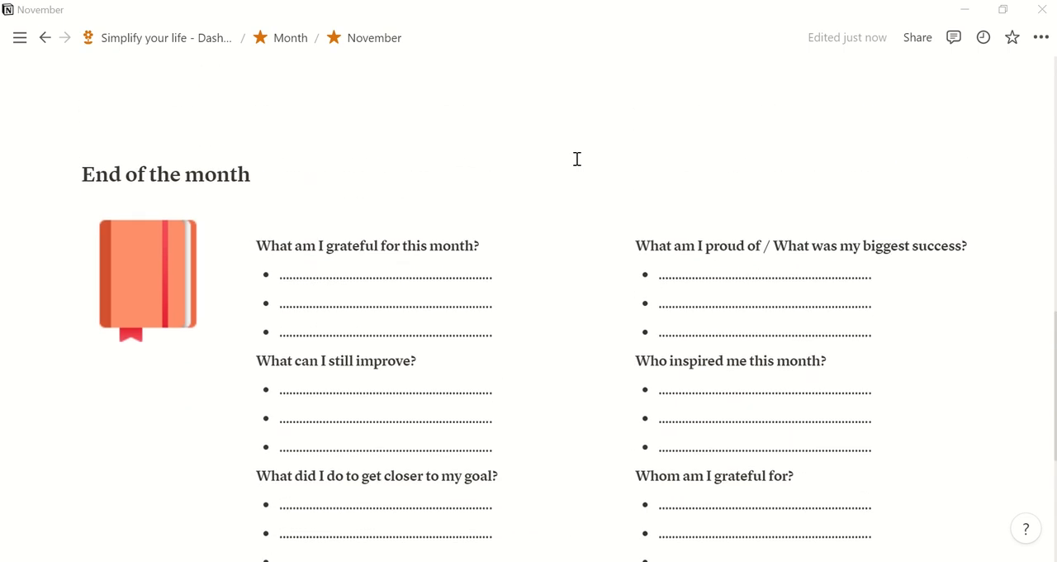
Step: Link the Wednesday journal entry in the November page's Daily Entries property
scroll("up", 3)
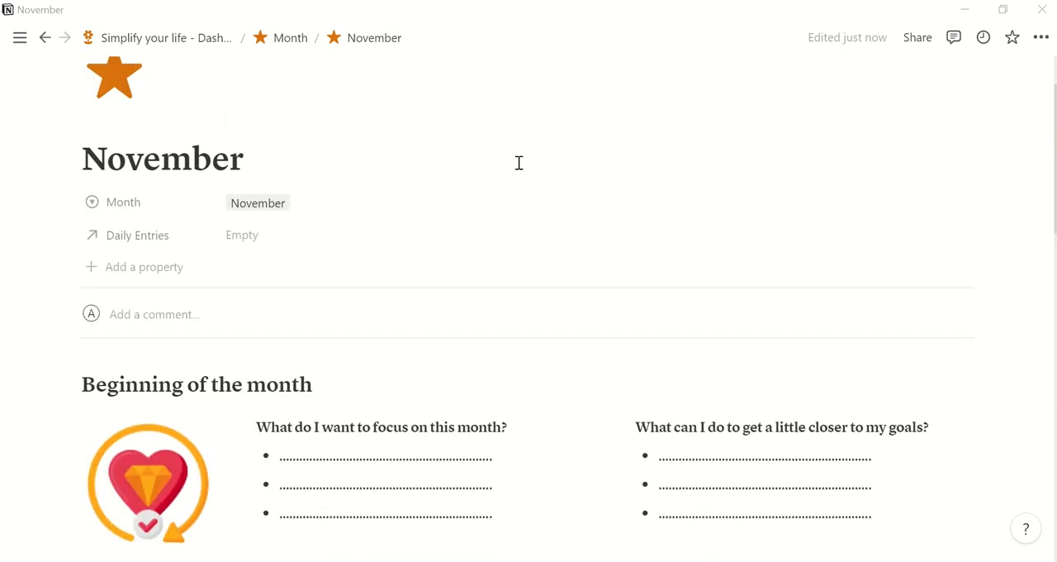
left_click(242, 235)
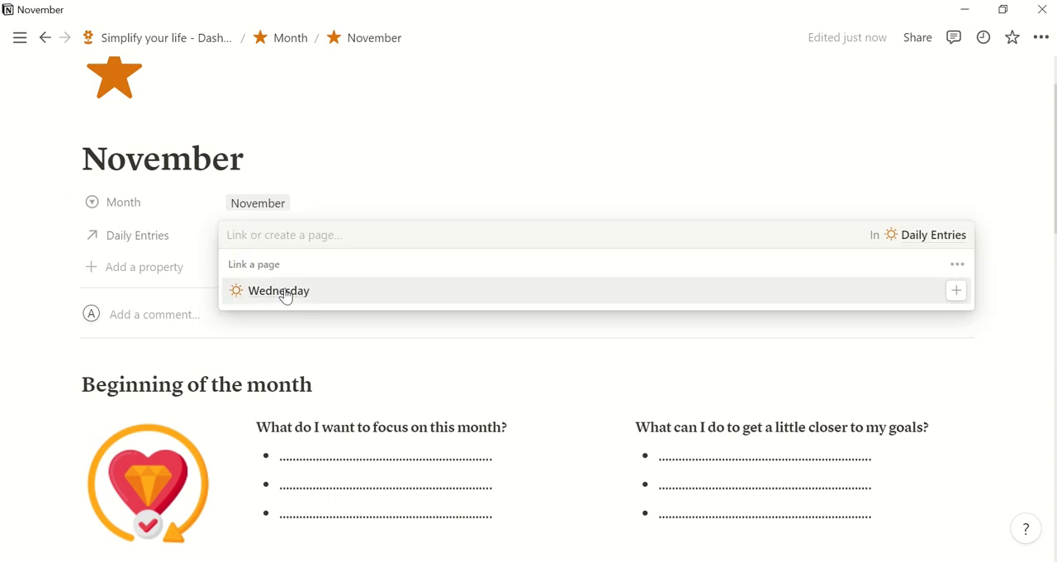
left_click(279, 290)
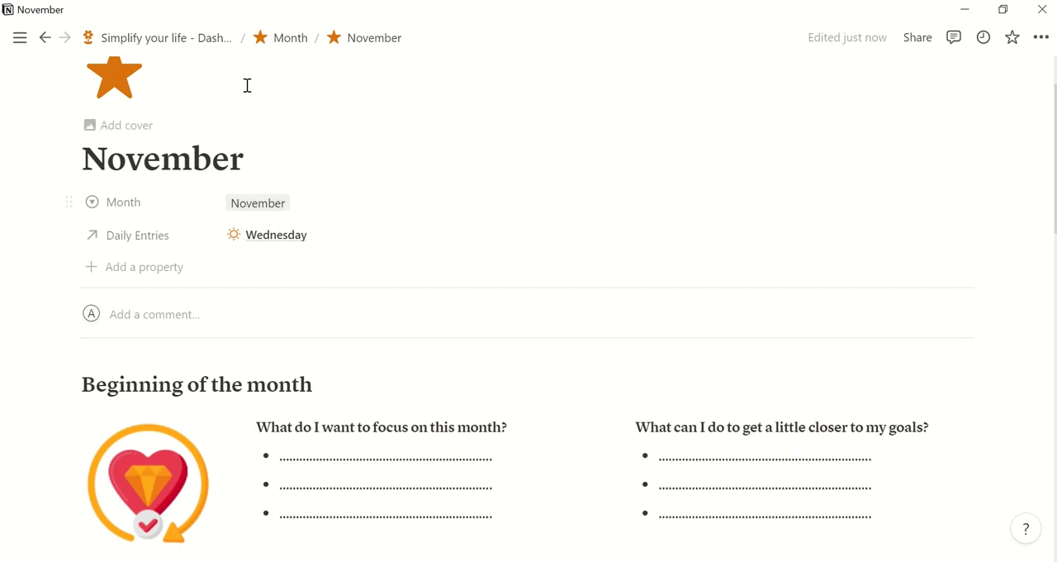
mouse_move(161, 38)
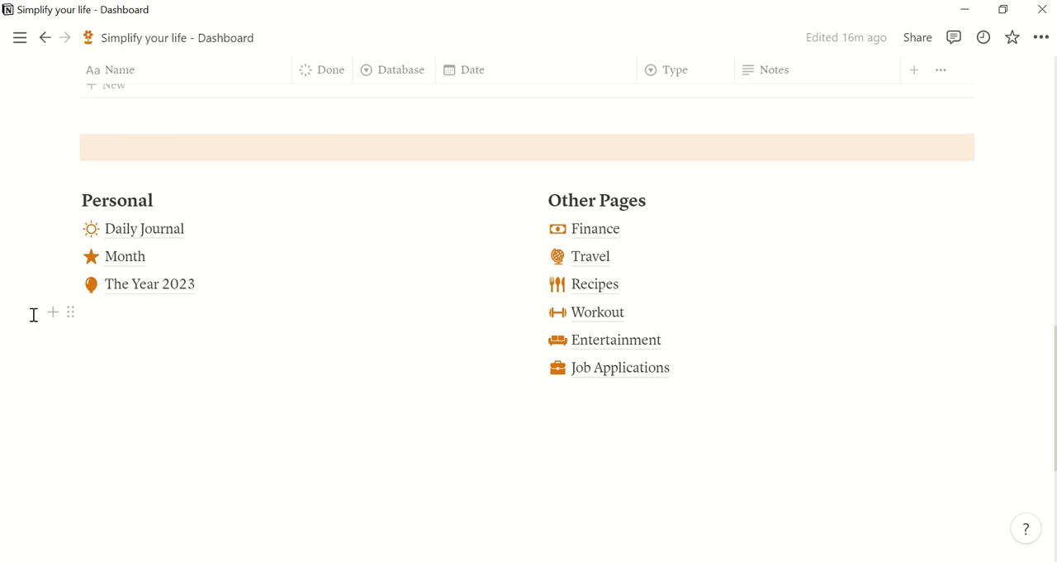
Step: Open The Year 2023 and scroll through its blank goals and End of Year Reflection prompts
left_click(149, 283)
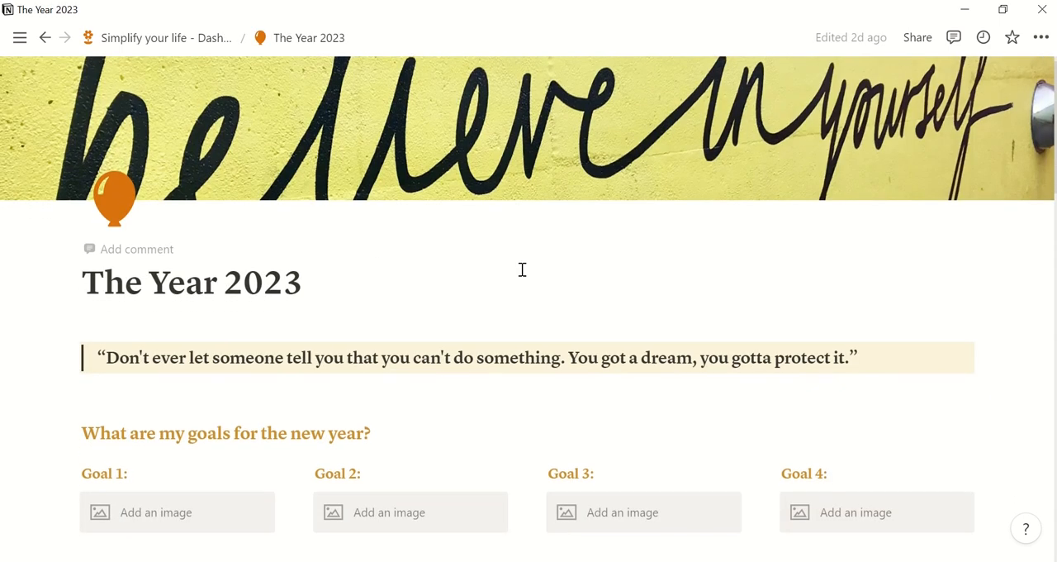
scroll("down", 3)
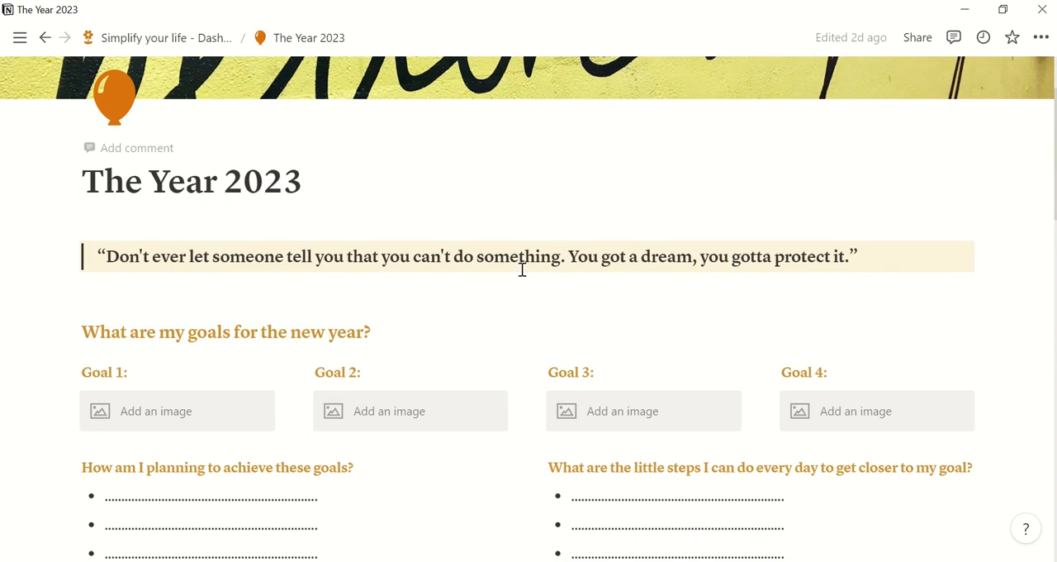
scroll("down", 3)
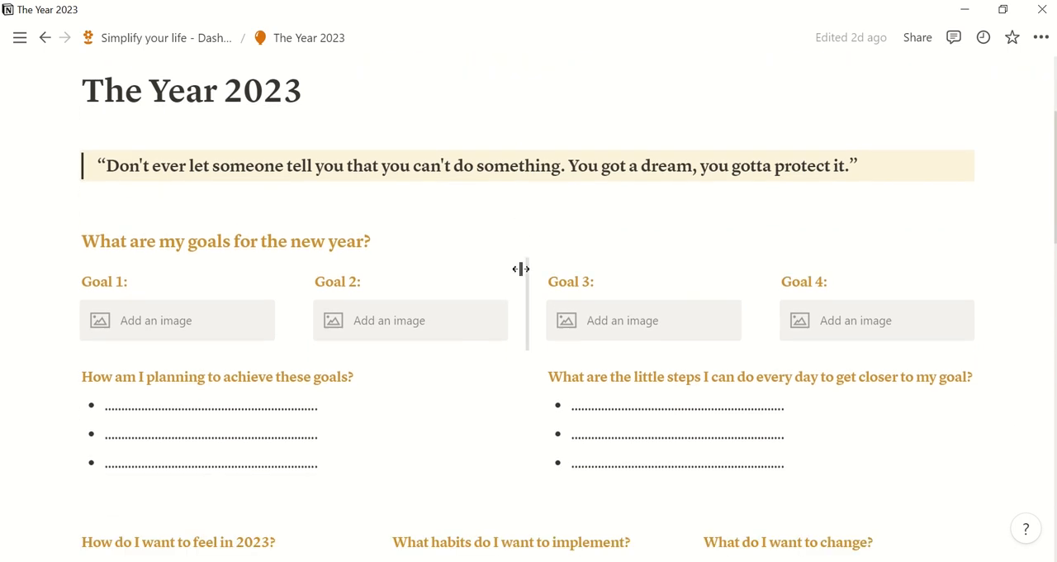
mouse_move(1006, 242)
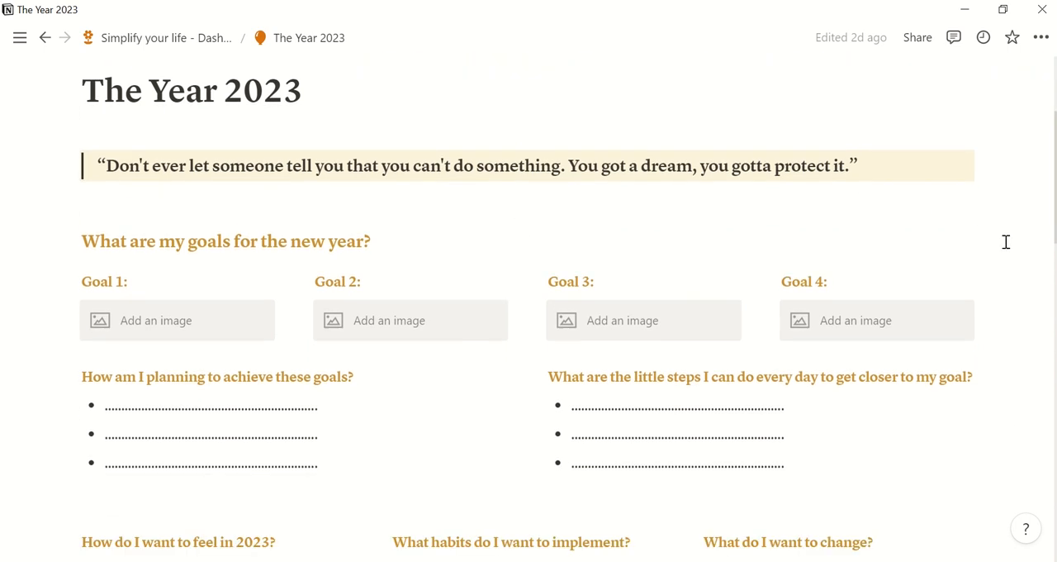
scroll("down", 3)
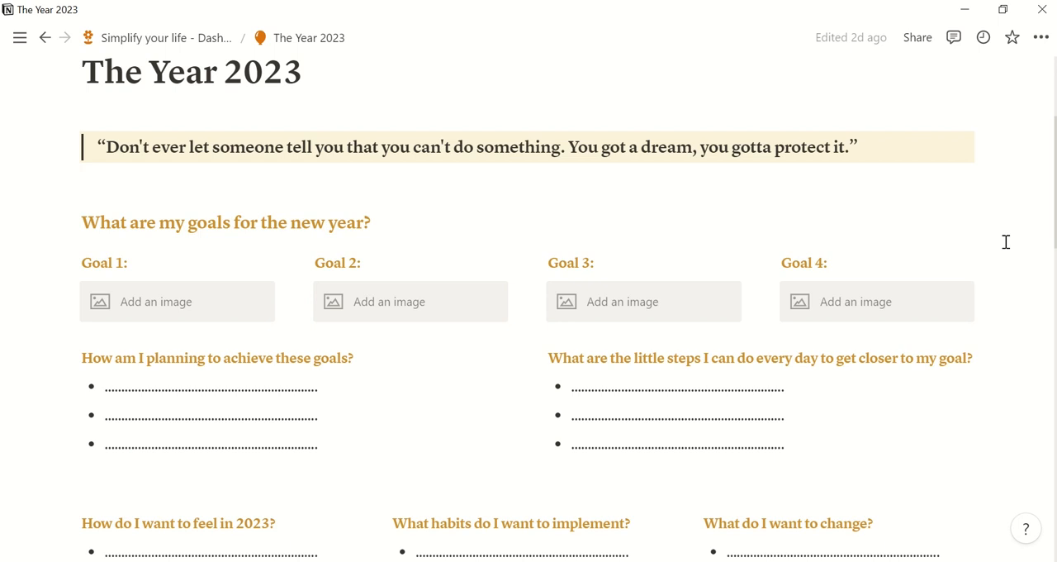
scroll("down", 3)
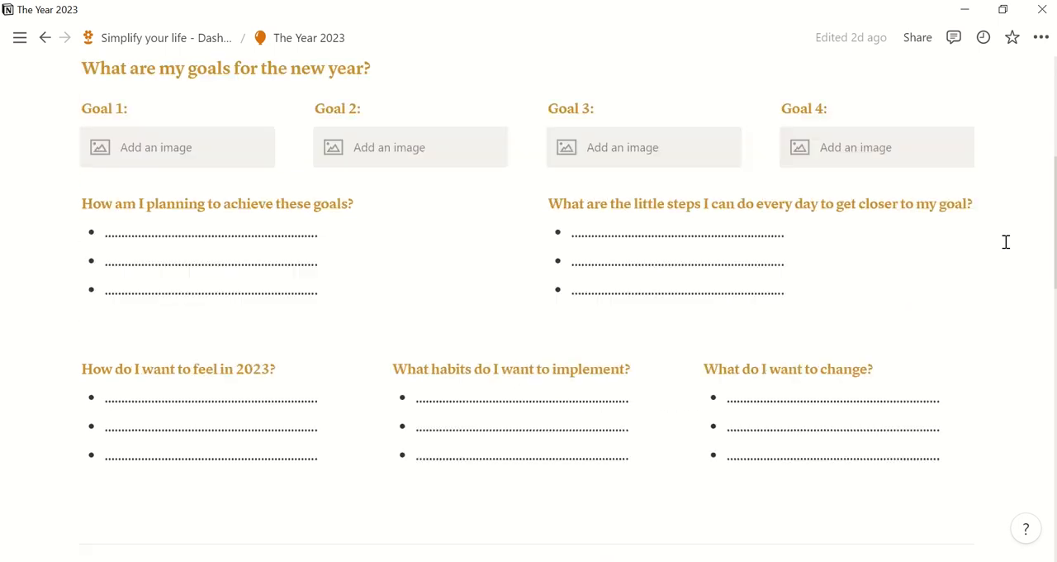
scroll("down", 3)
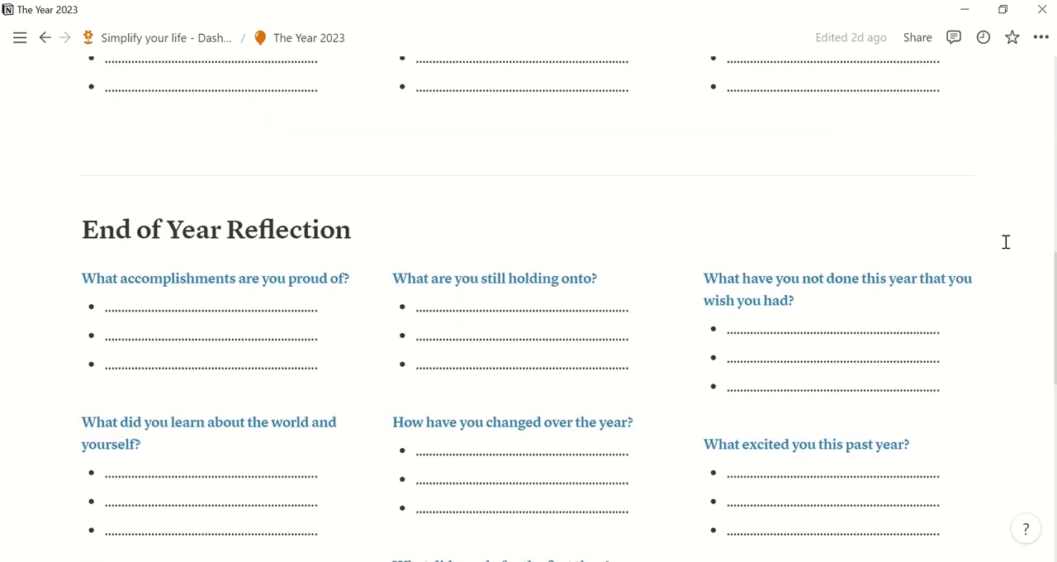
scroll("down", 3)
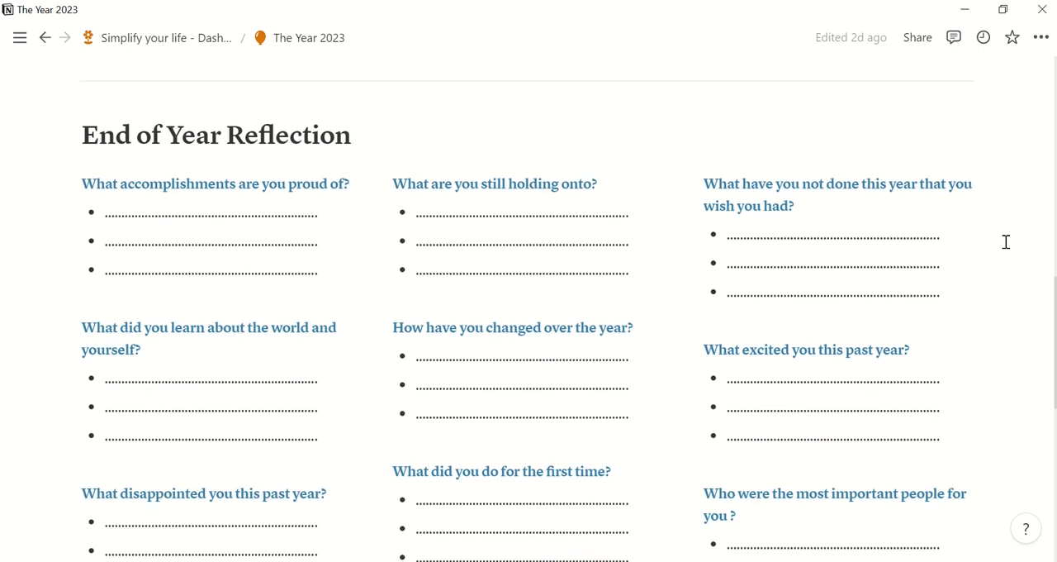
scroll("down", 3)
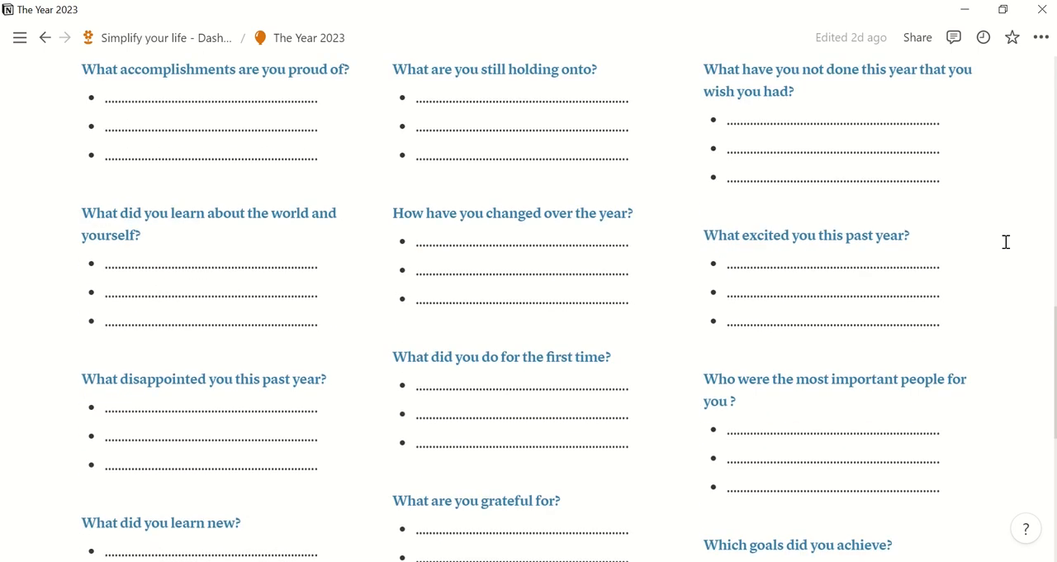
scroll("down", 3)
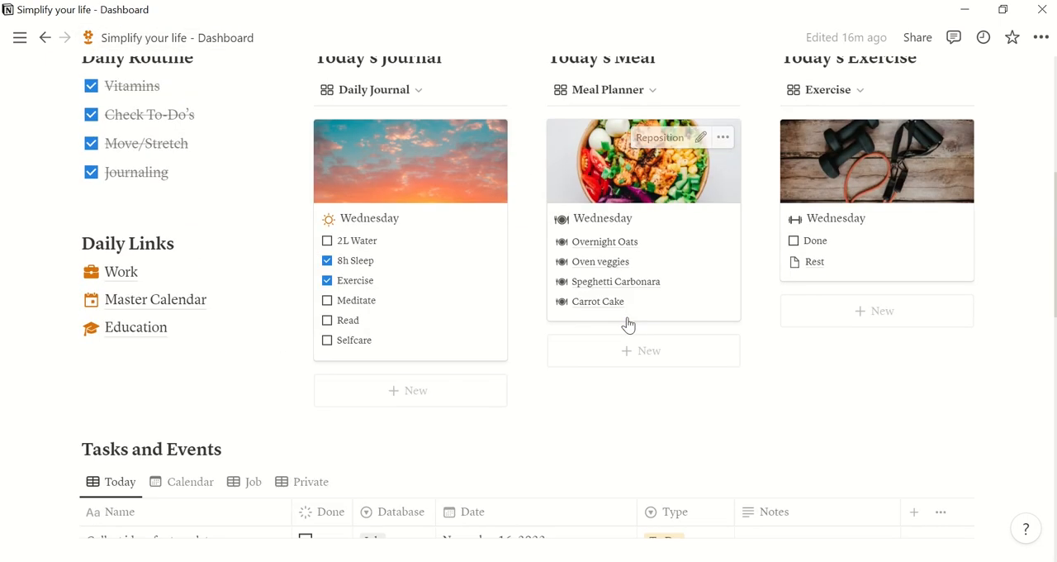
scroll("down", 3)
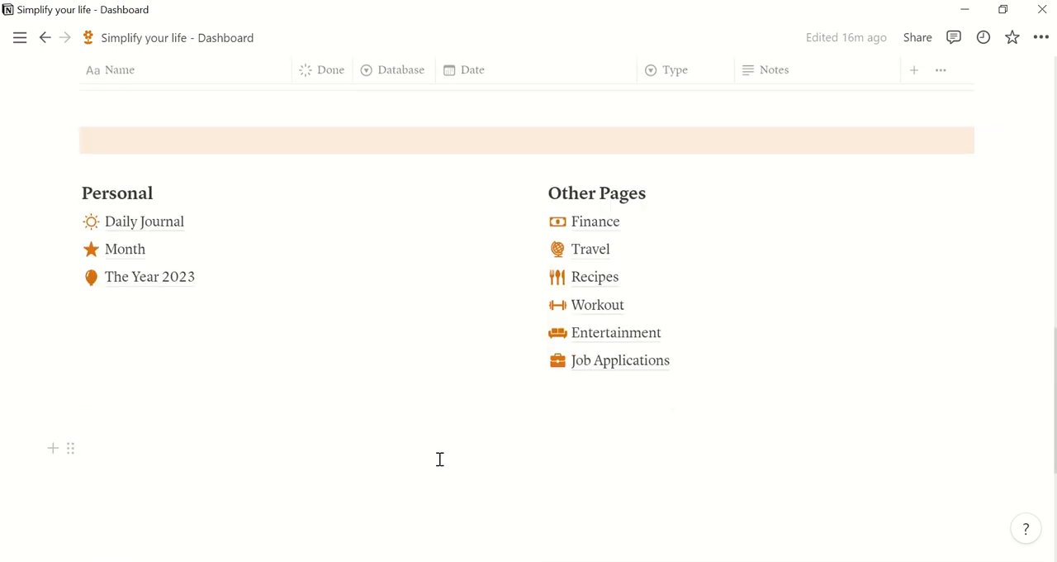
left_click(595, 221)
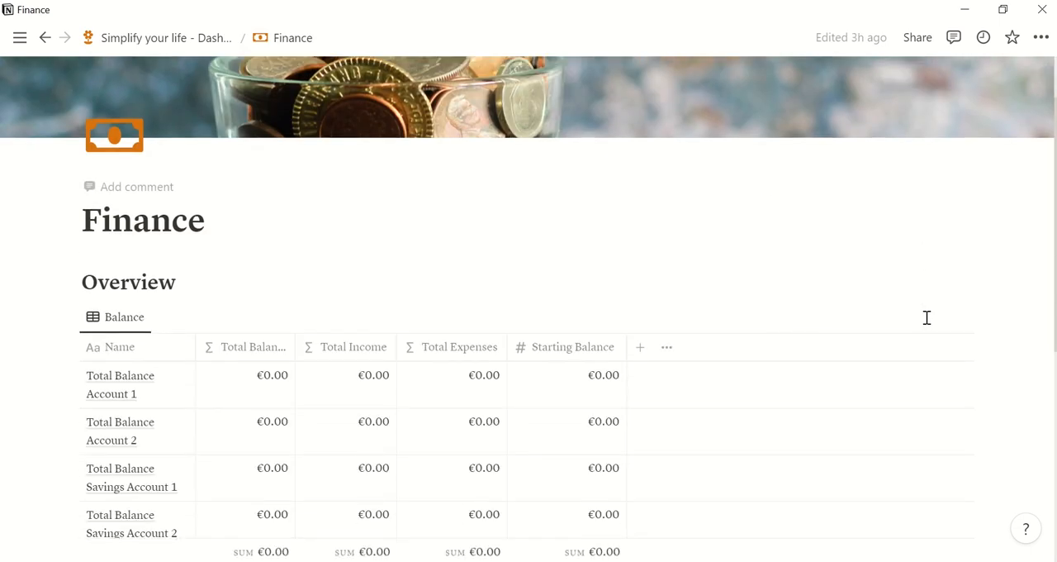
scroll("down", 3)
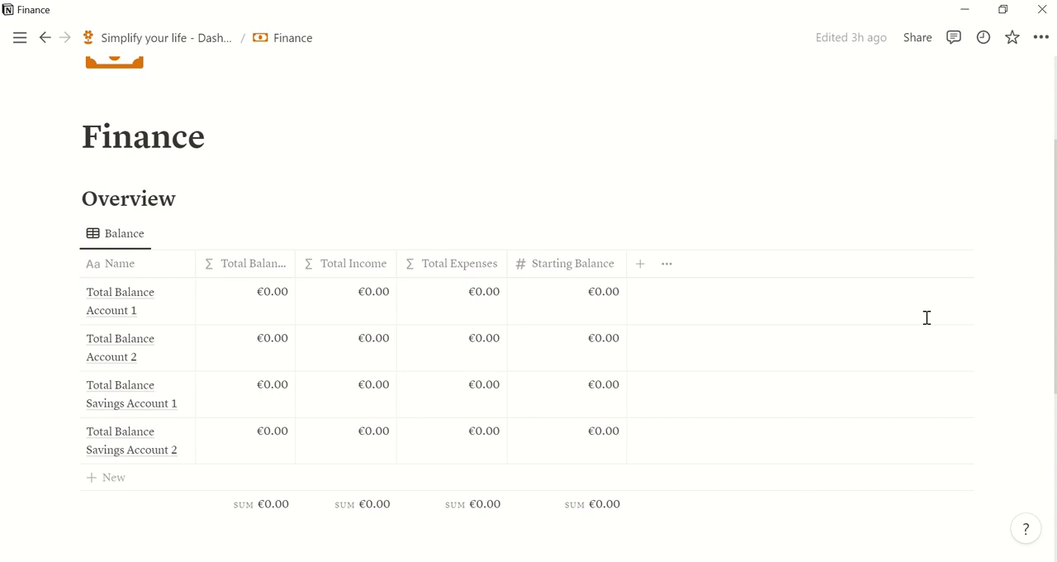
scroll("down", 3)
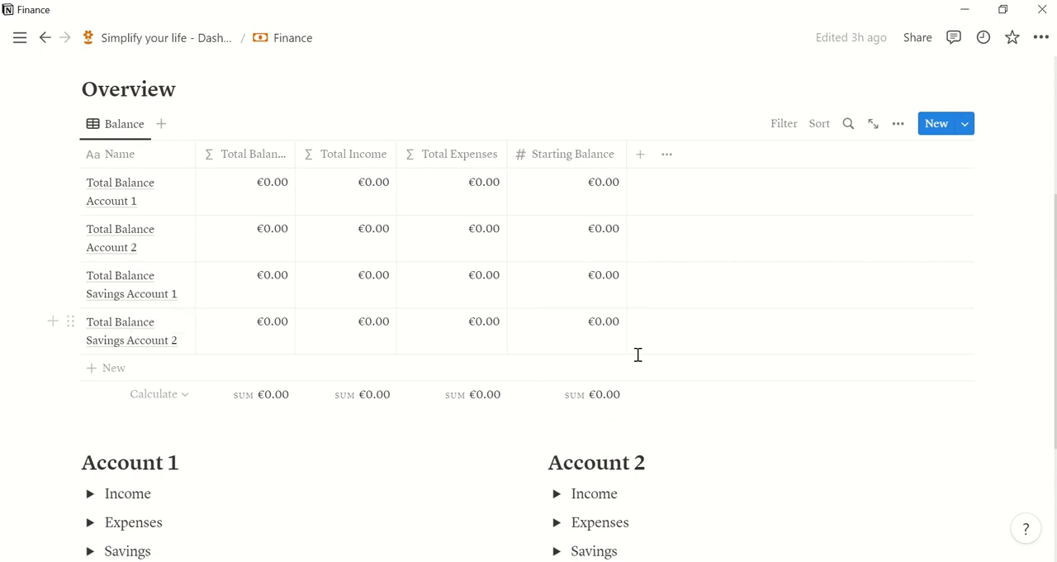
scroll("down", 3)
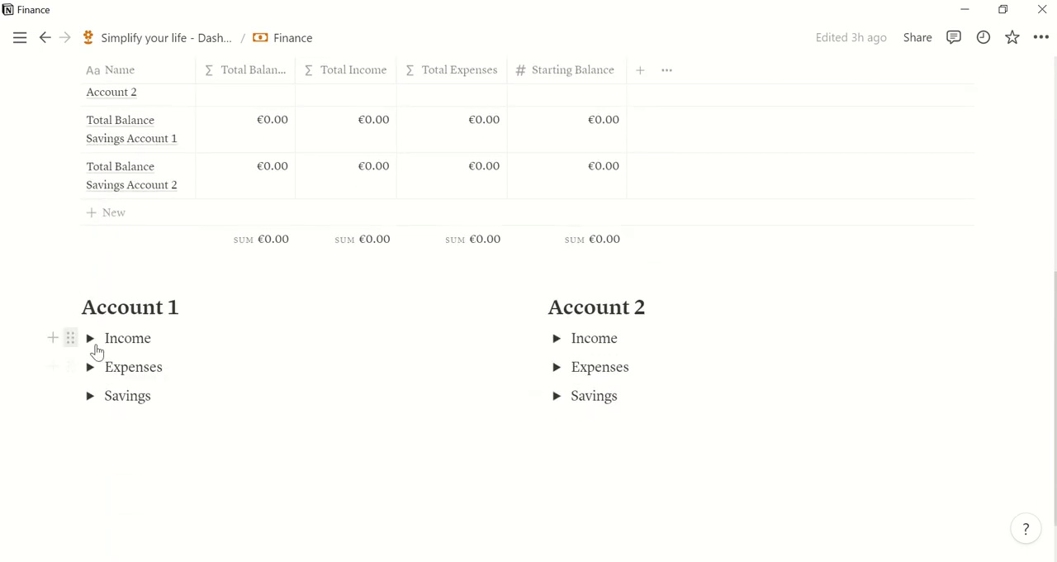
Step: Add a November Salary income of €3,000 as Fixed Income and set a €5,000 starting balance
left_click(89, 338)
type("Sal")
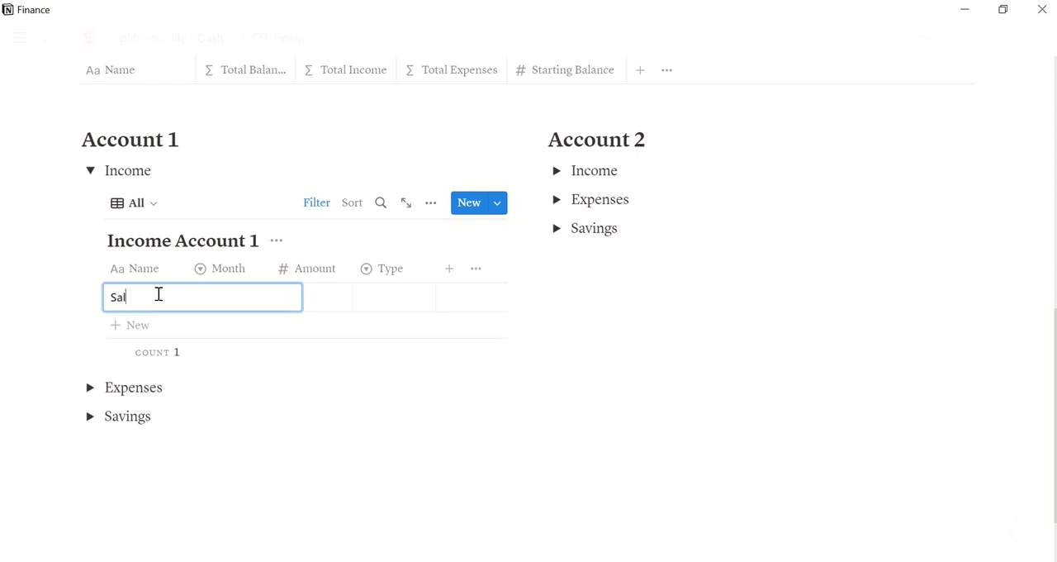
type("ar")
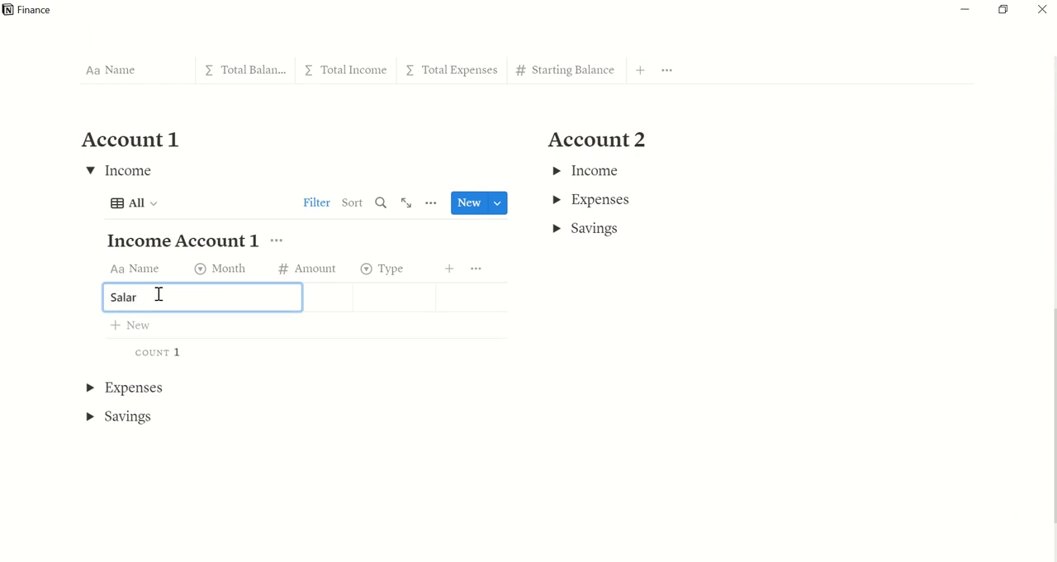
type("y")
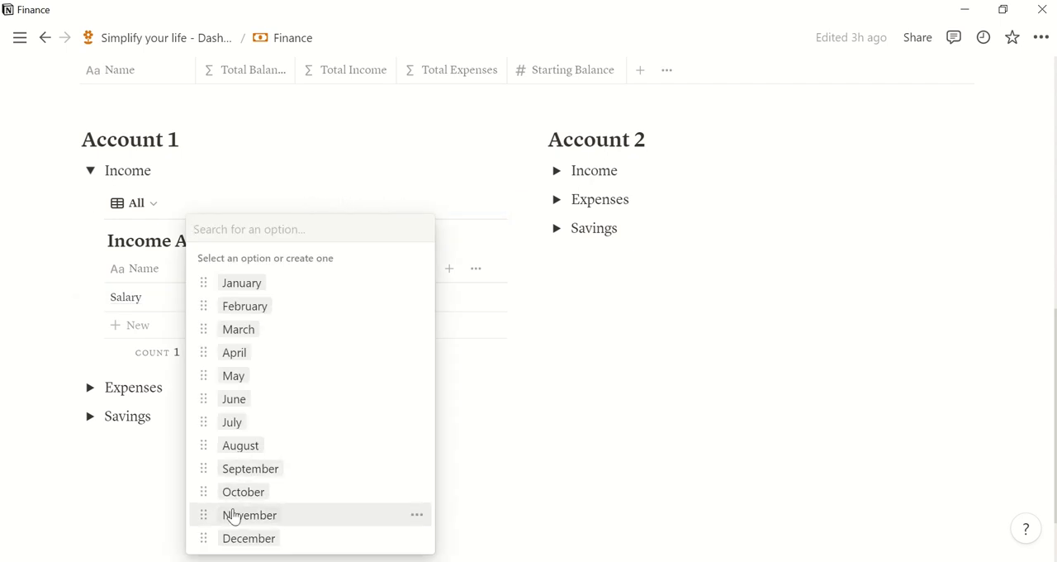
left_click(250, 513)
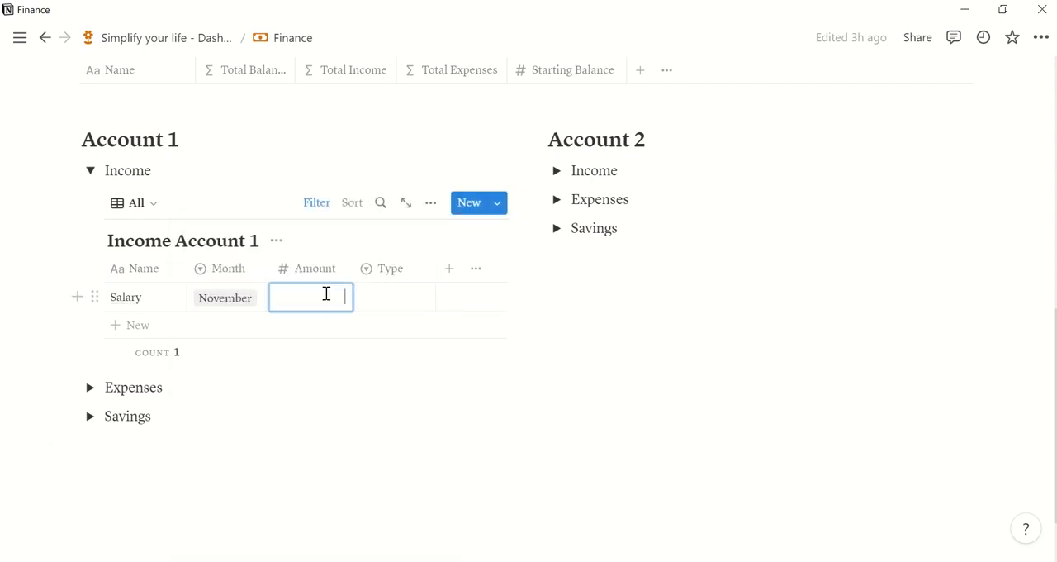
type("300")
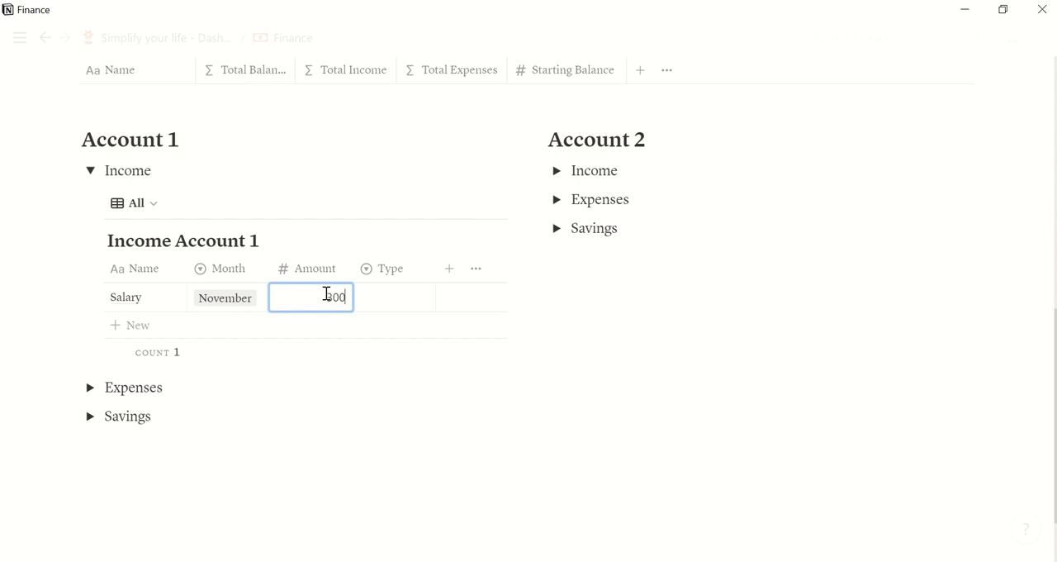
type("3000")
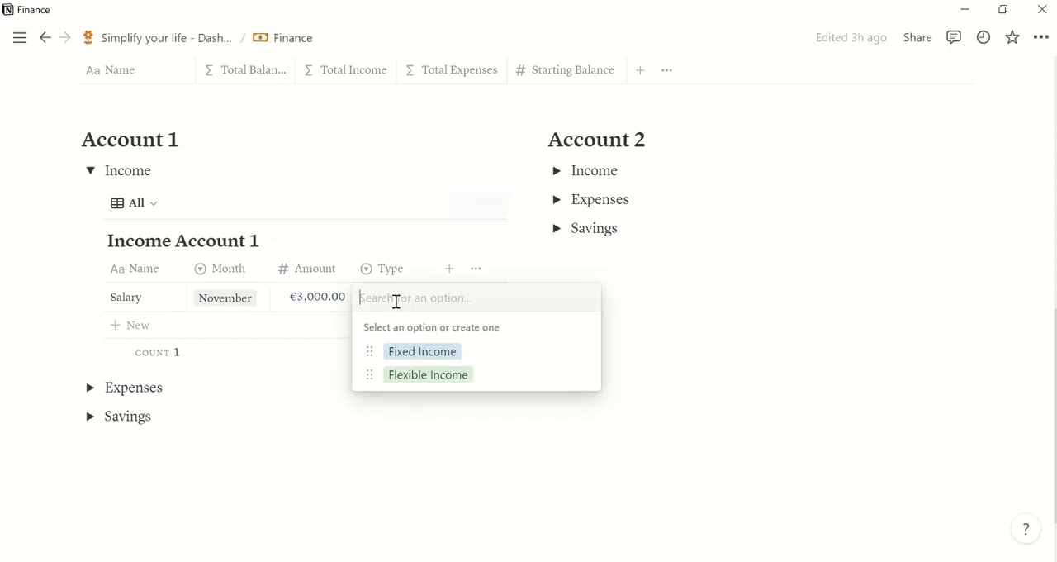
left_click(423, 351)
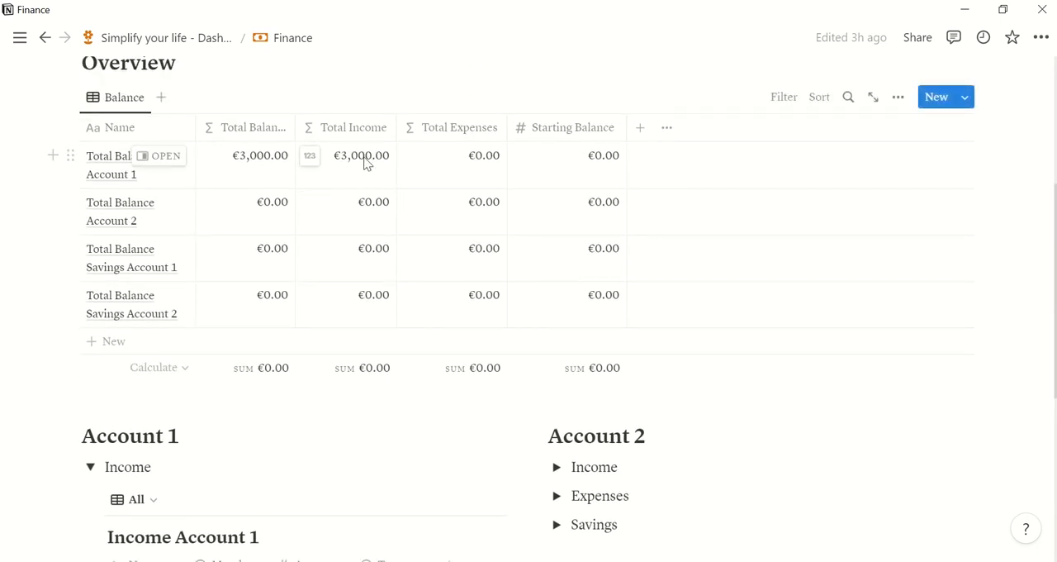
mouse_move(108, 169)
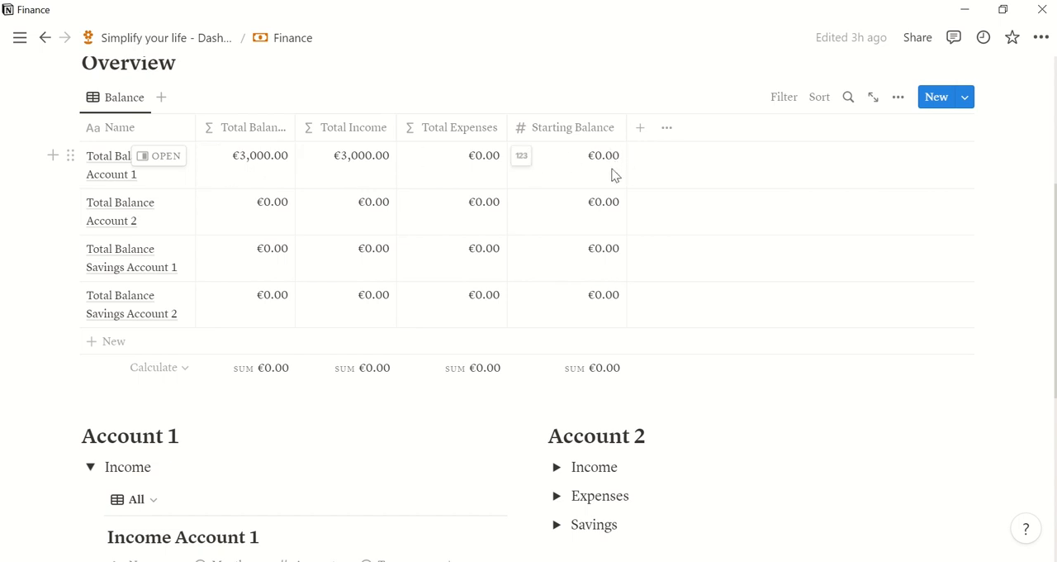
left_click(604, 155)
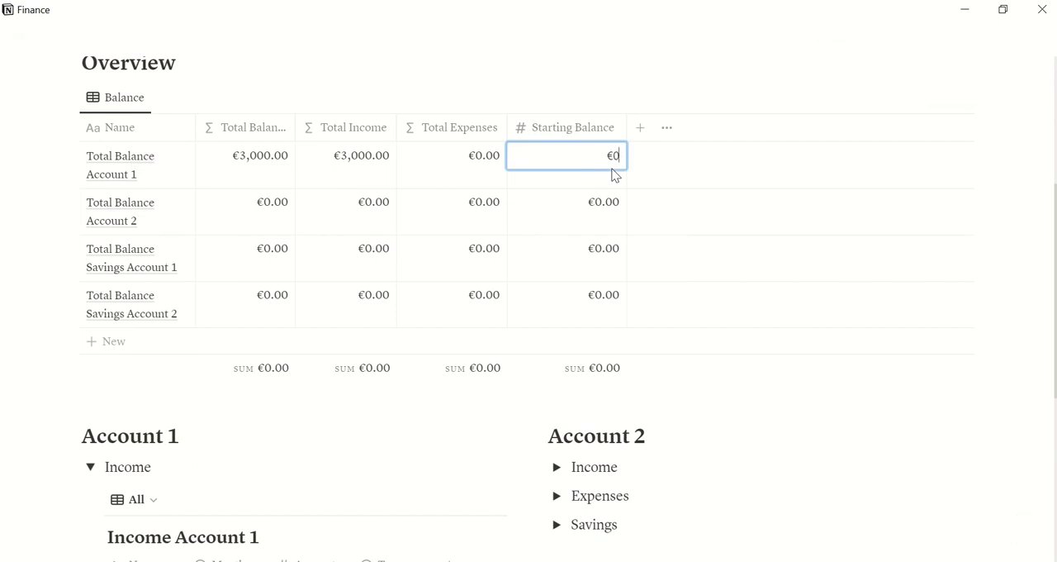
type("50")
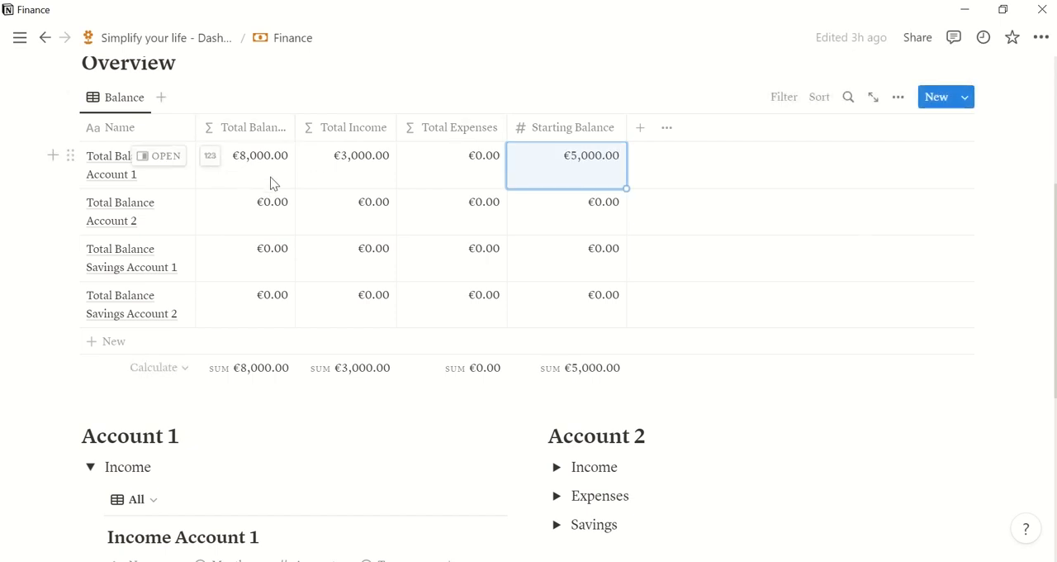
Step: Expand Account 1 Expenses and switch the Income table to the November view
scroll("down", 3)
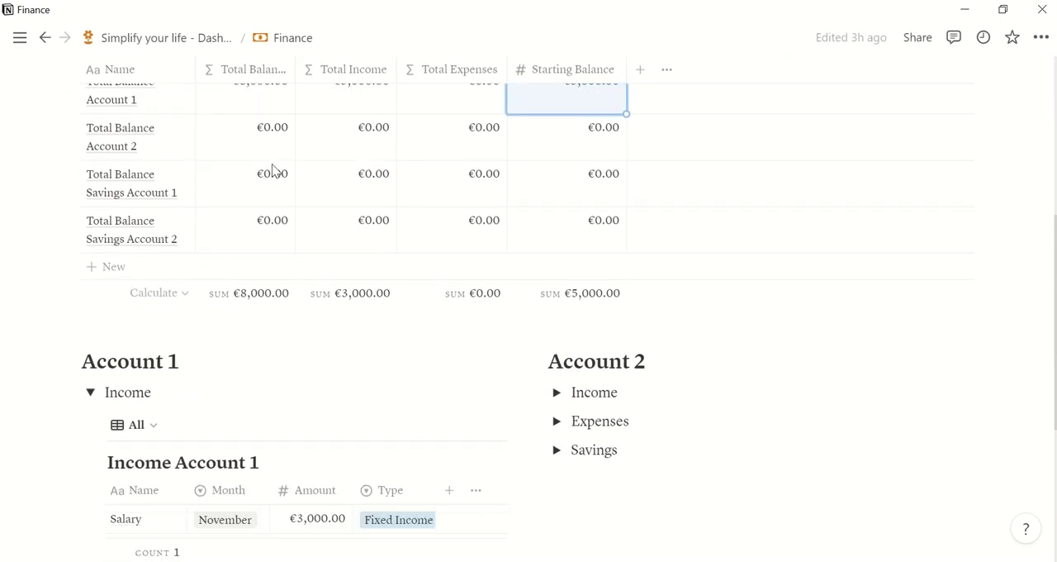
scroll("down", 3)
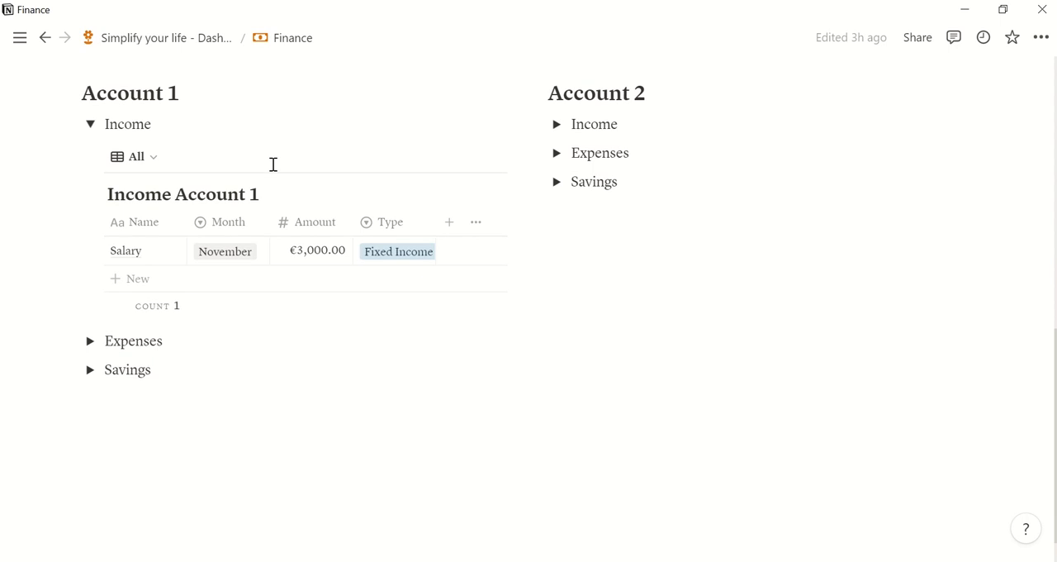
left_click(90, 340)
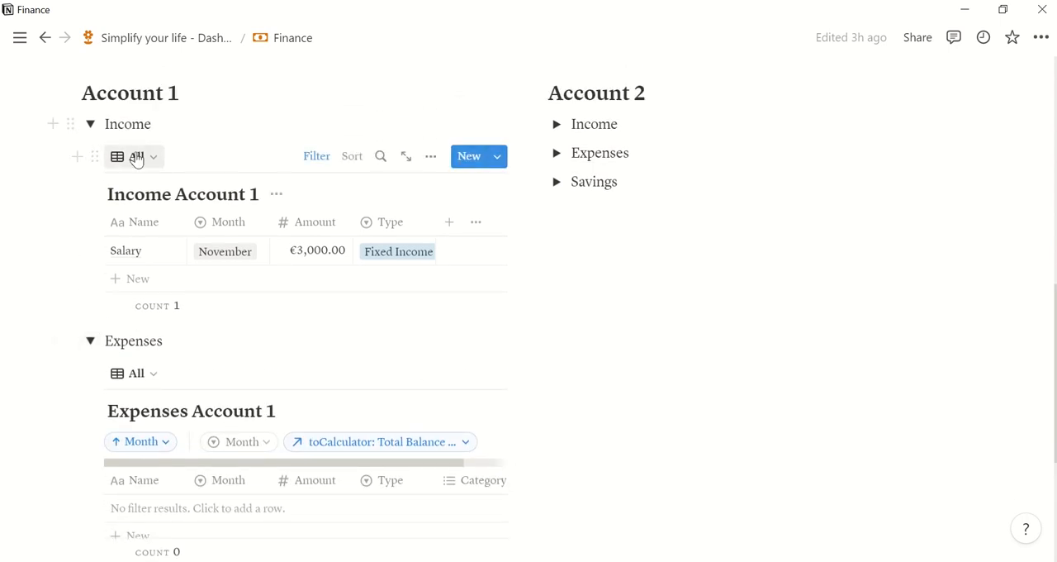
left_click(136, 156)
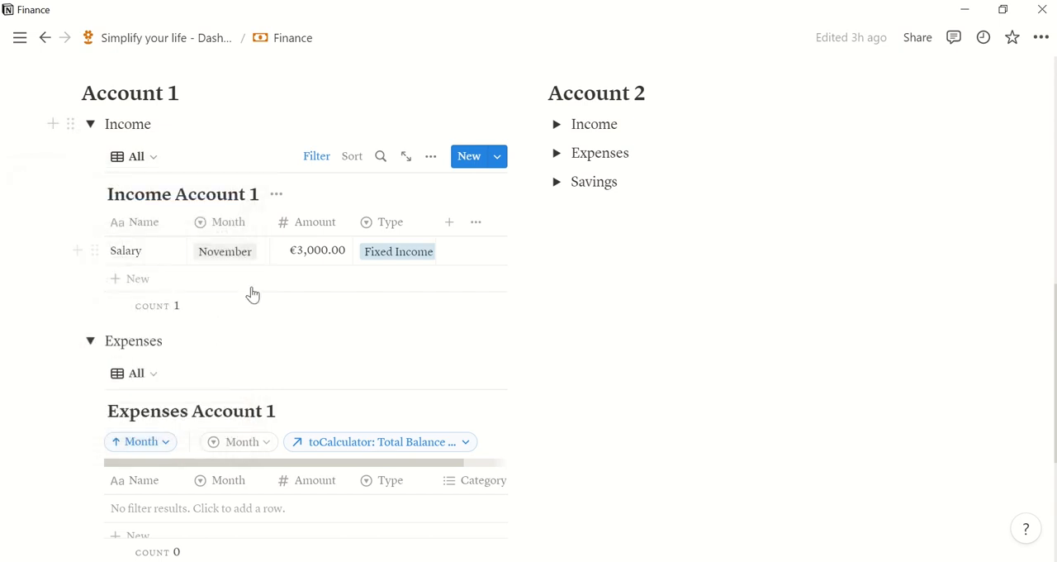
left_click(132, 156)
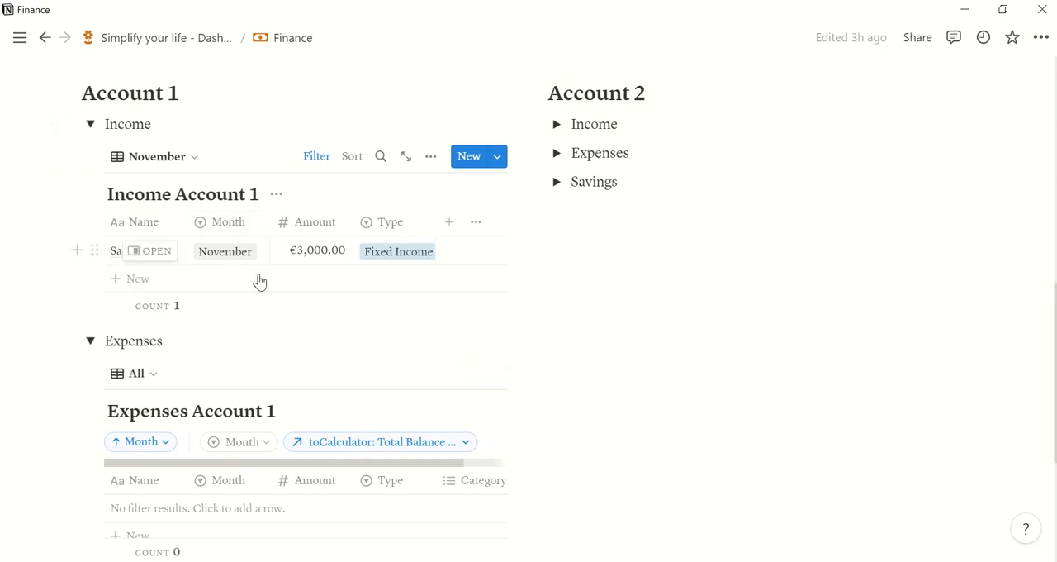
Step: Add a second Salary income row and start a new expense entry
left_click(138, 278)
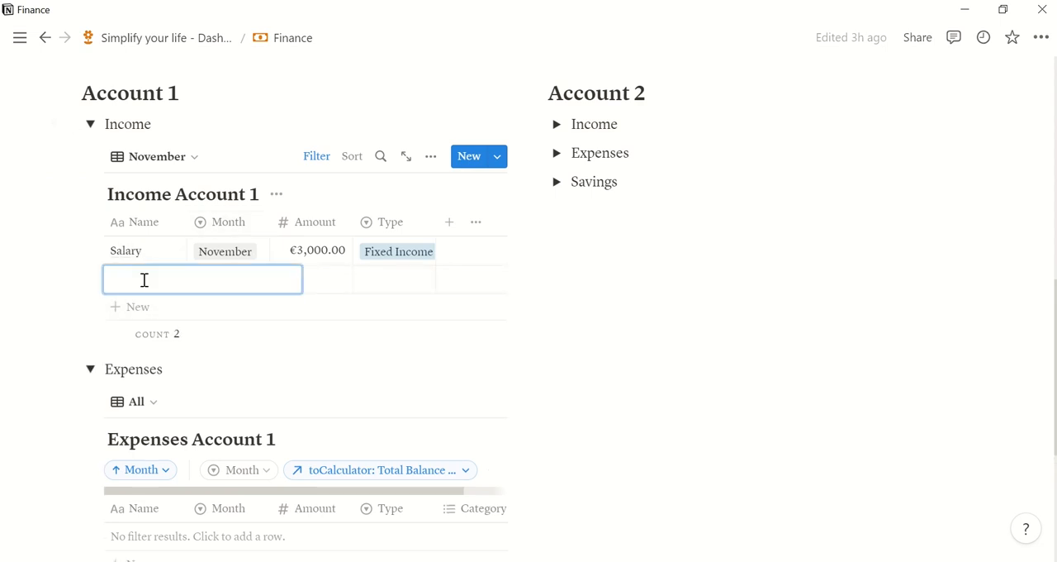
type("Salary")
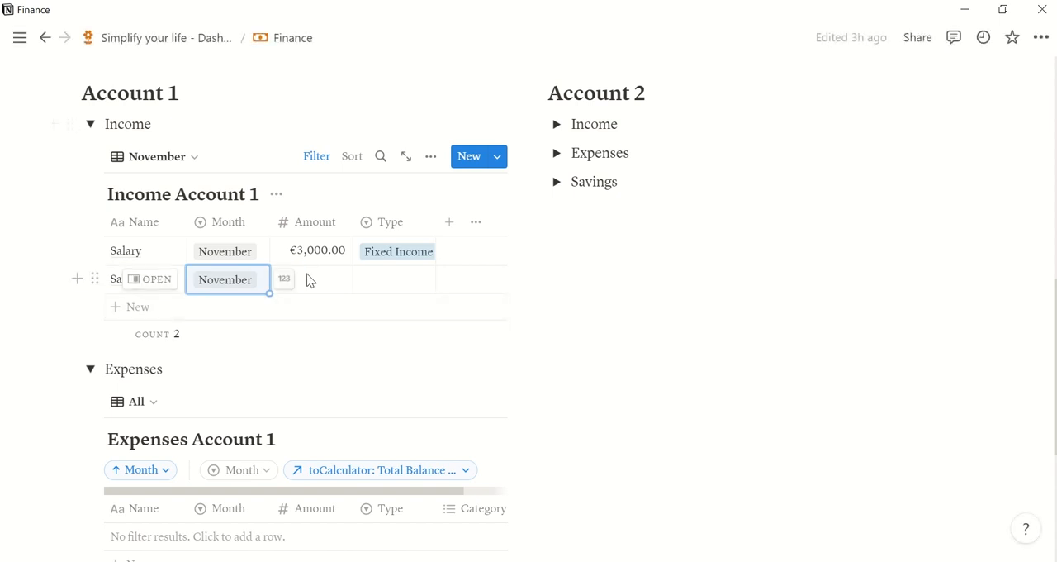
scroll("down", 3)
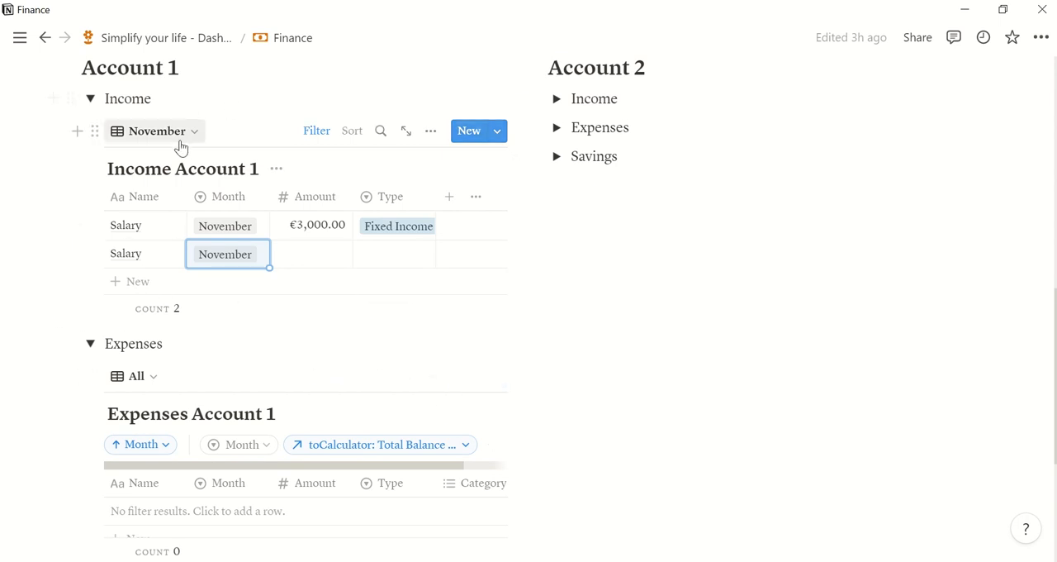
left_click(155, 130)
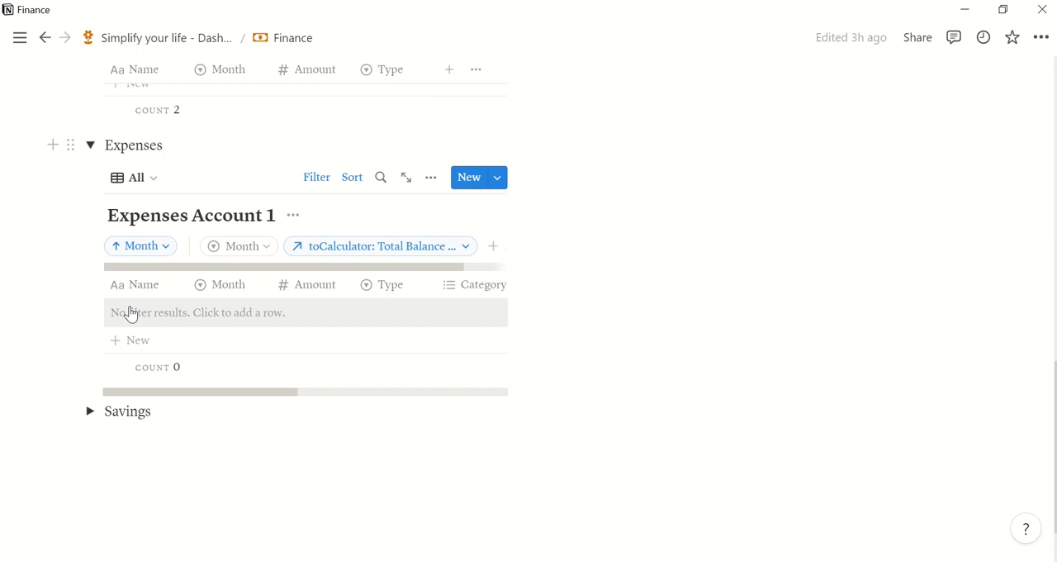
Step: Add a Rent expense for November with amount €1,000
type("Rent")
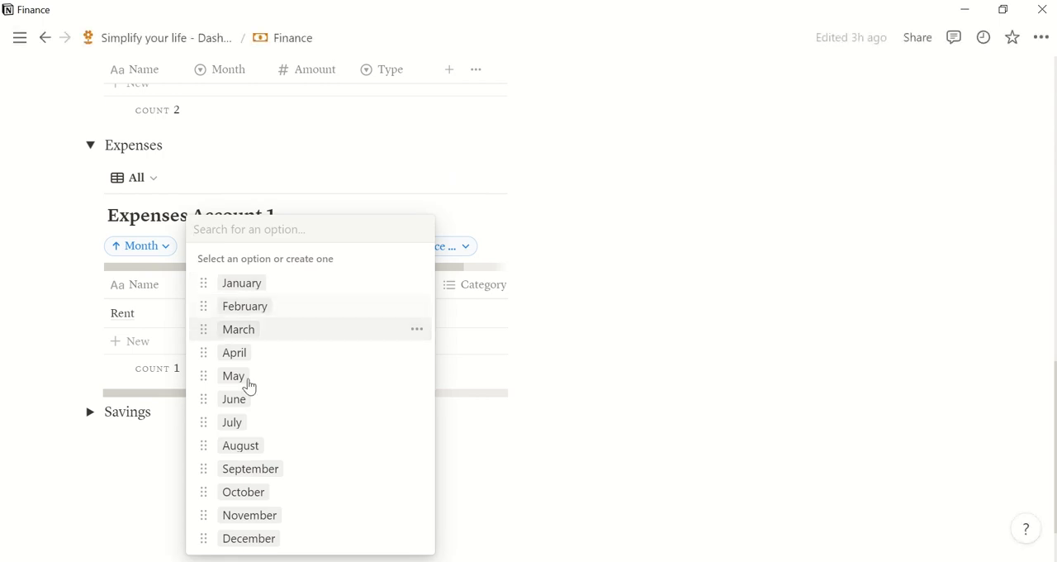
left_click(249, 515)
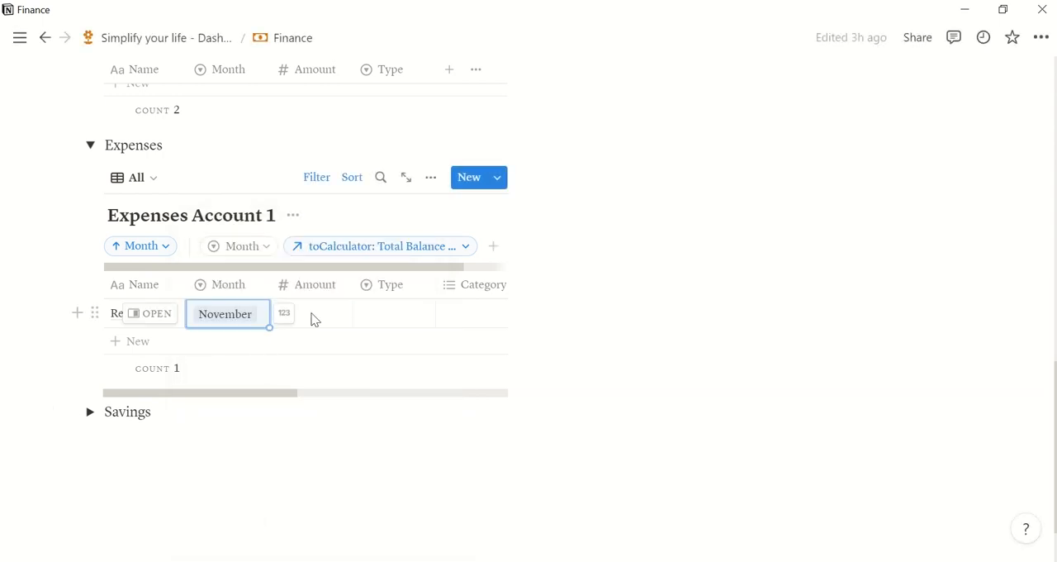
type("1000")
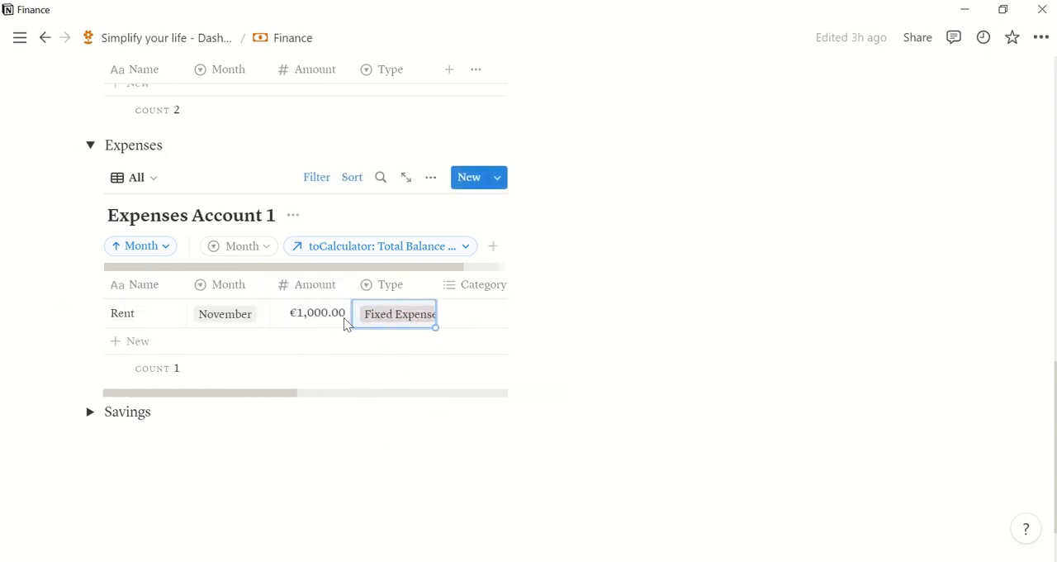
scroll("right", 3)
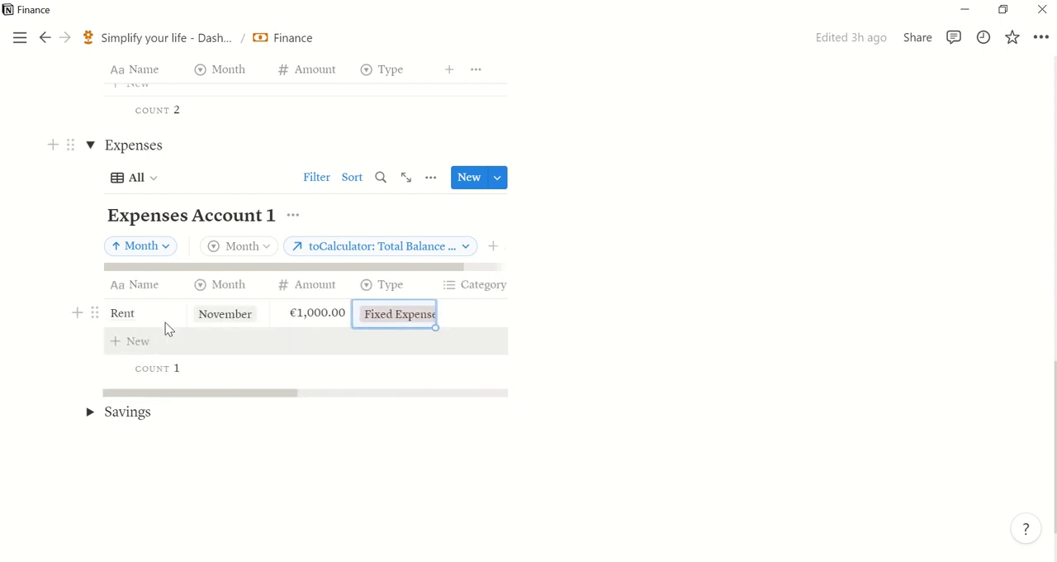
Step: Add a Grocery expense: November, €50, Flexible Expense, category Food
left_click(137, 340)
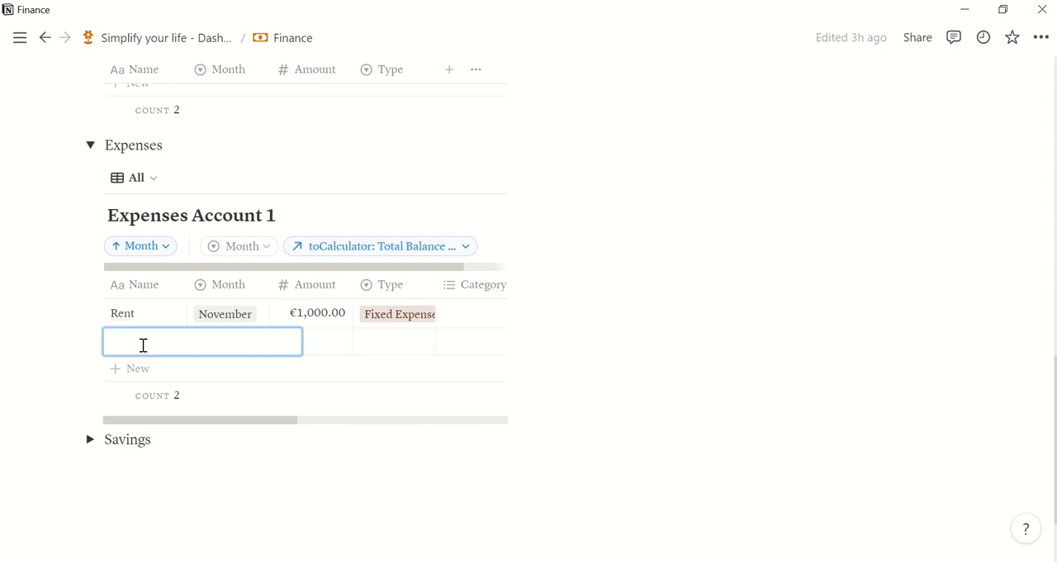
type("Grocer")
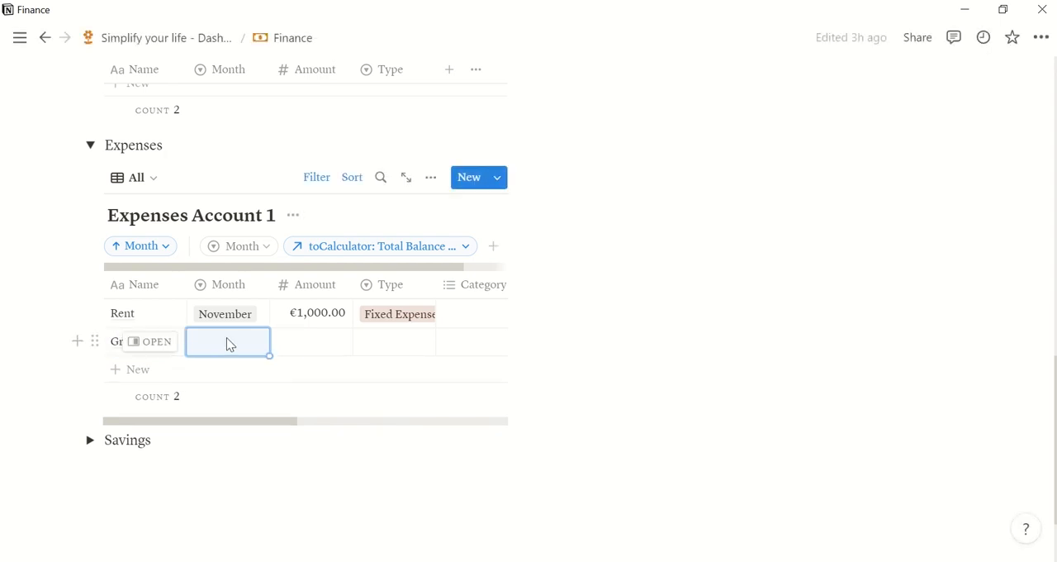
left_click(229, 341)
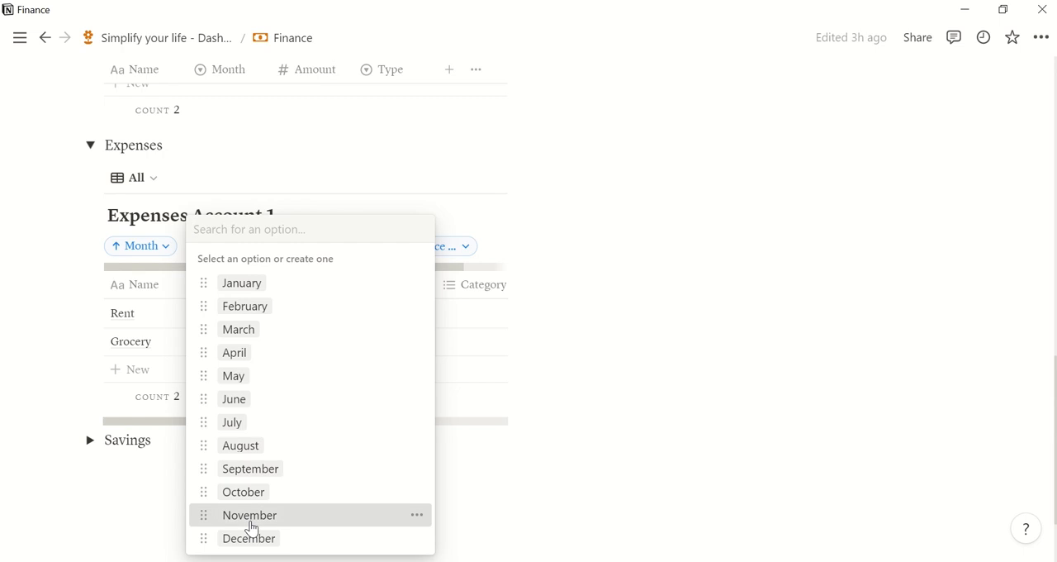
left_click(249, 515)
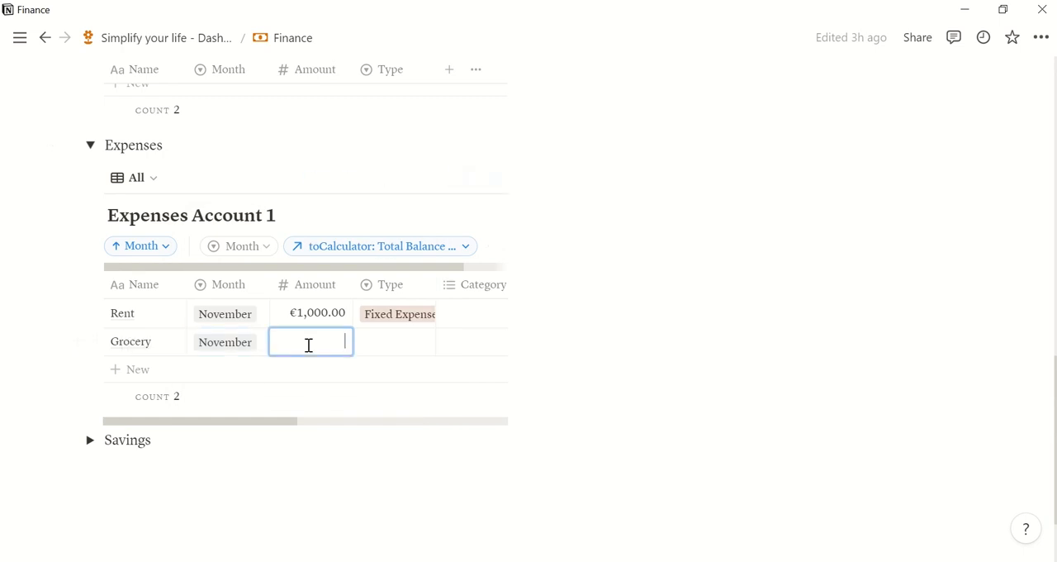
type("50.00")
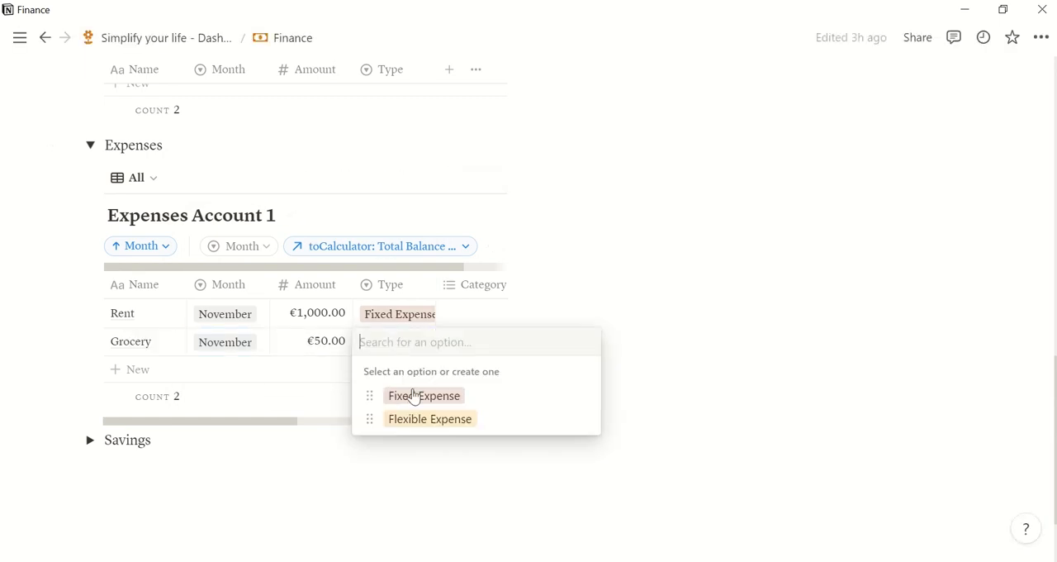
left_click(429, 419)
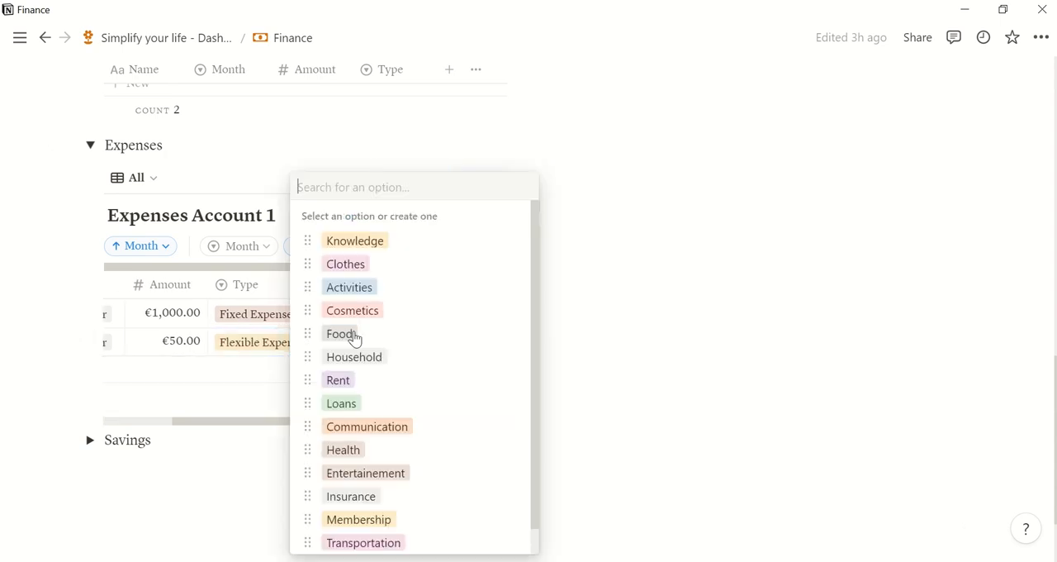
left_click(339, 332)
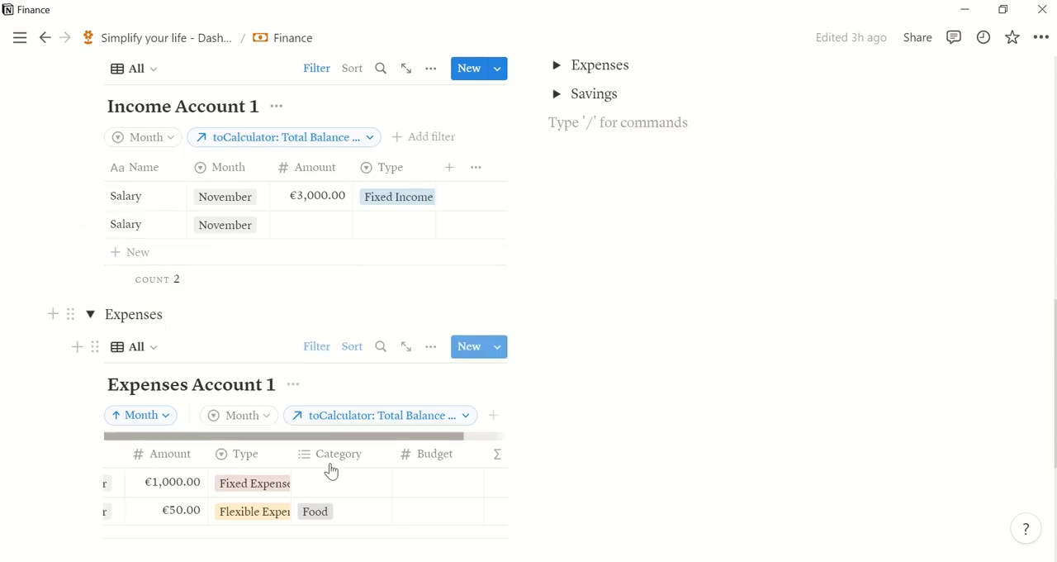
Step: Set the €1,000 Rent expense's category to Rent
left_click(338, 482)
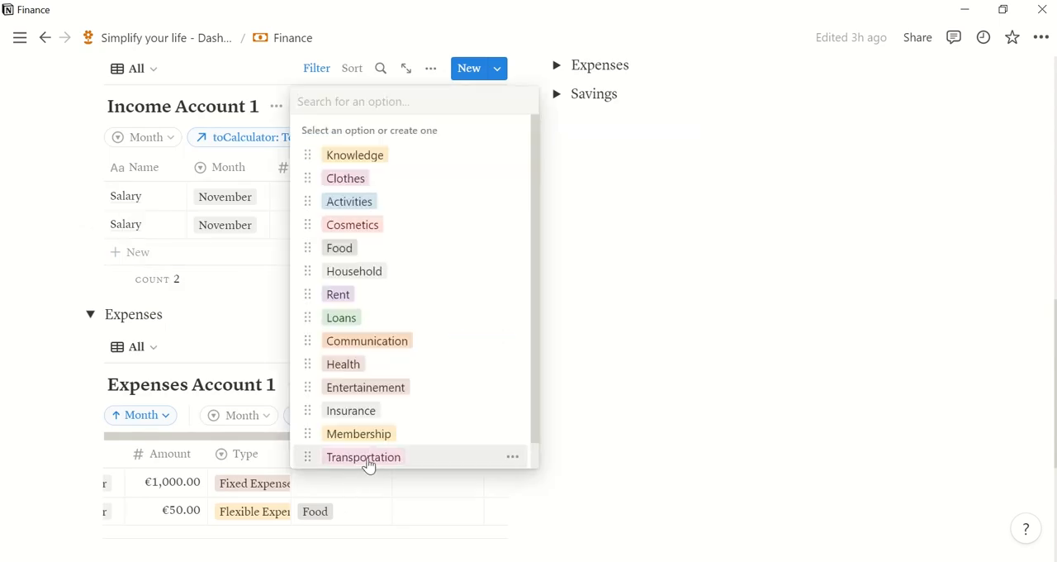
scroll("down", 3)
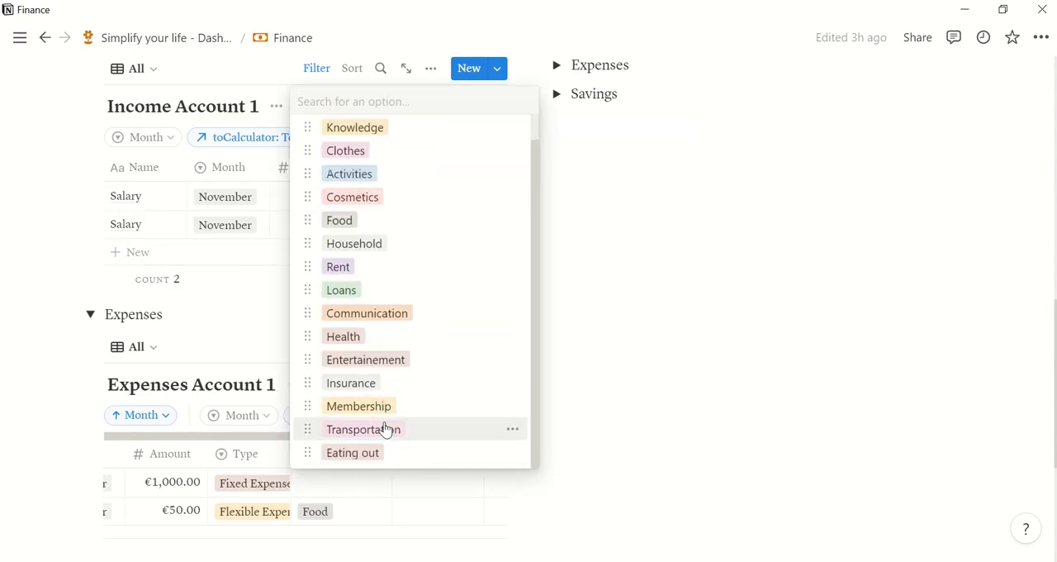
left_click(337, 266)
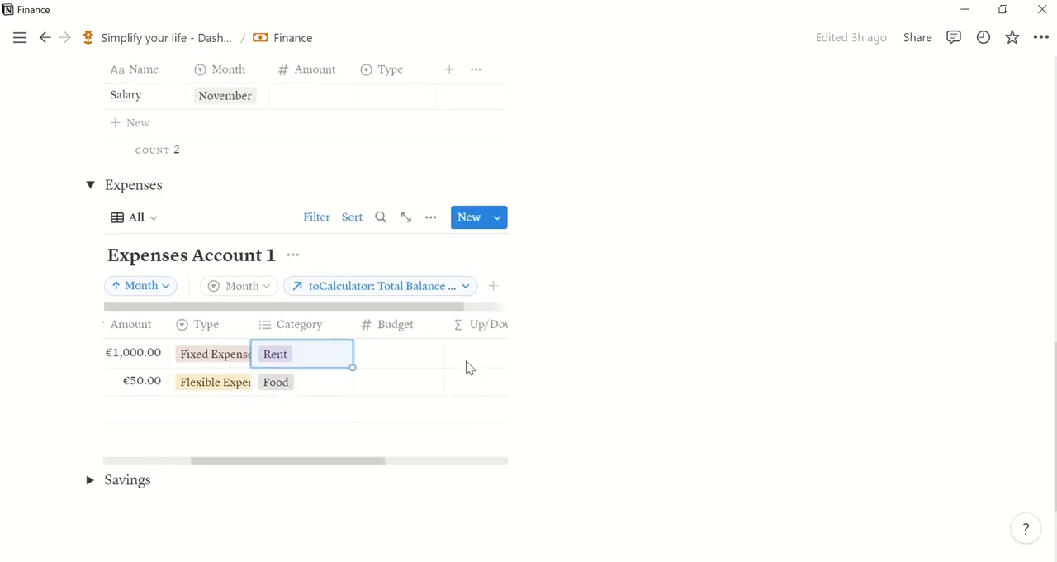
Step: Give the Food expense a €300 budget and change its amount to €350
scroll("right", 3)
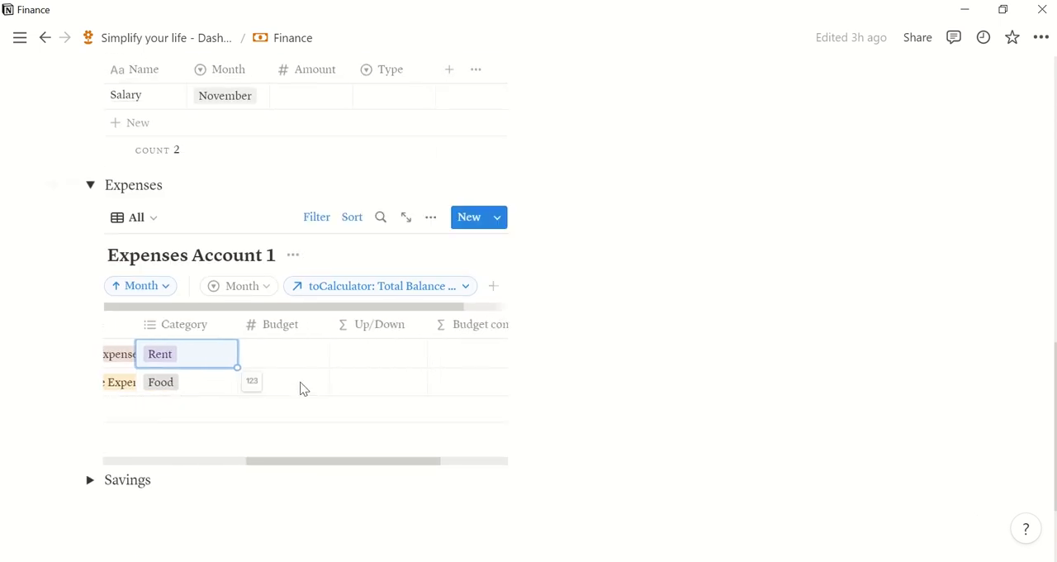
left_click(283, 381)
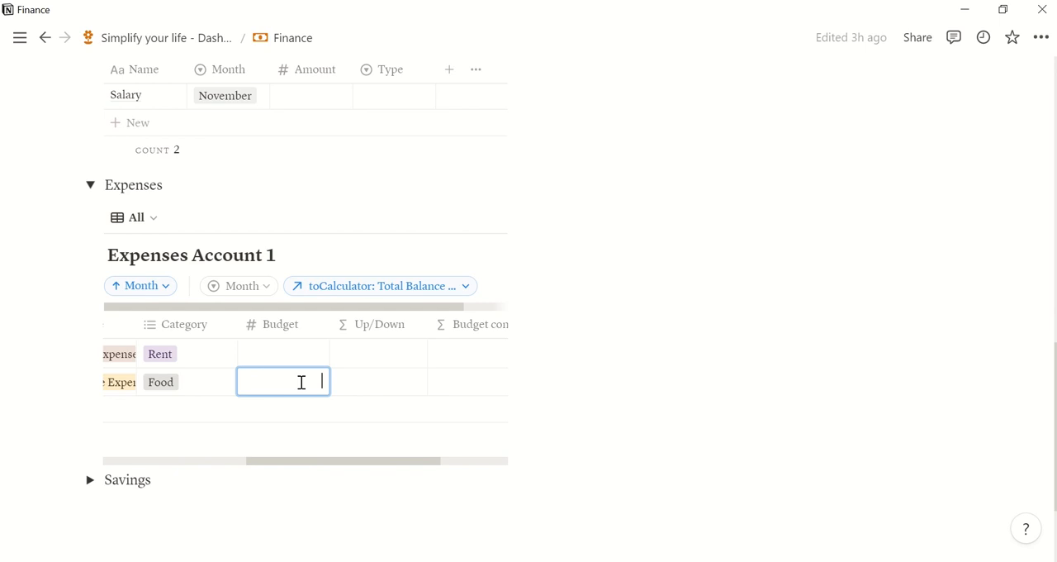
type("300.00")
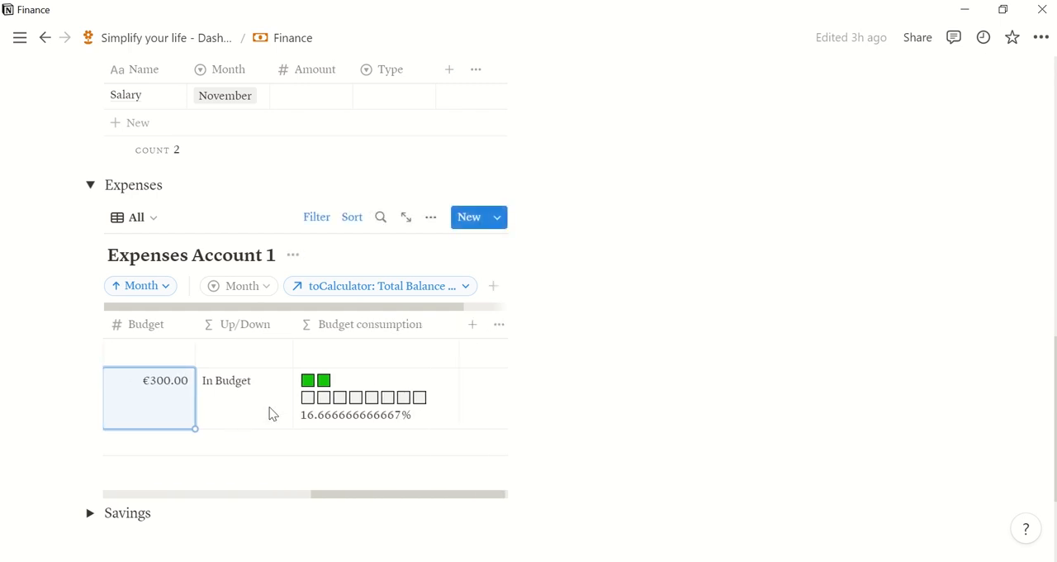
mouse_move(392, 360)
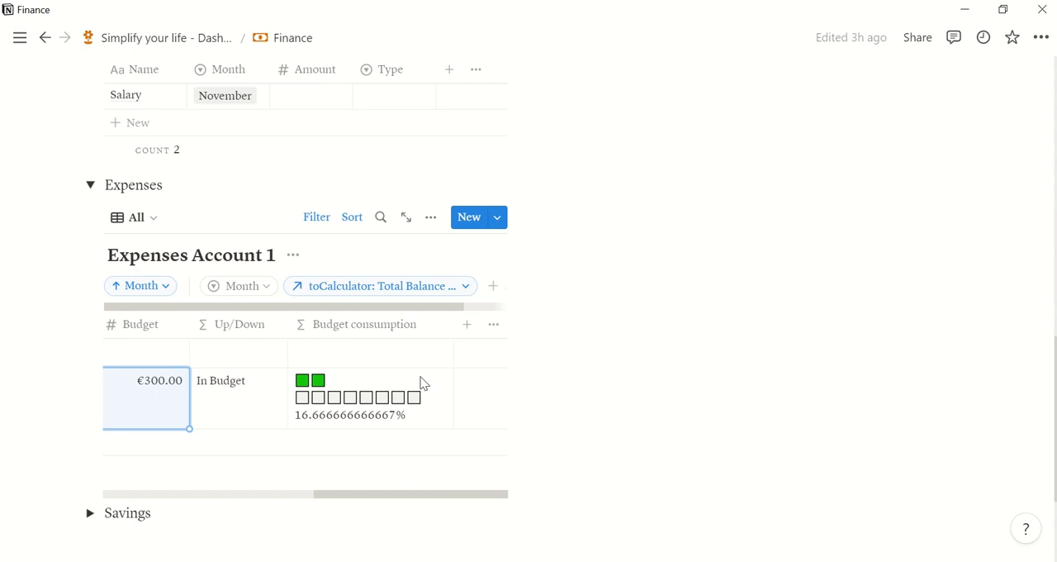
mouse_move(337, 398)
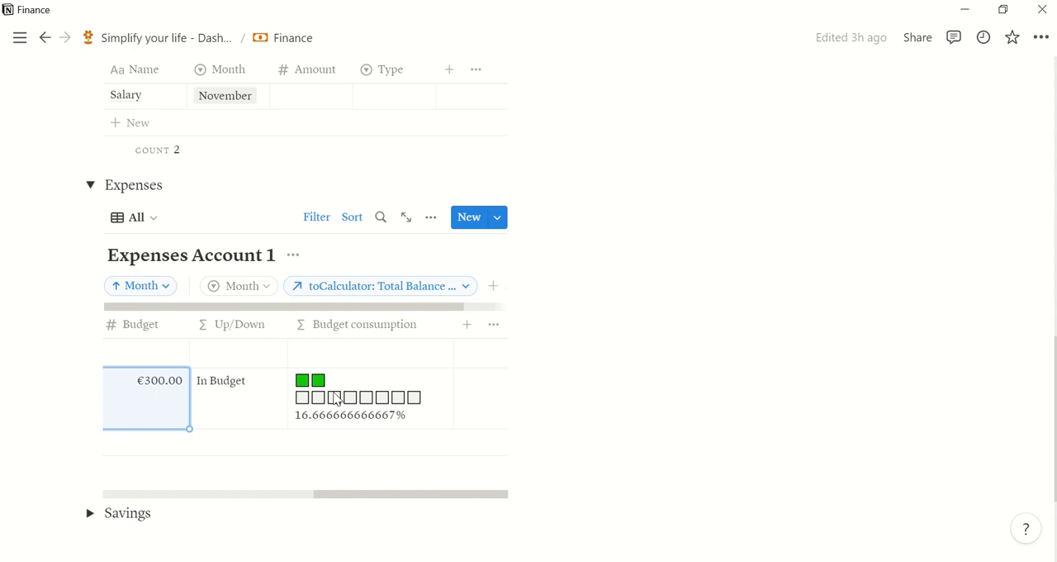
mouse_move(310, 388)
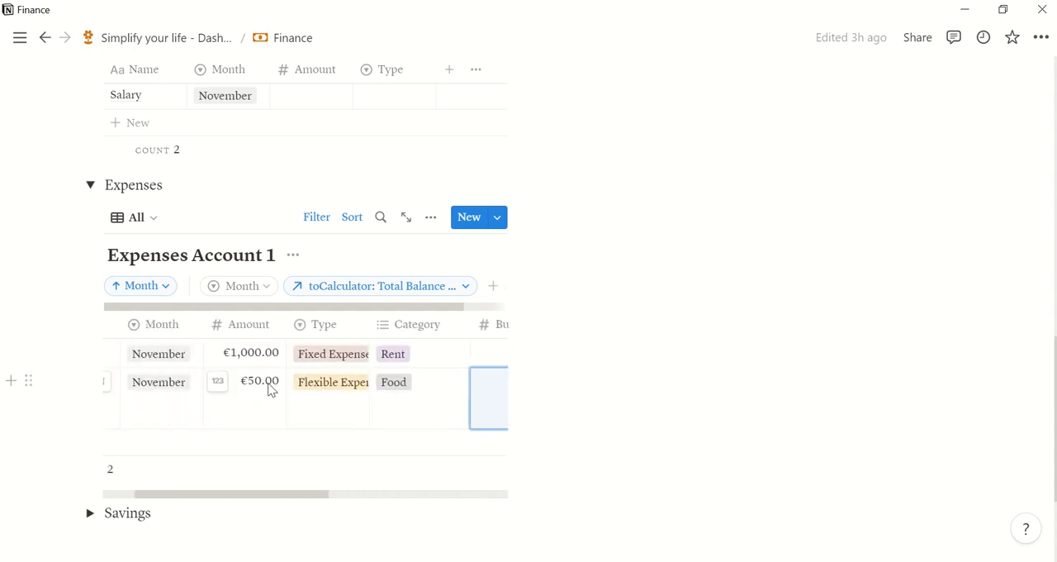
left_click(259, 381)
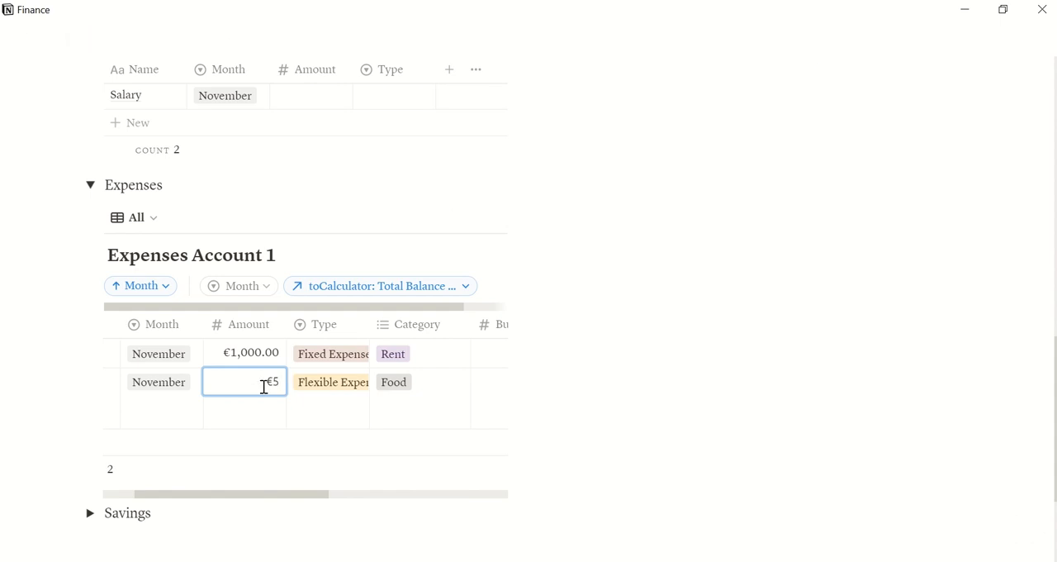
type("350.00")
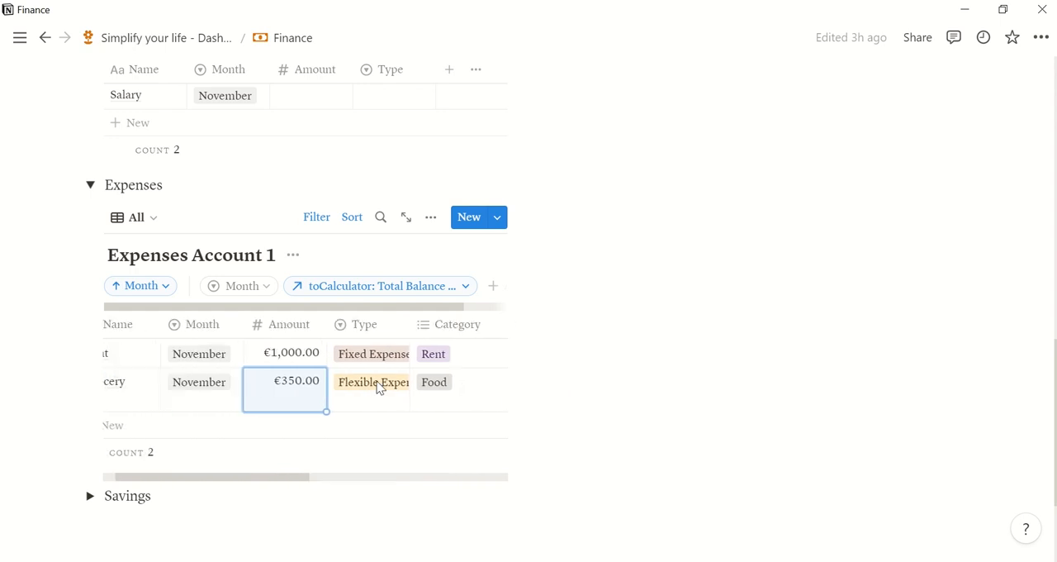
Step: Expand Savings > Income and add a row named 'Monthly Savings'
scroll("down", 3)
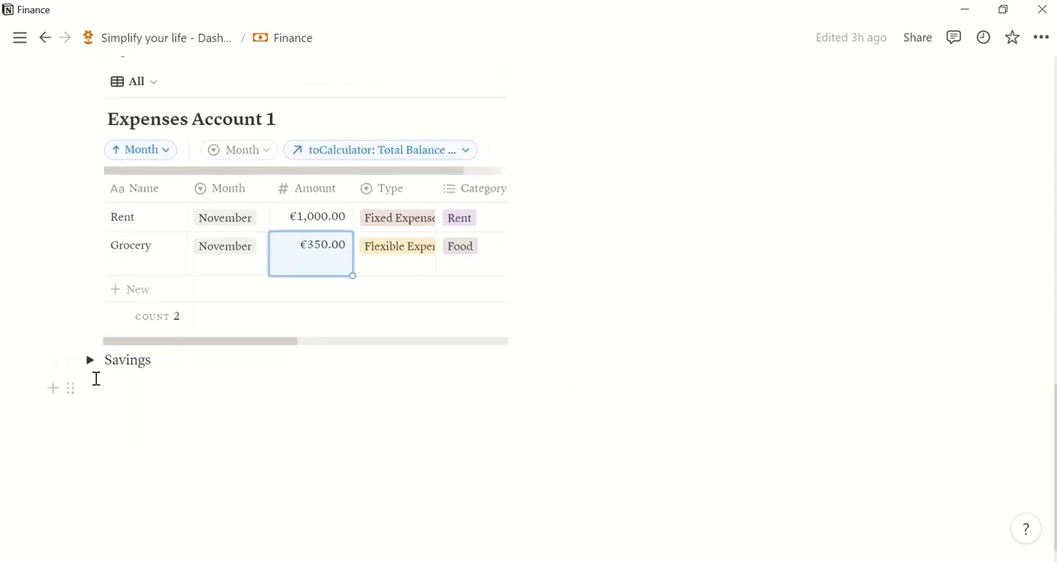
left_click(91, 359)
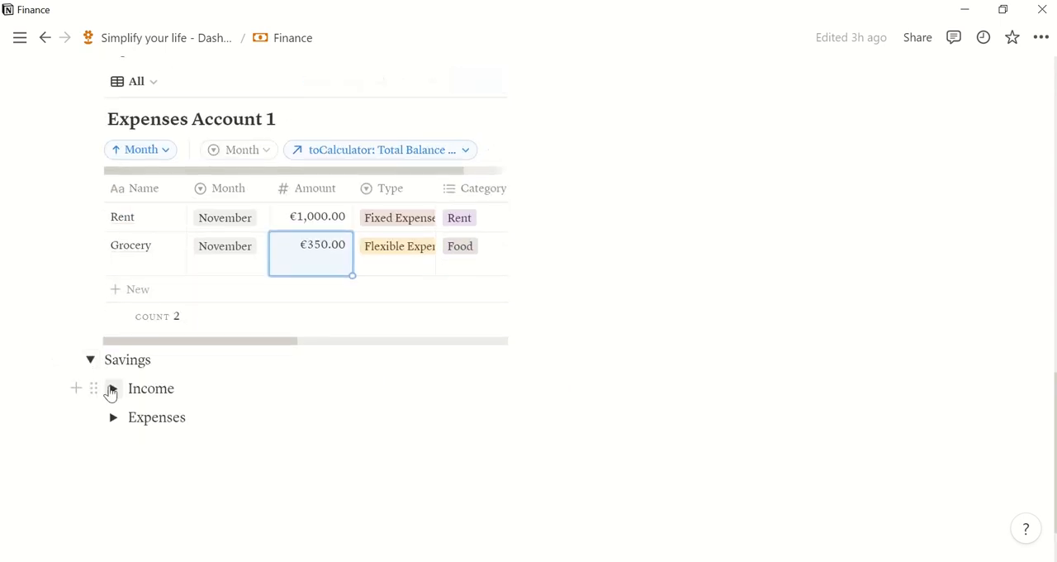
left_click(113, 388)
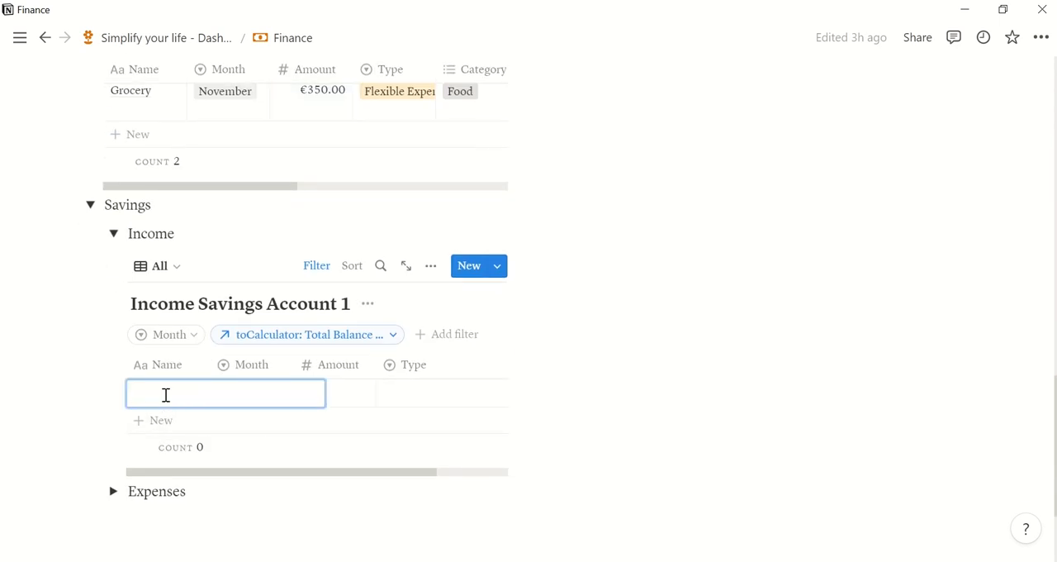
type("M")
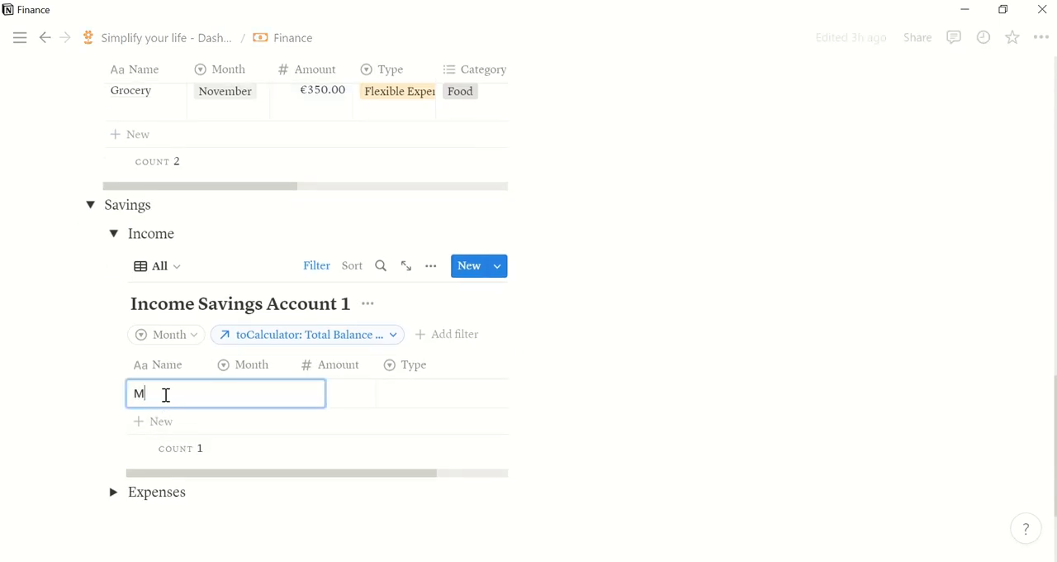
type("onthly Savings")
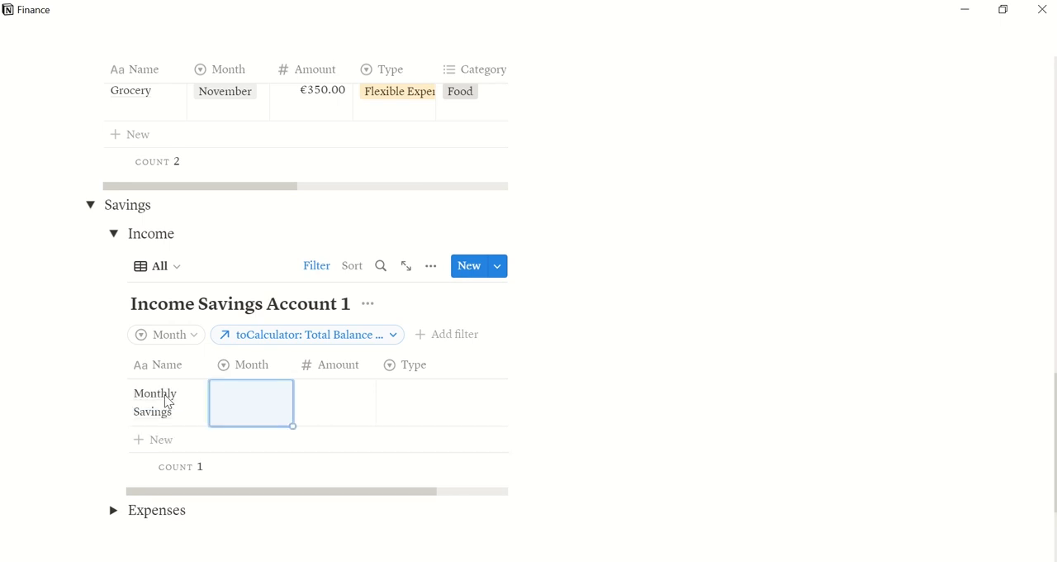
Step: Set the Monthly Savings entry to November, €1,000 and Fixed Savings type
left_click(252, 402)
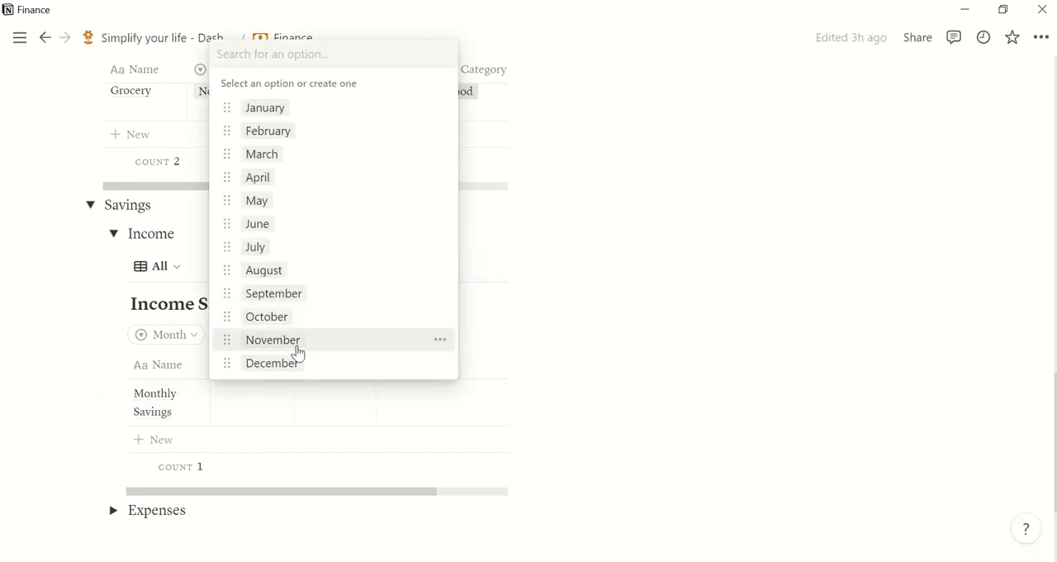
left_click(273, 340)
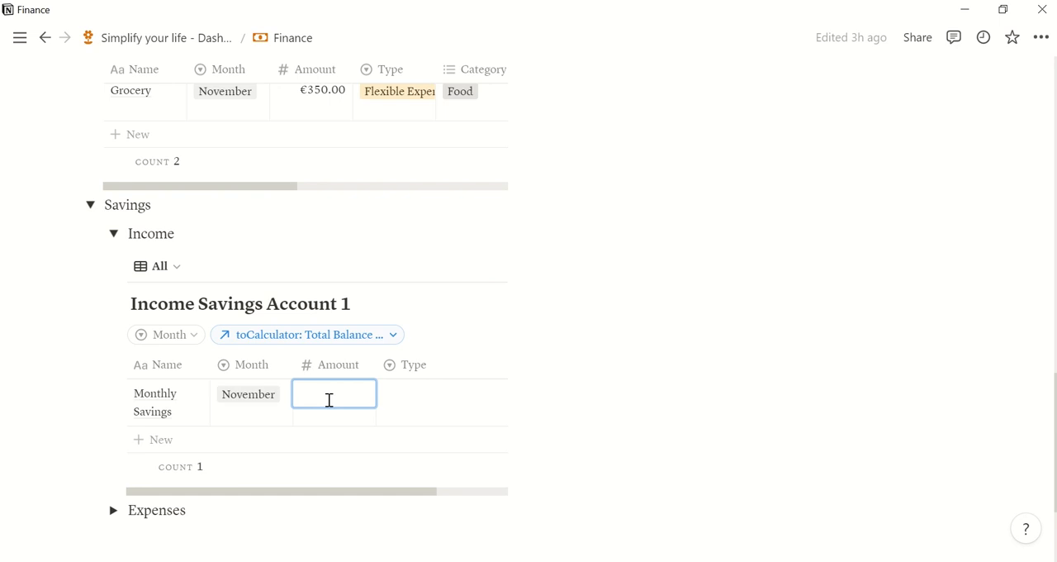
type("1000")
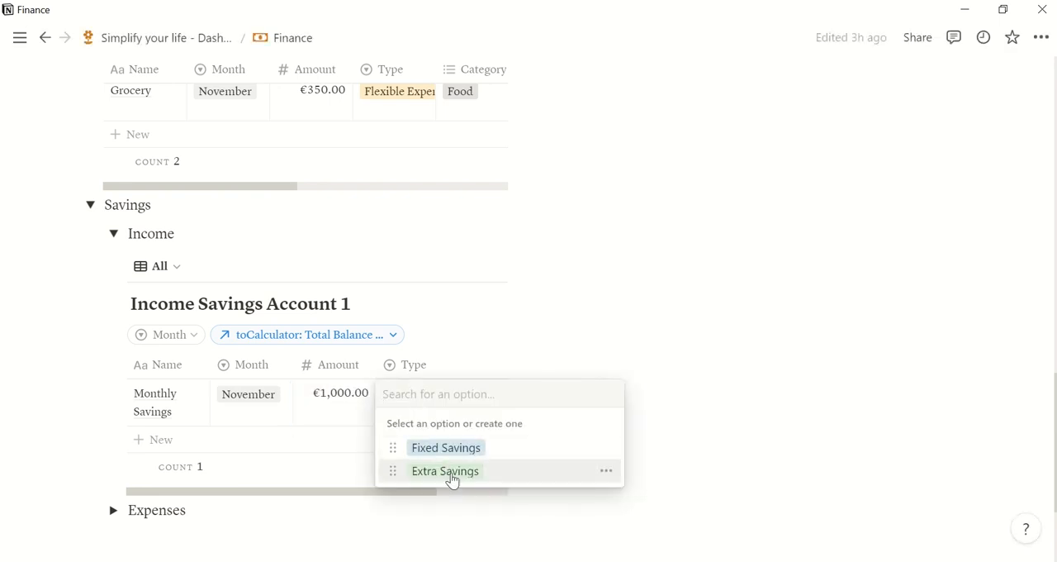
left_click(445, 447)
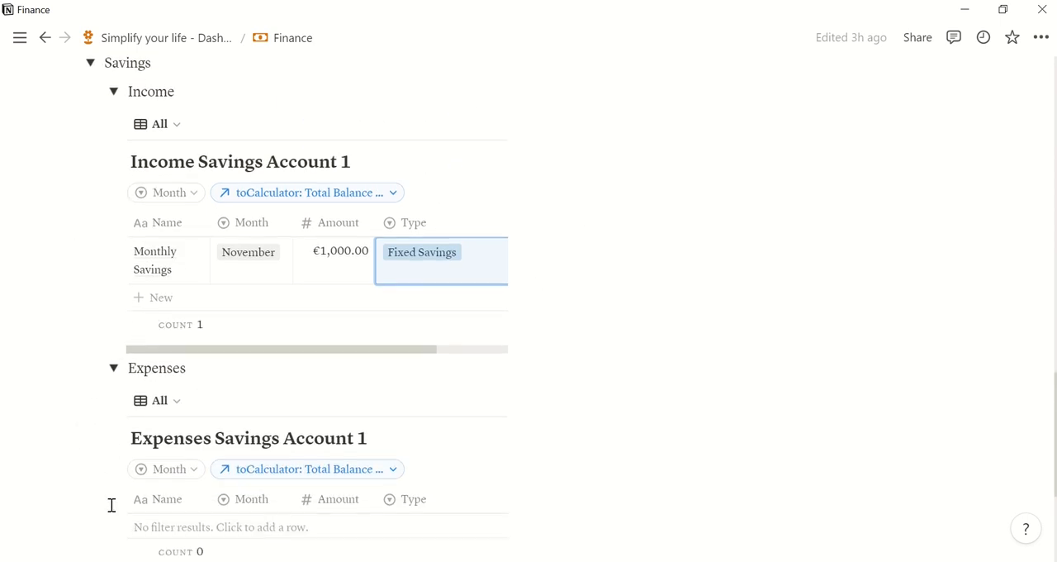
scroll("down", 3)
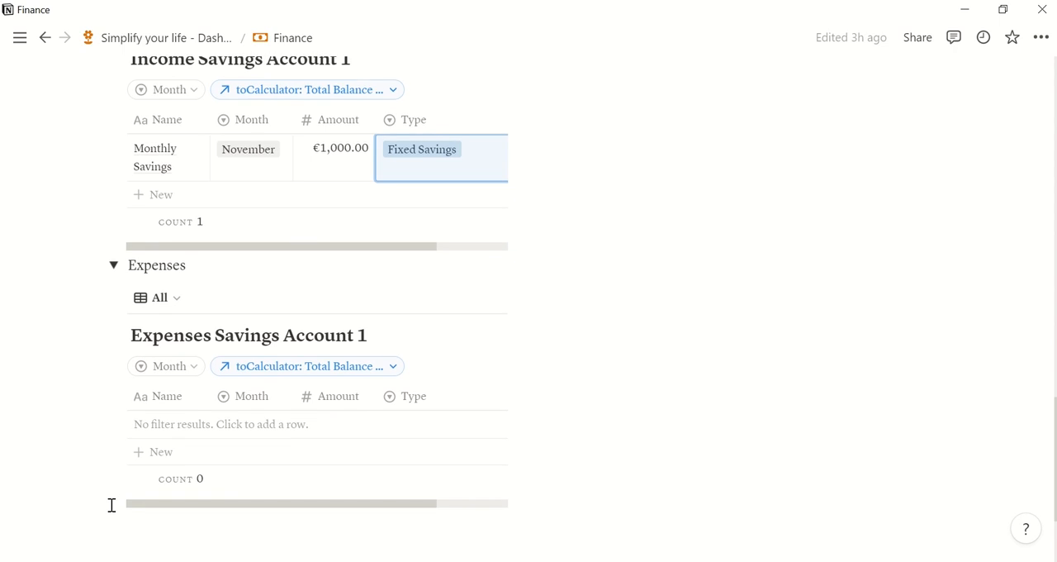
mouse_move(146, 403)
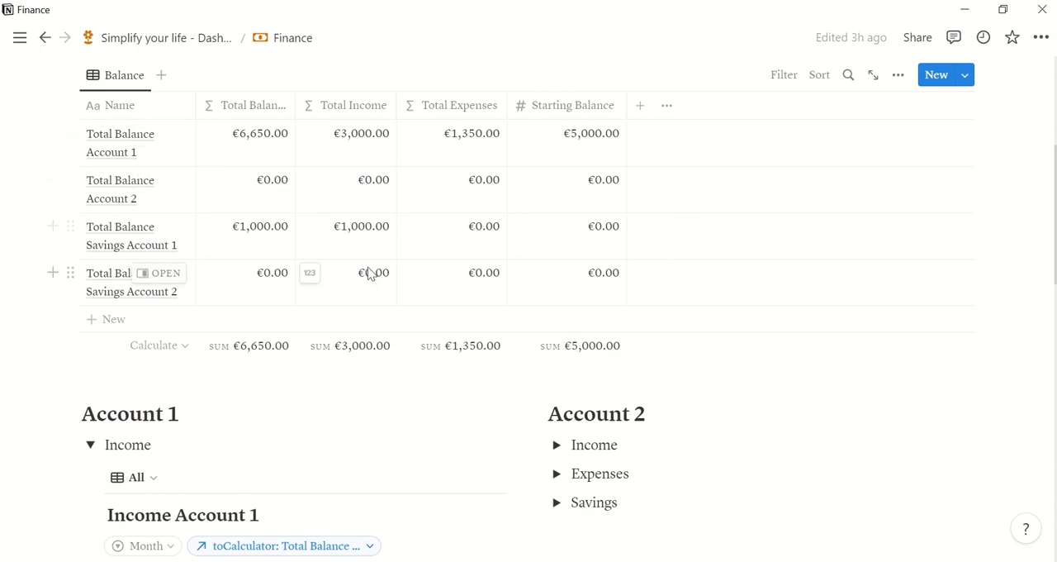
scroll("down", 3)
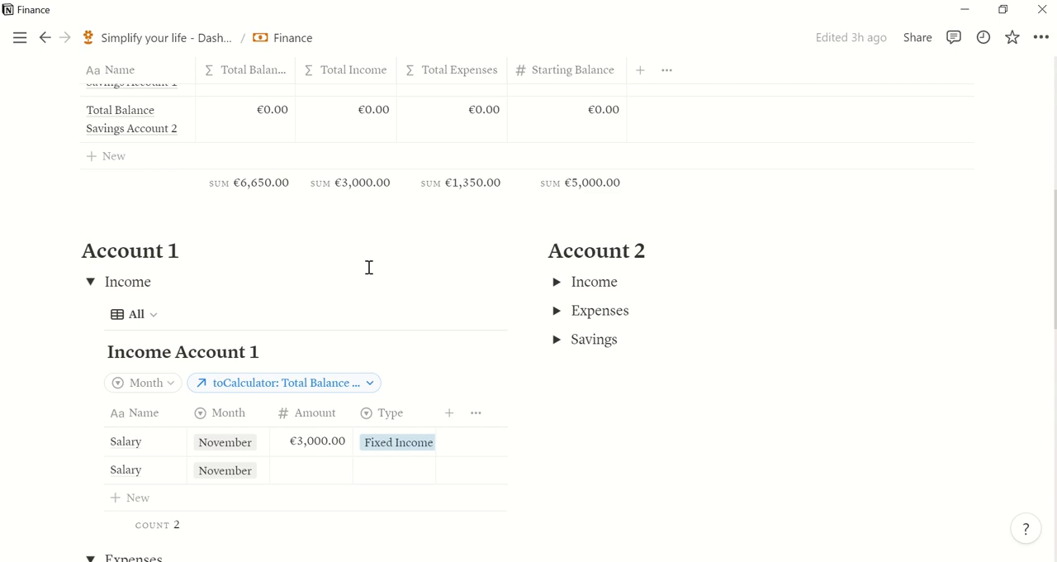
mouse_move(399, 290)
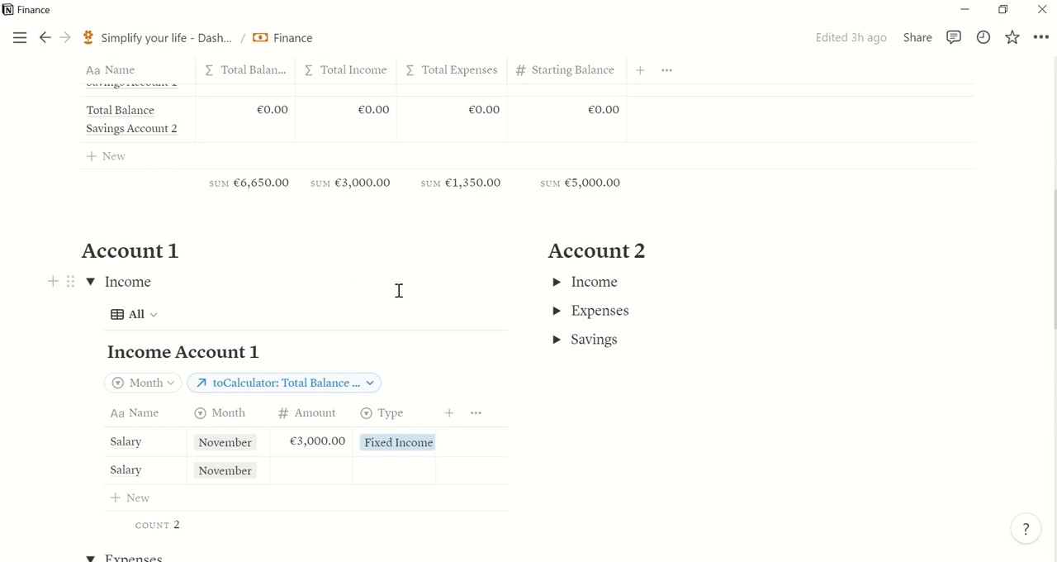
scroll("down", 3)
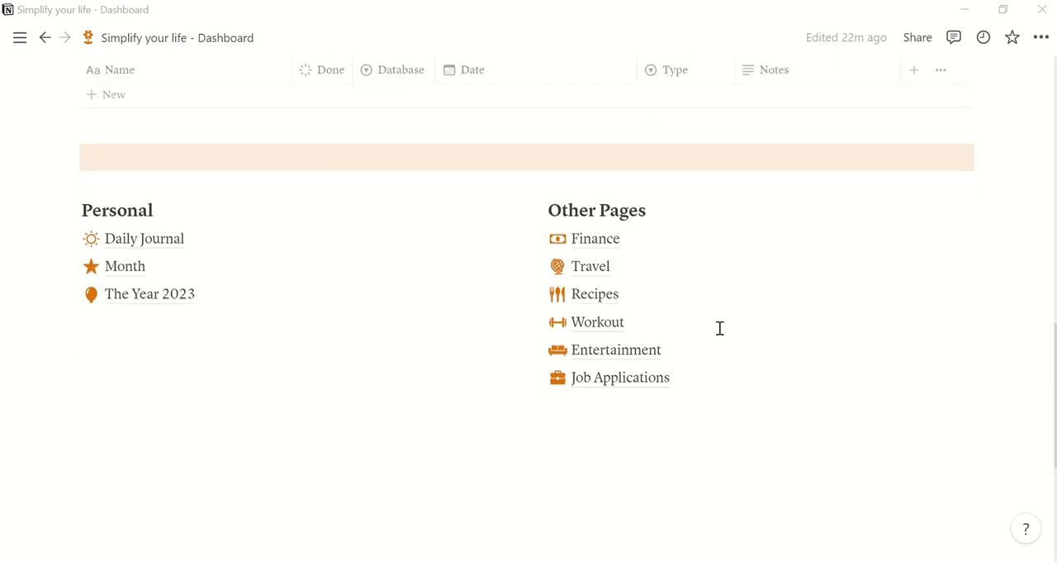
Step: Open the Travel page and browse its Planned, Finished and Wishlist trip views
left_click(591, 266)
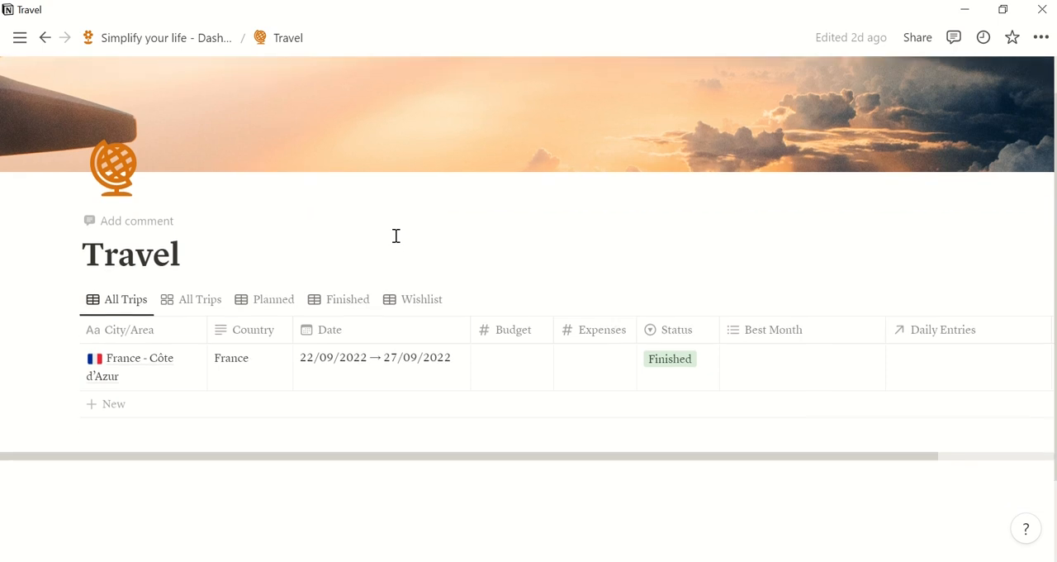
scroll("down", 3)
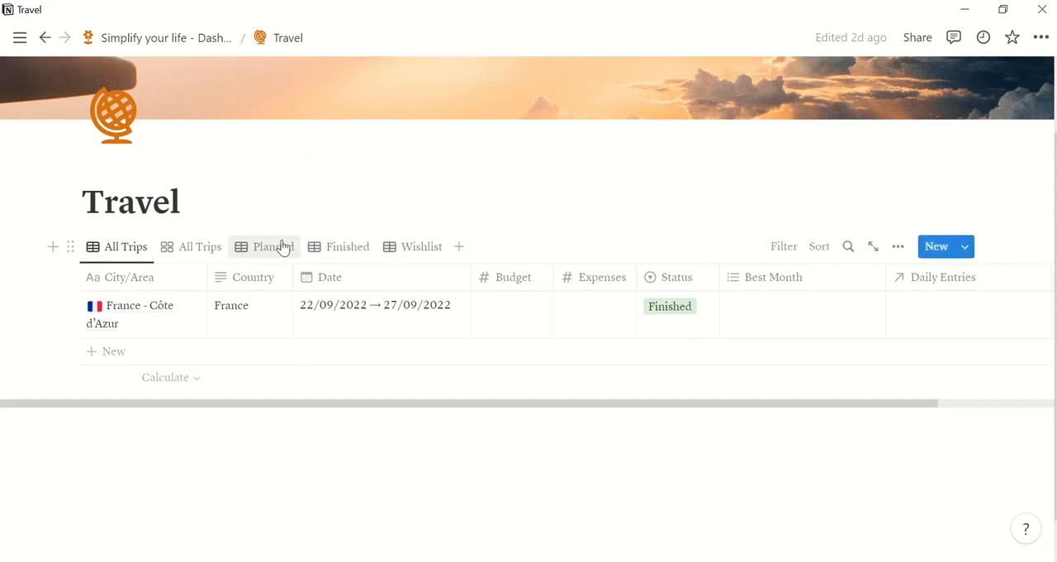
left_click(273, 246)
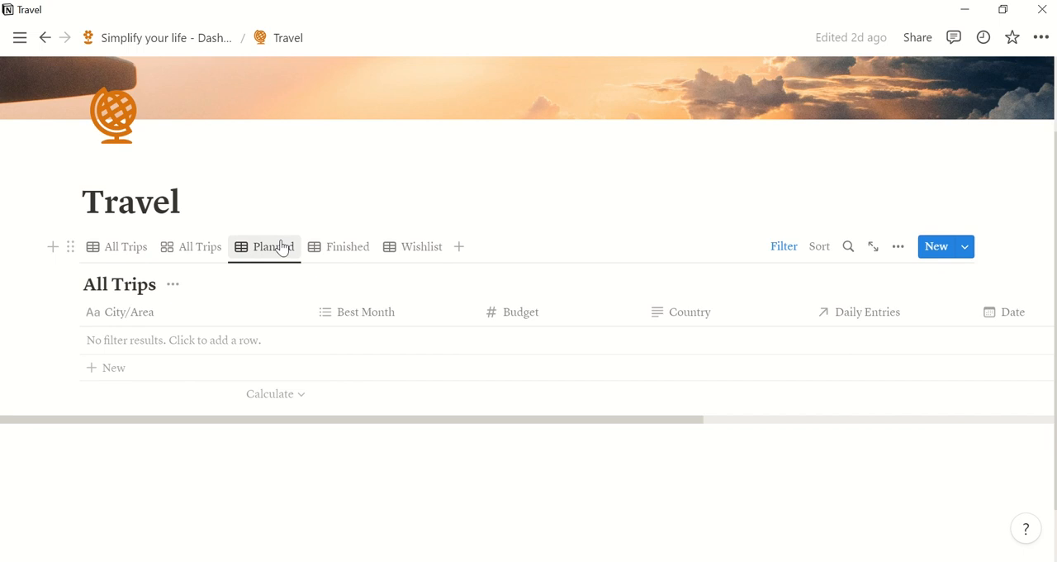
left_click(348, 246)
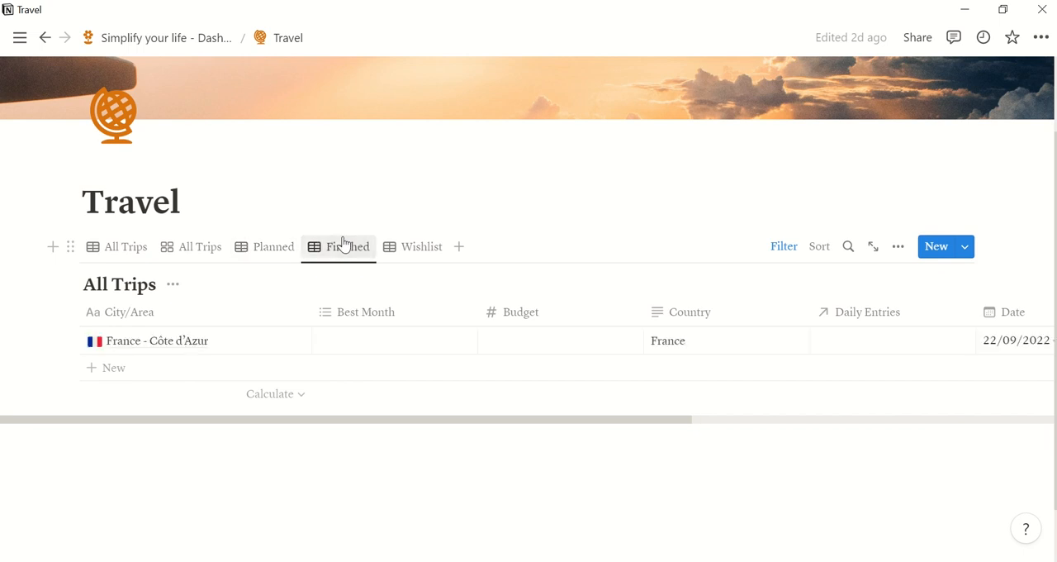
mouse_move(413, 246)
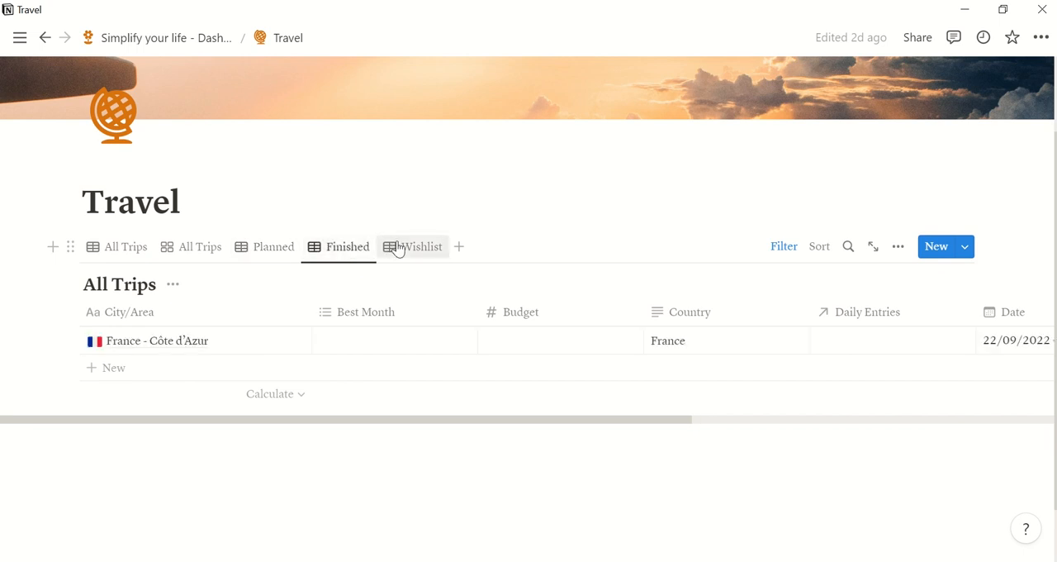
left_click(421, 246)
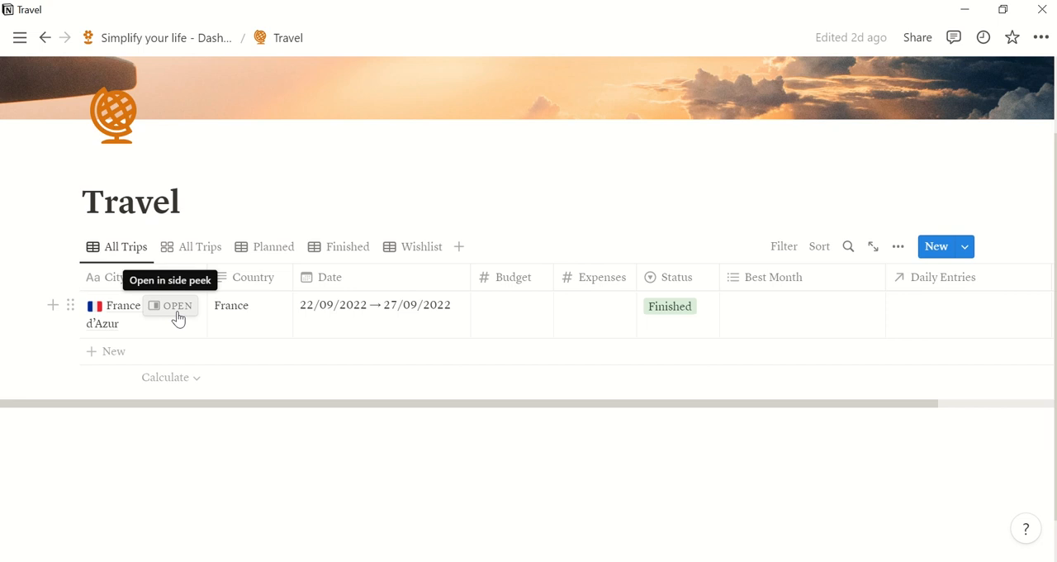
Step: Open France – Côte d'Azur as a full page and scroll through its podcast, notes and itinerary
left_click(176, 306)
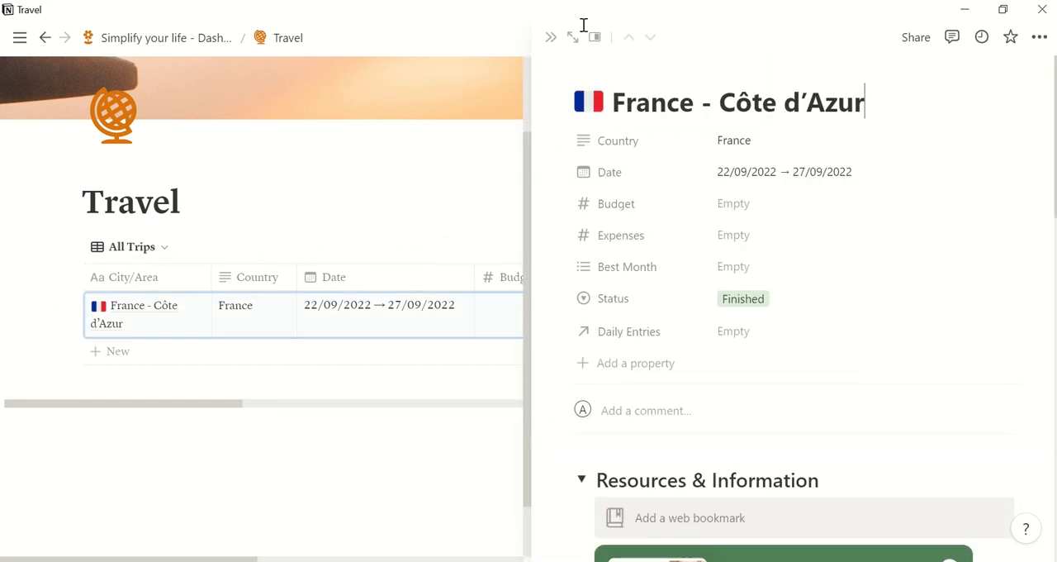
left_click(572, 36)
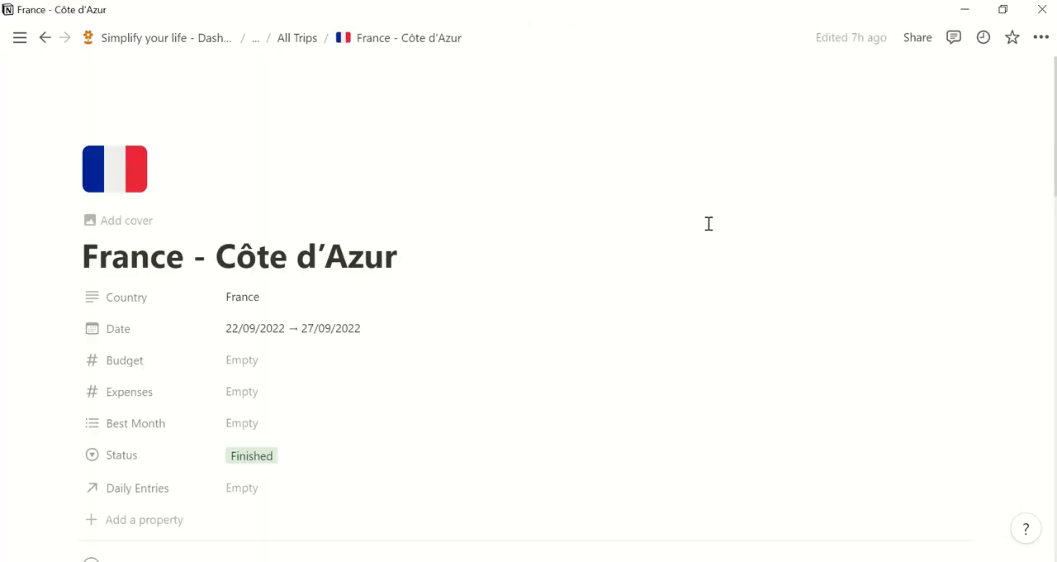
scroll("down", 3)
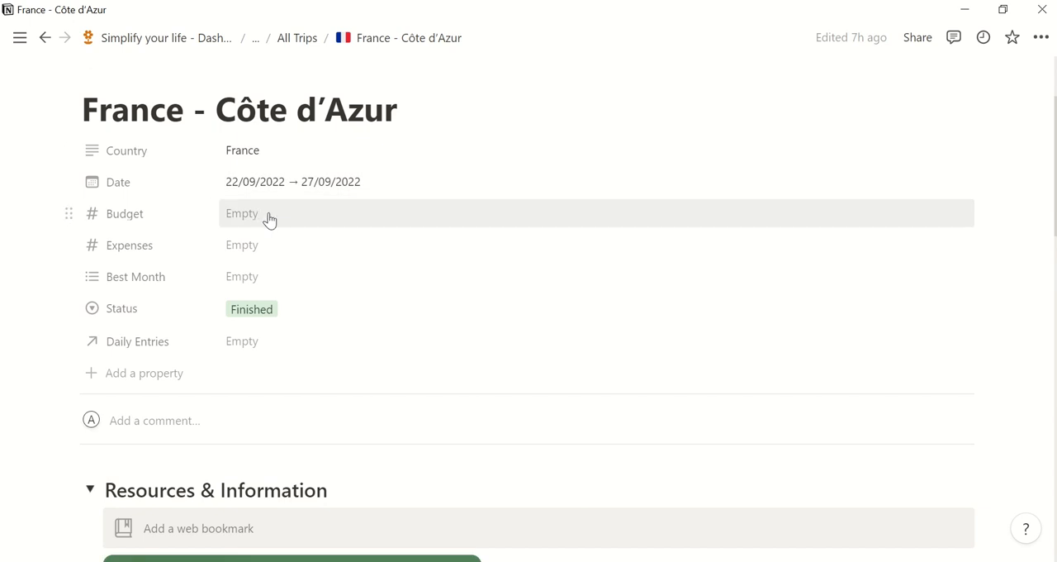
mouse_move(312, 216)
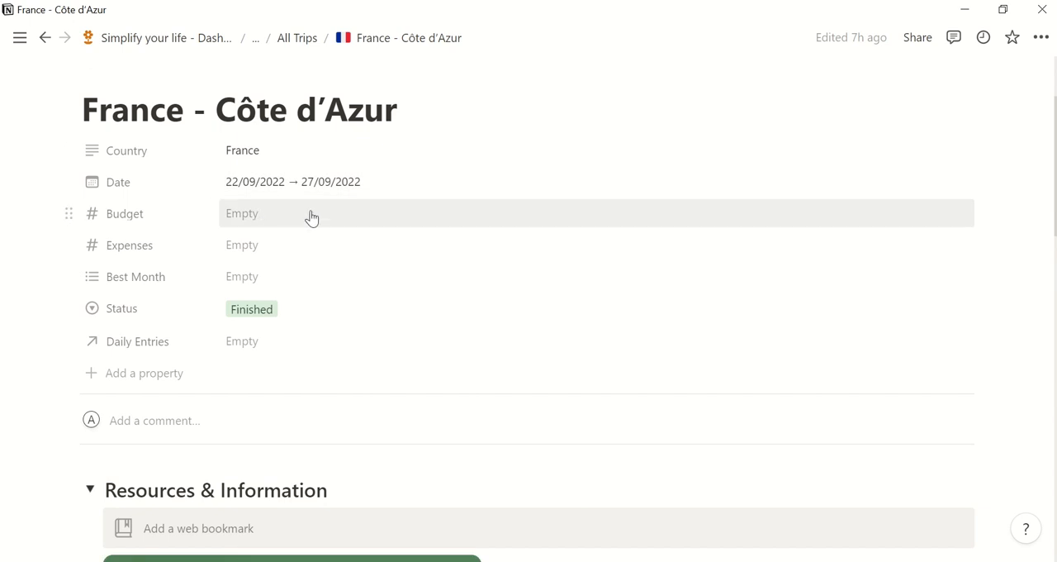
mouse_move(227, 285)
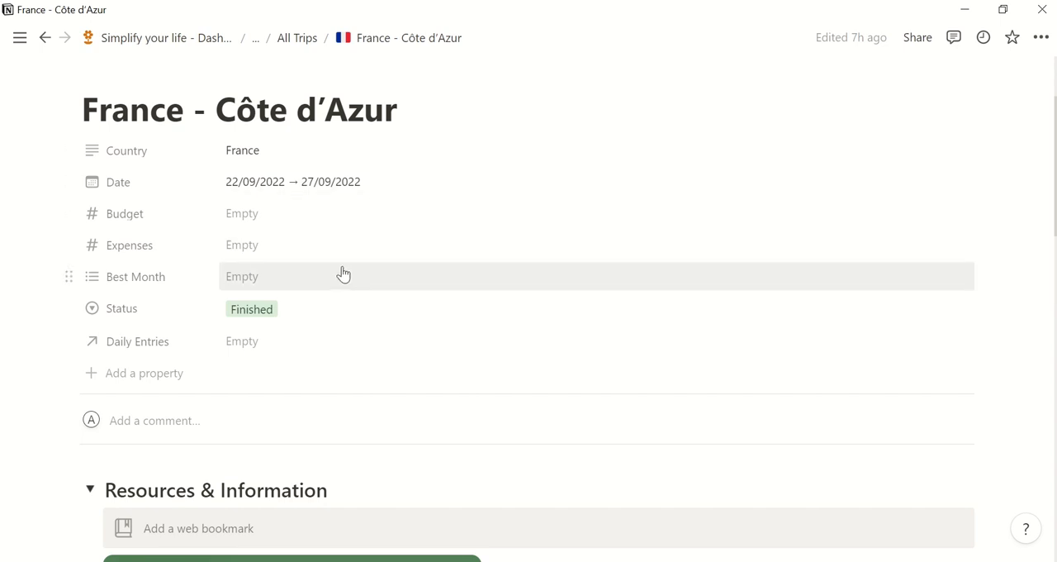
scroll("down", 3)
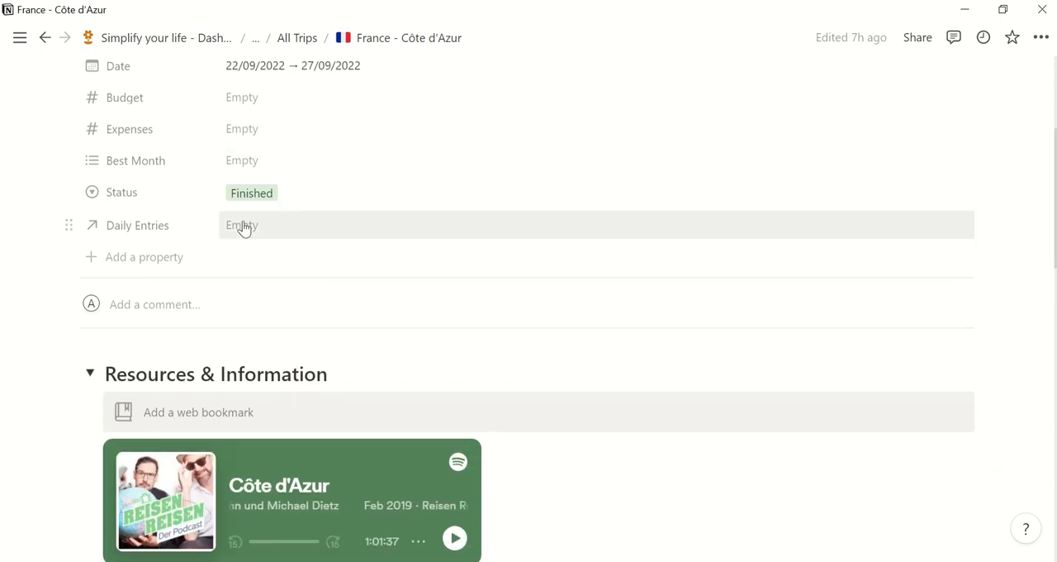
scroll("down", 3)
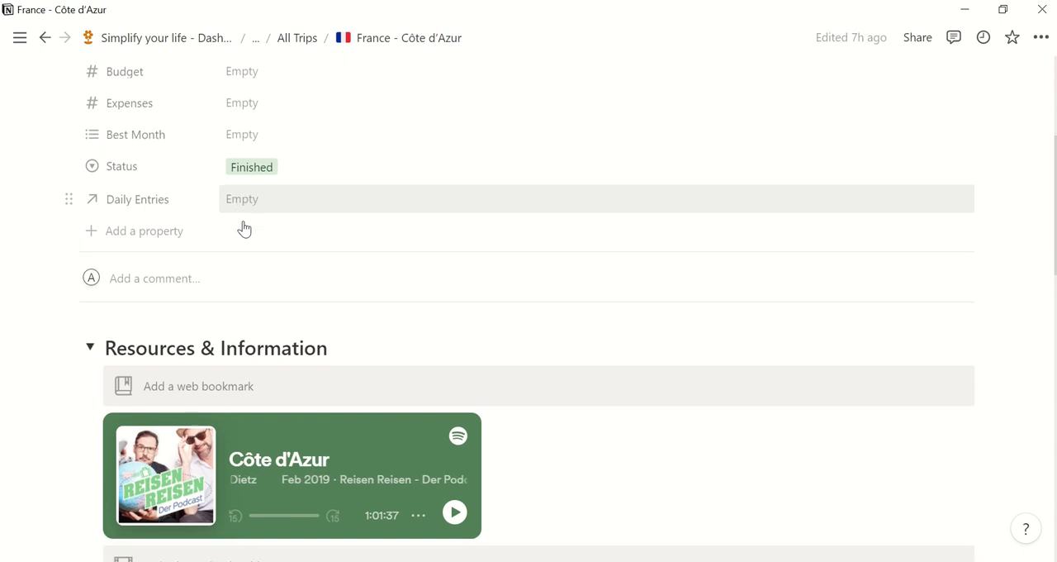
scroll("down", 3)
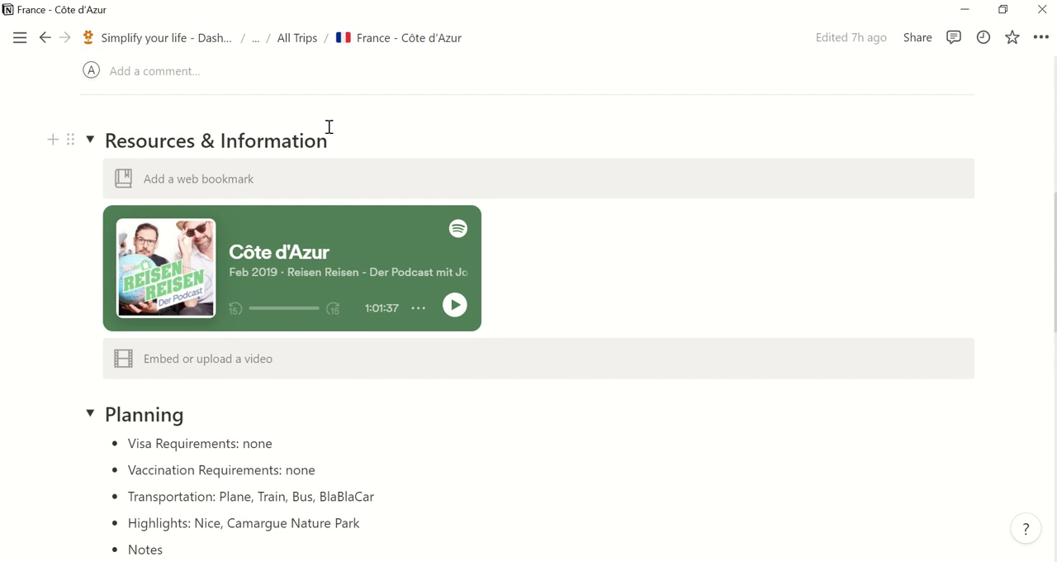
mouse_move(623, 178)
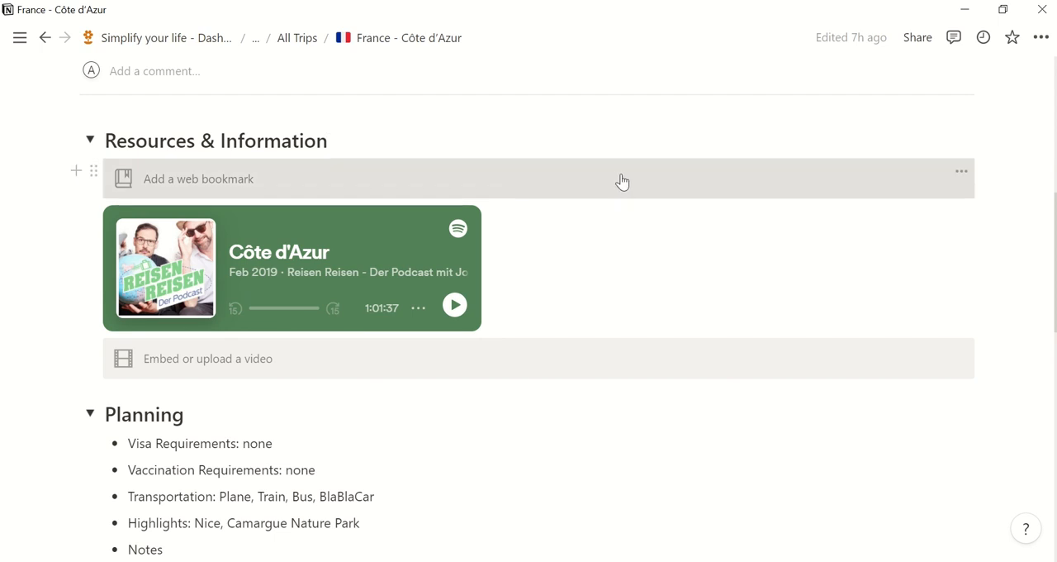
mouse_move(549, 378)
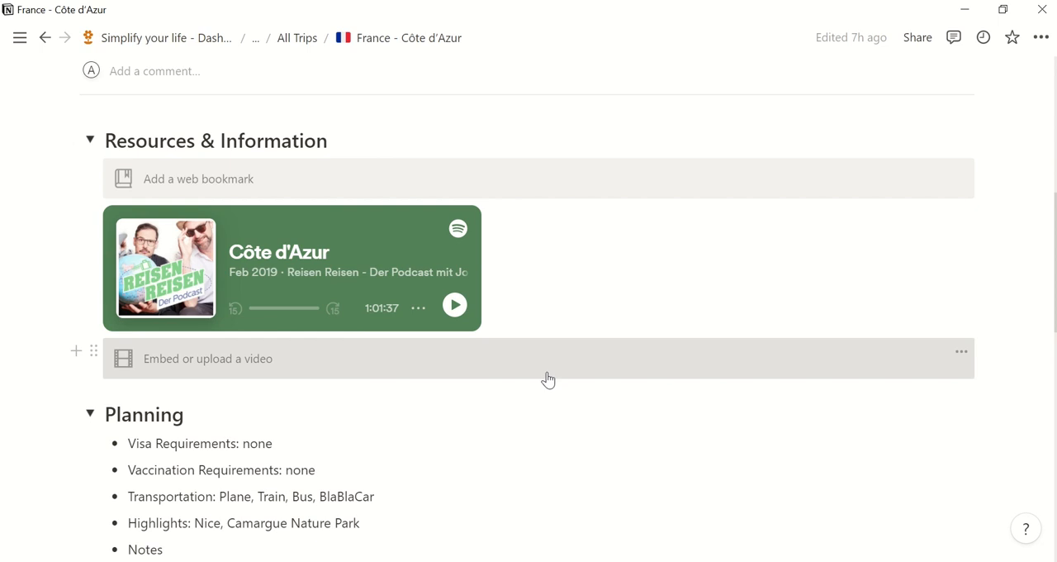
scroll("down", 3)
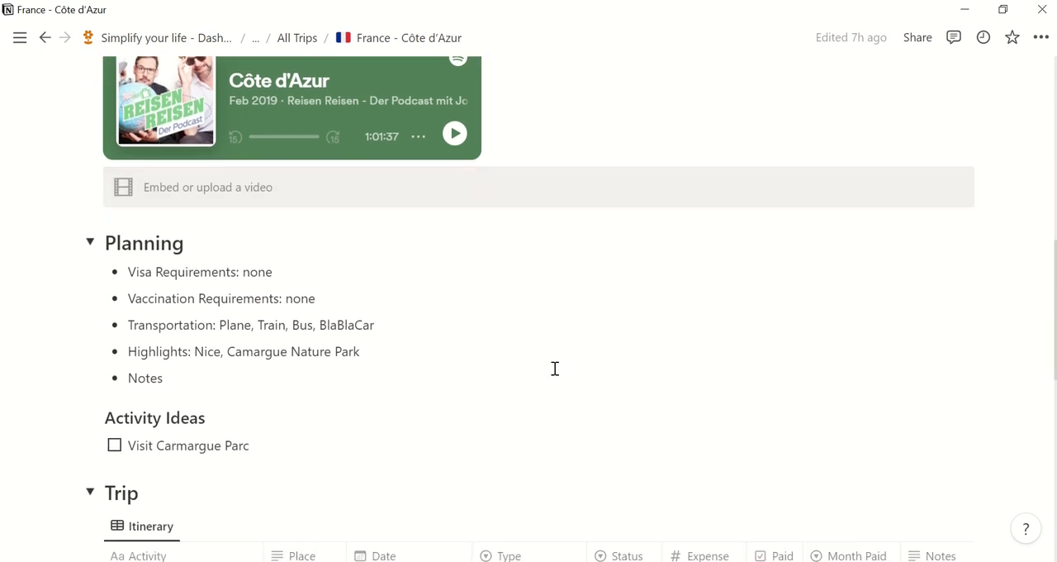
mouse_move(361, 280)
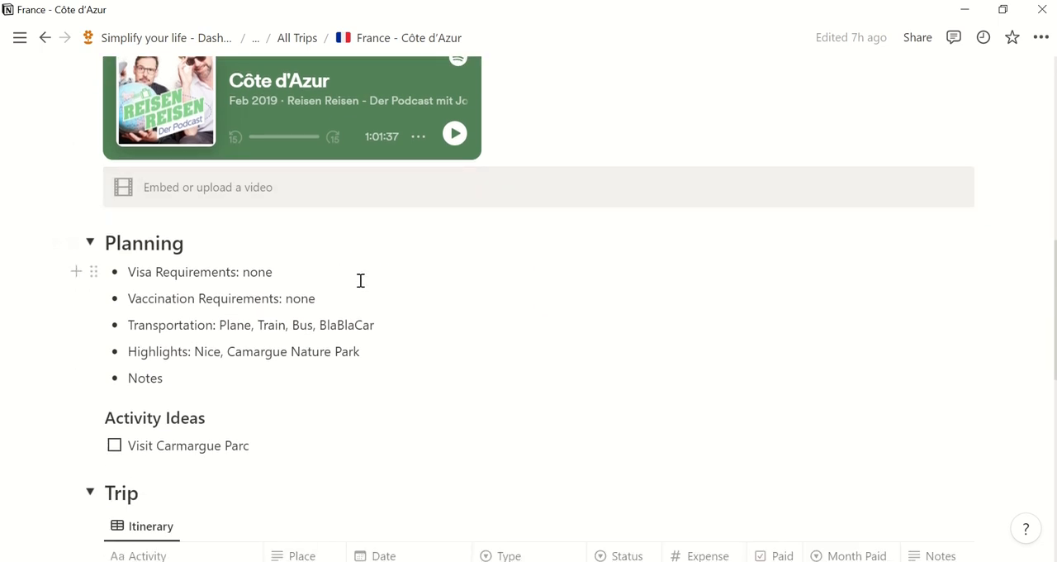
mouse_move(396, 280)
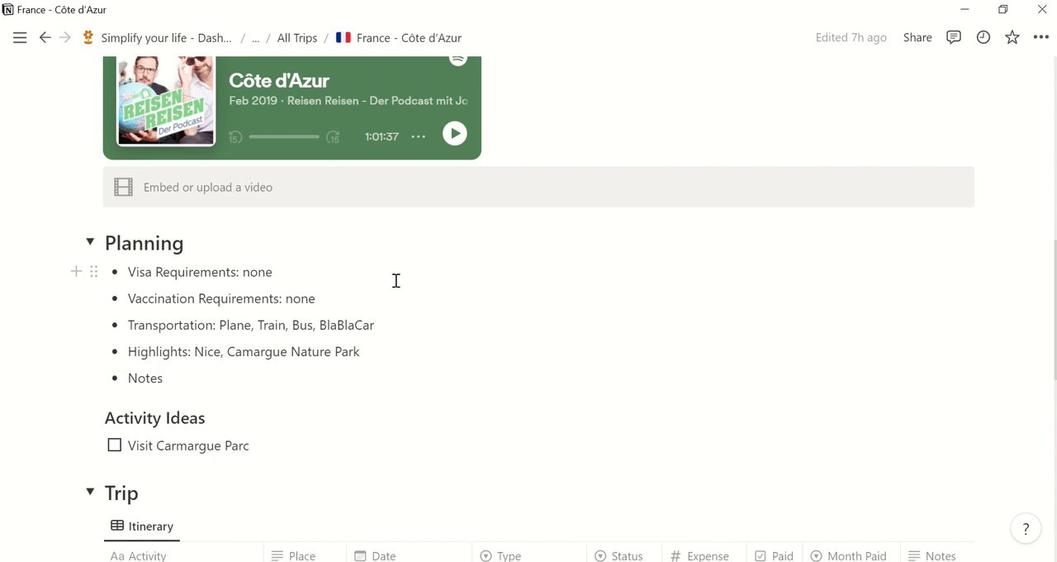
mouse_move(415, 325)
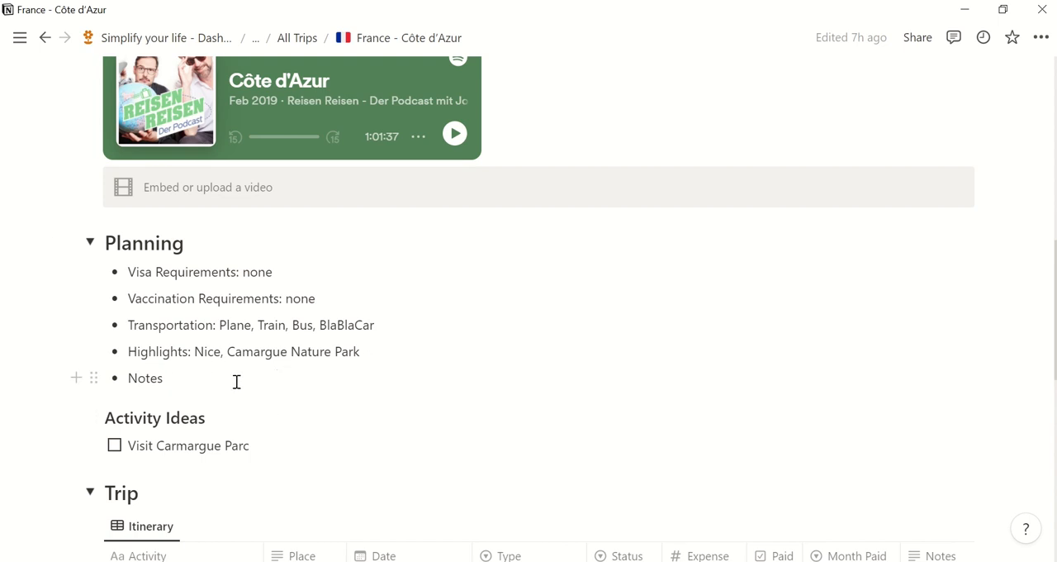
scroll("down", 3)
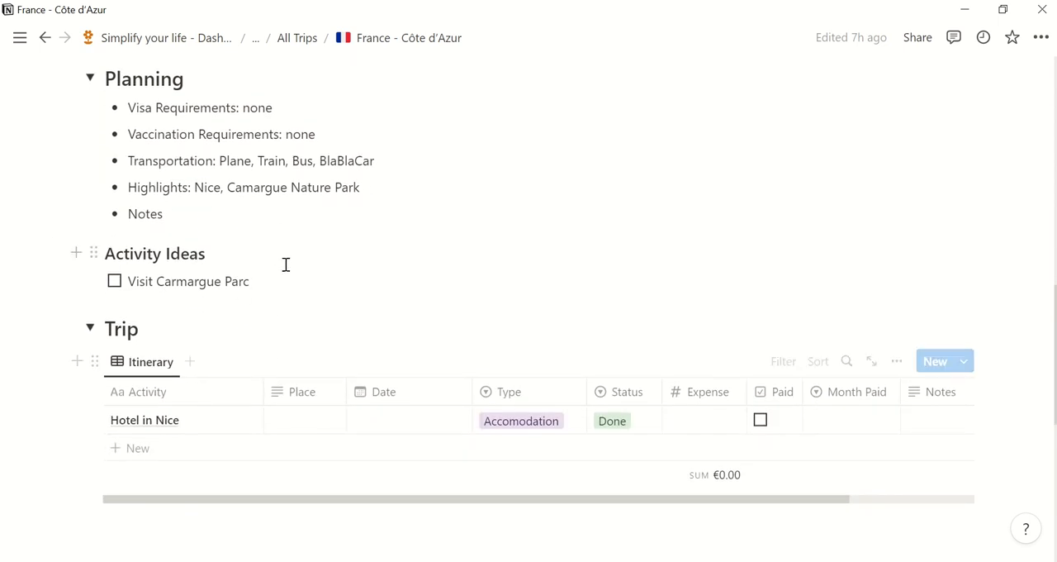
scroll("down", 3)
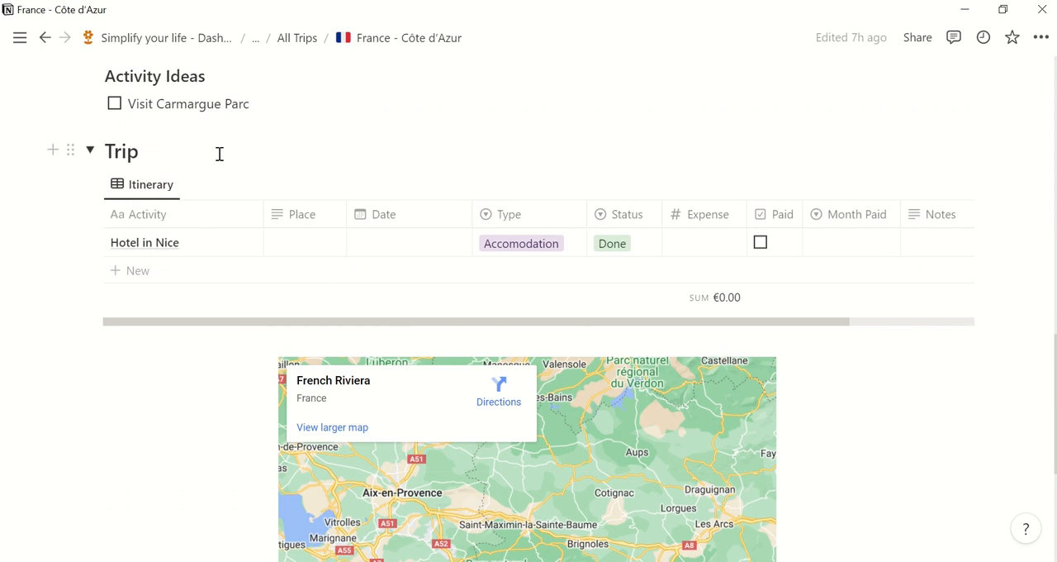
mouse_move(189, 358)
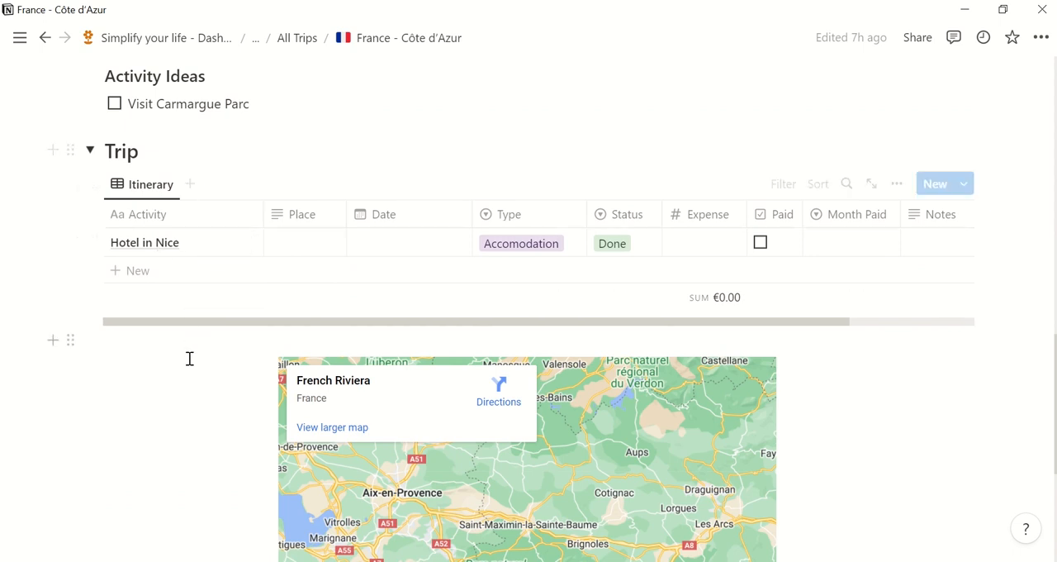
mouse_move(198, 225)
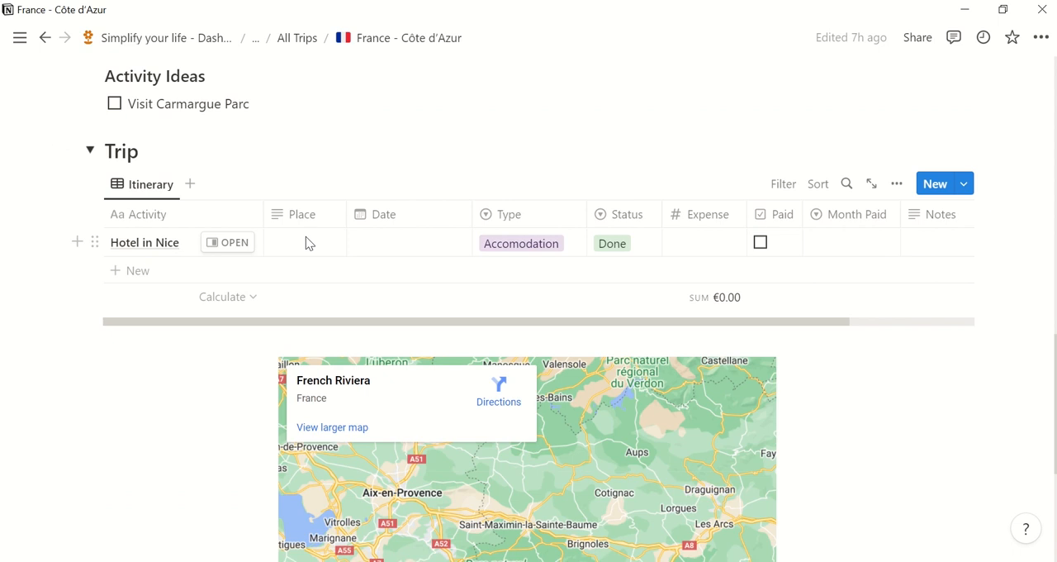
mouse_move(313, 246)
type("Nice")
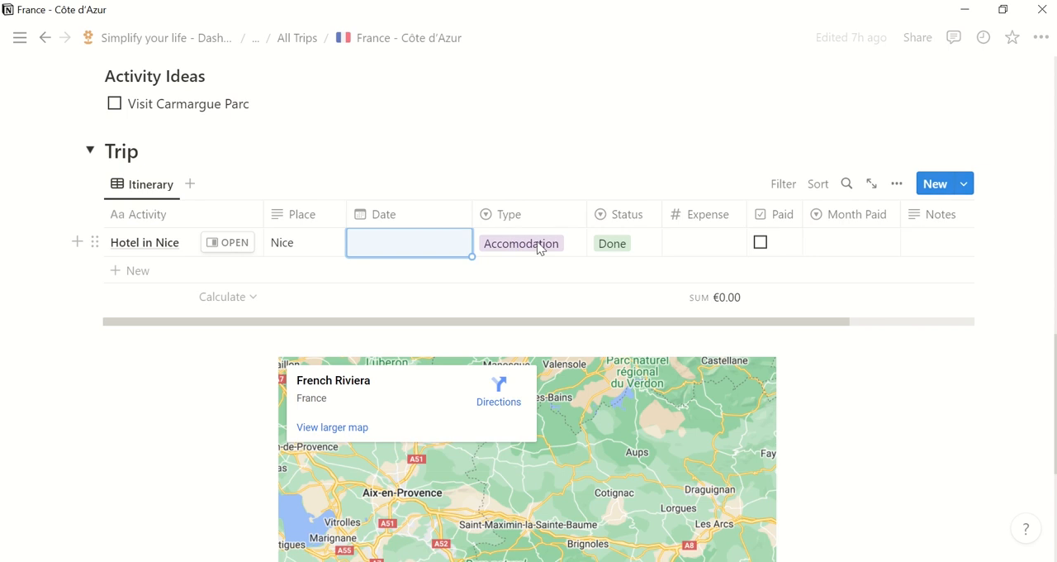
mouse_move(587, 237)
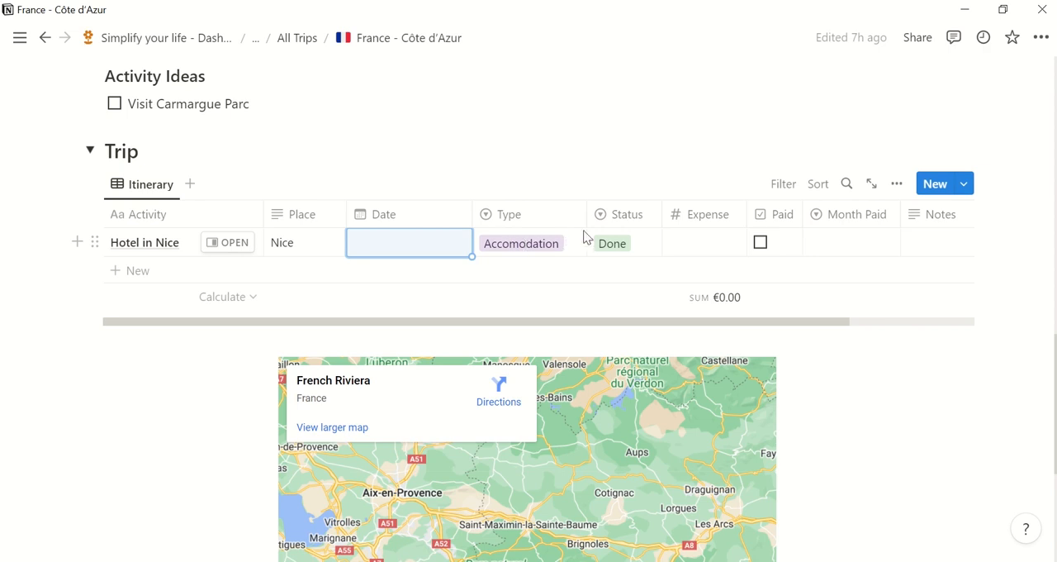
mouse_move(642, 253)
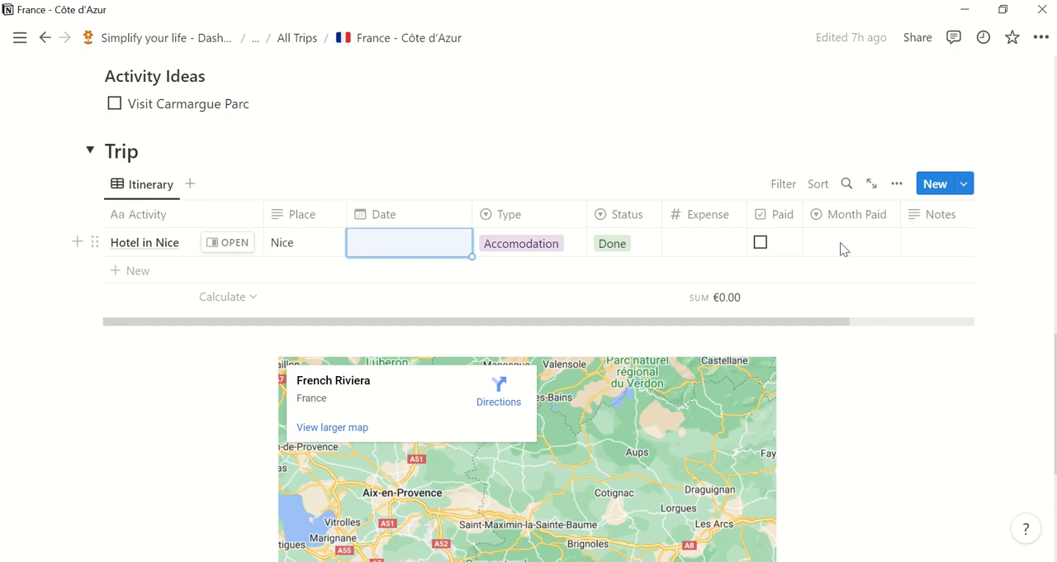
mouse_move(923, 257)
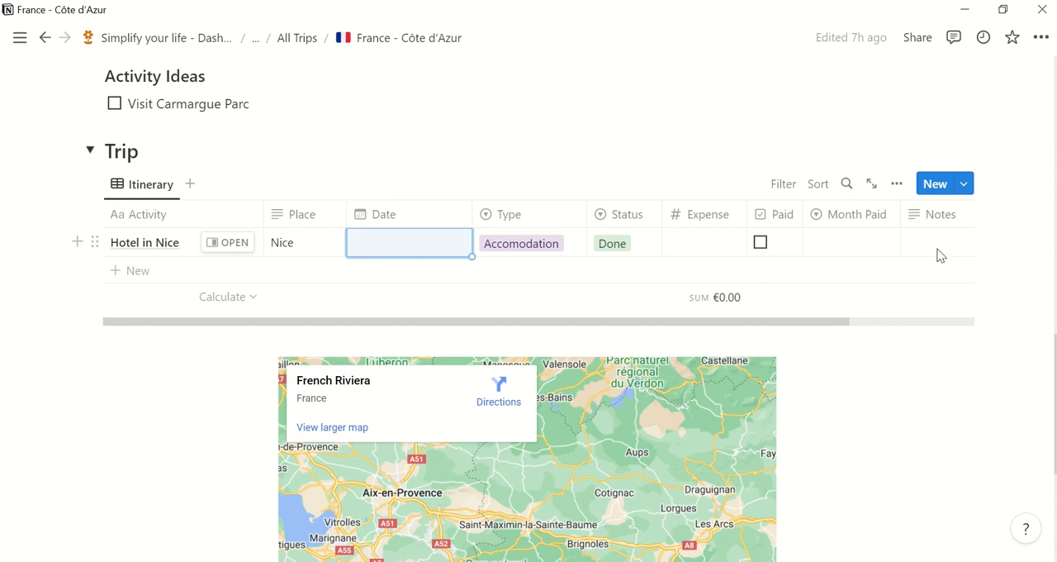
Step: Scroll down the trip page, then return to the Simplify your life dashboard
scroll("down", 3)
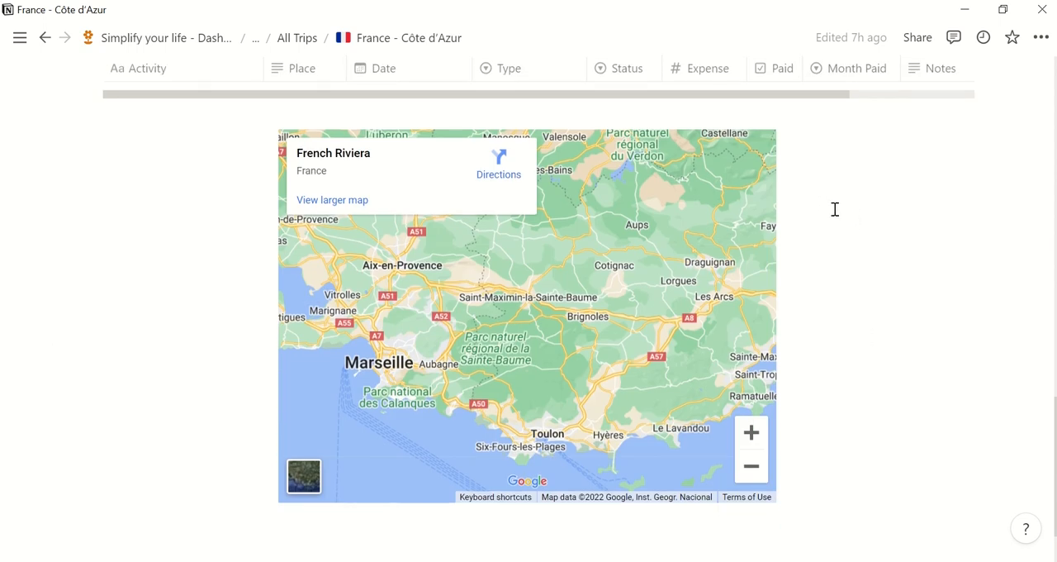
mouse_move(834, 446)
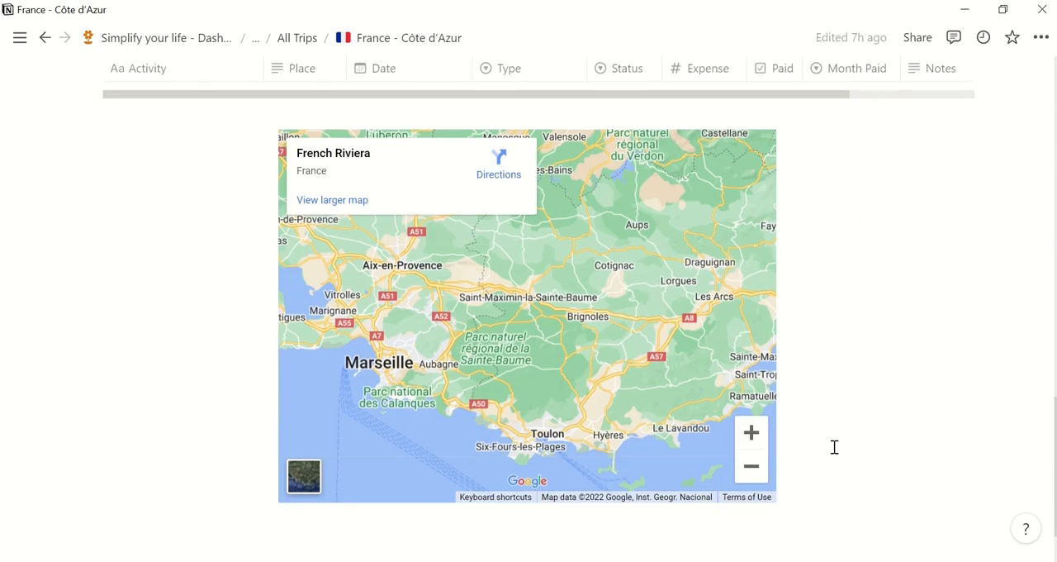
mouse_move(830, 447)
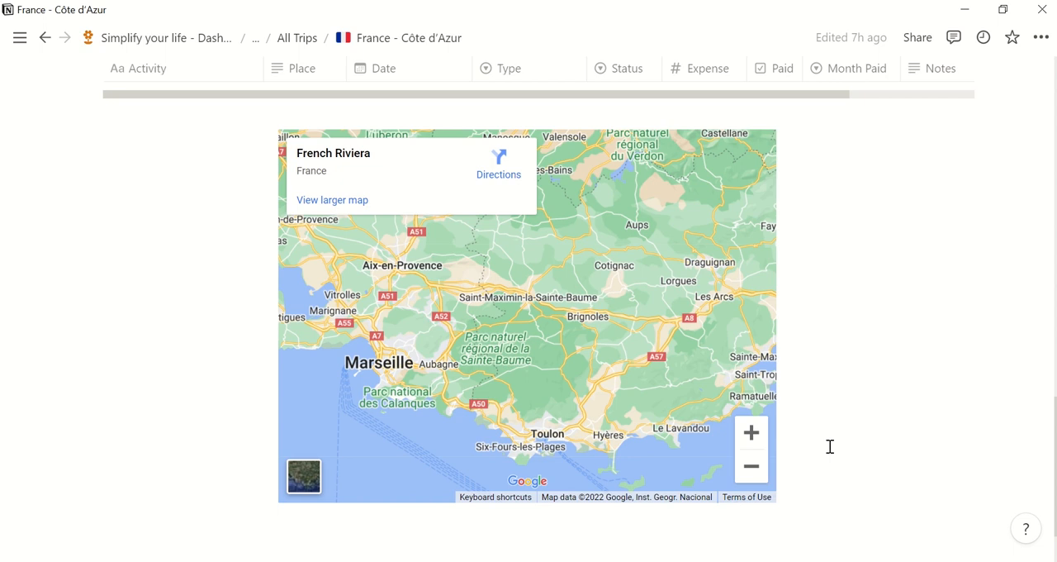
mouse_move(262, 326)
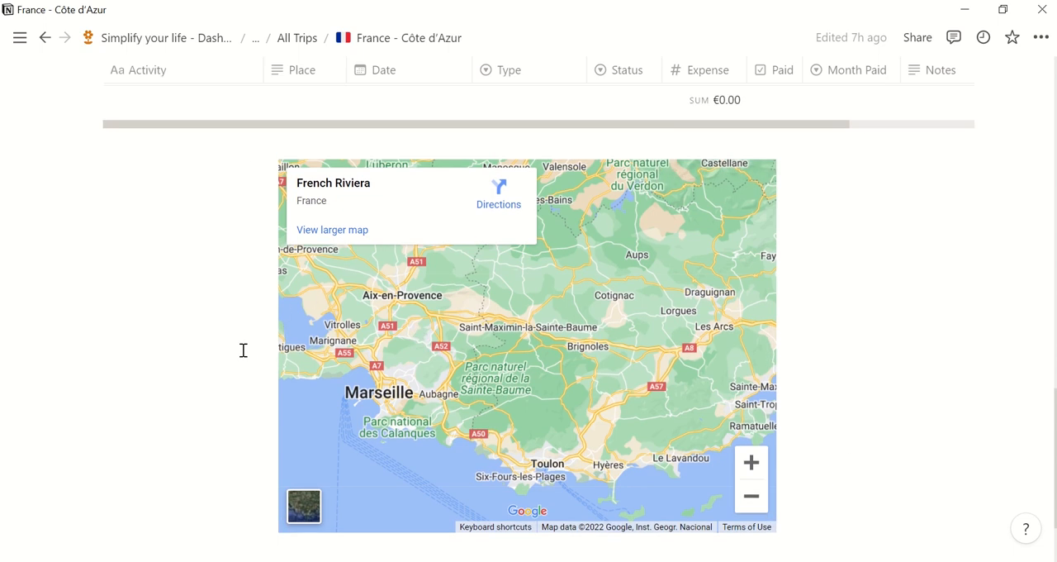
scroll("down", 3)
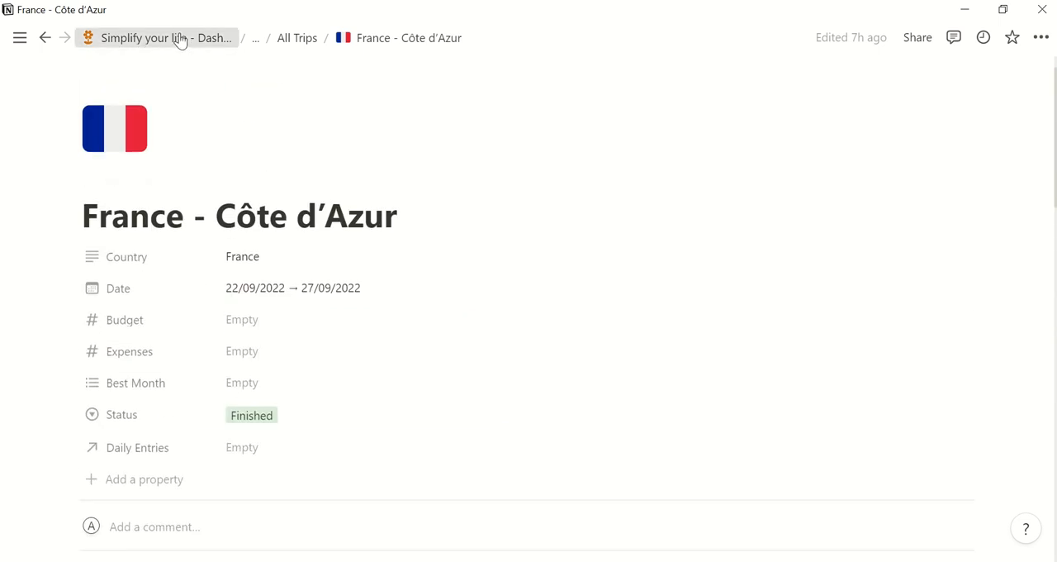
left_click(157, 37)
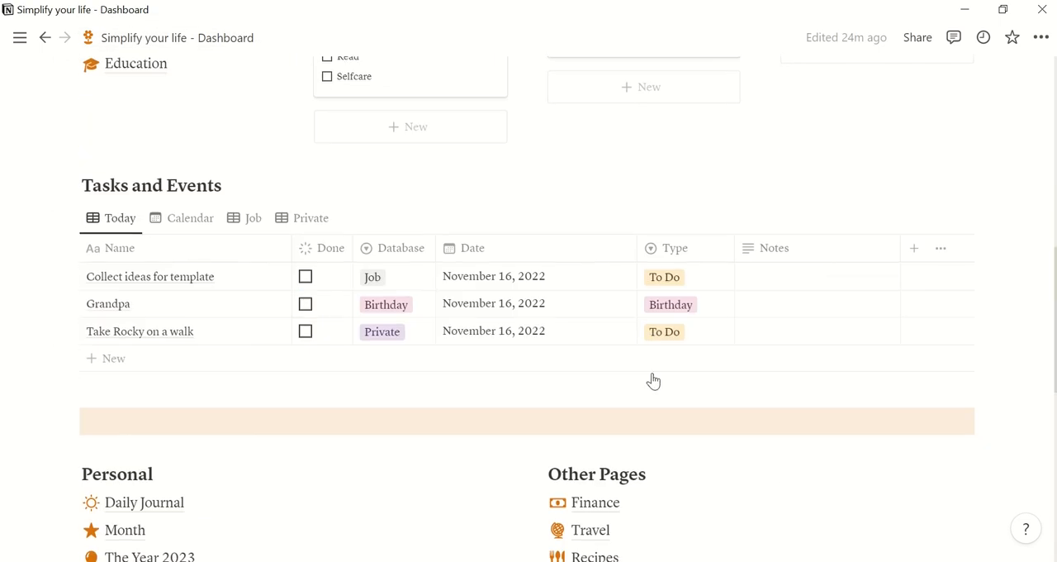
scroll("down", 3)
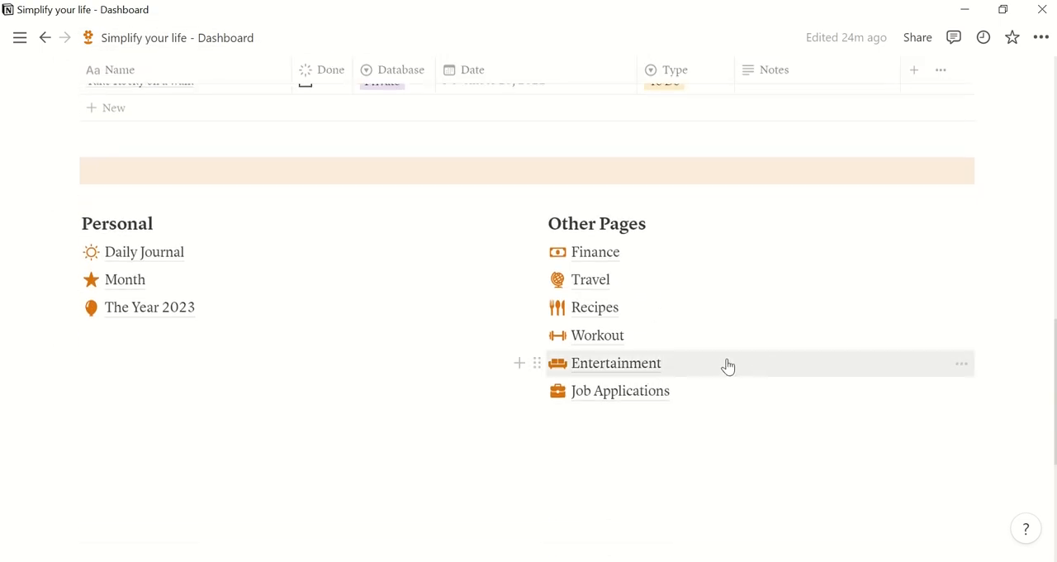
left_click(616, 363)
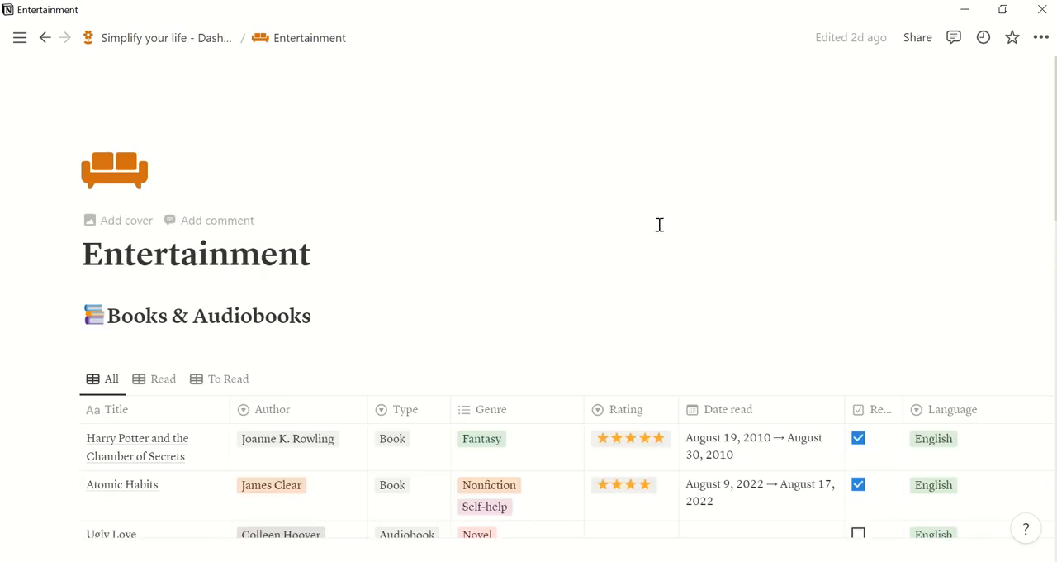
scroll("down", 3)
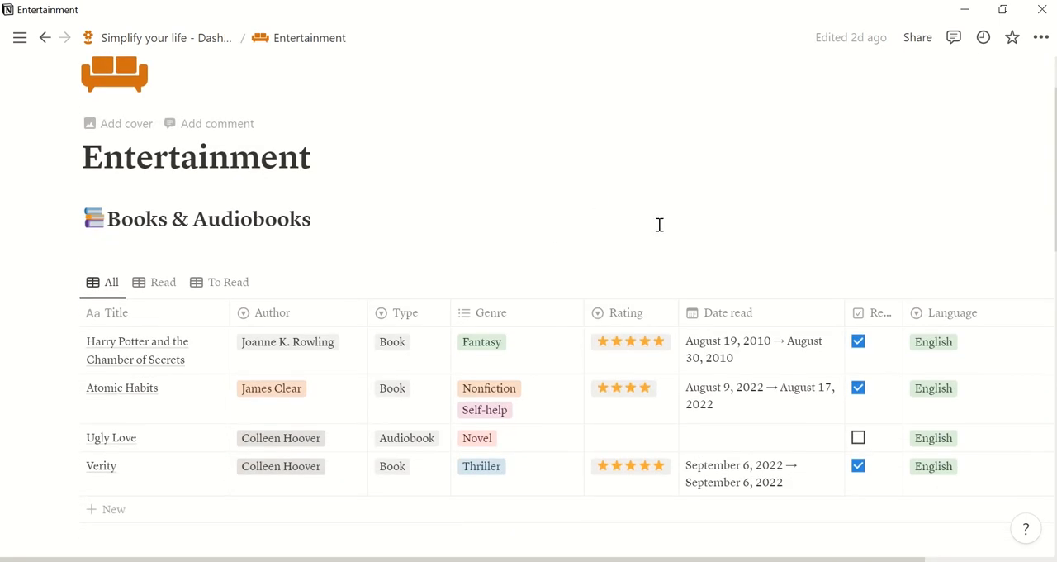
mouse_move(490, 240)
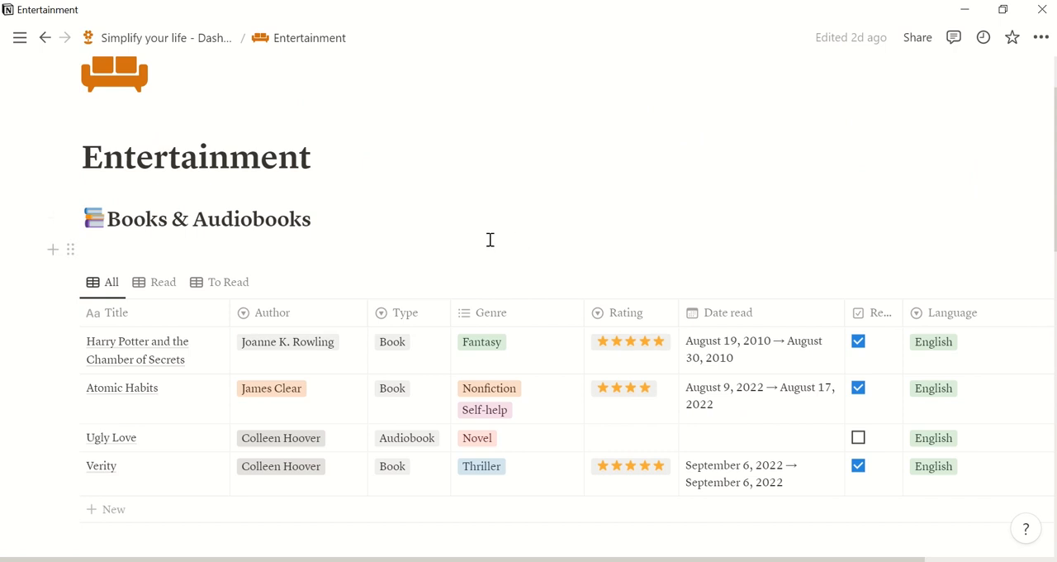
scroll("down", 3)
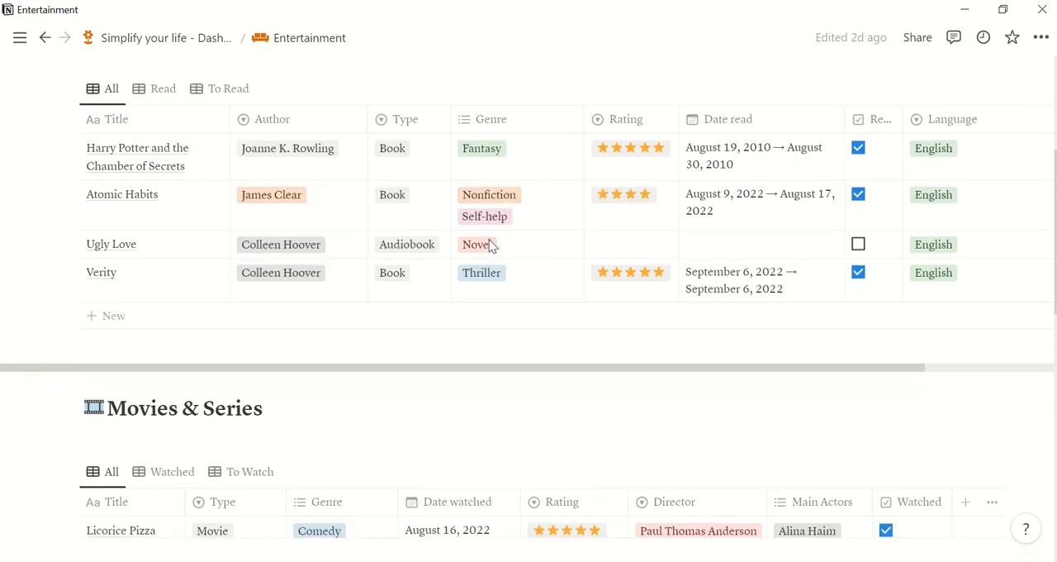
scroll("down", 3)
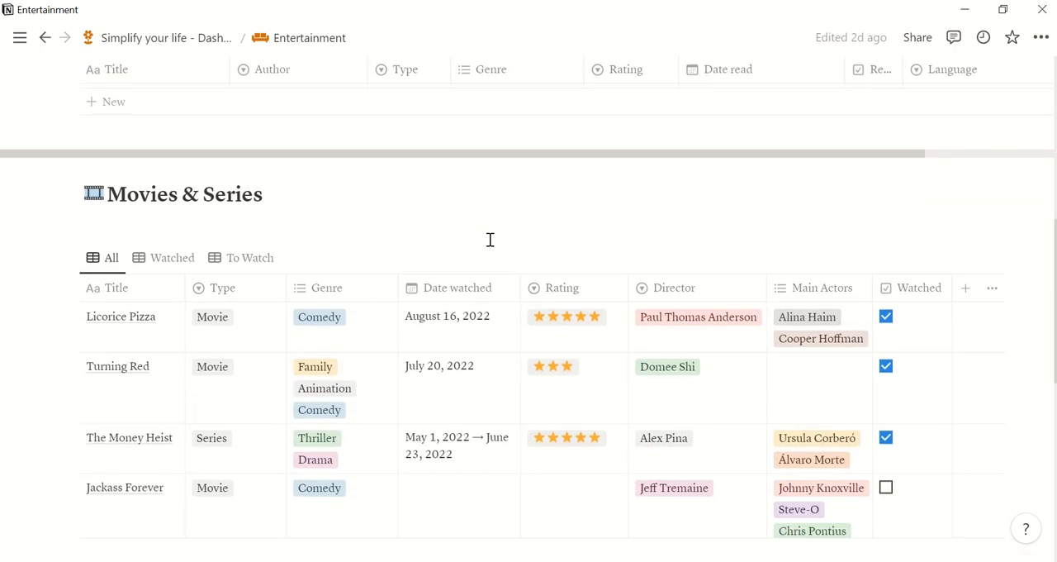
scroll("down", 3)
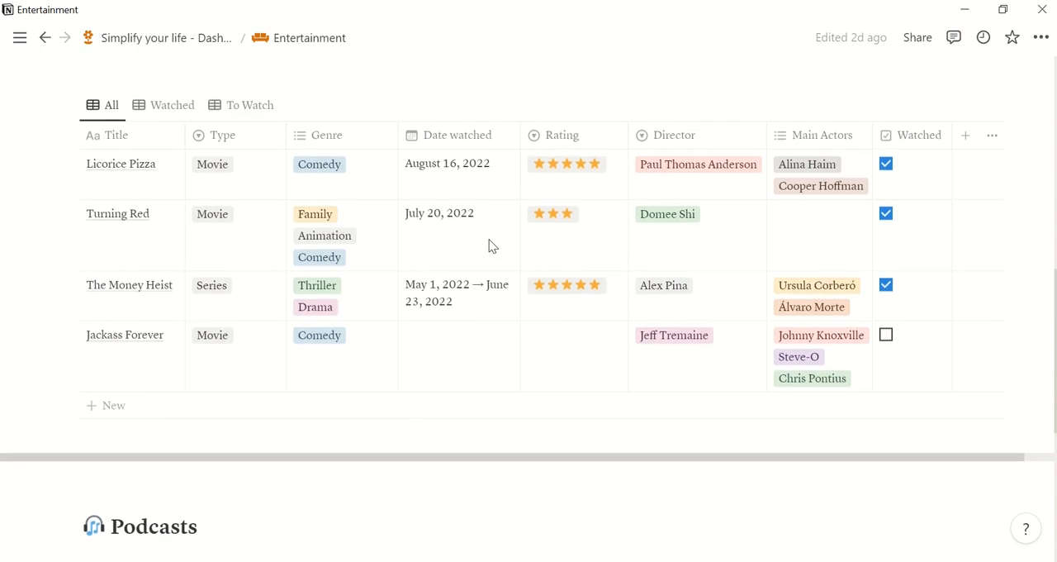
scroll("up", 3)
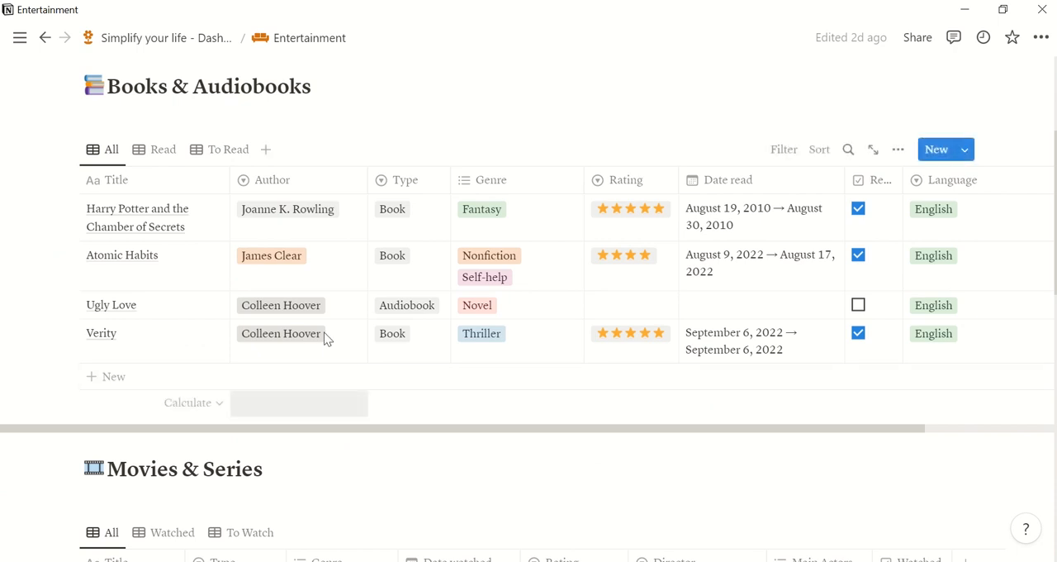
mouse_move(549, 236)
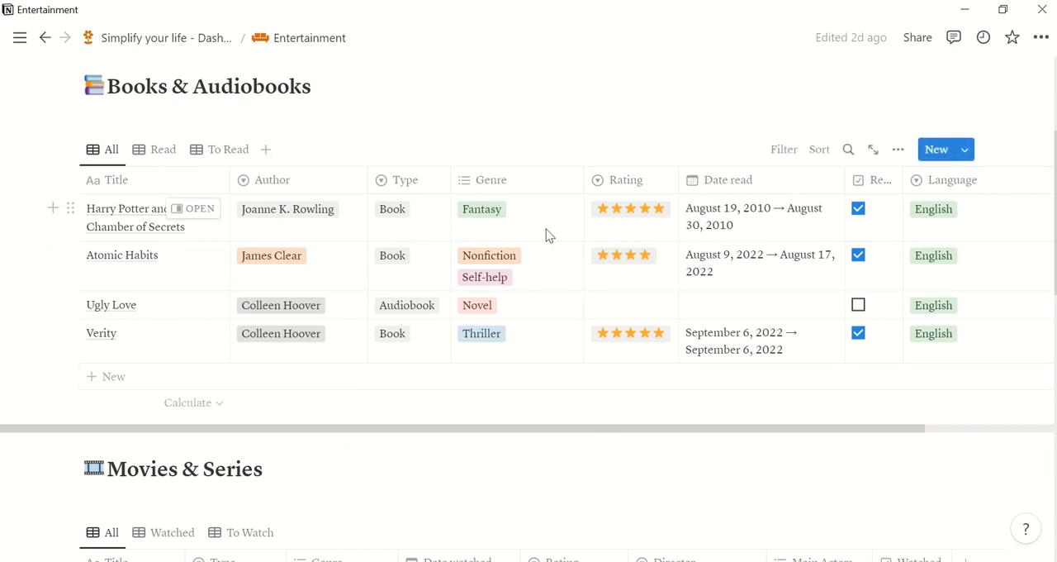
mouse_move(669, 229)
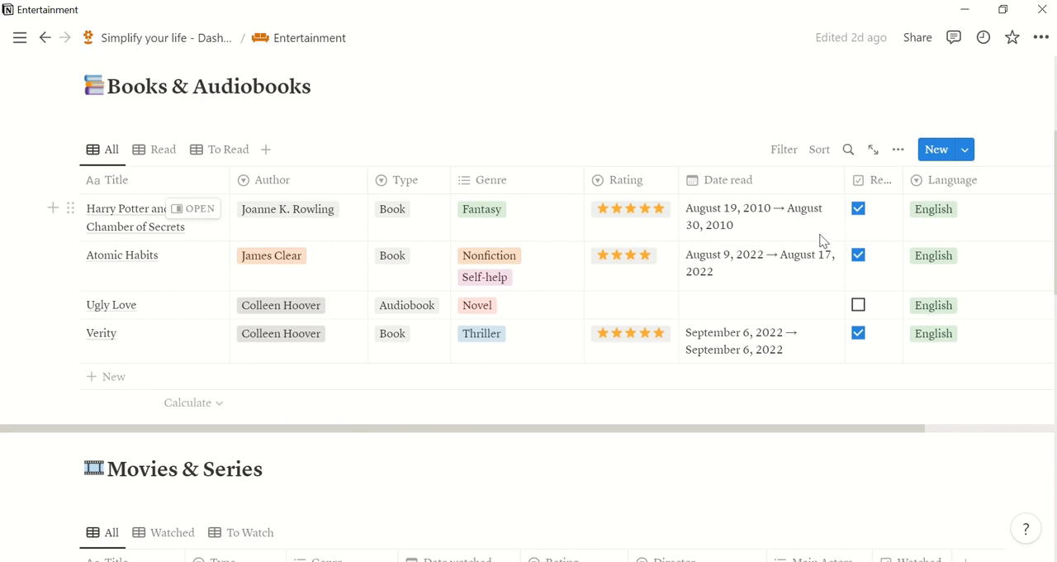
mouse_move(950, 239)
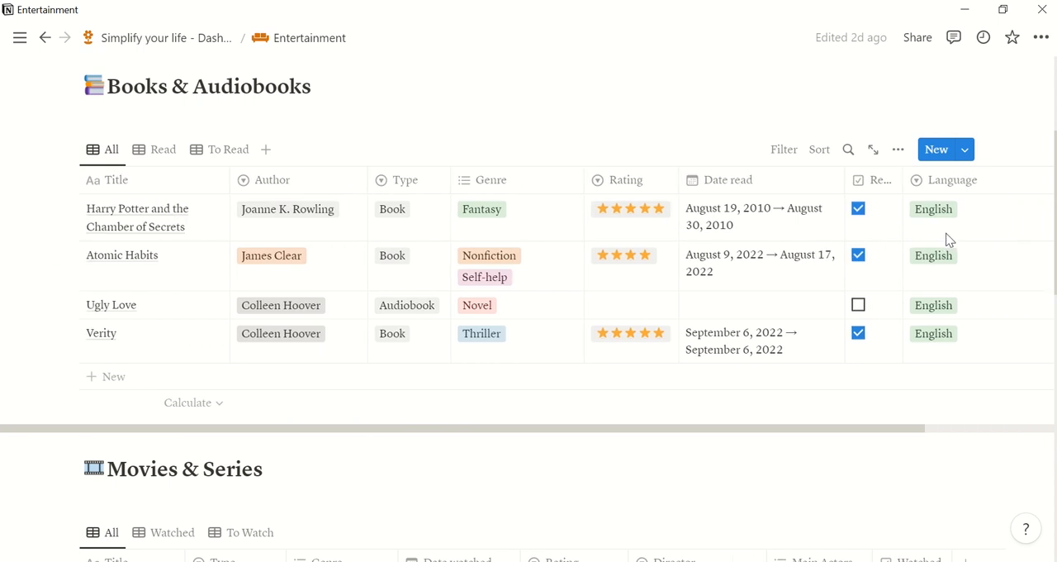
scroll("down", 3)
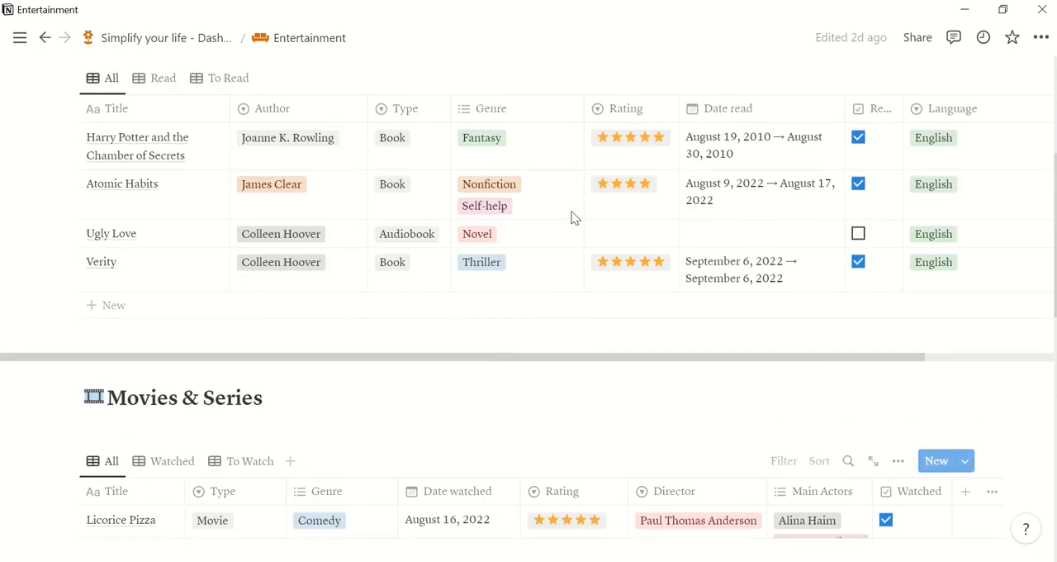
Step: Open Job Applications from the dashboard and preview the Adobe application's Type options
left_click(145, 37)
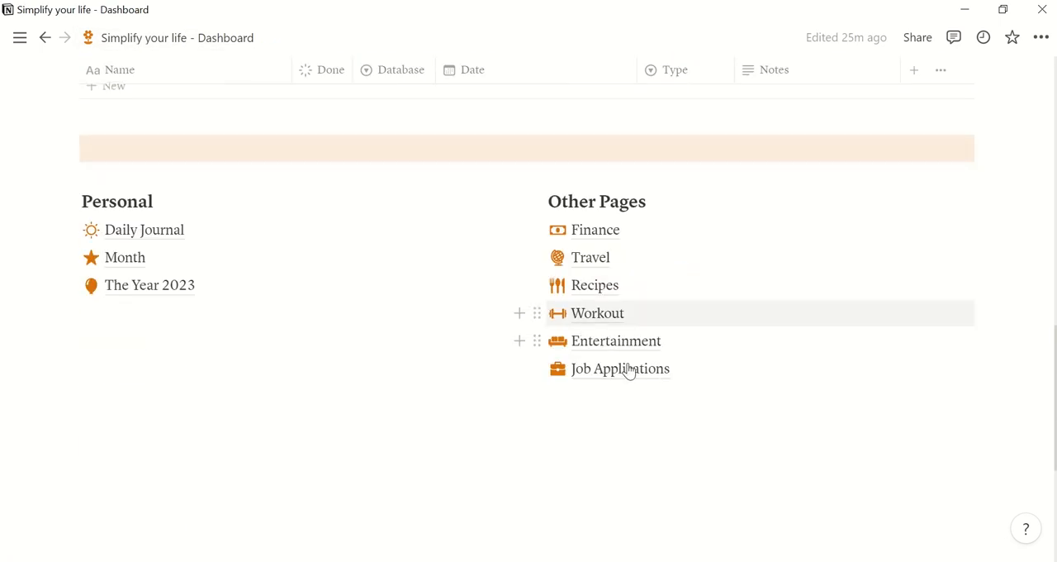
left_click(620, 369)
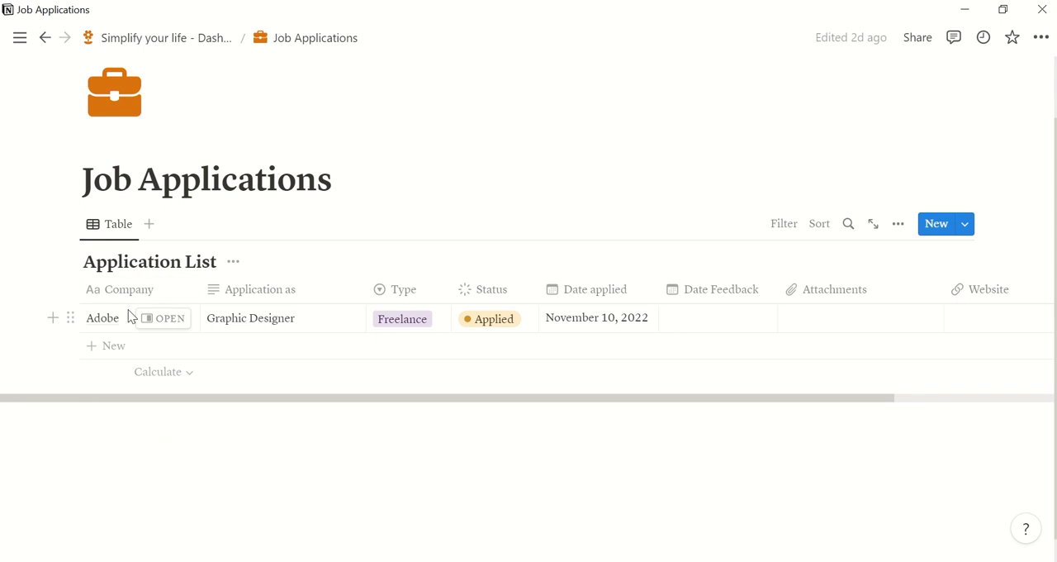
mouse_move(333, 322)
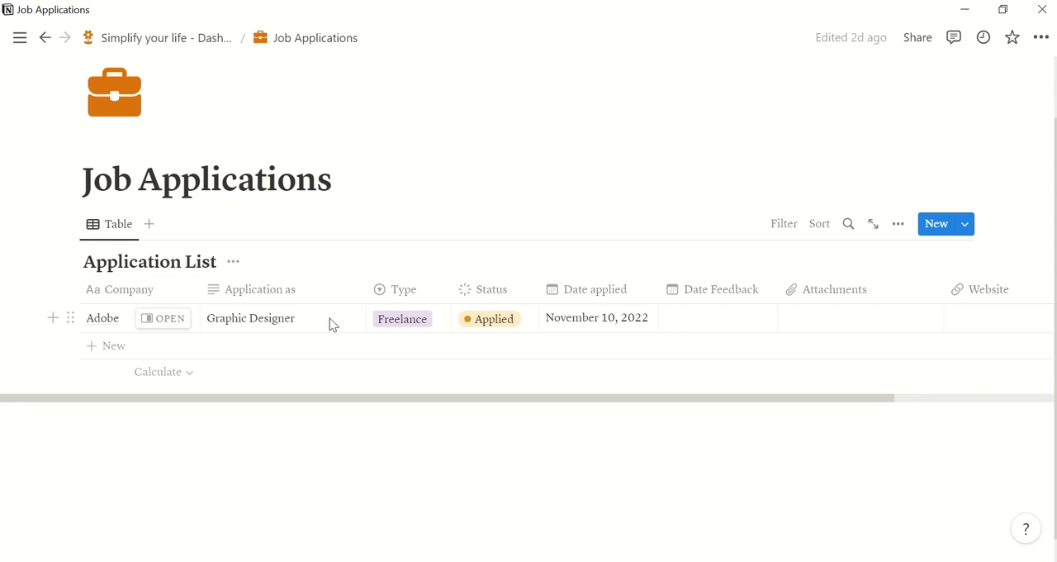
left_click(402, 318)
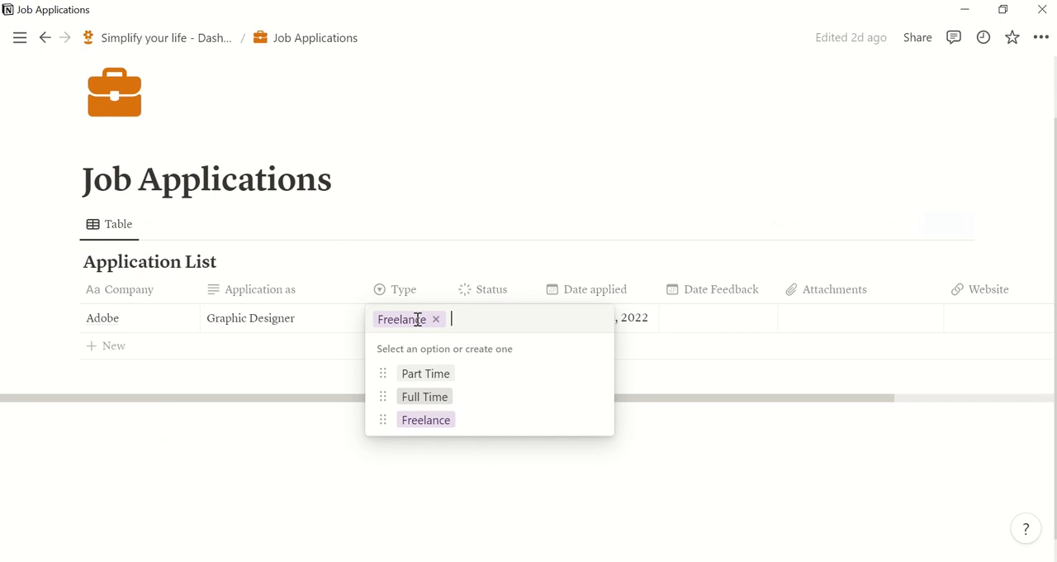
left_click(509, 460)
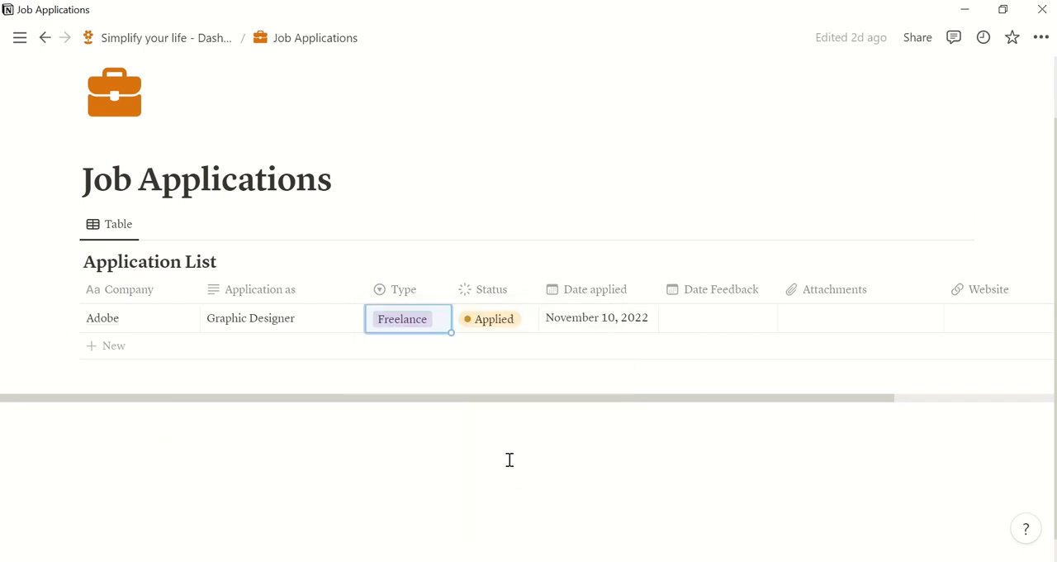
mouse_move(520, 330)
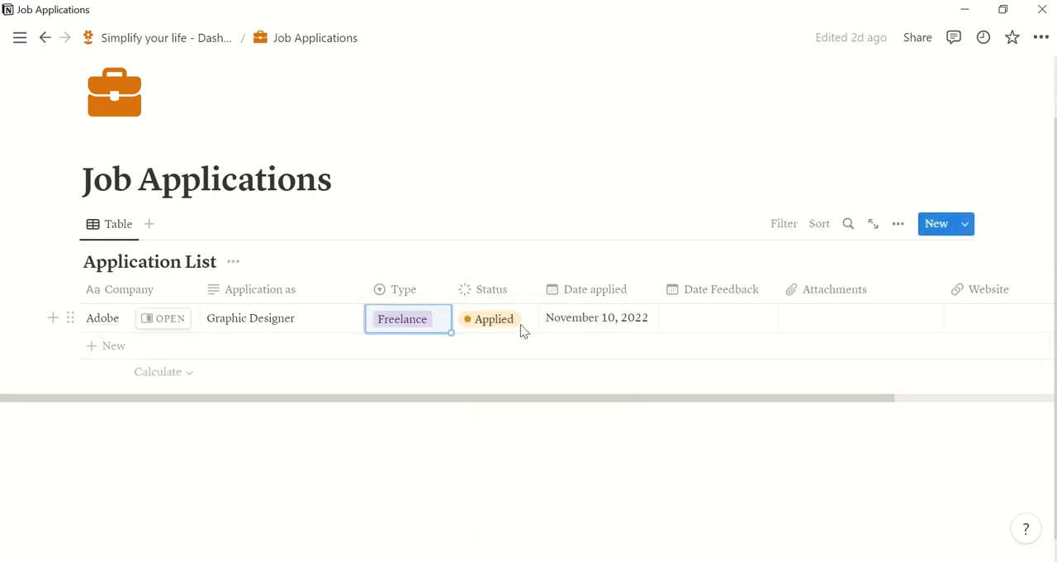
mouse_move(754, 323)
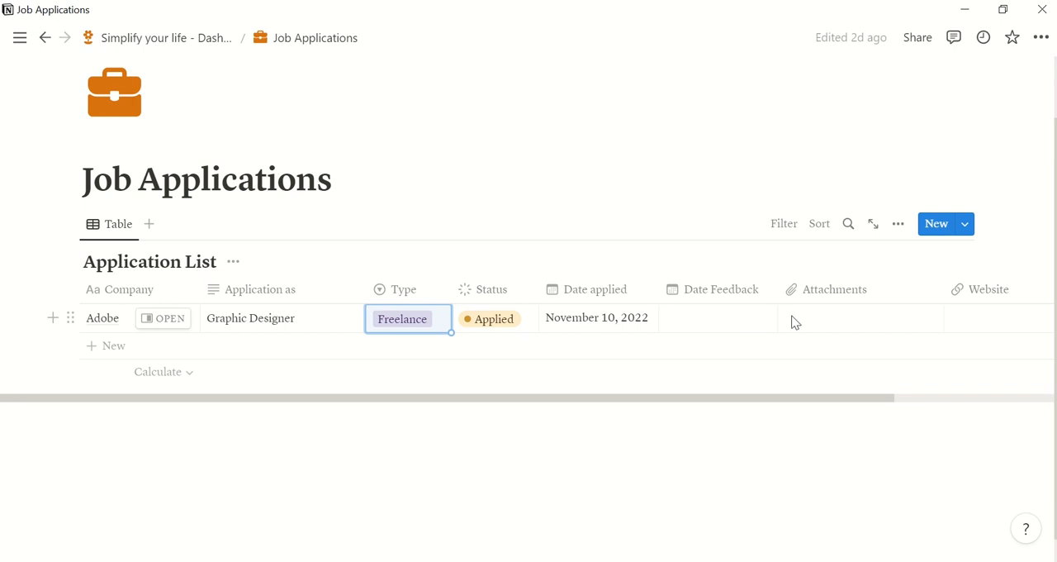
scroll("right", 3)
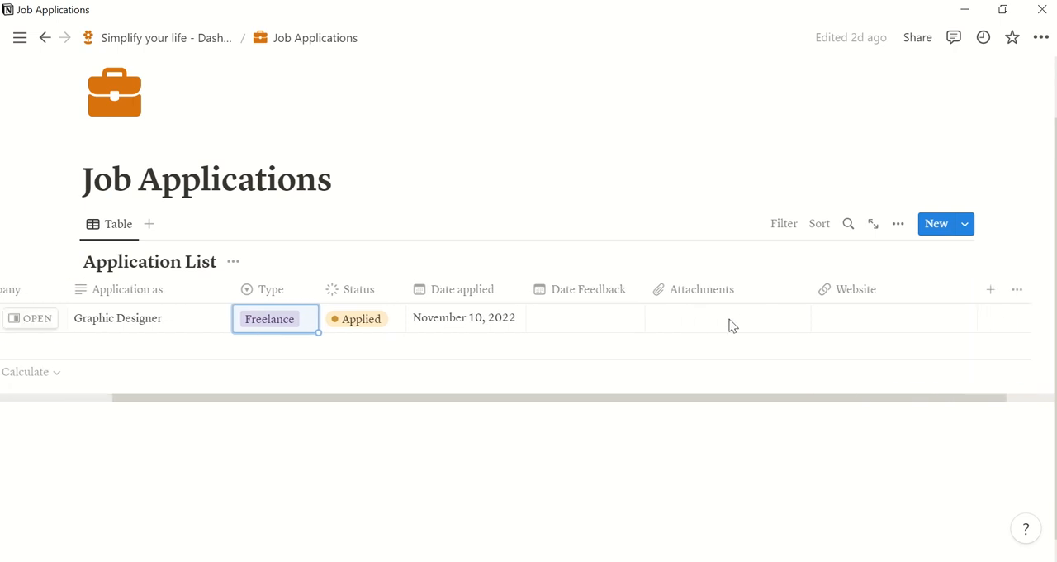
mouse_move(893, 318)
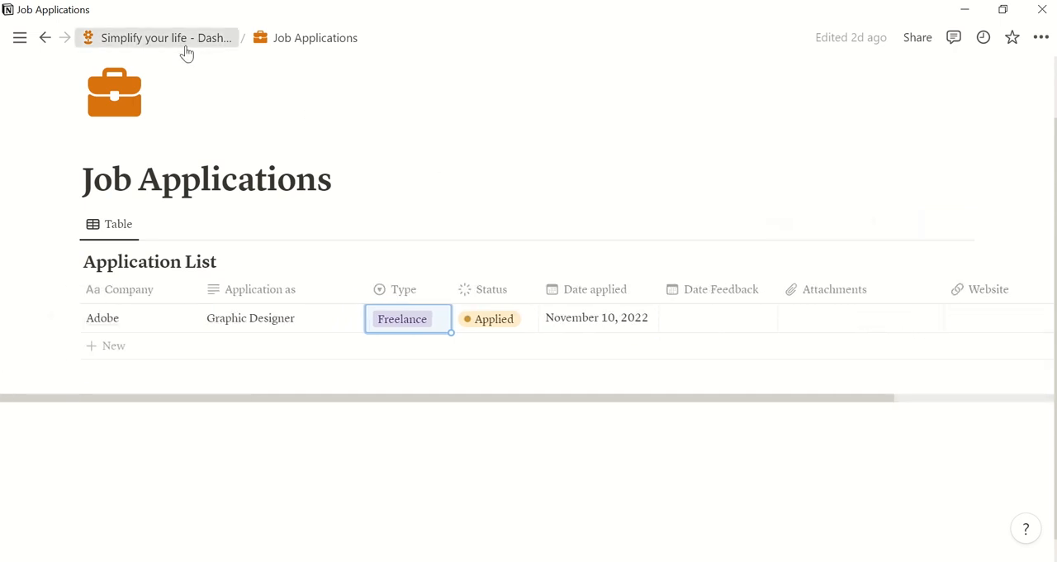
Step: Return to the Simplify your life dashboard and scroll down through its sections
left_click(166, 37)
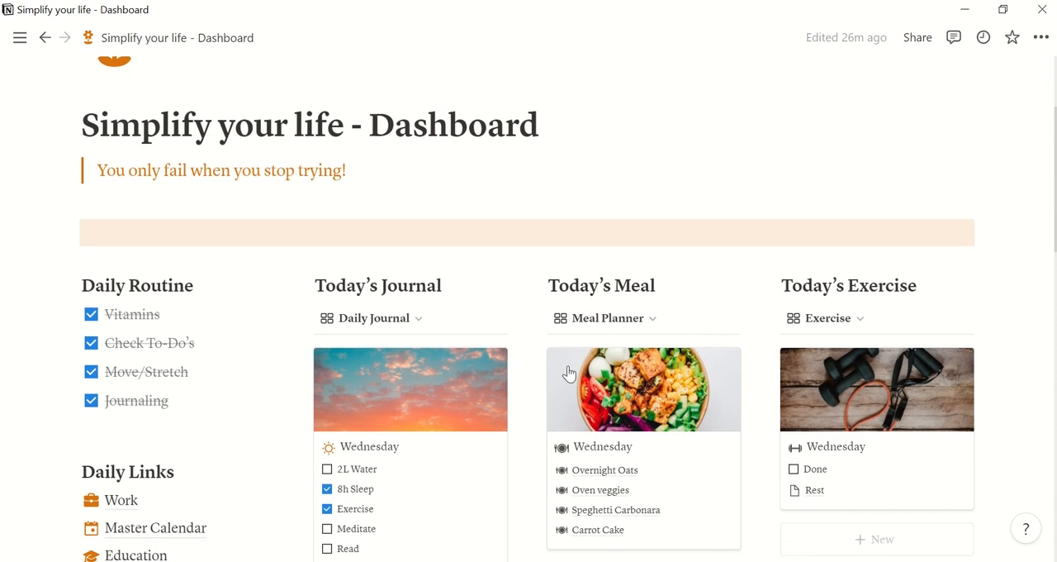
scroll("down", 3)
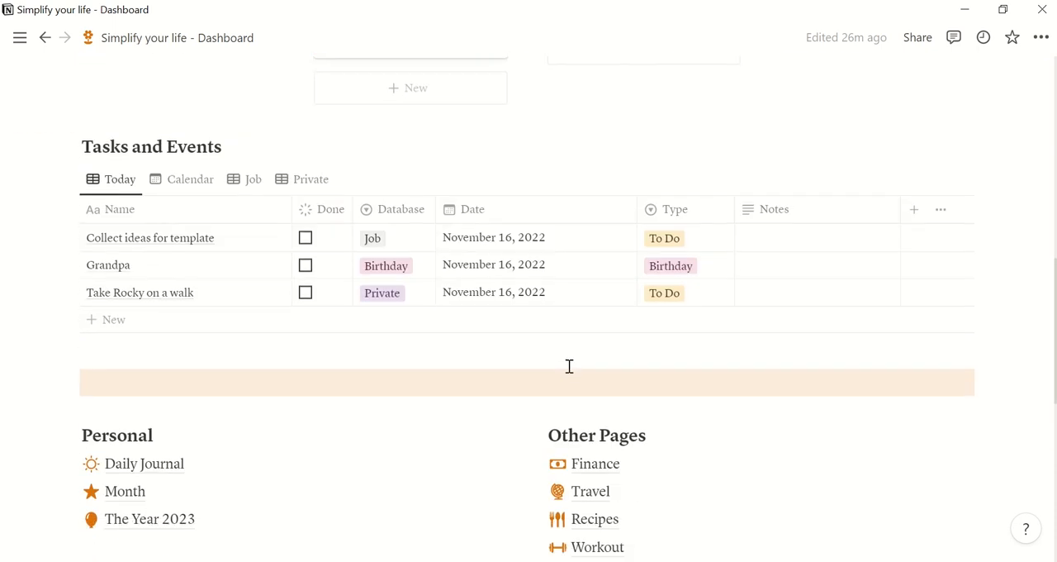
scroll("down", 3)
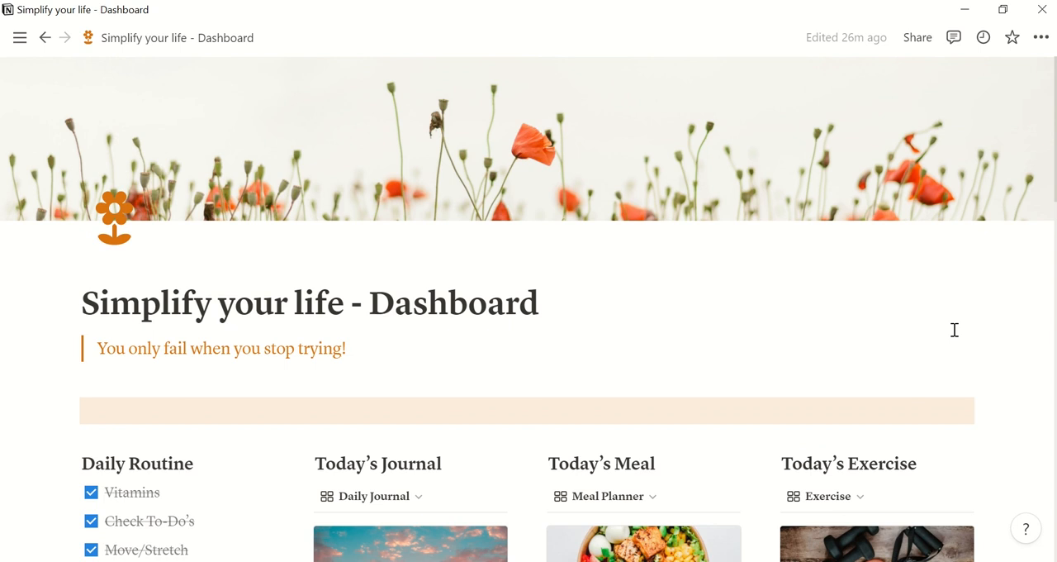
mouse_move(863, 326)
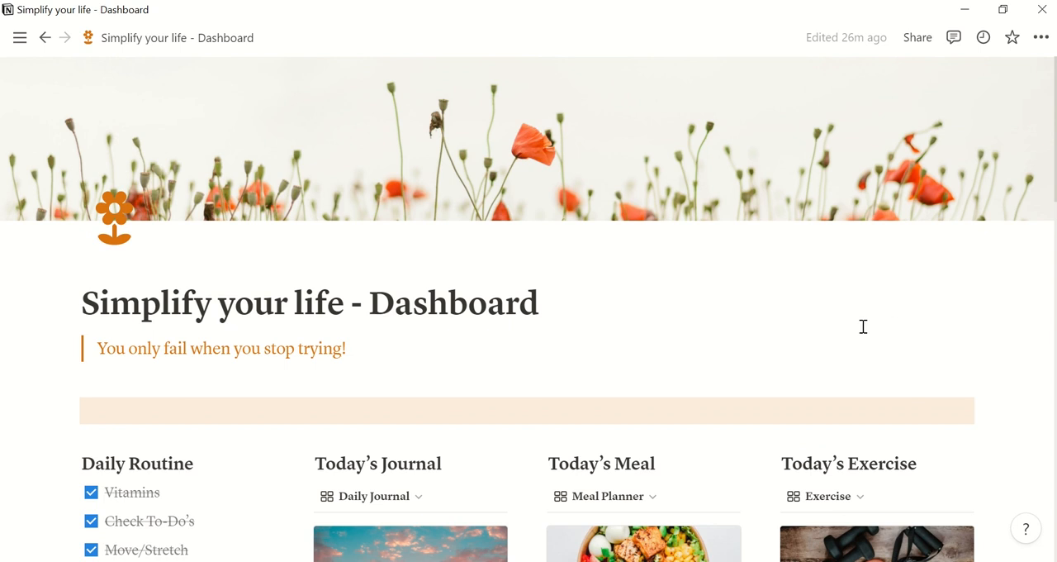